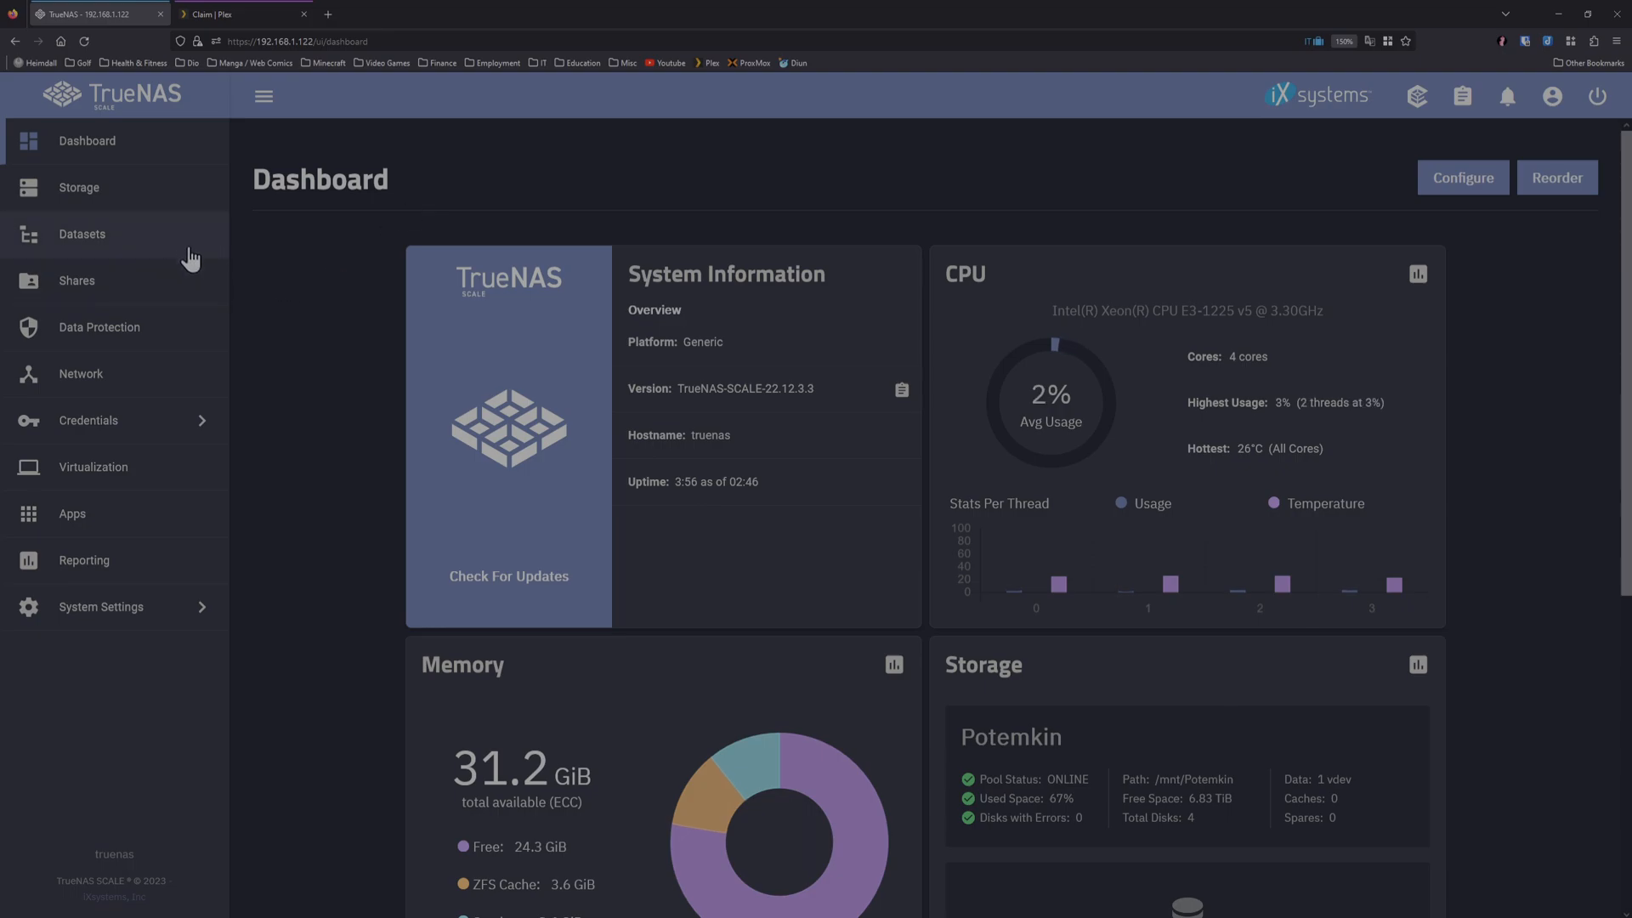
# Step: Show the Plex dataset under Potemkin > App_Data with its root-owned Permissions card
pyautogui.click(82, 233)
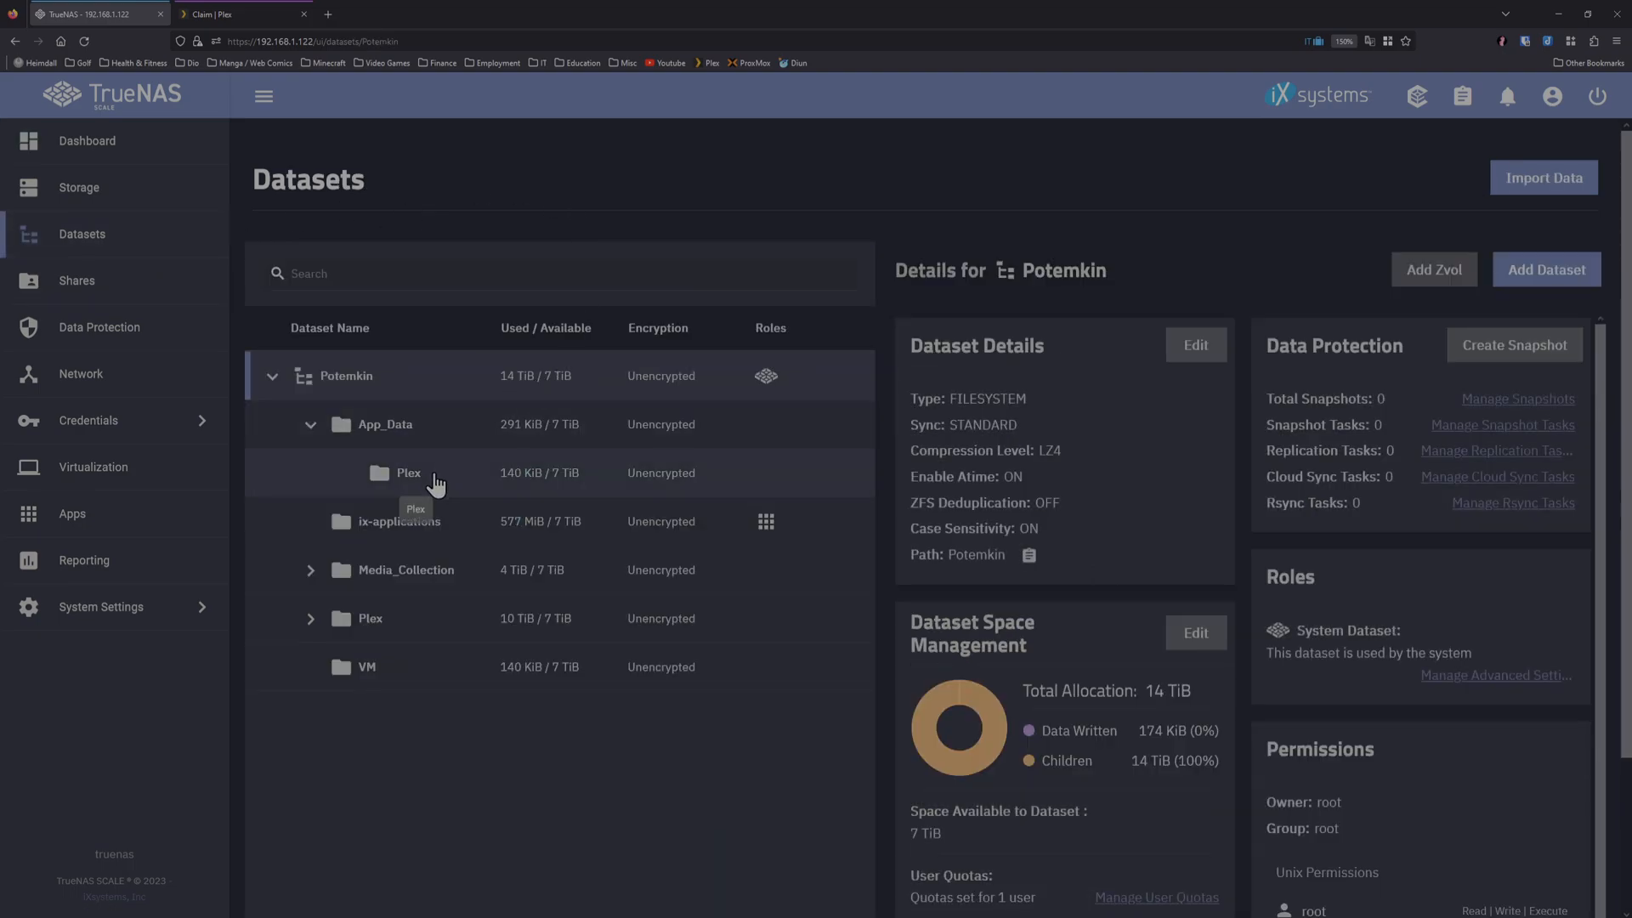
pyautogui.click(408, 473)
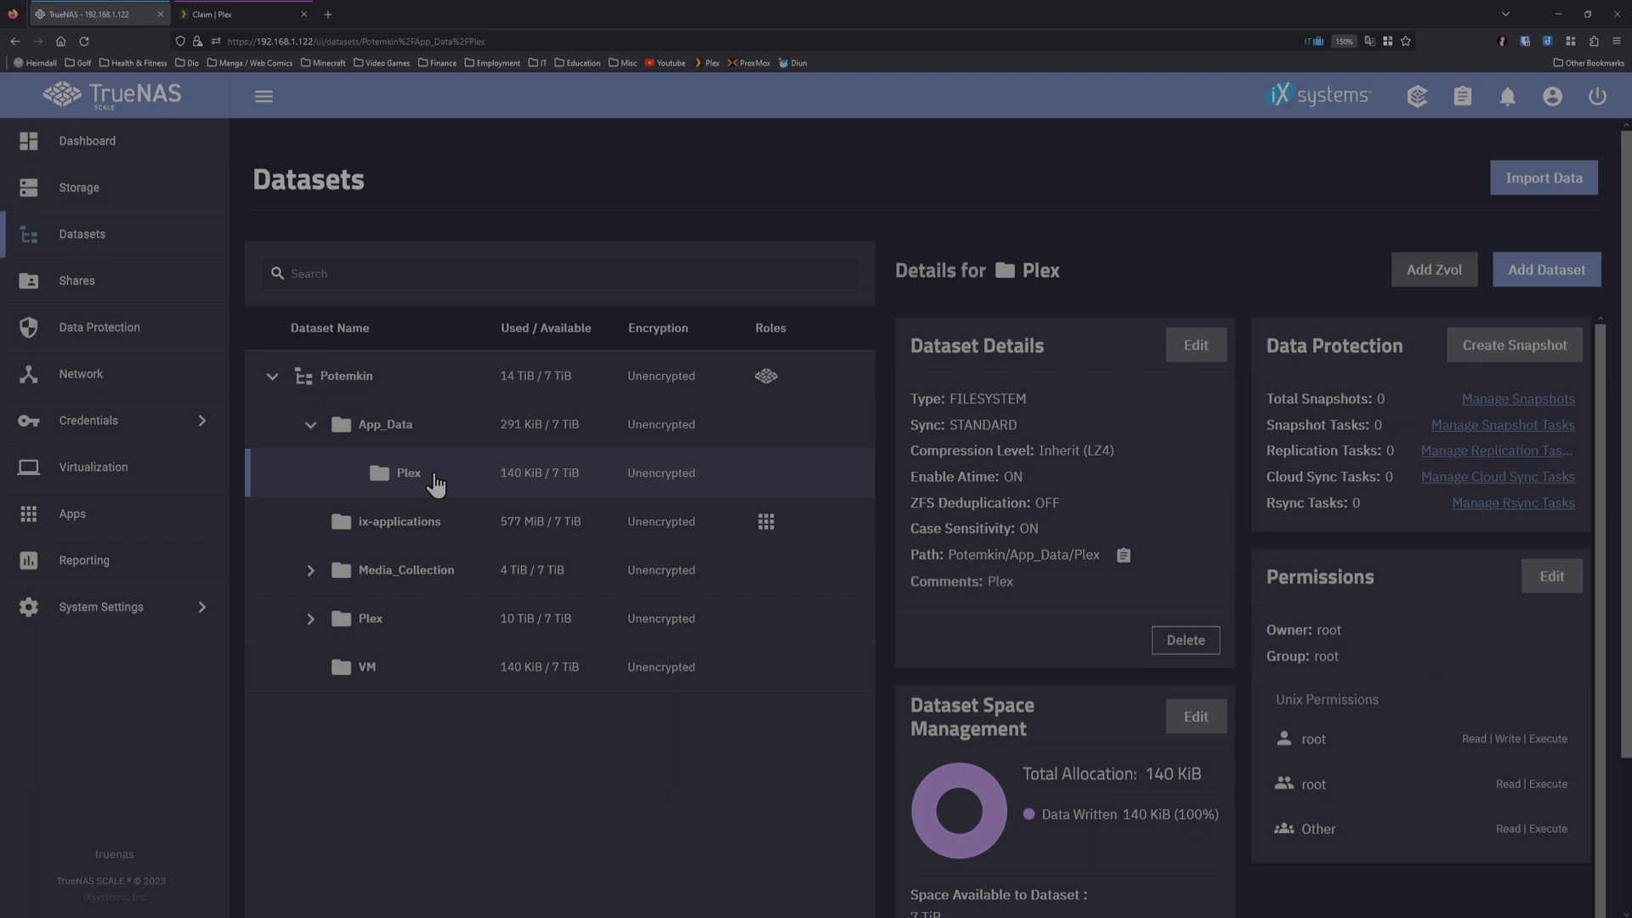
pyautogui.moveTo(1268, 697)
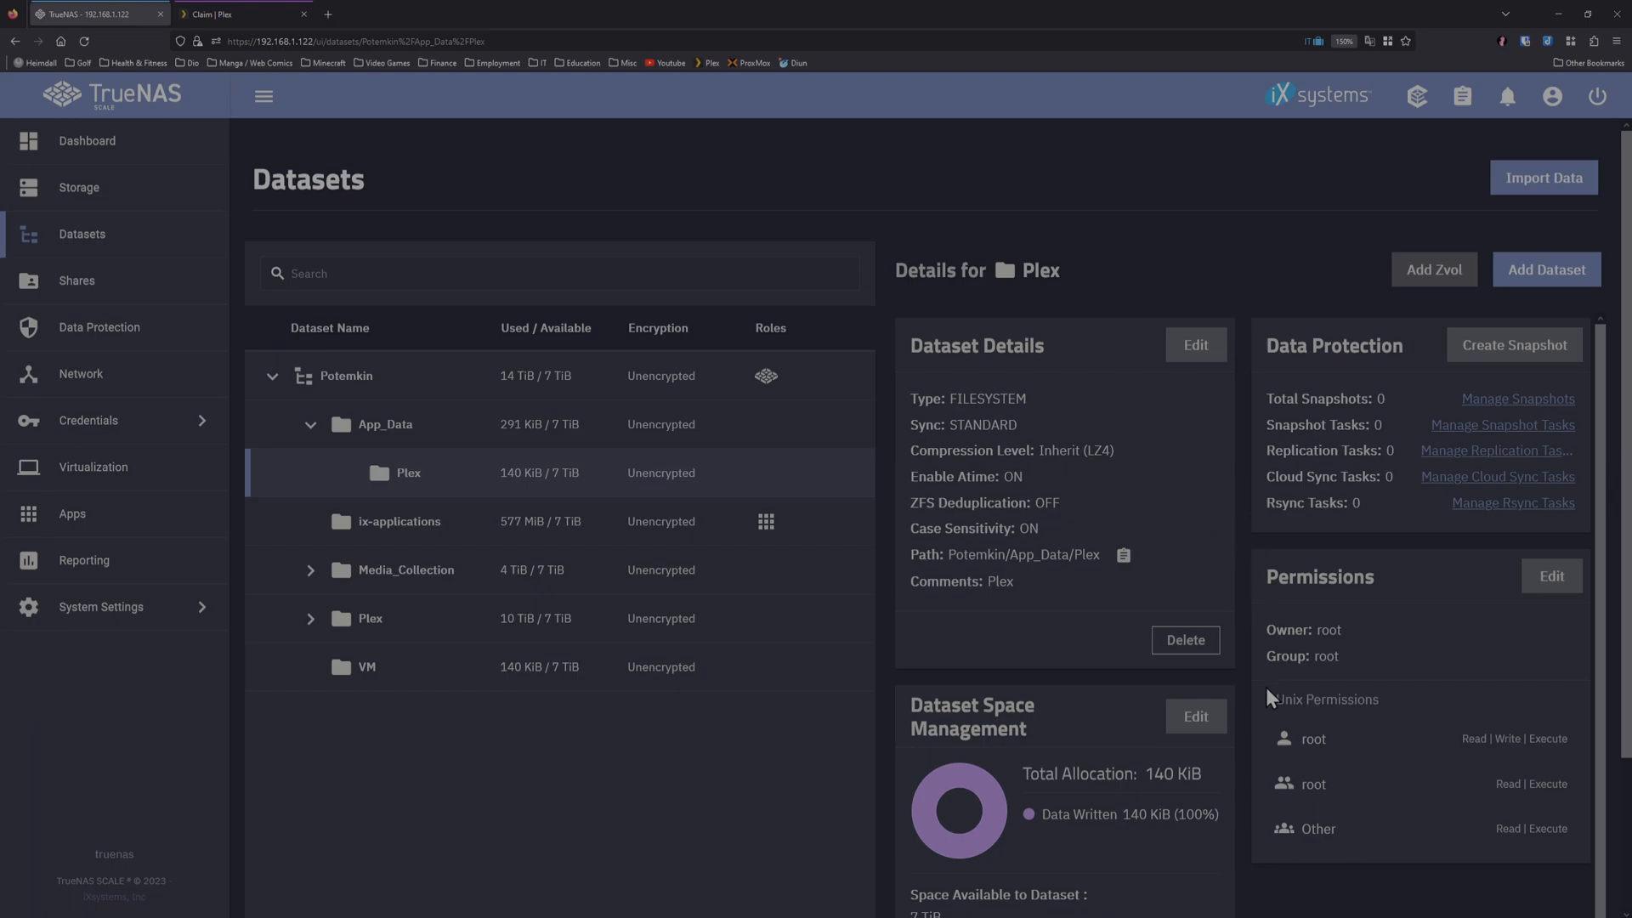
pyautogui.scroll(-3)
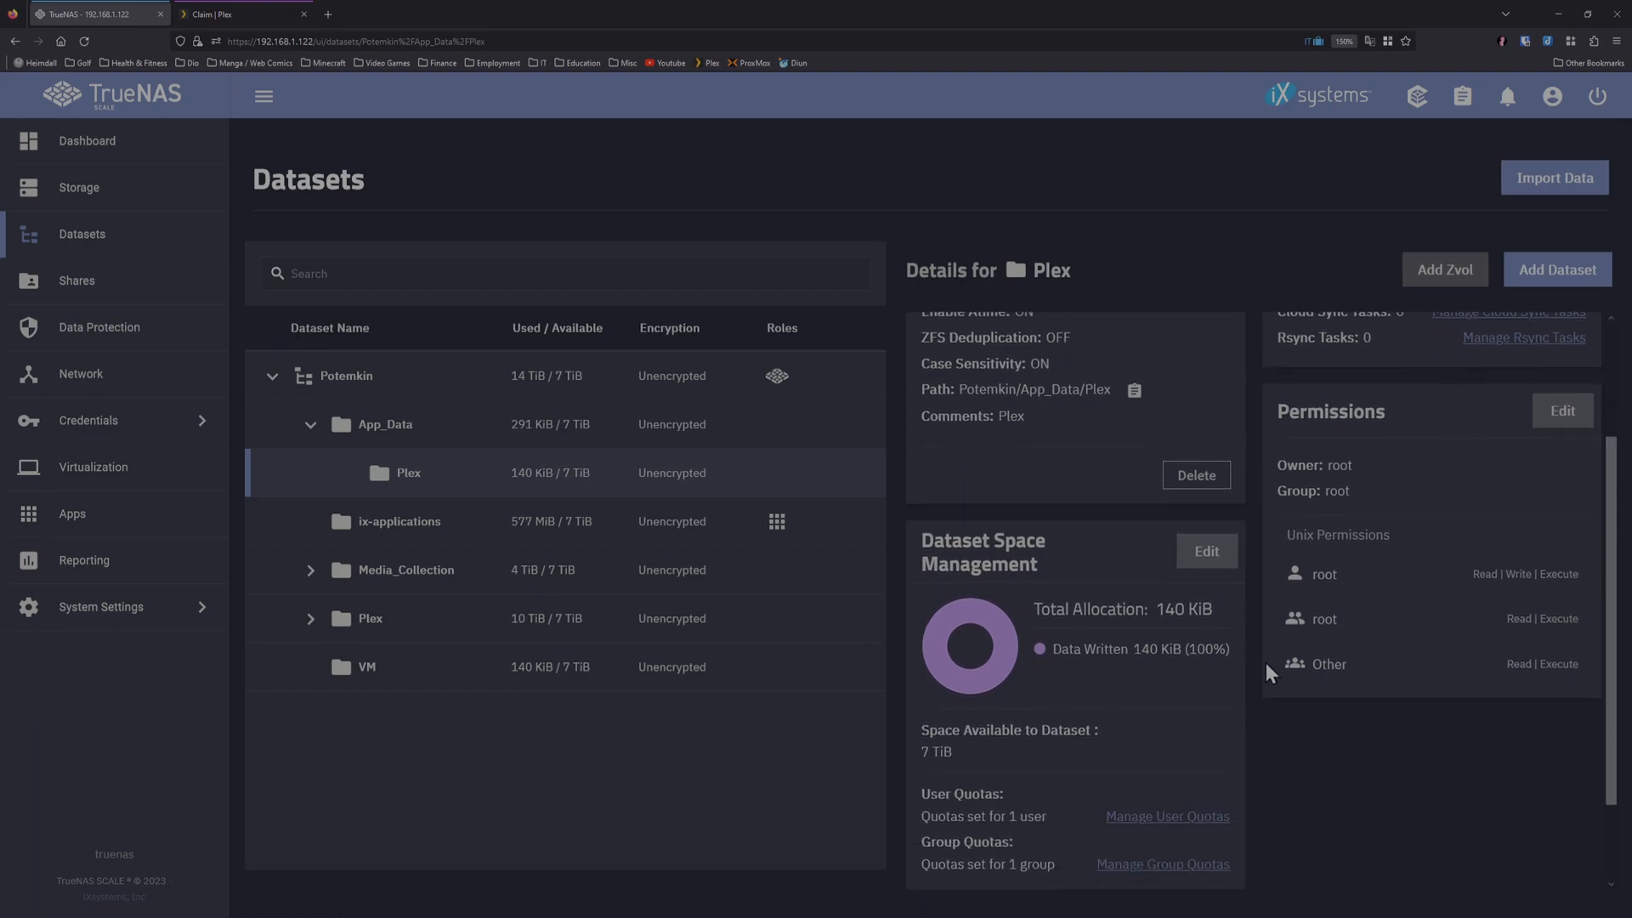
pyautogui.moveTo(1311, 563)
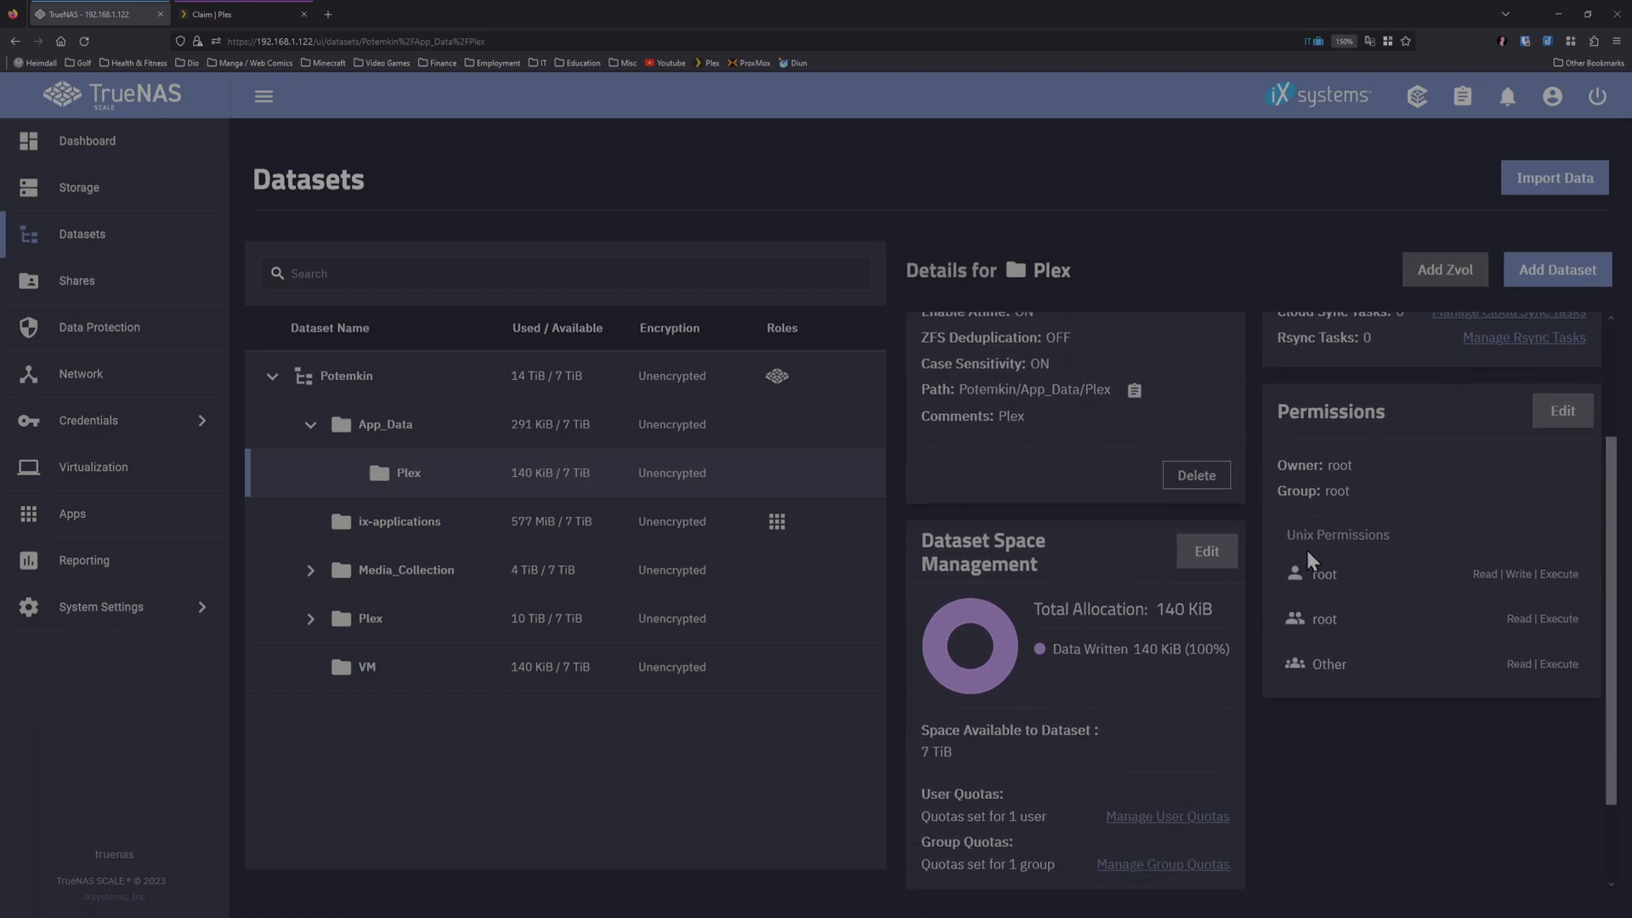
pyautogui.moveTo(1351, 632)
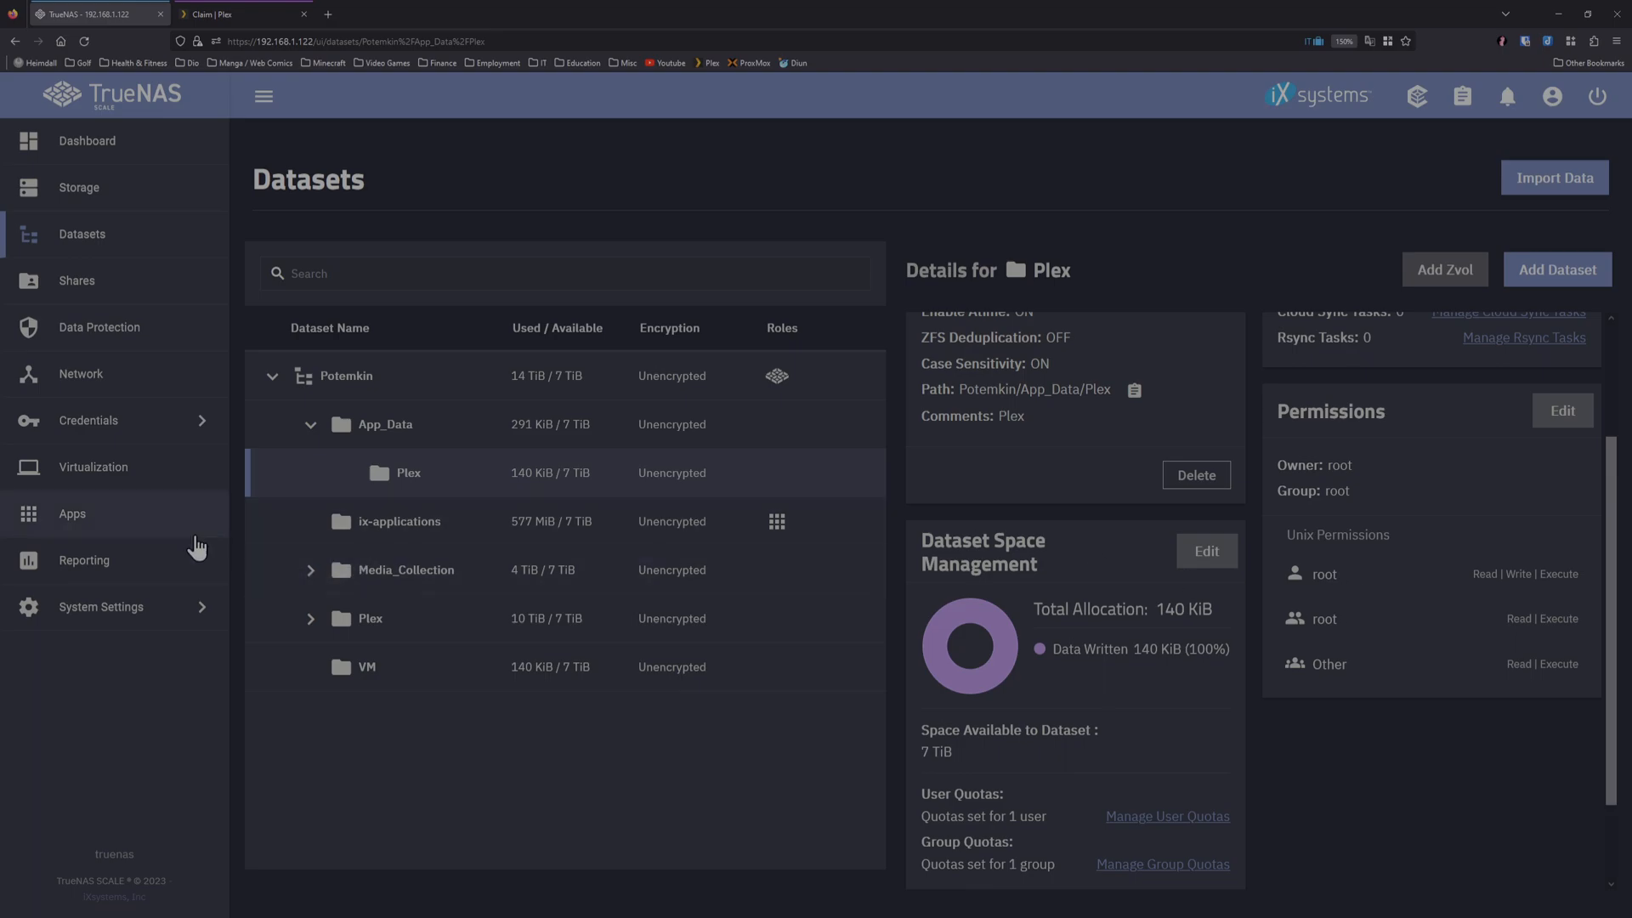
# Step: Begin installing the plex app from Available Applications with Use PlexPass enabled
pyautogui.click(71, 514)
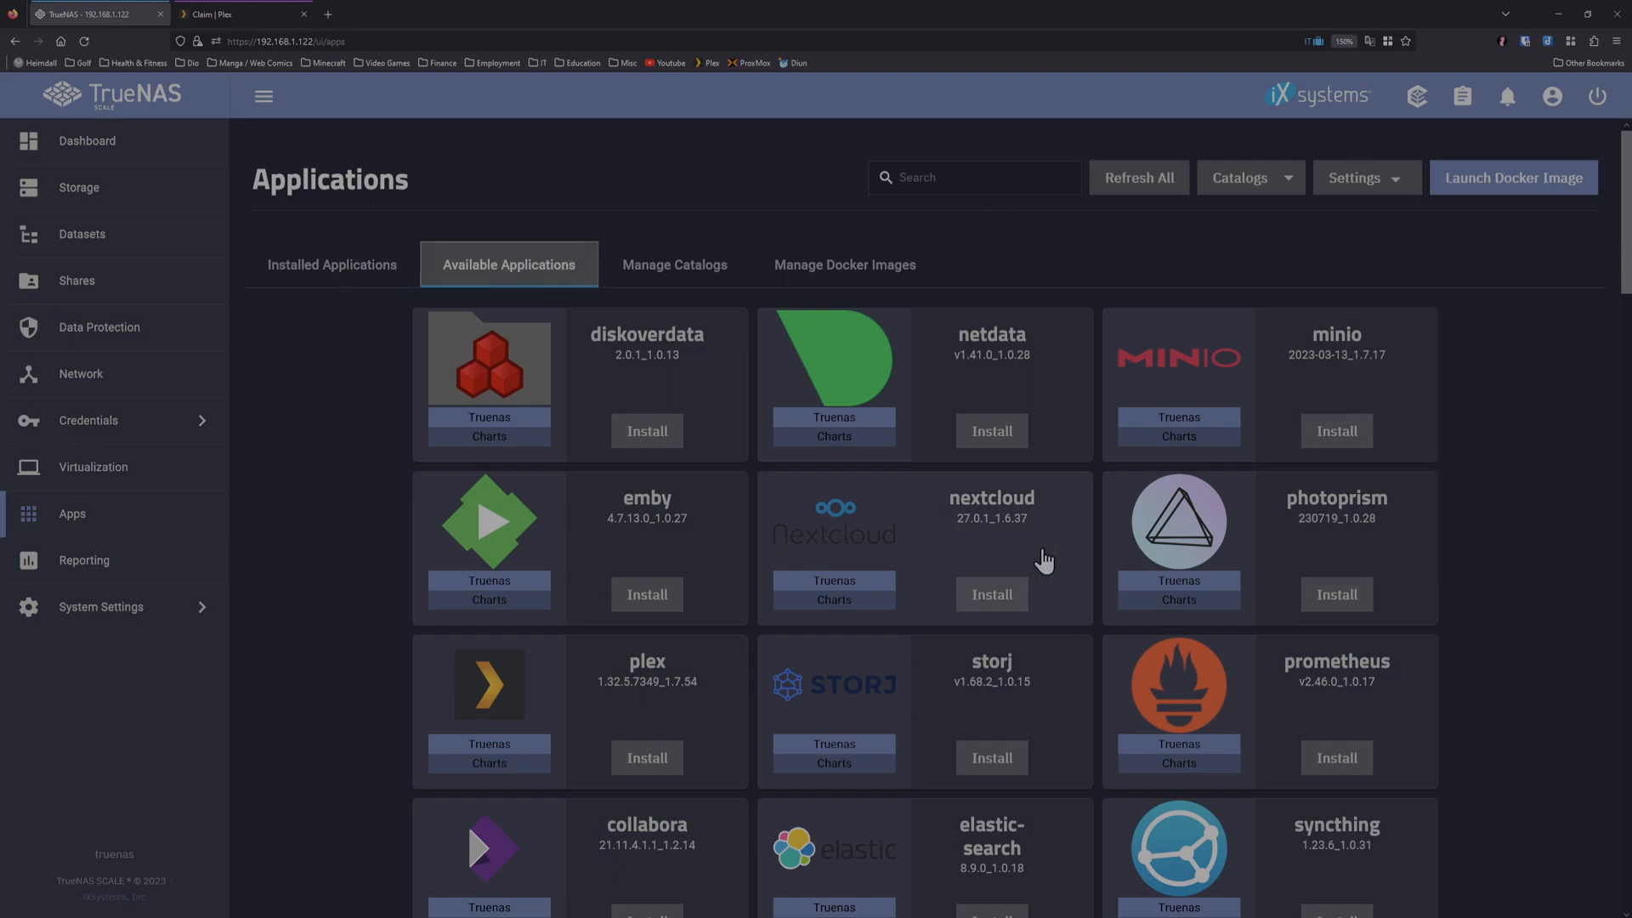
pyautogui.click(646, 757)
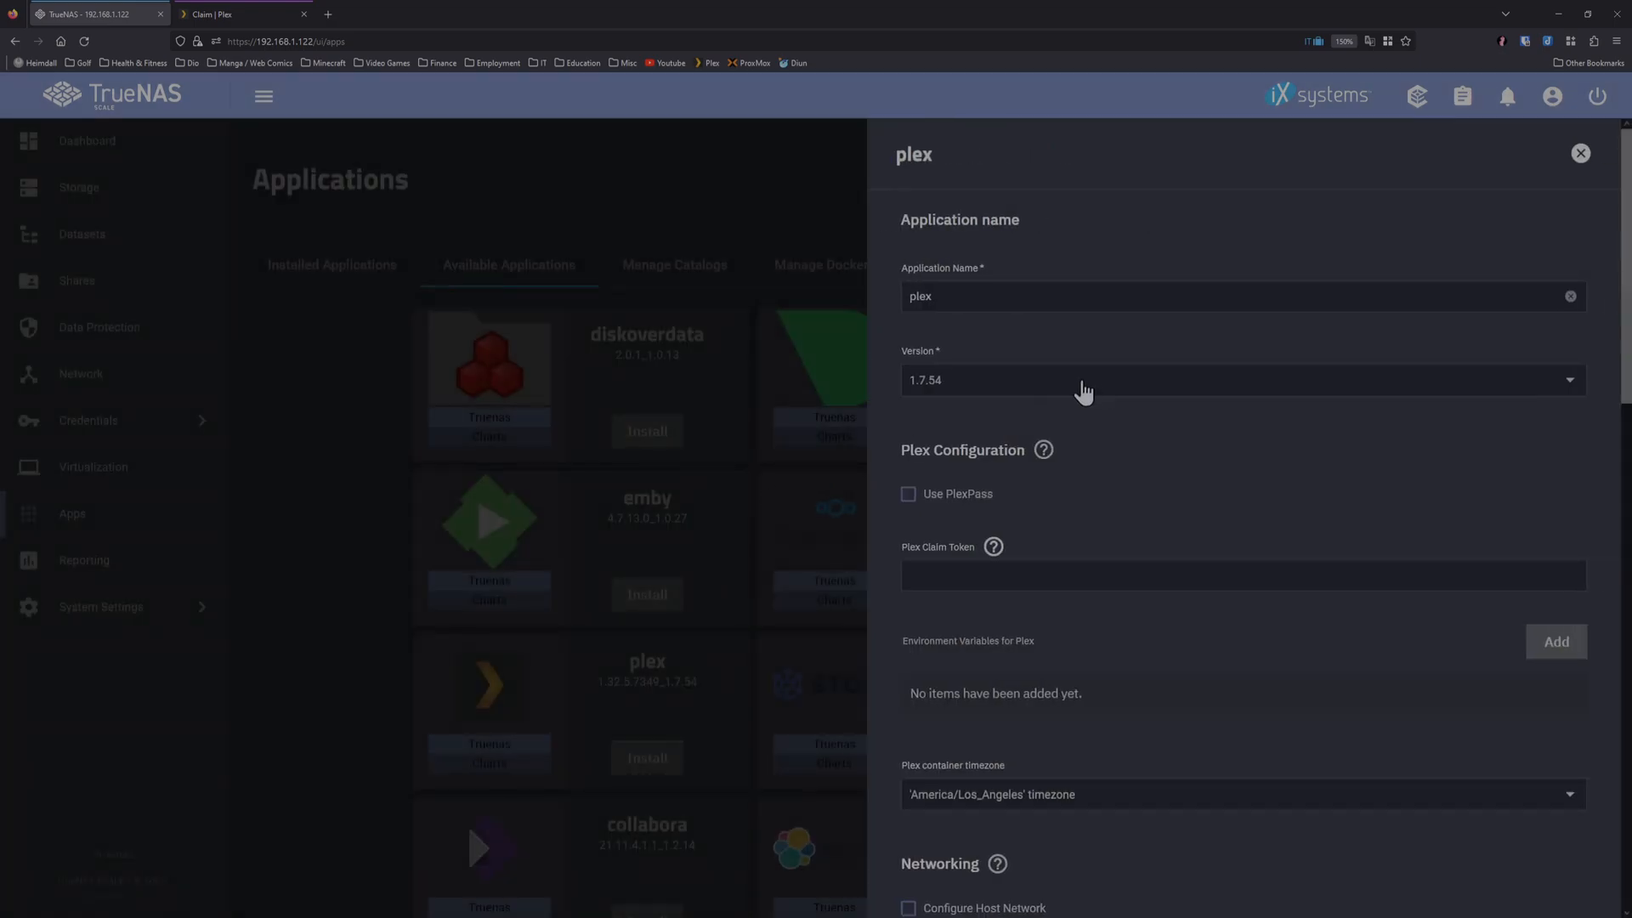
pyautogui.click(243, 13)
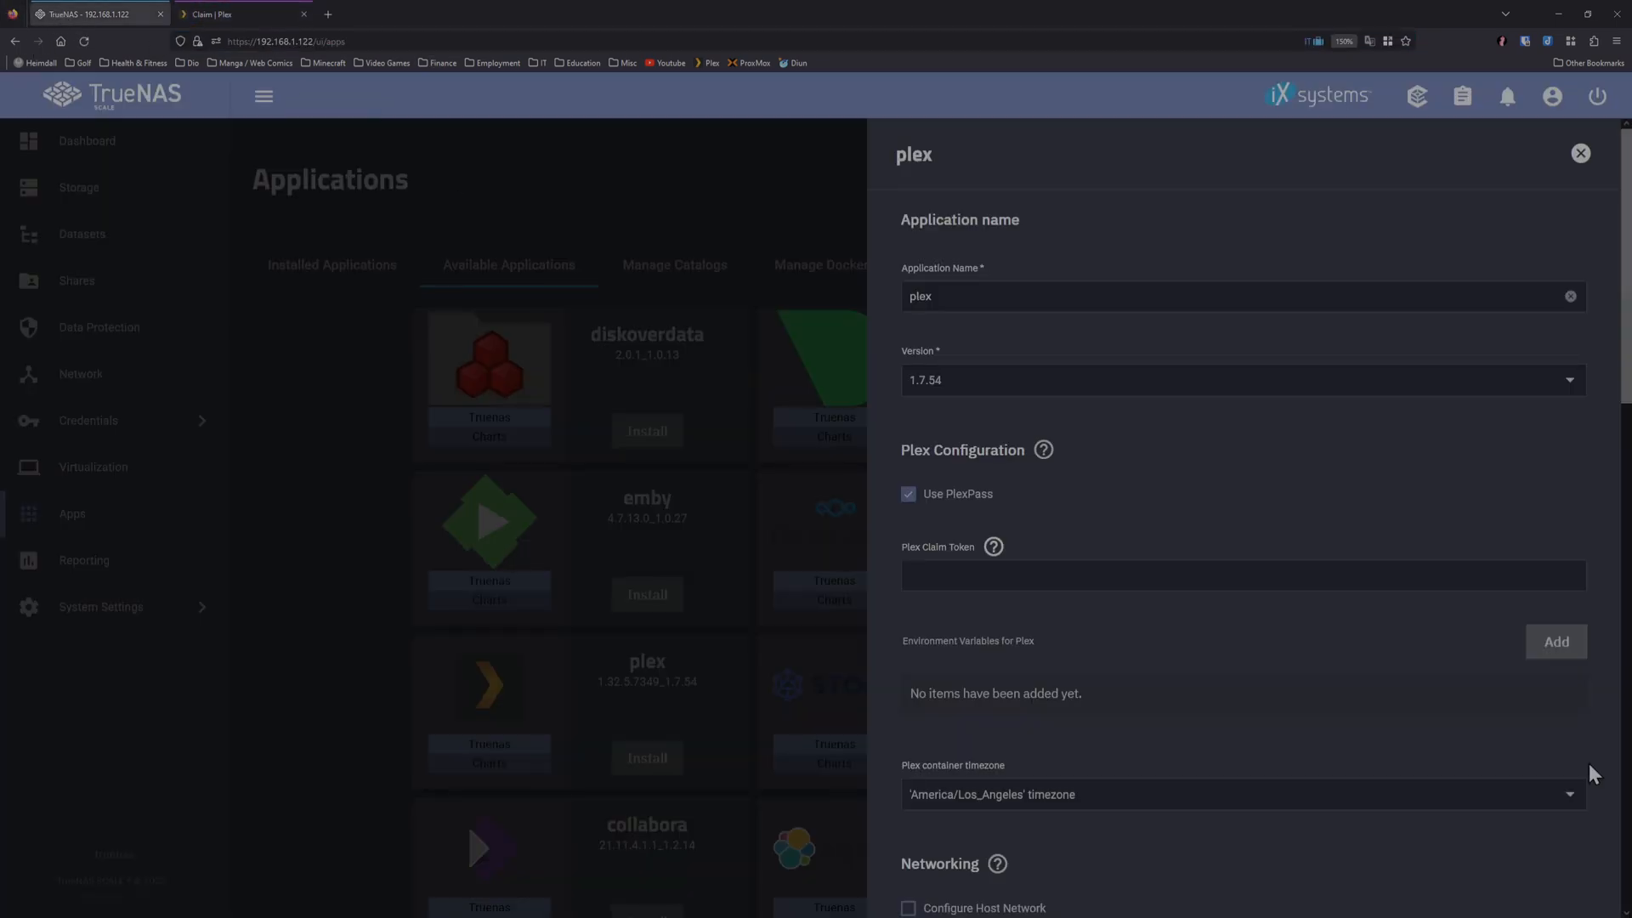
# Step: Set the data volume to host path /mnt/Potemkin/Media_Collection and save to install plex
pyautogui.scroll(-3)
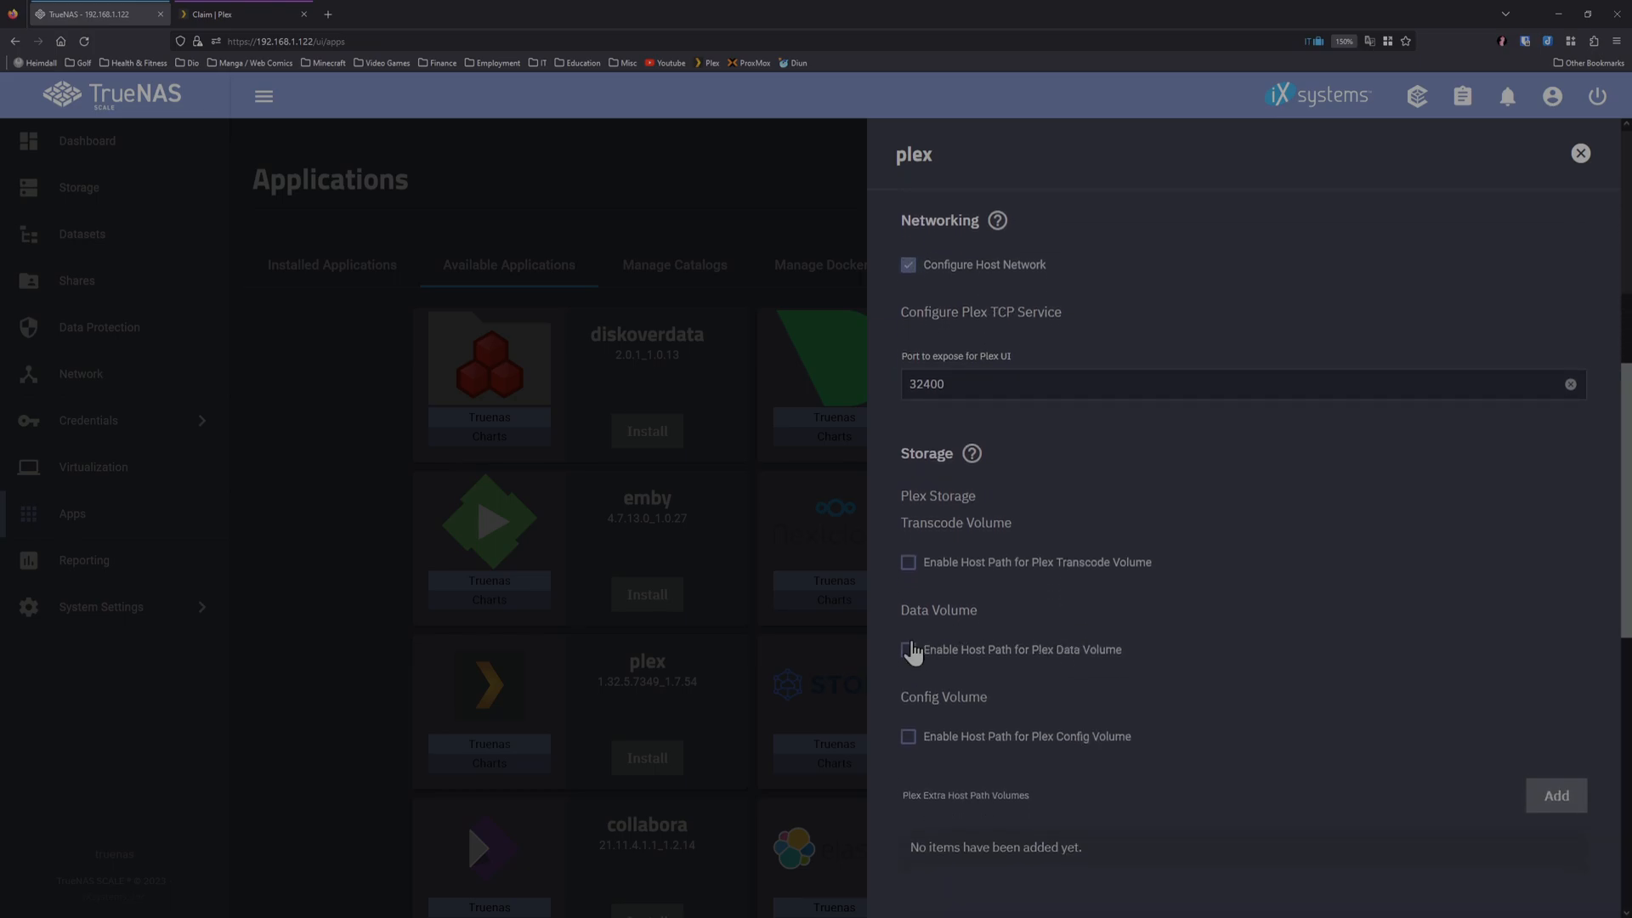
pyautogui.click(908, 648)
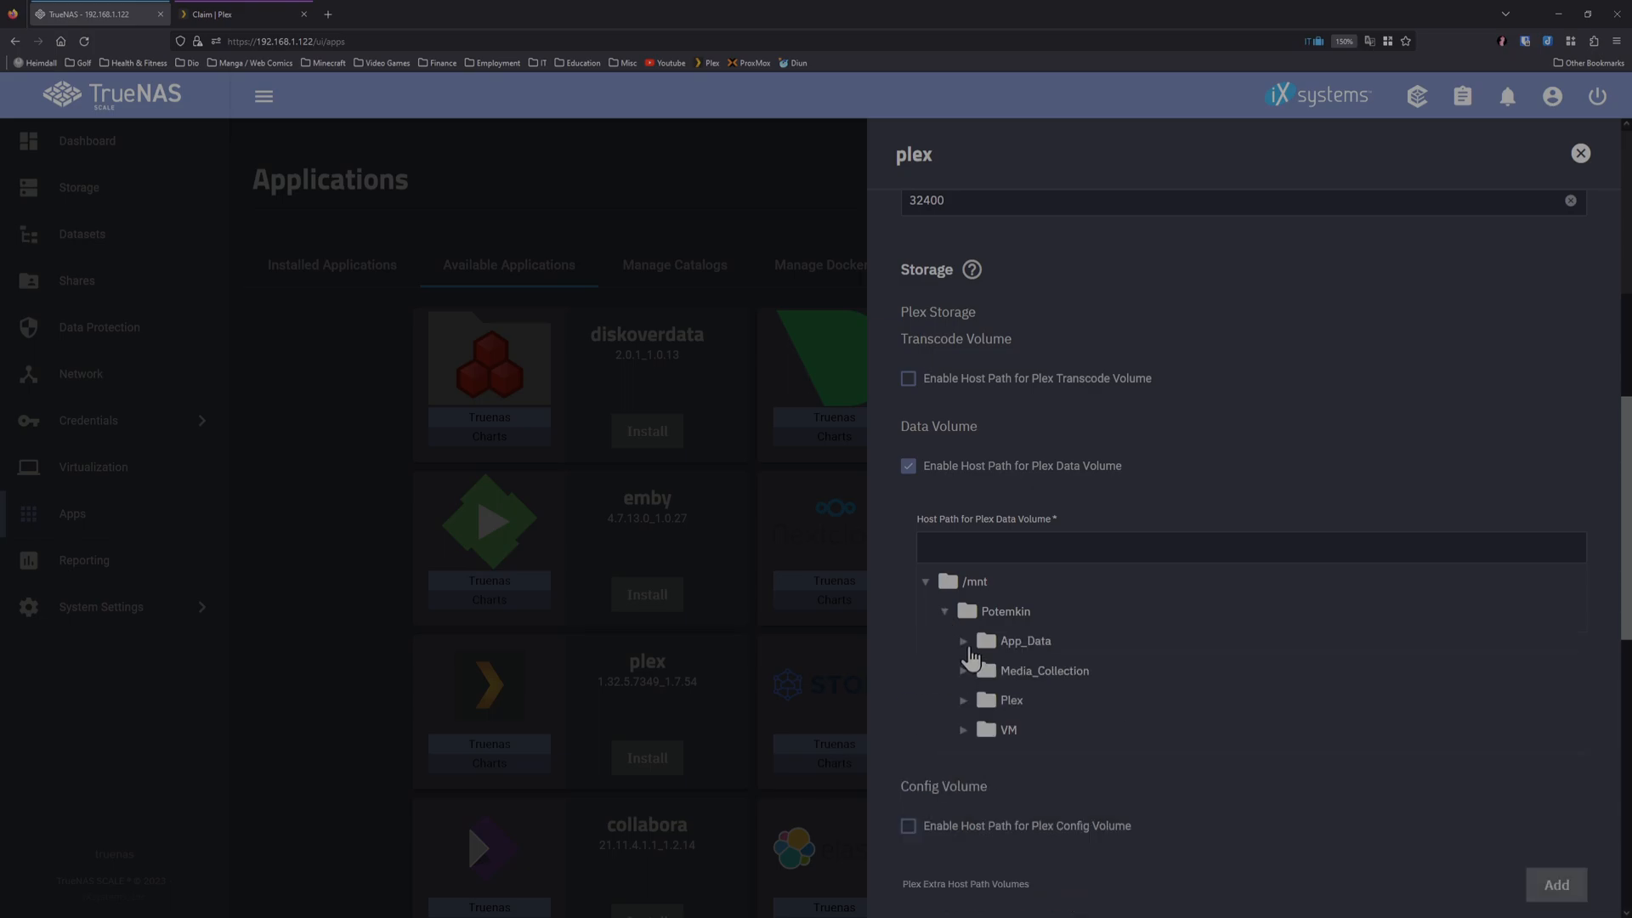
pyautogui.click(1044, 670)
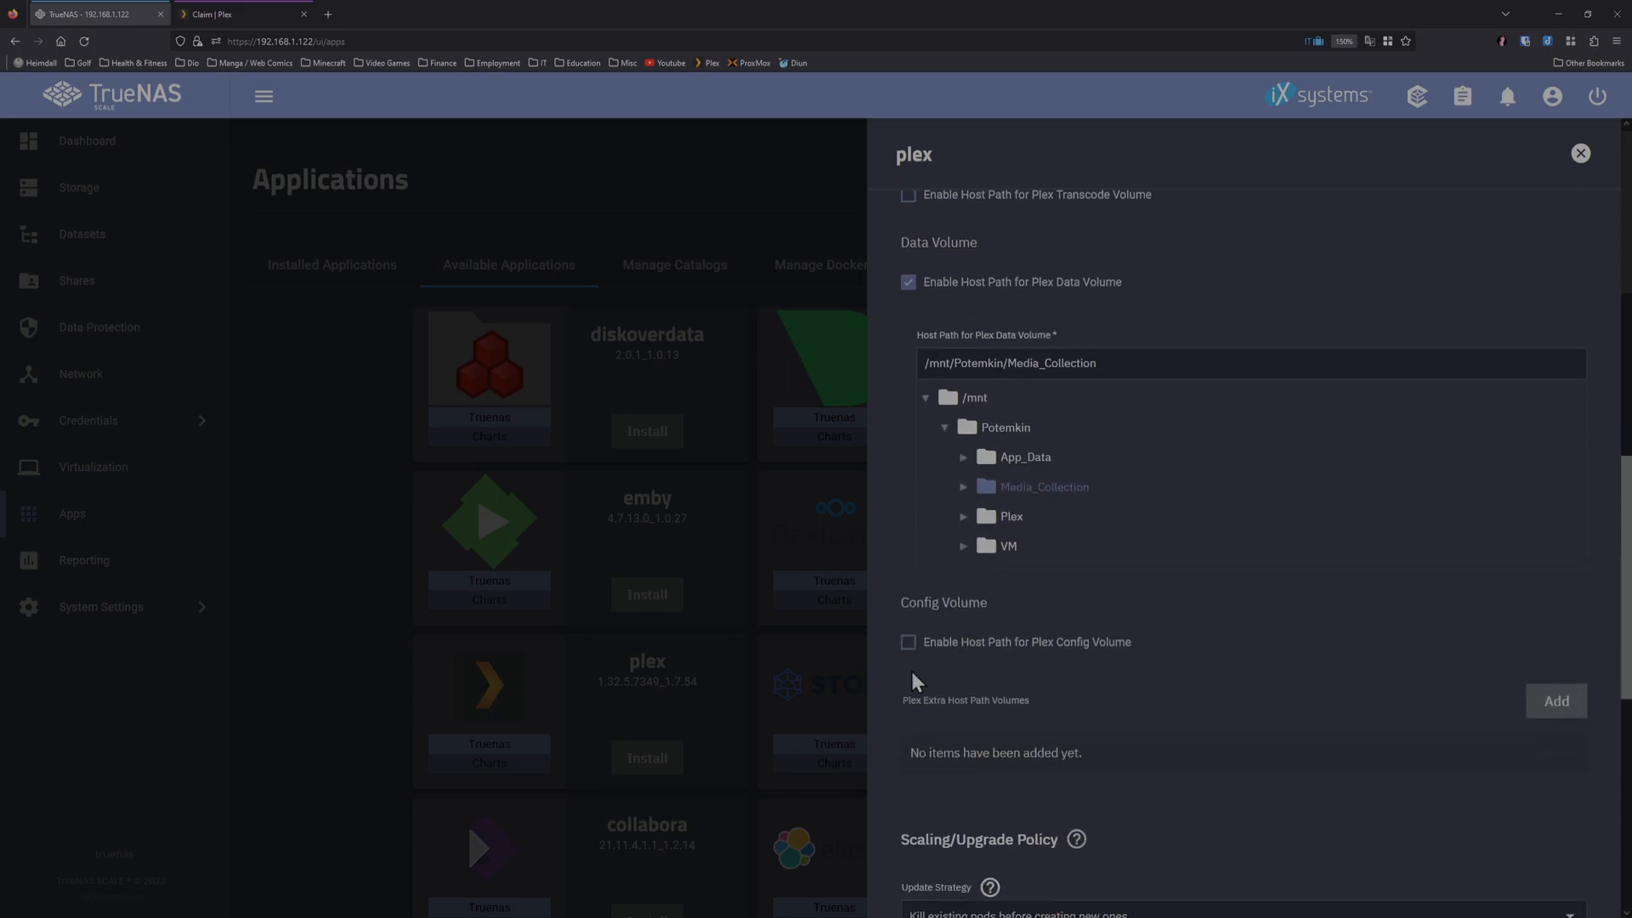
pyautogui.click(908, 641)
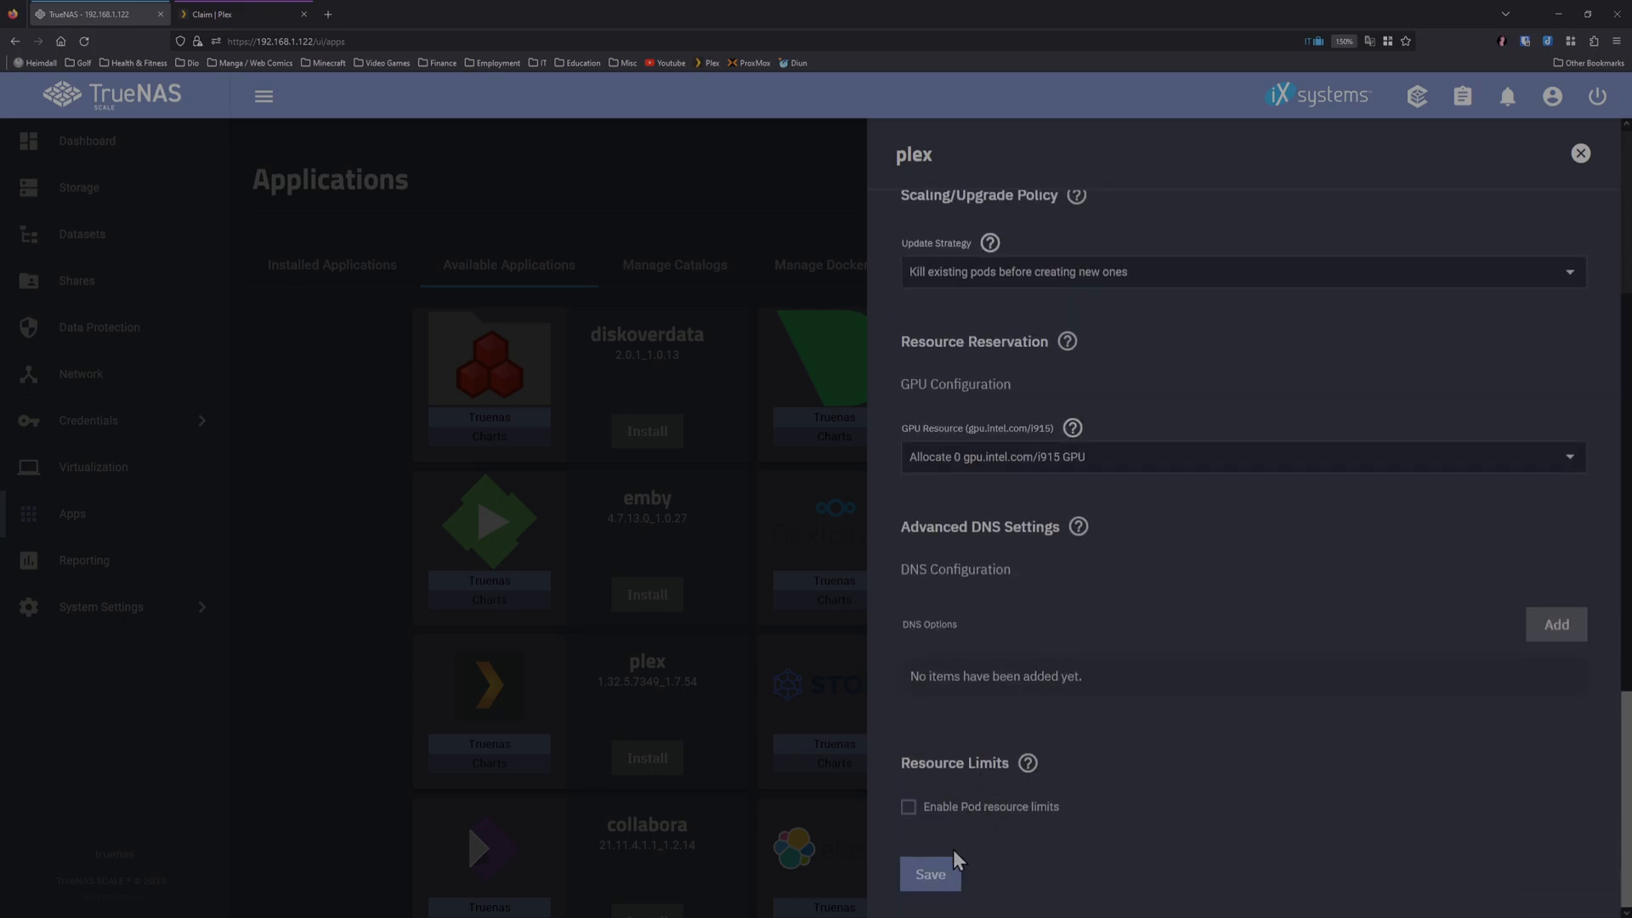
pyautogui.click(928, 874)
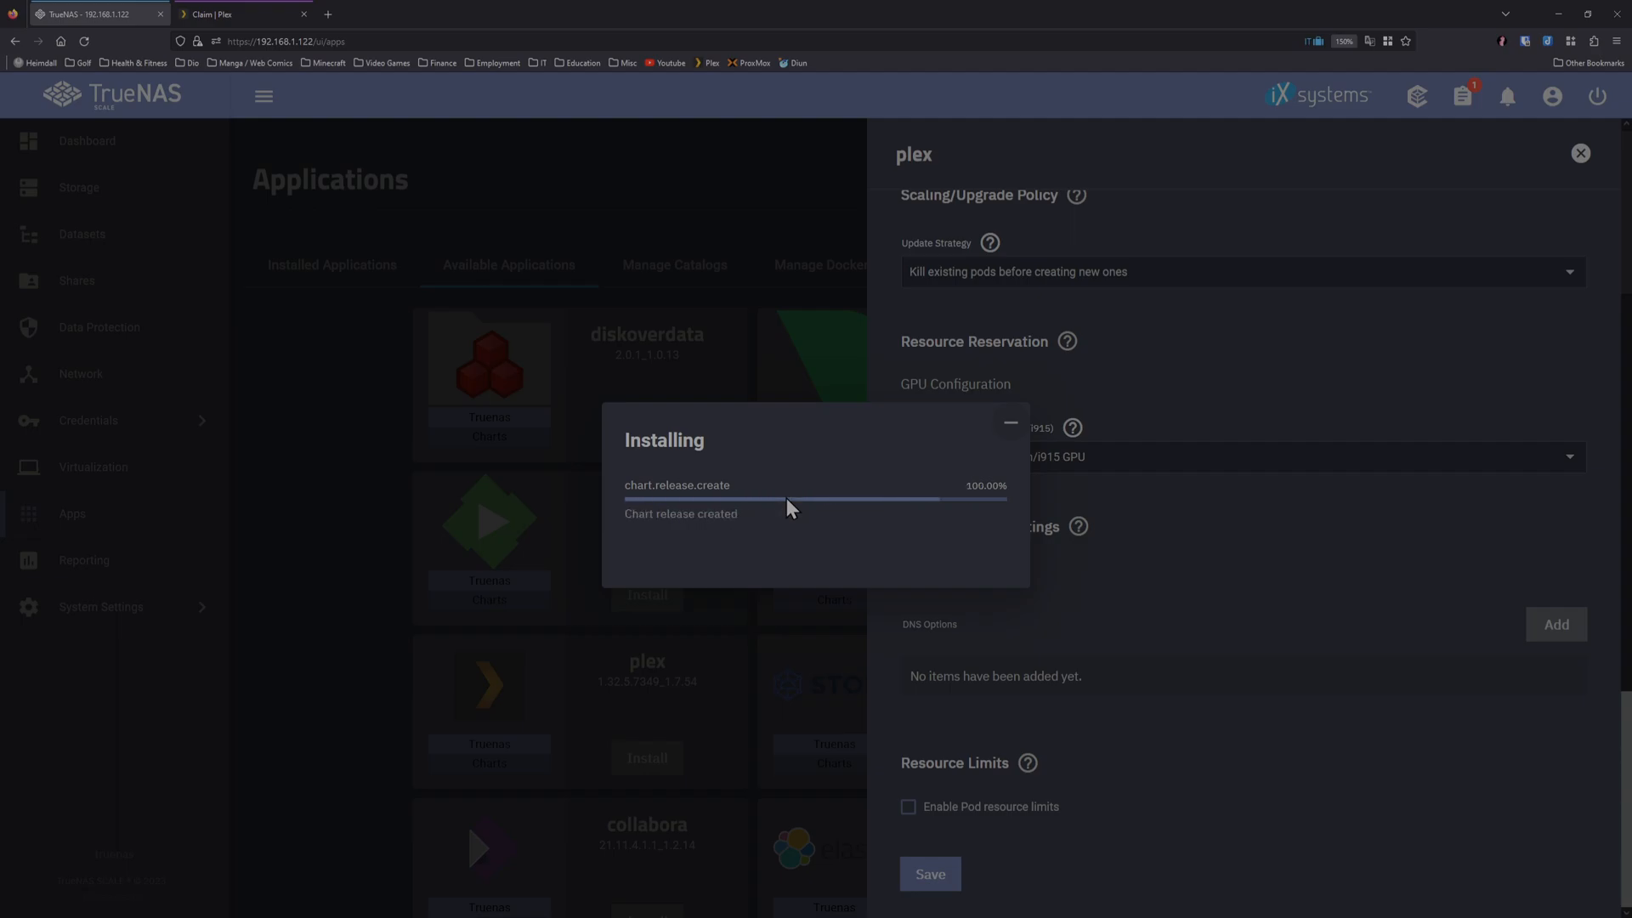
# Step: Dismiss the install progress, glance at Datasets, and return to Installed Applications showing plex active
pyautogui.click(1580, 153)
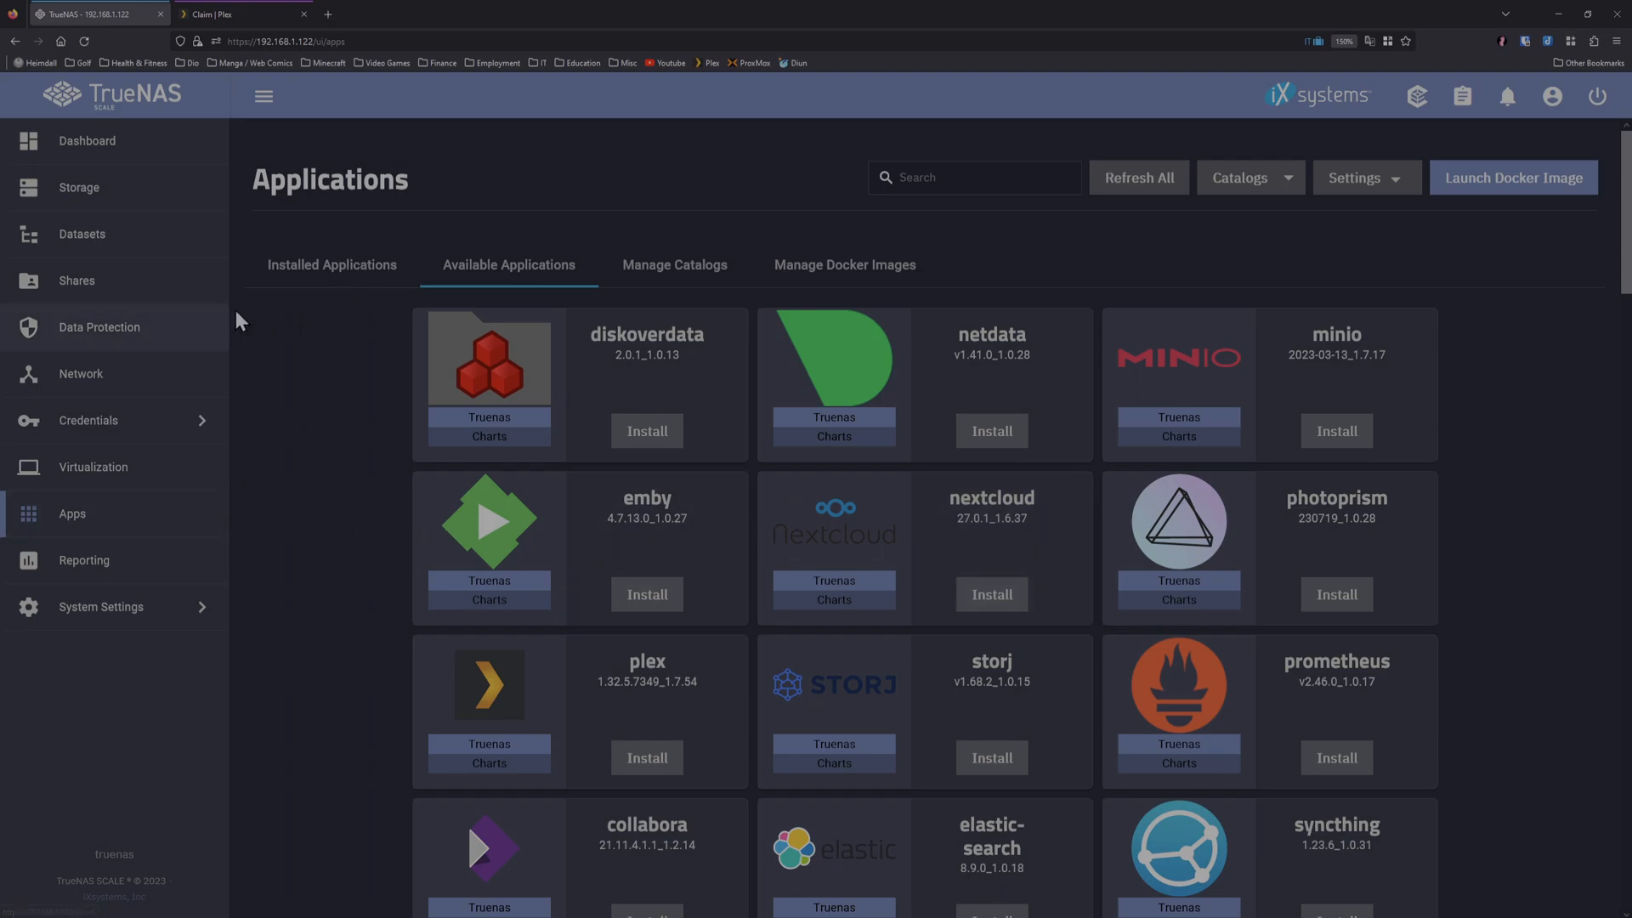
pyautogui.click(82, 233)
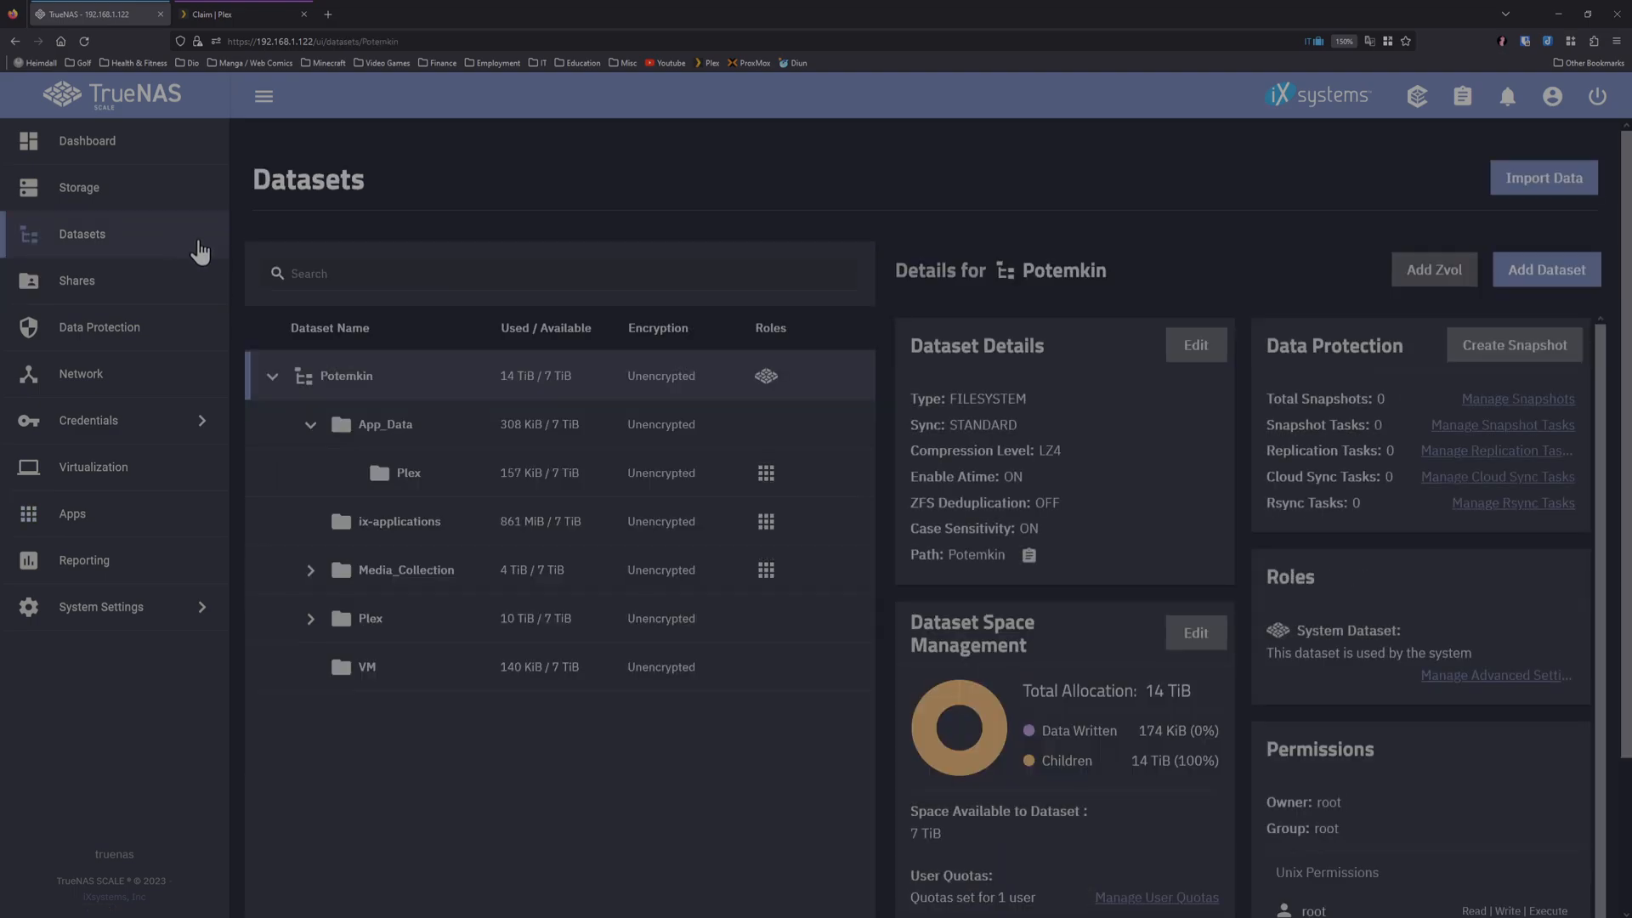
pyautogui.click(72, 514)
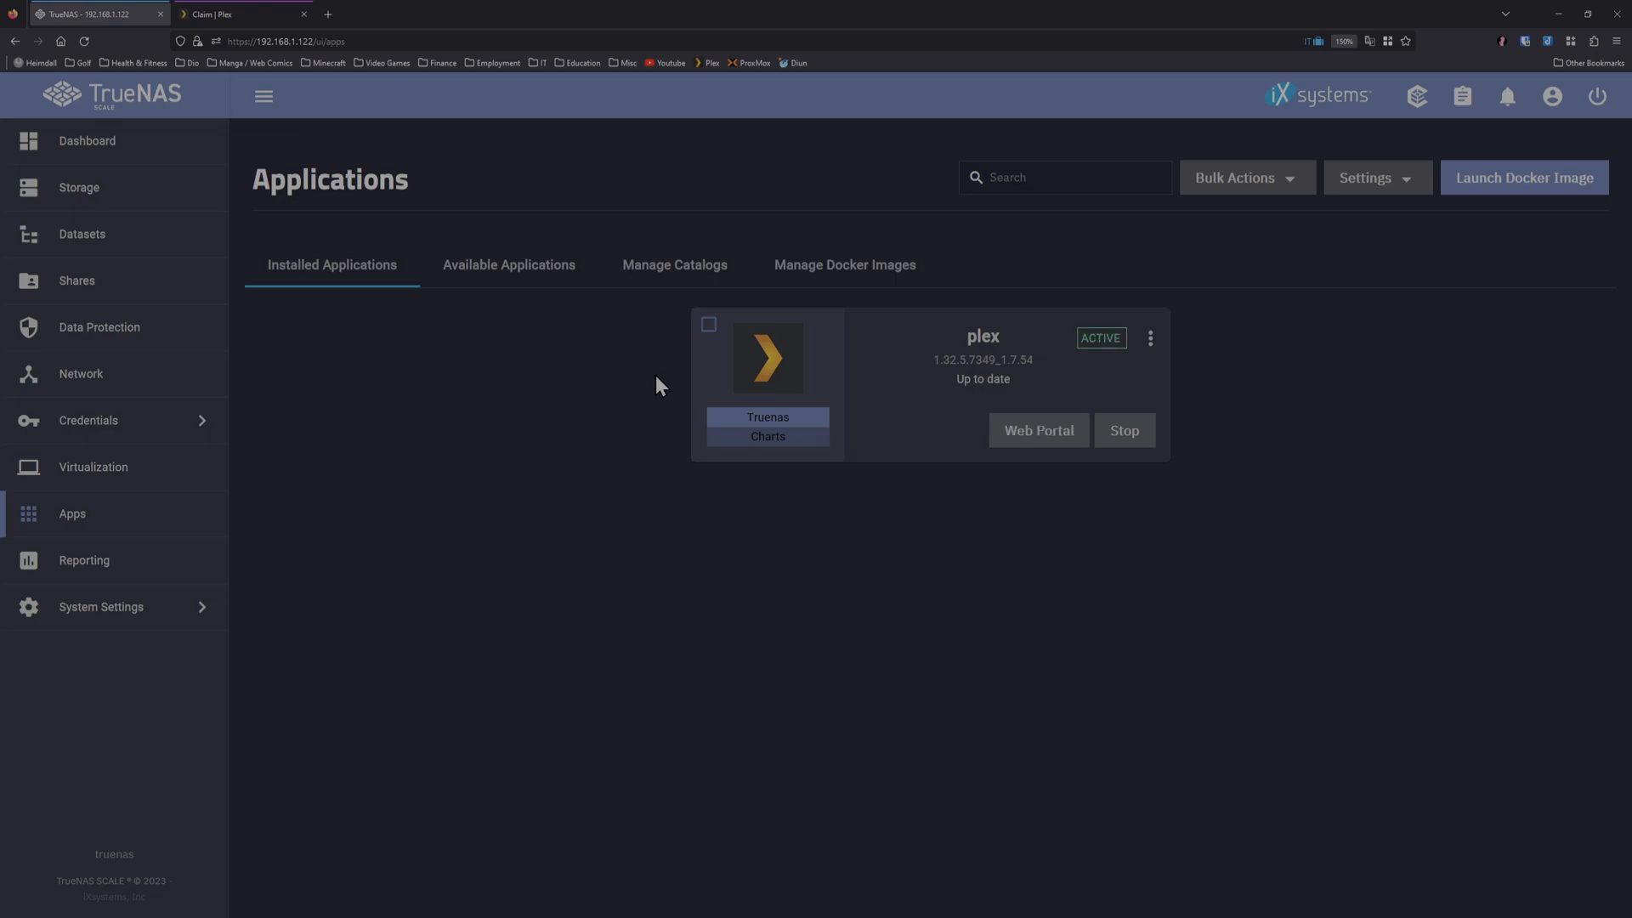
pyautogui.moveTo(165, 294)
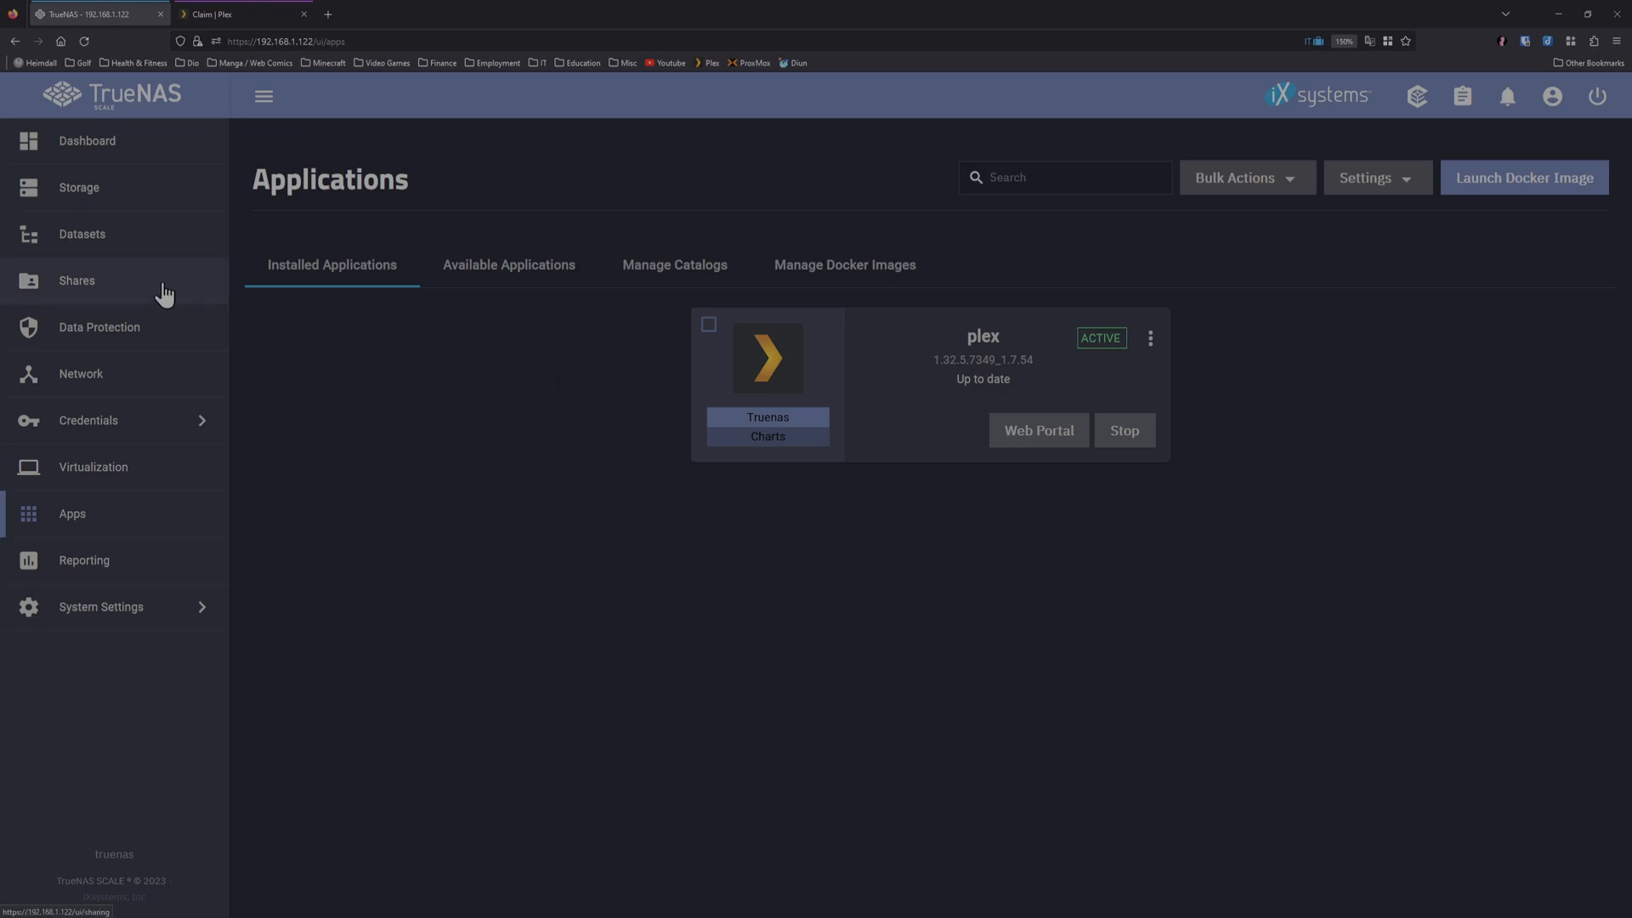
pyautogui.click(82, 233)
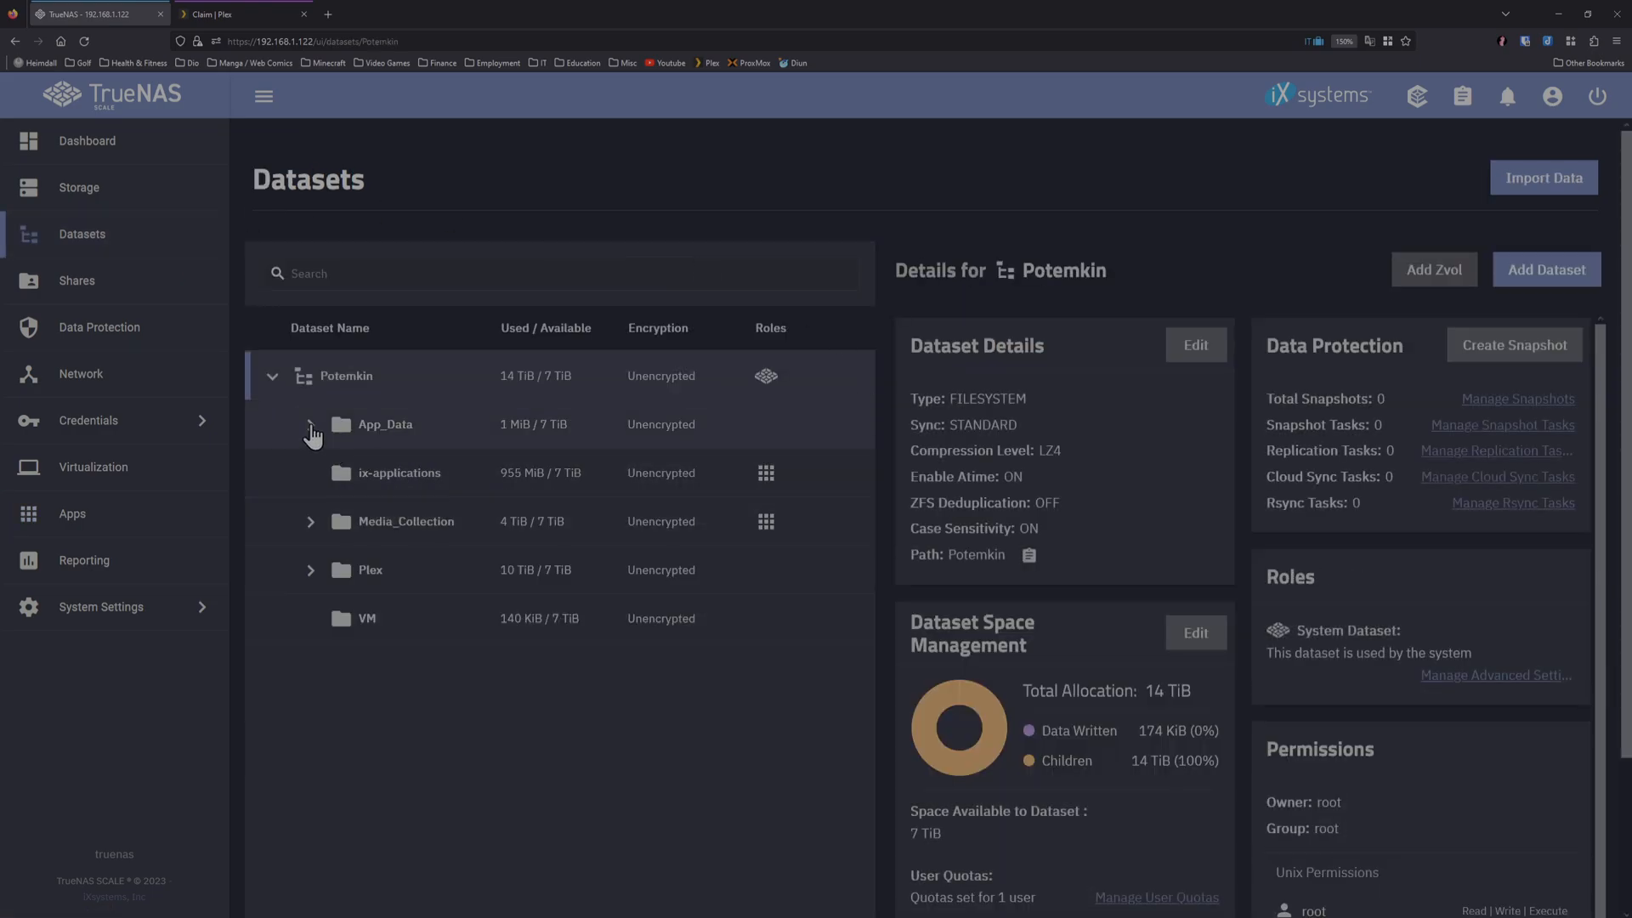
pyautogui.click(310, 424)
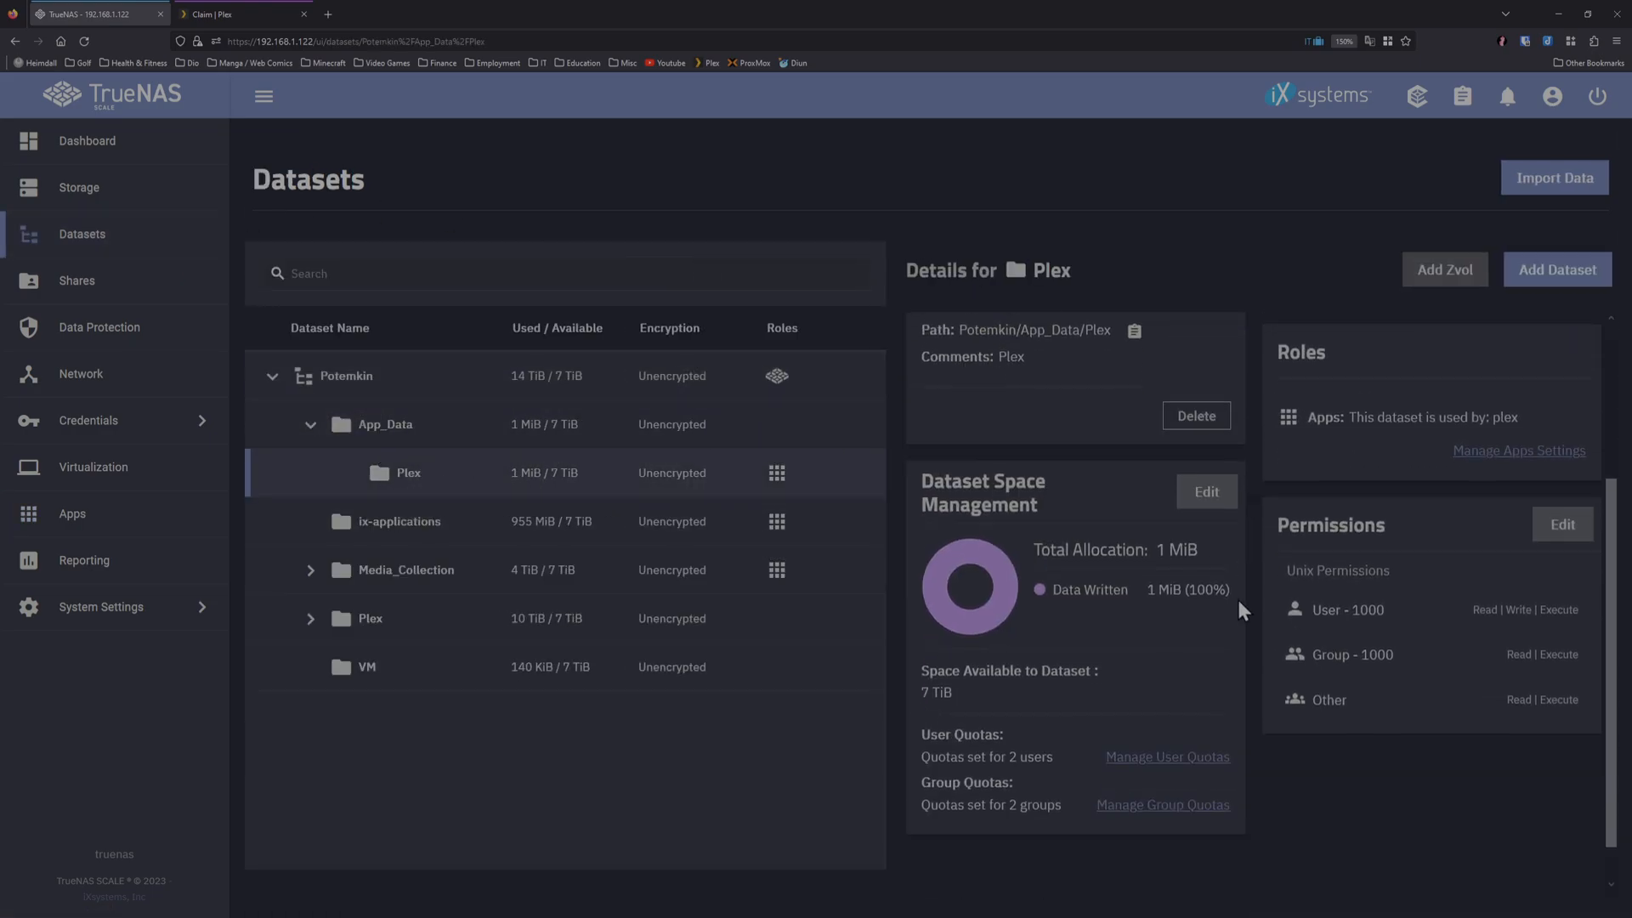
pyautogui.scroll(-3)
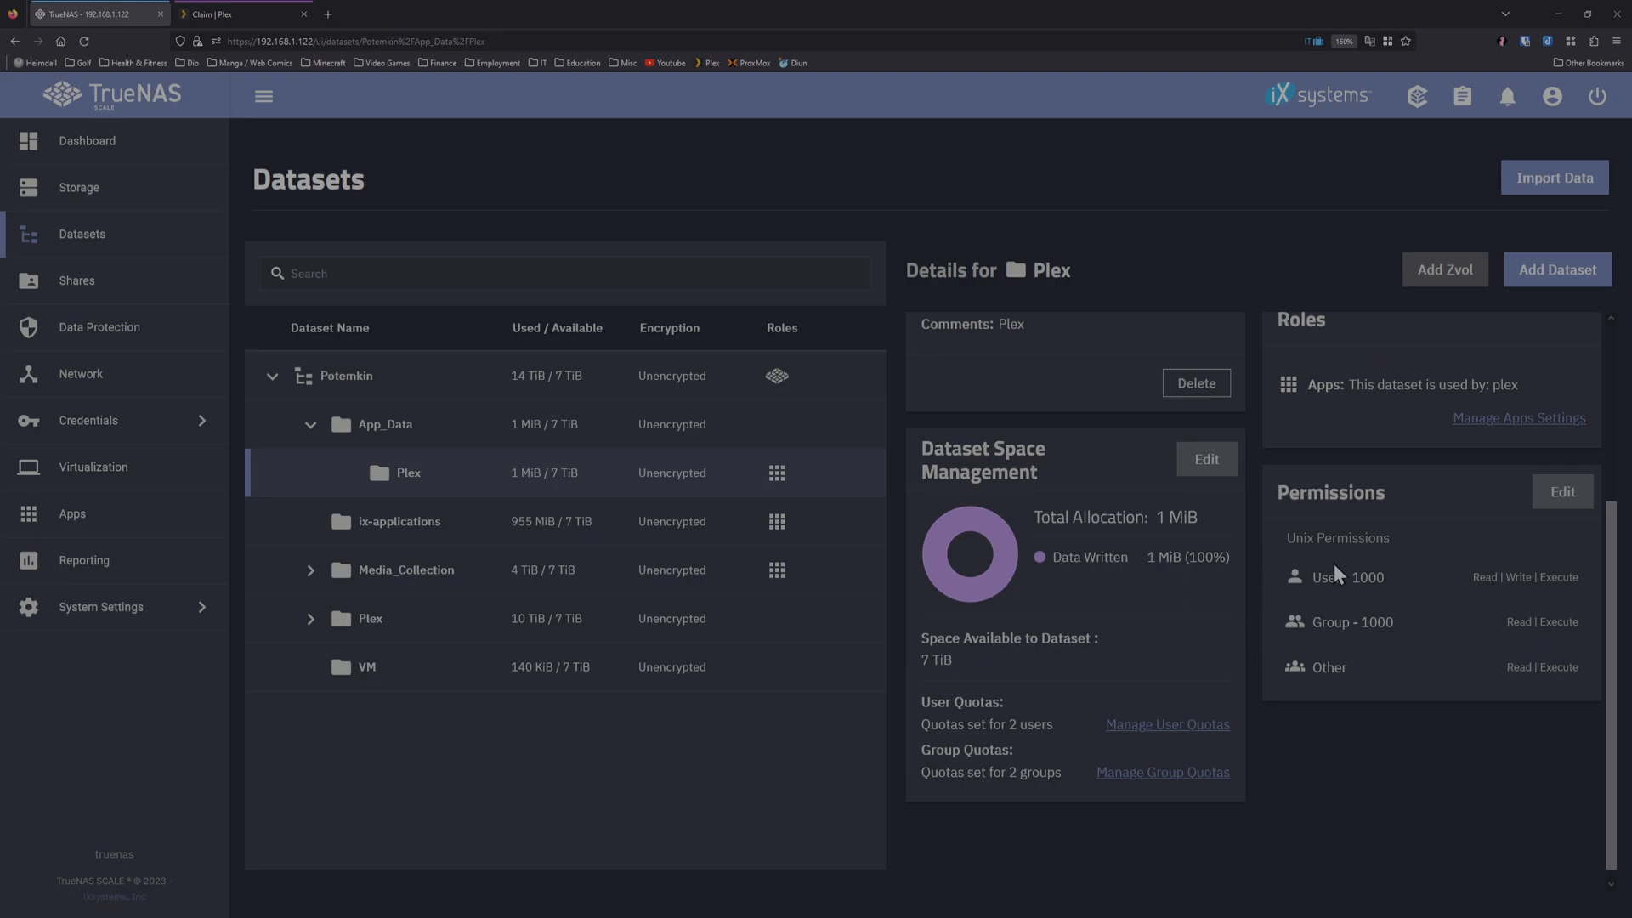
pyautogui.moveTo(1357, 604)
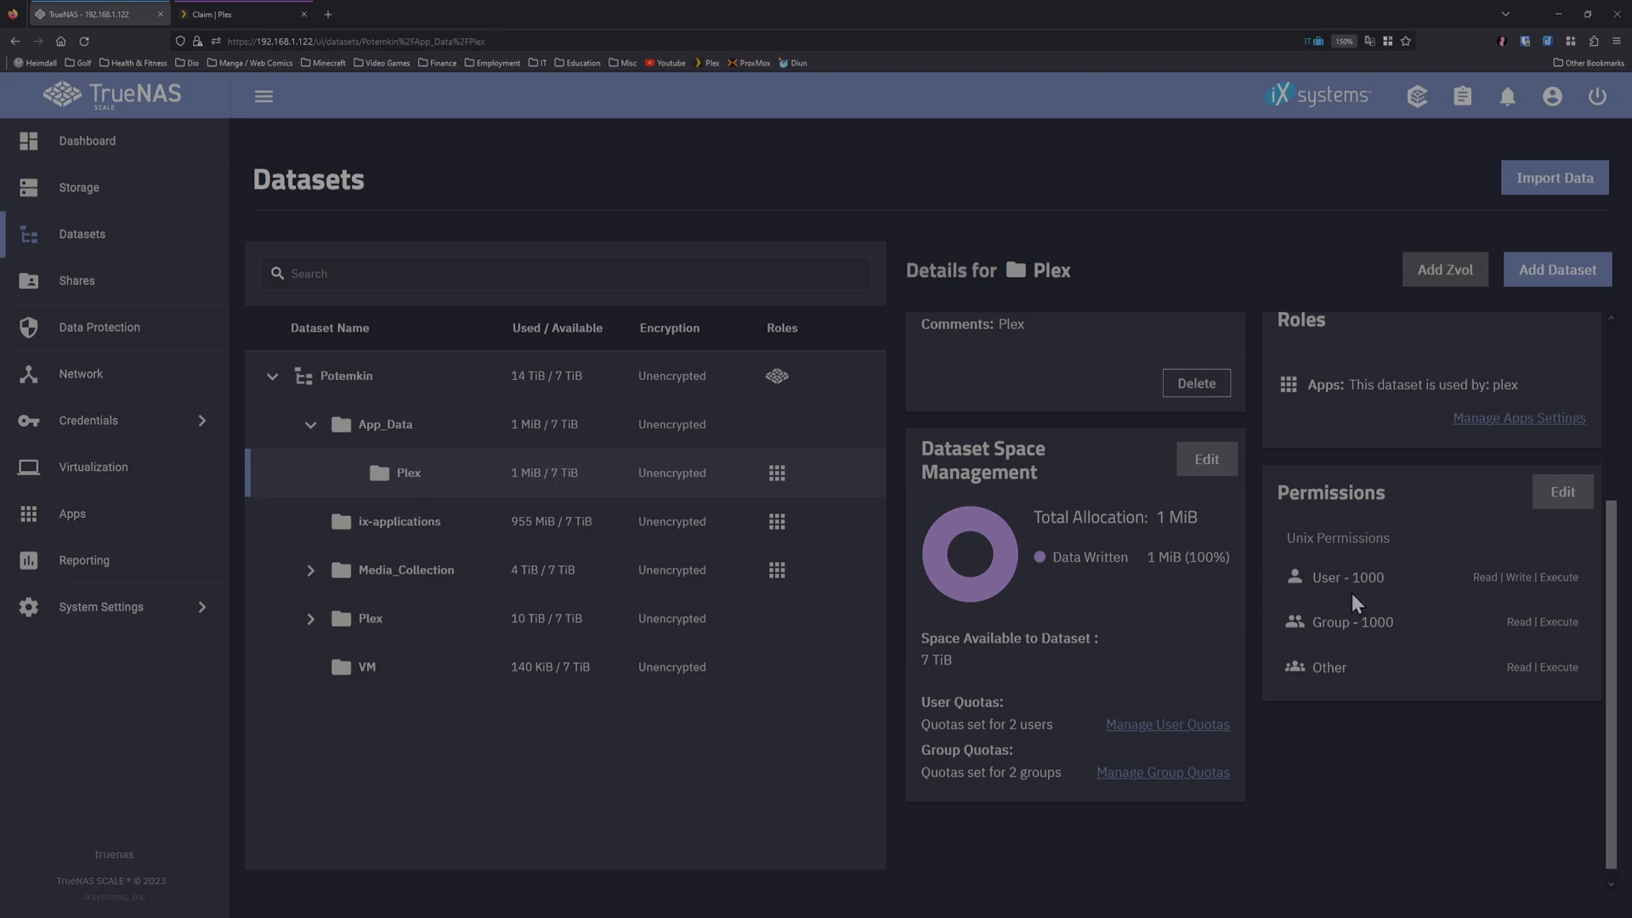
pyautogui.moveTo(1406, 598)
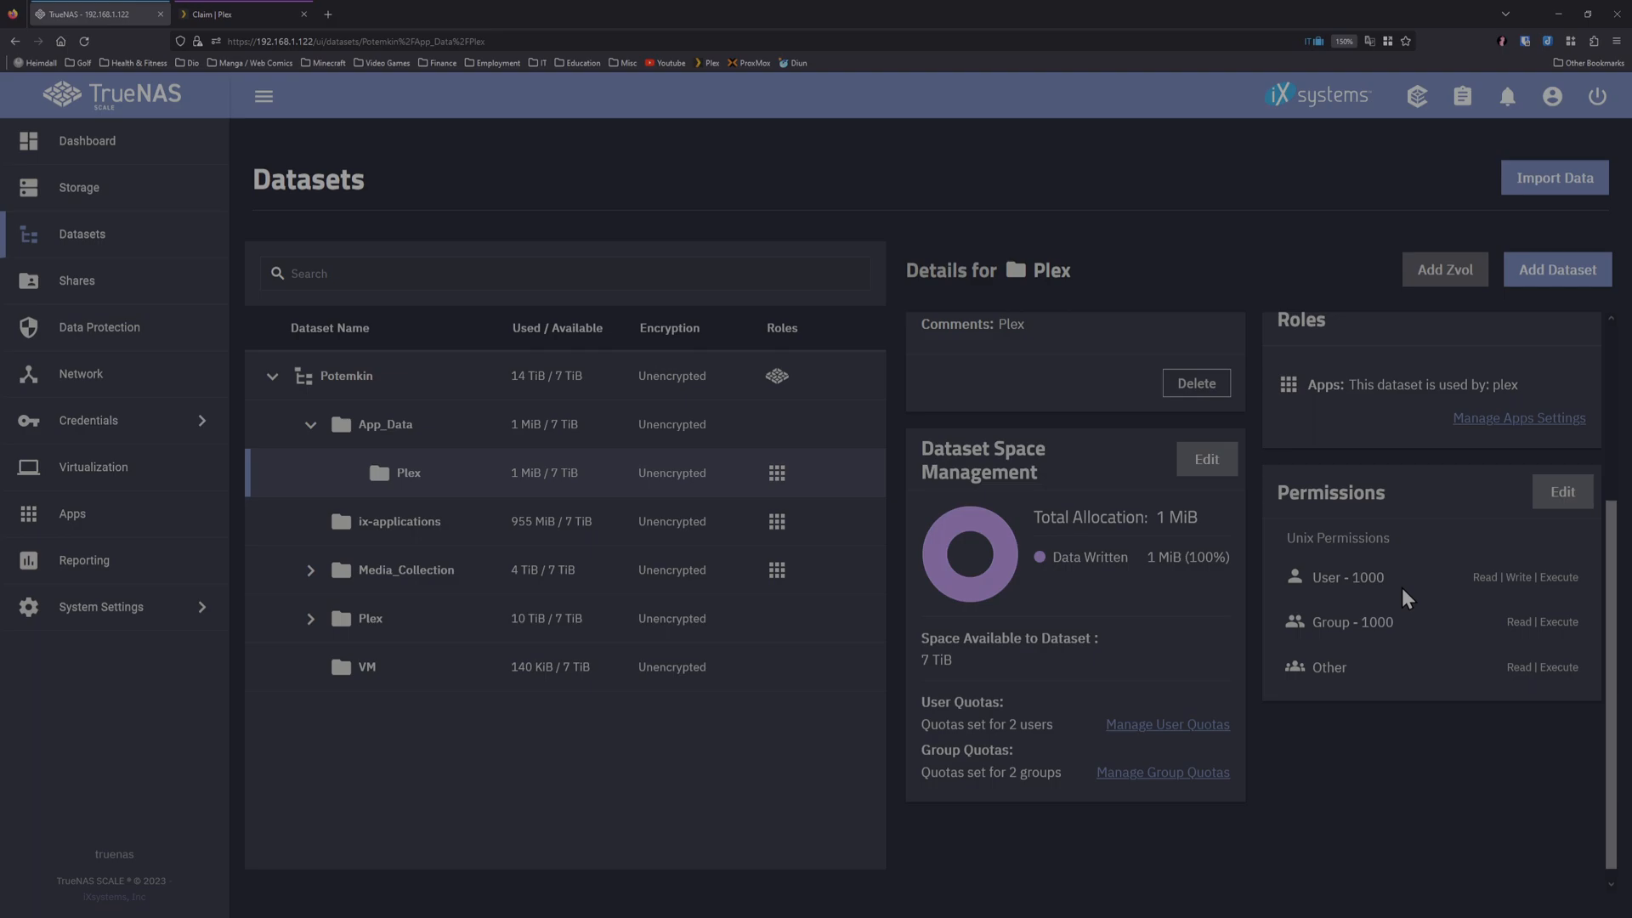
pyautogui.moveTo(1405, 627)
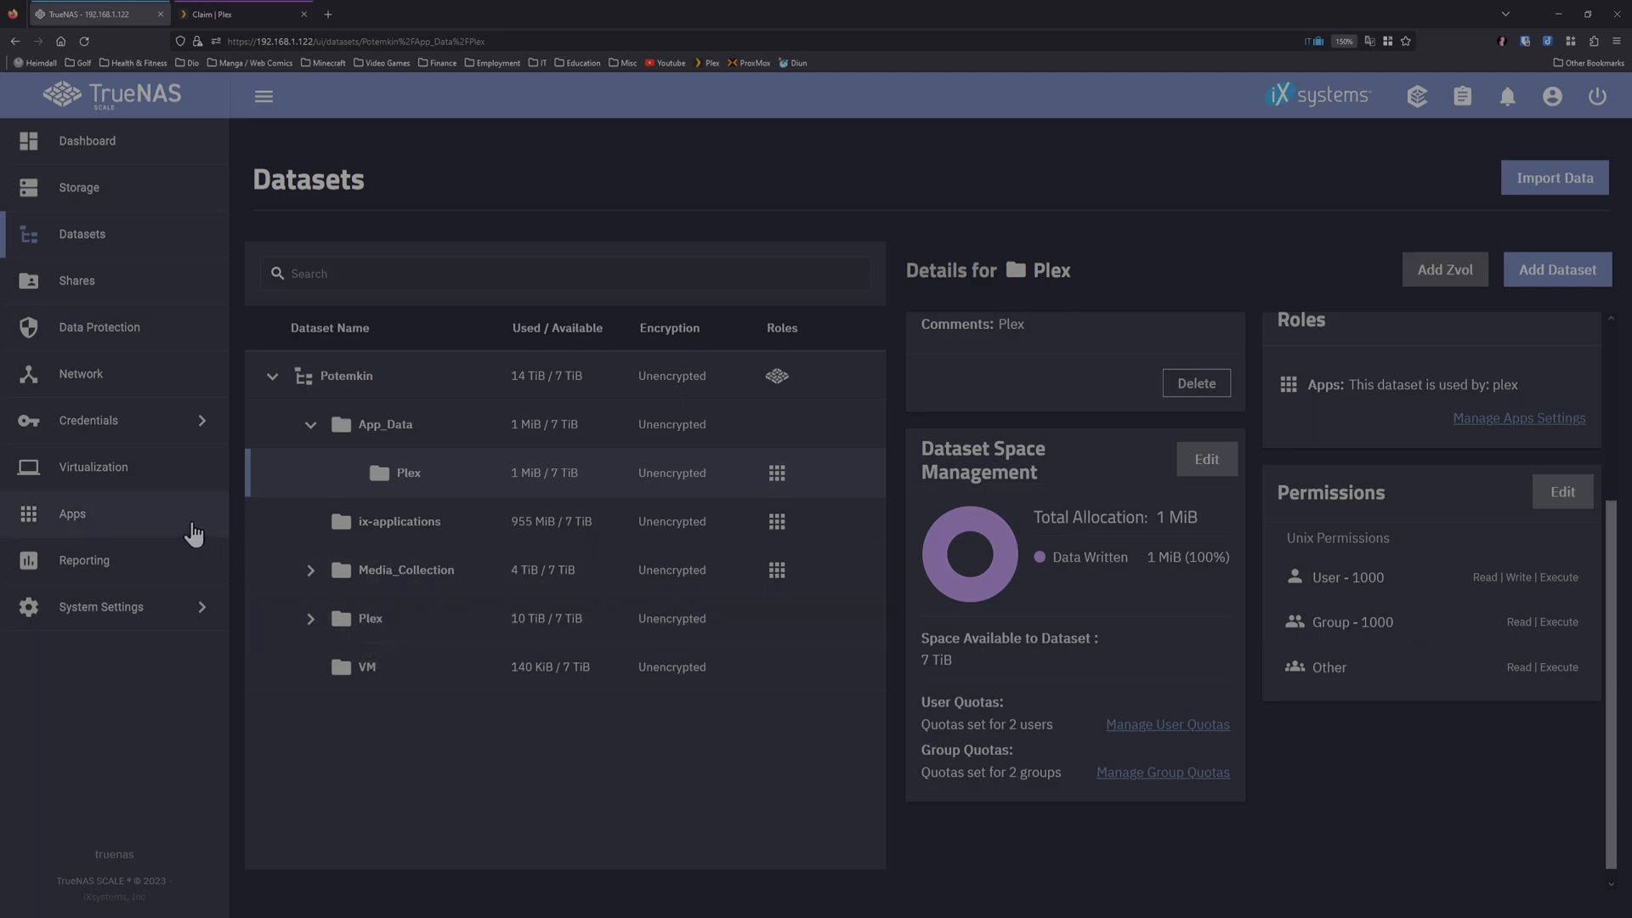
pyautogui.click(71, 514)
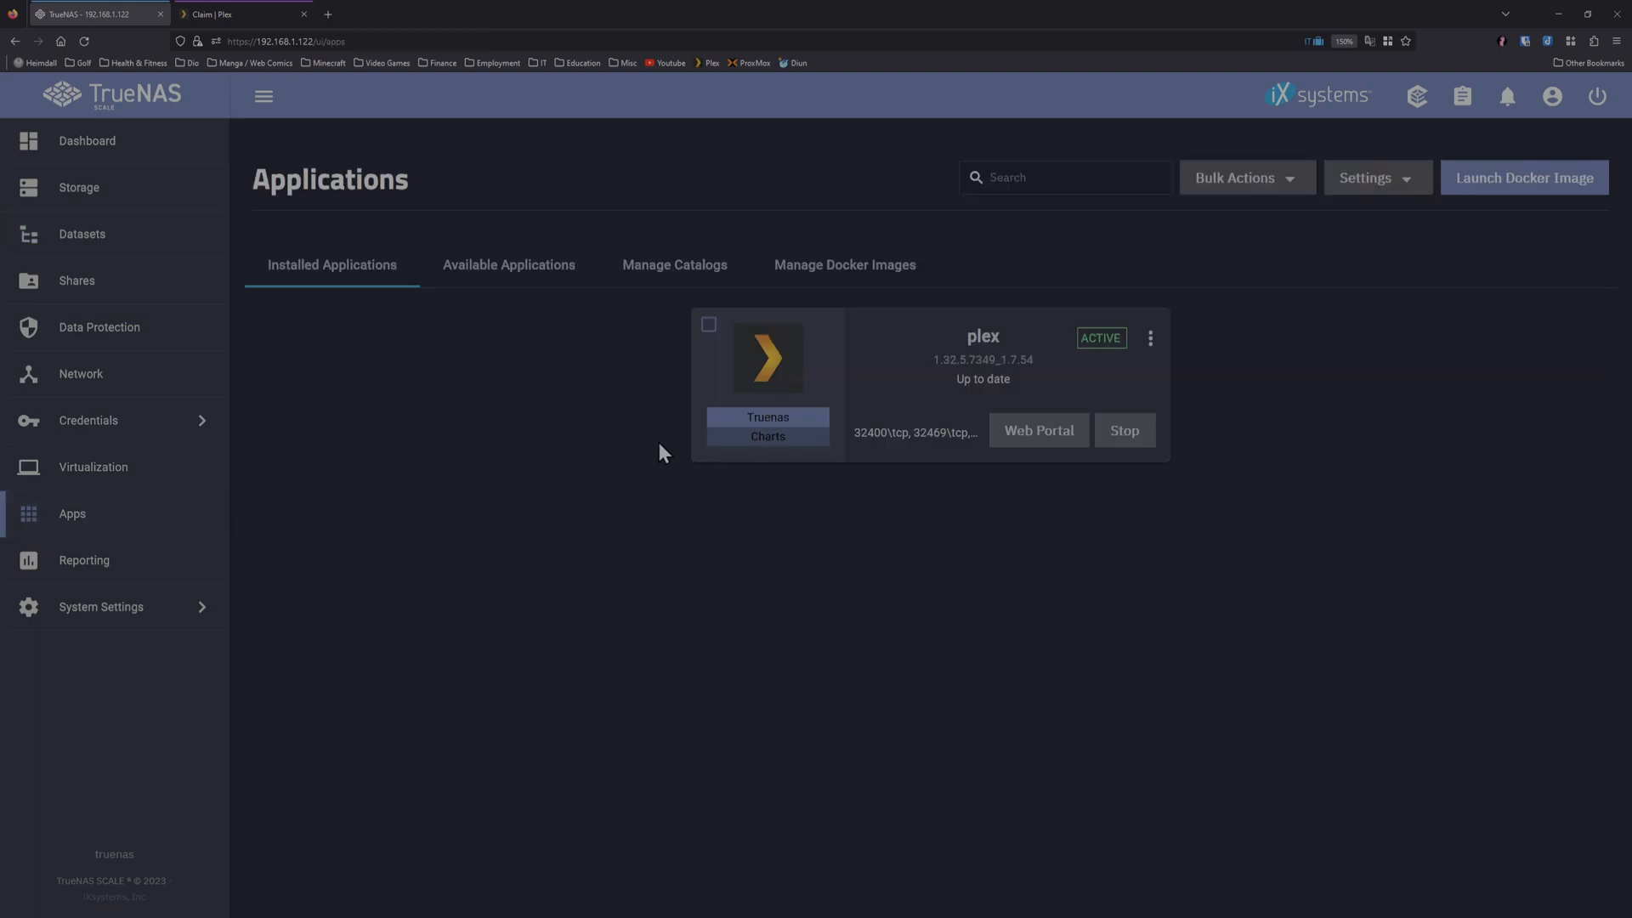
pyautogui.moveTo(638, 386)
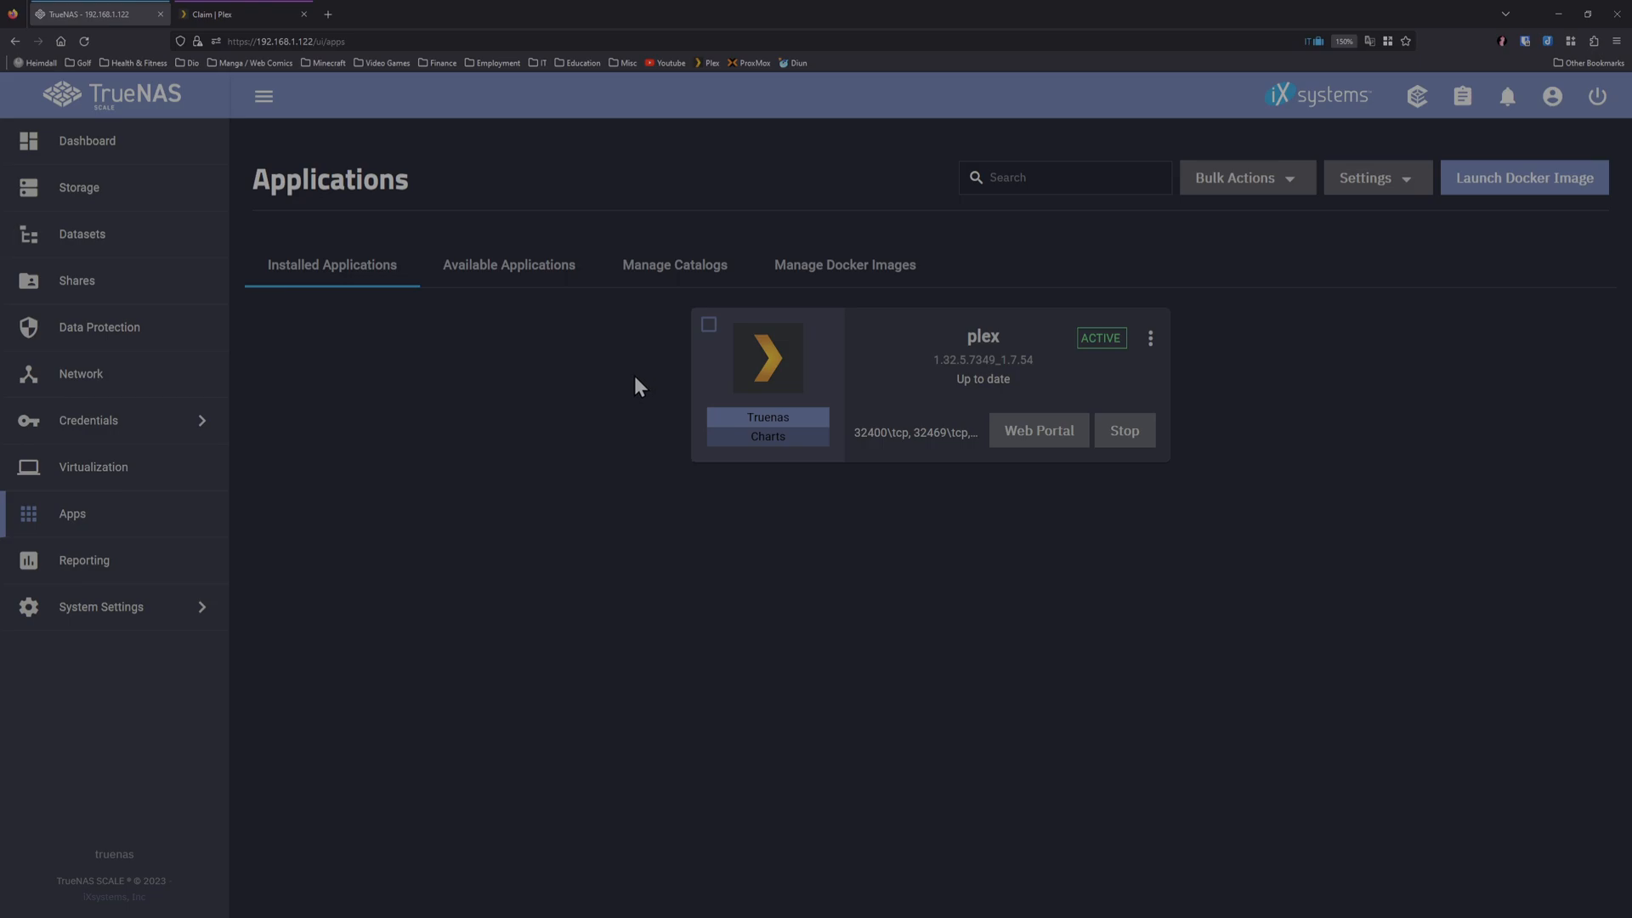
# Step: Run 'id plex' in the plex pod shell, confirming uid and gid 1000
pyautogui.click(1151, 338)
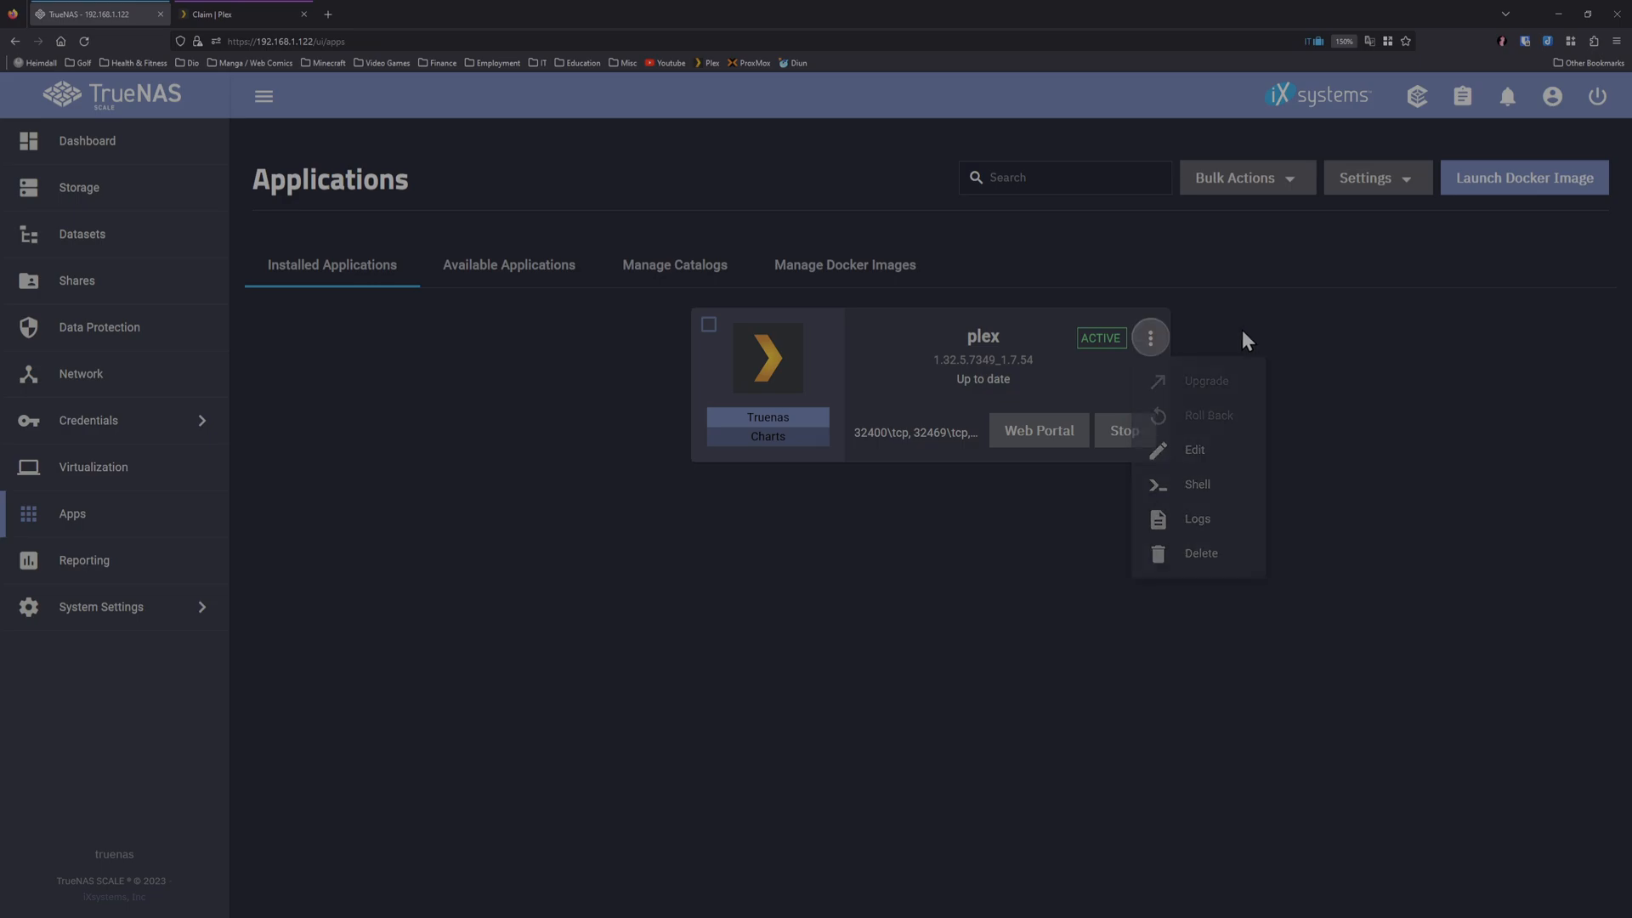
pyautogui.moveTo(1197, 483)
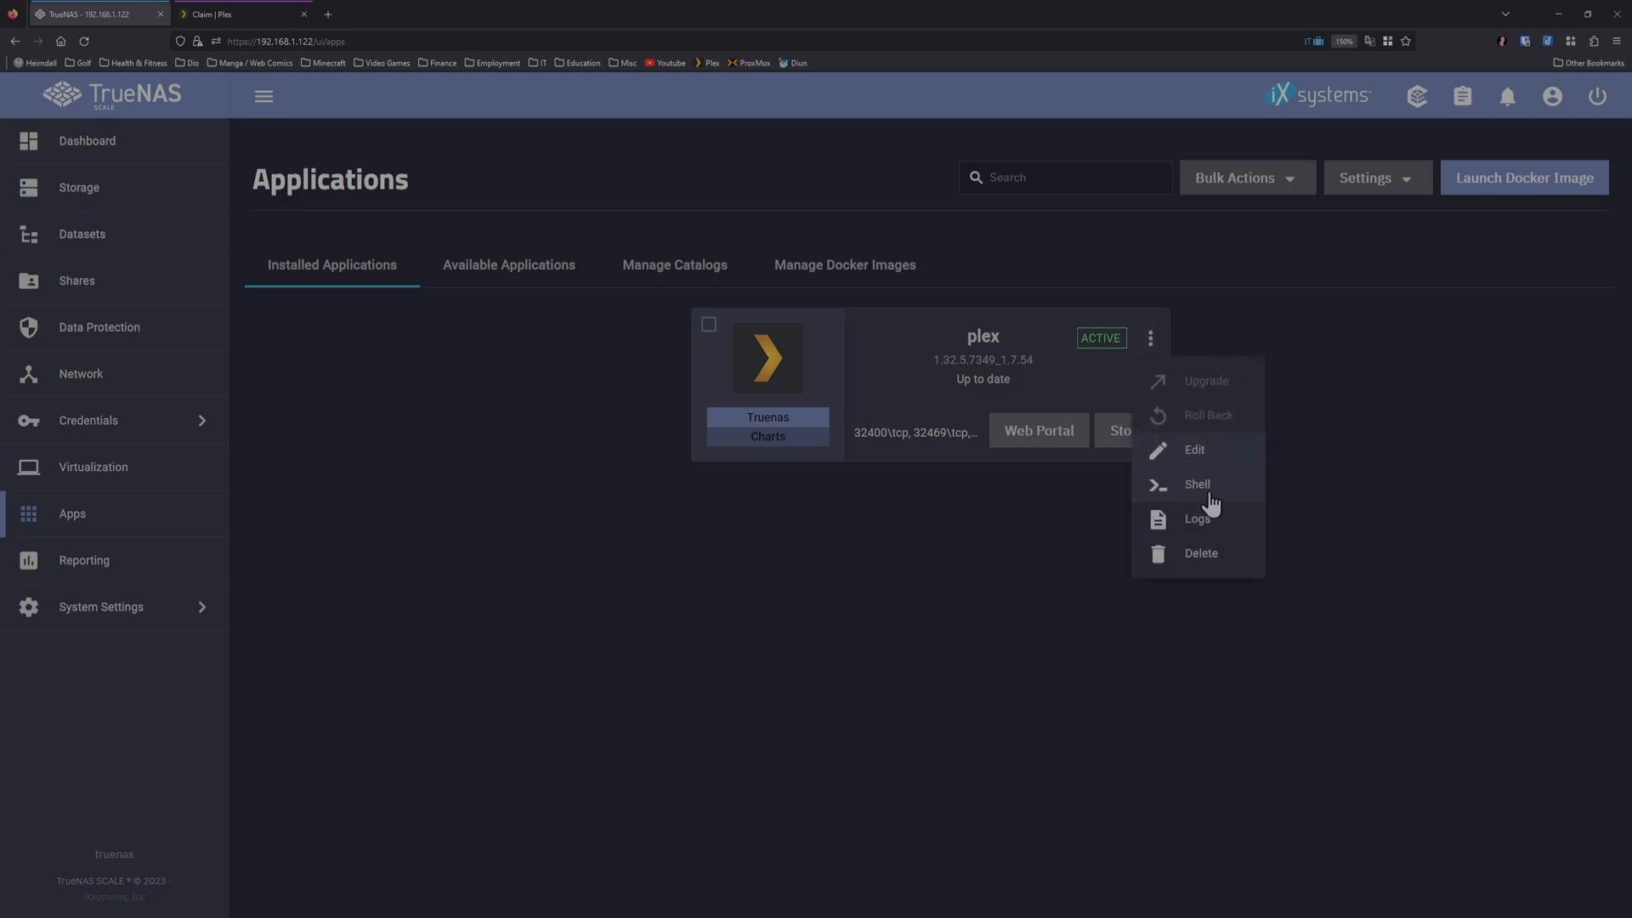
pyautogui.click(1197, 483)
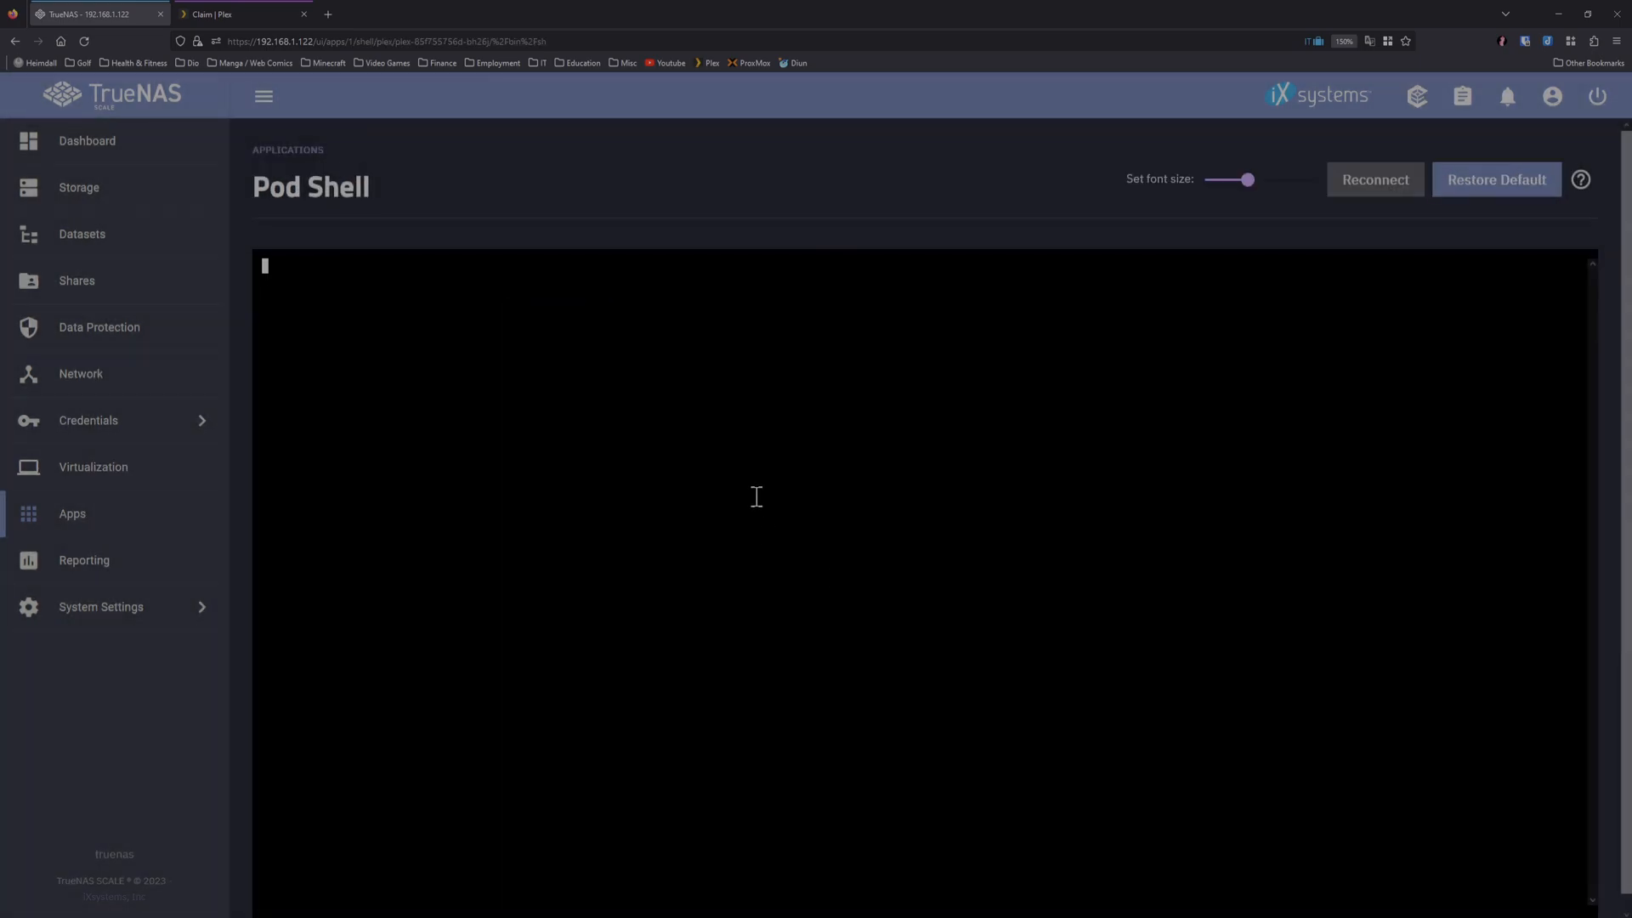
pyautogui.write('id plex')
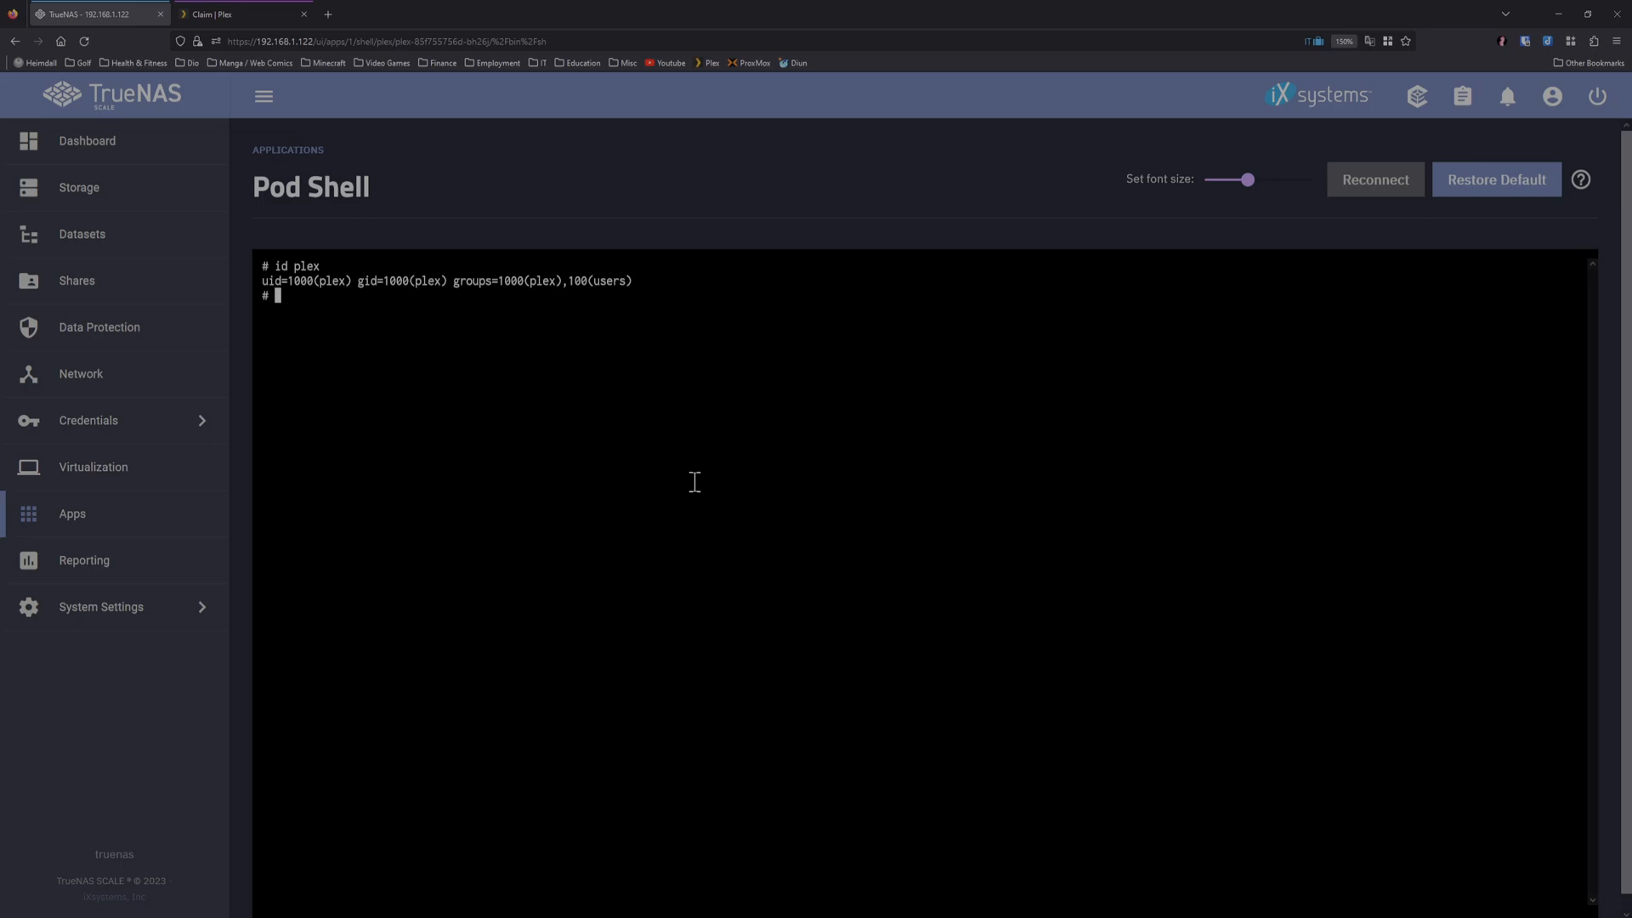
pyautogui.moveTo(698, 471)
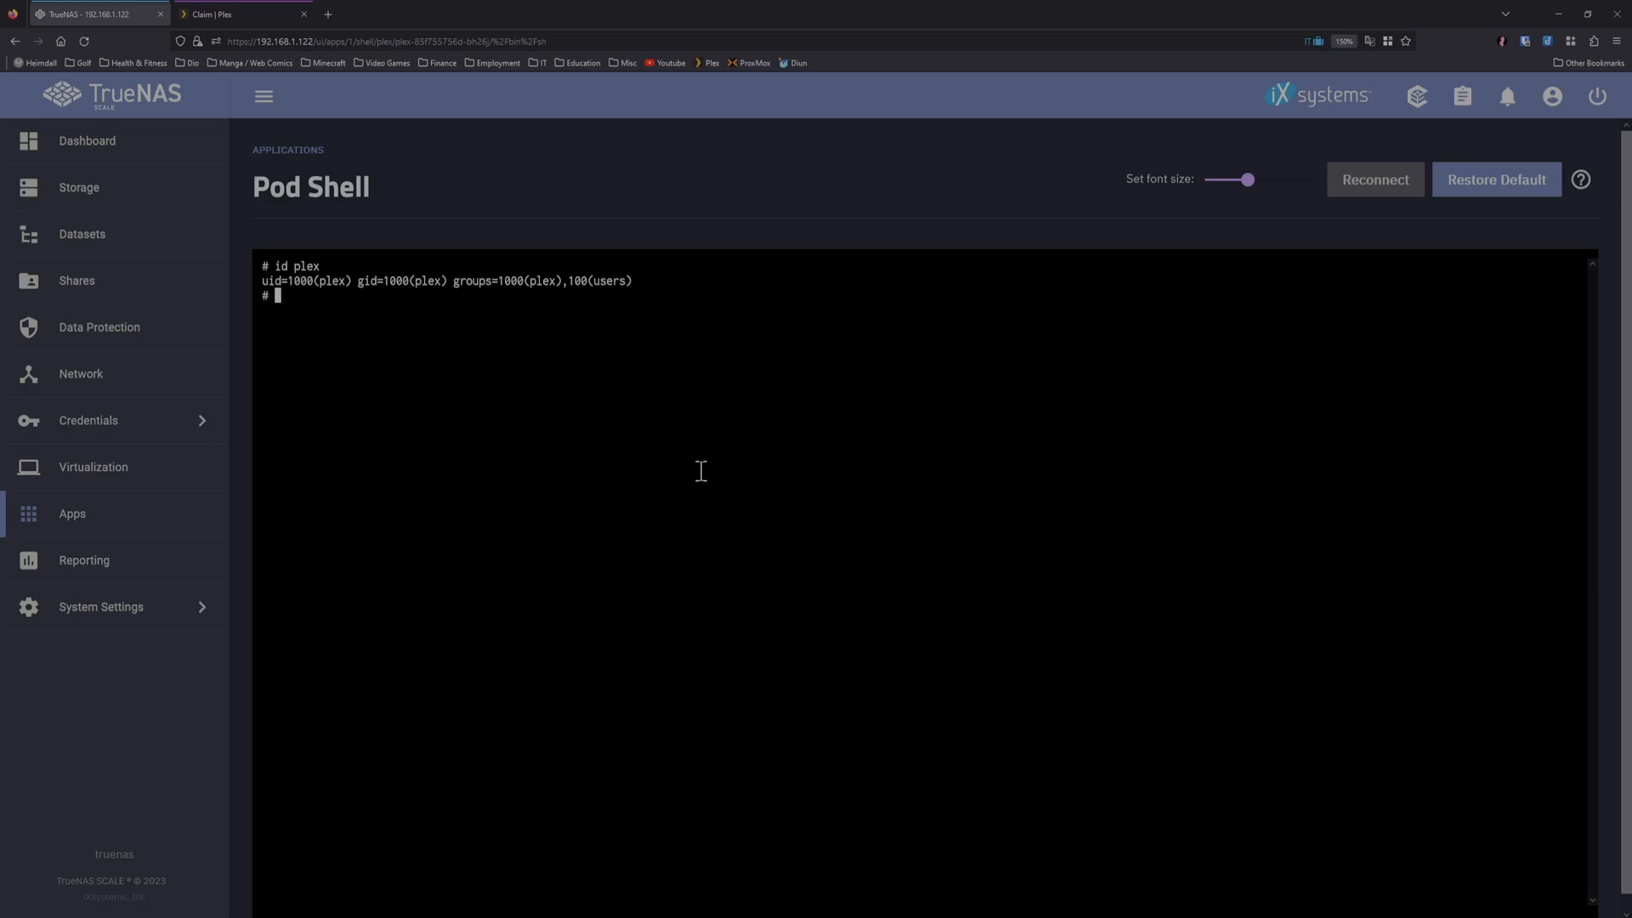
pyautogui.moveTo(500, 423)
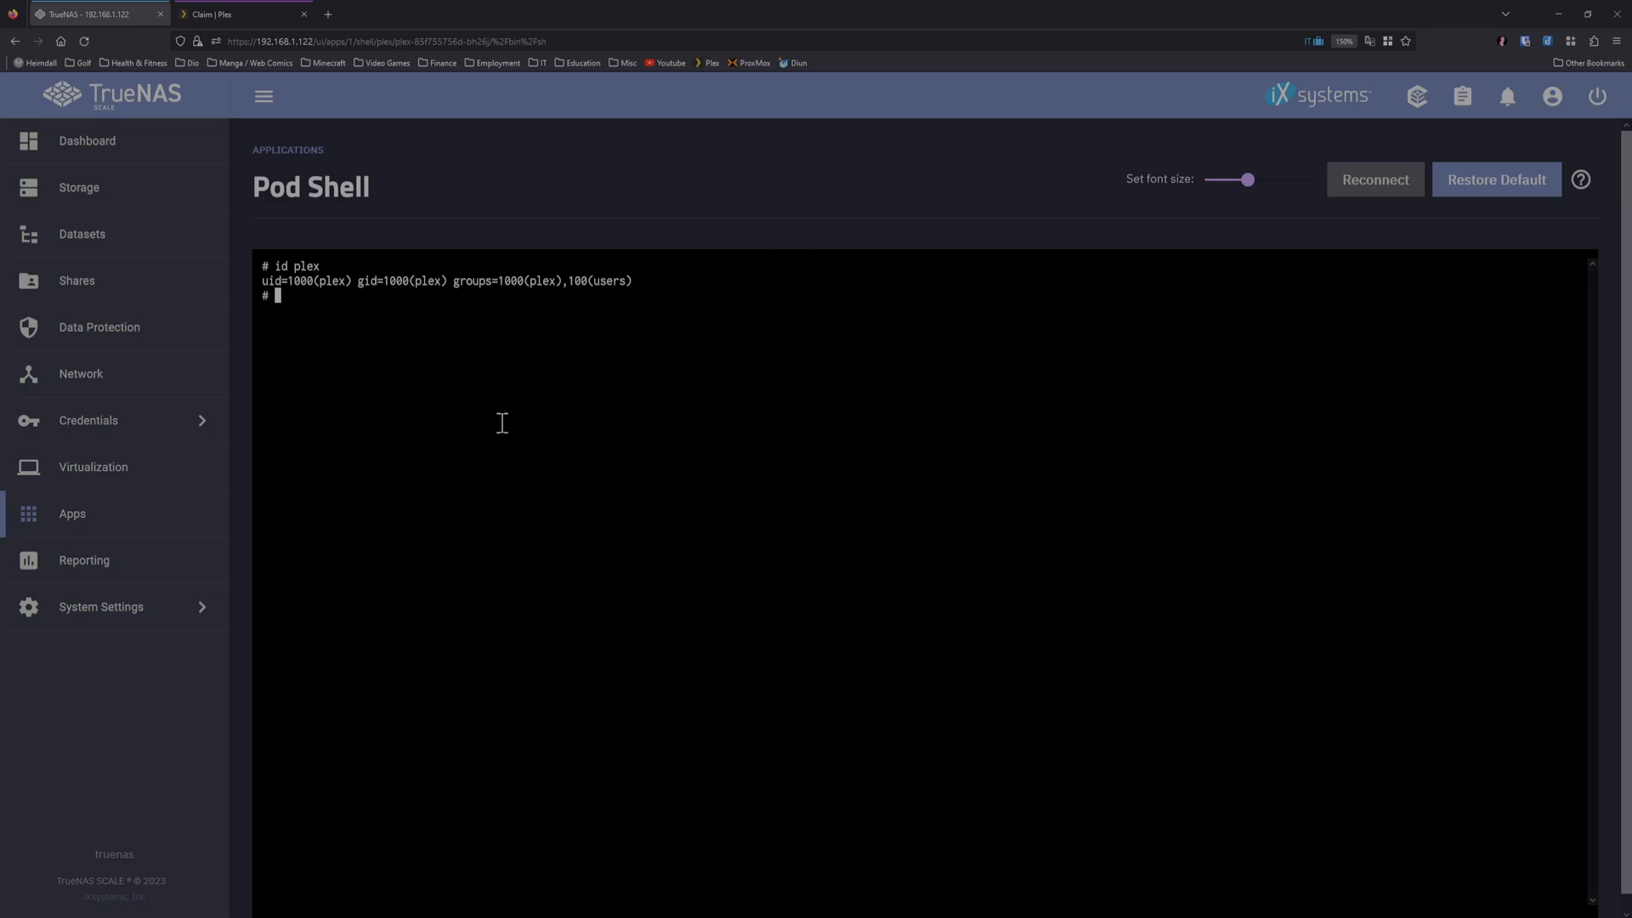
pyautogui.moveTo(161, 426)
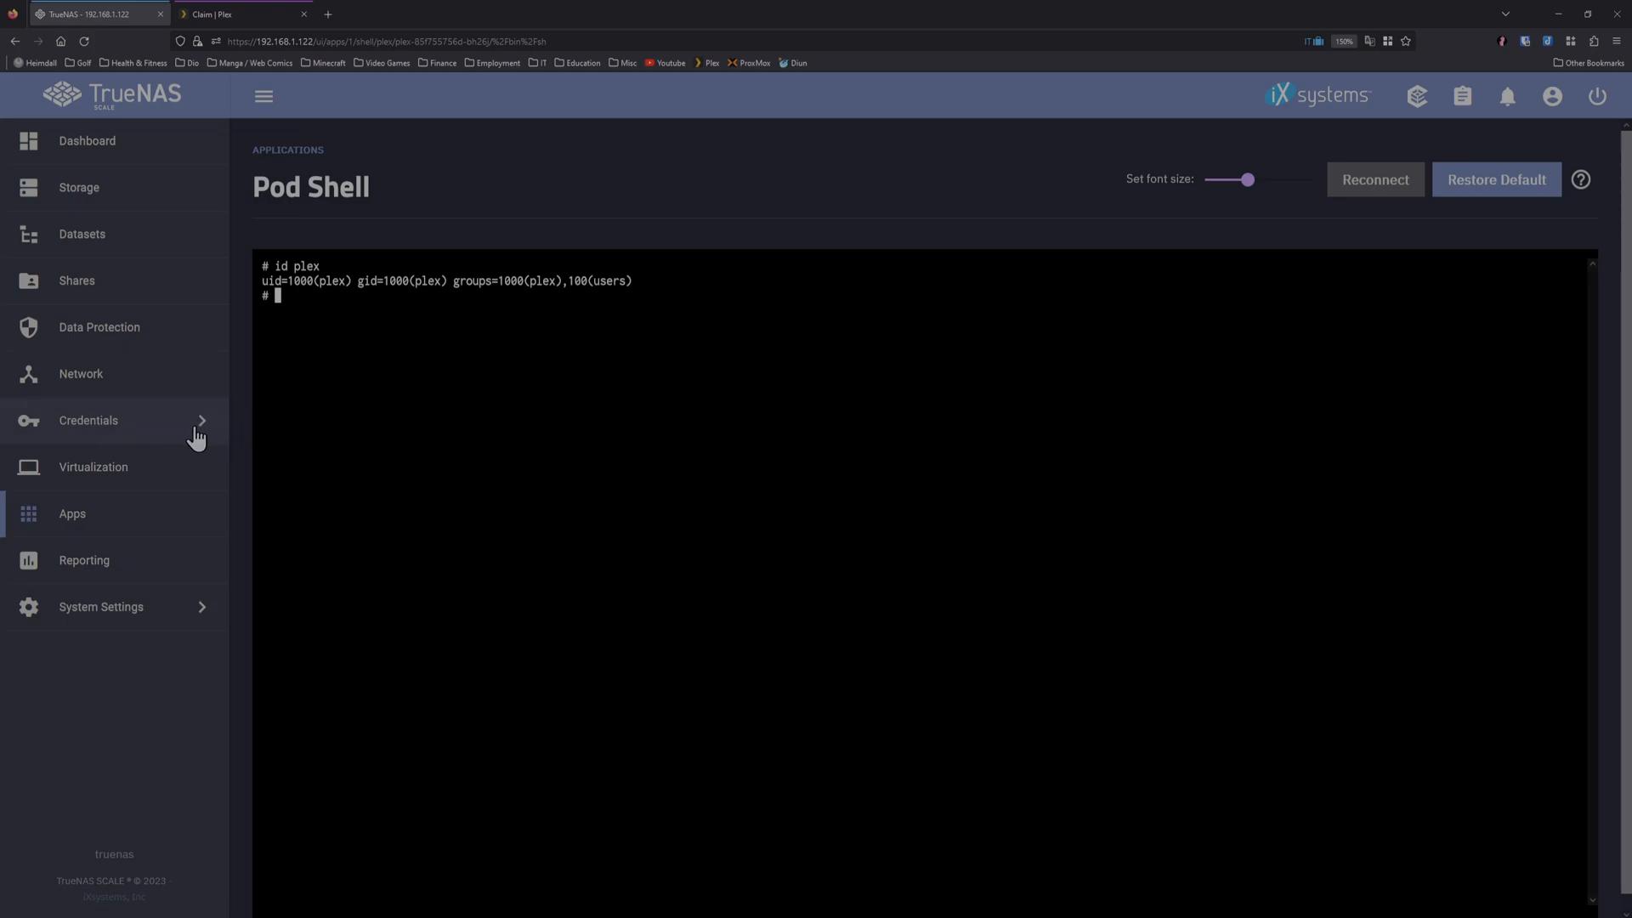
# Step: Review Credentials > Local Groups (admin and mousse only), cancelling a briefly opened Add User form
pyautogui.click(87, 420)
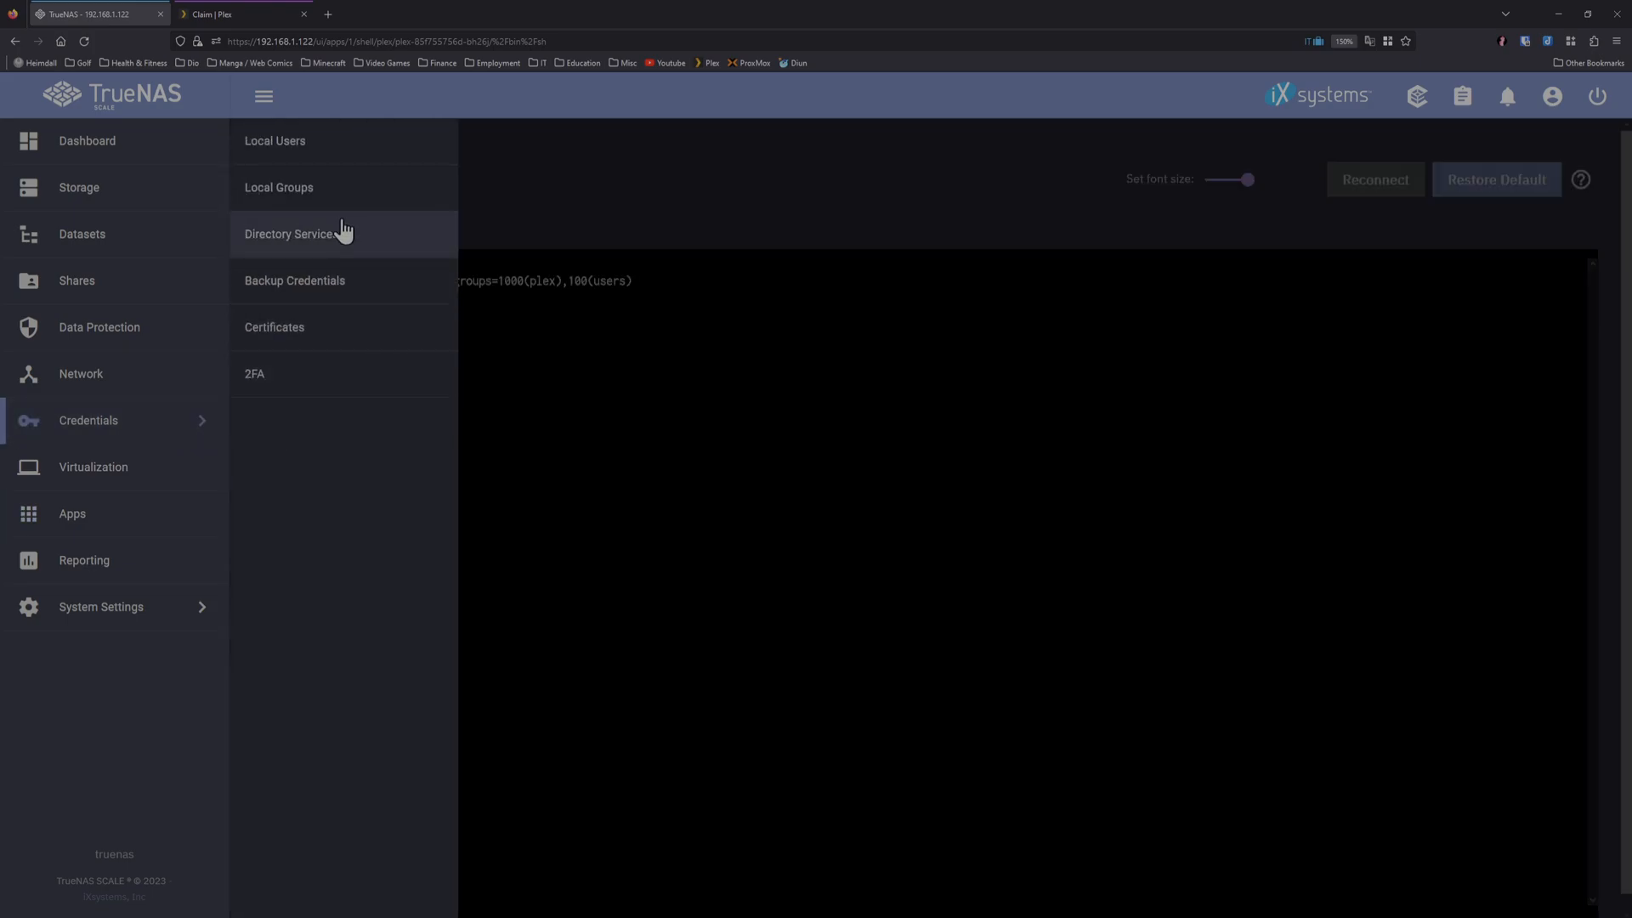
pyautogui.click(279, 187)
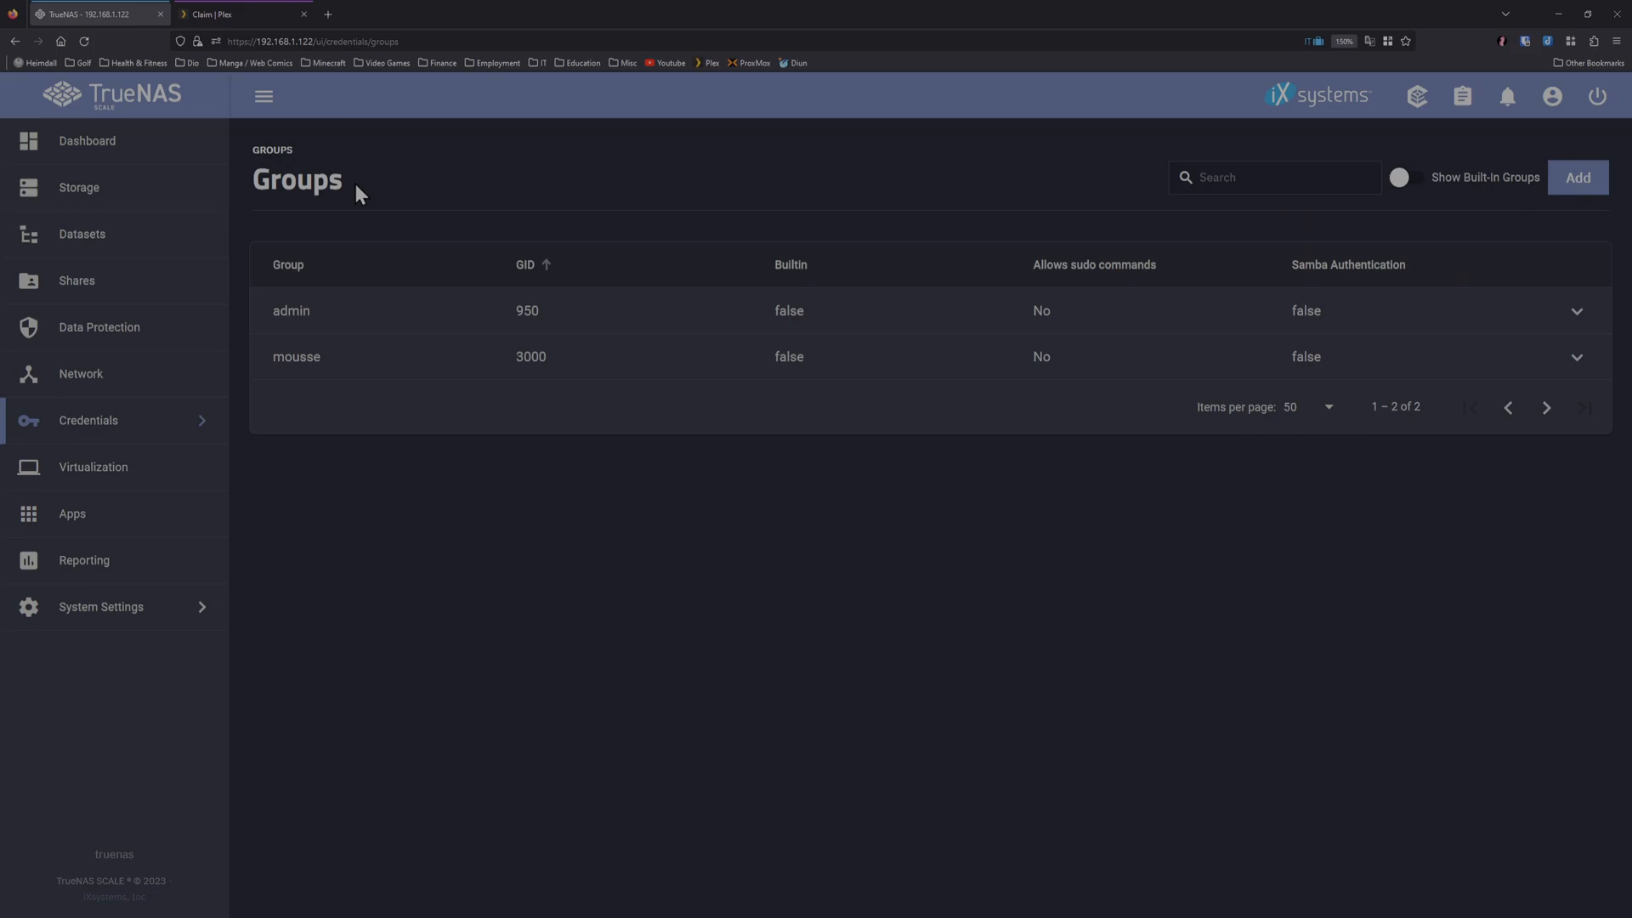
pyautogui.moveTo(182, 373)
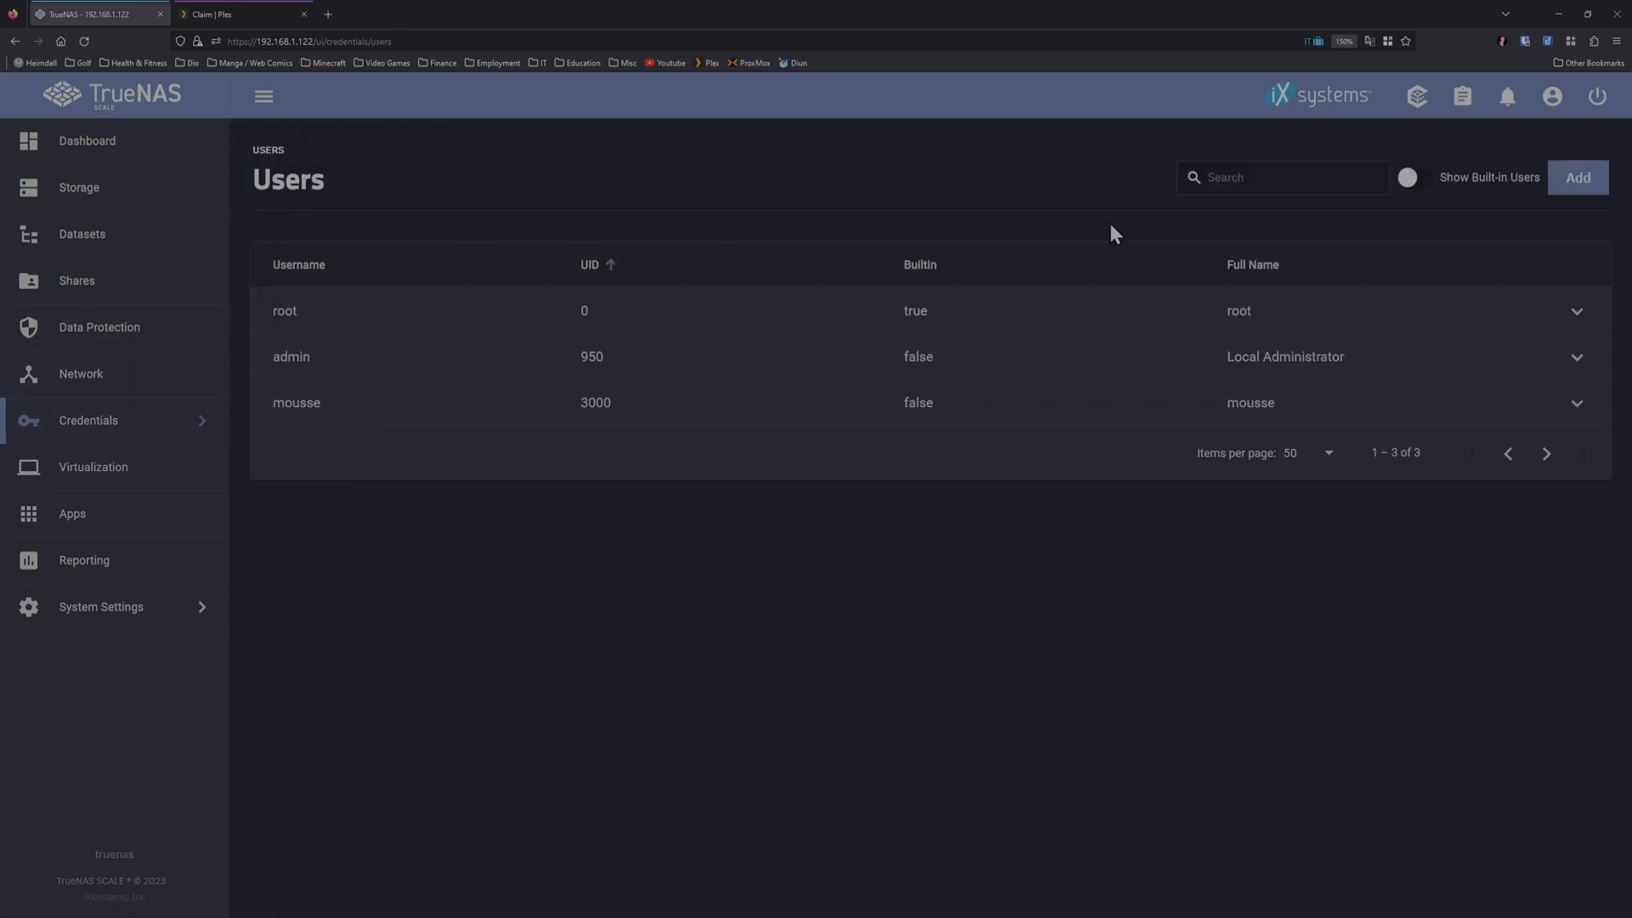
pyautogui.click(1577, 177)
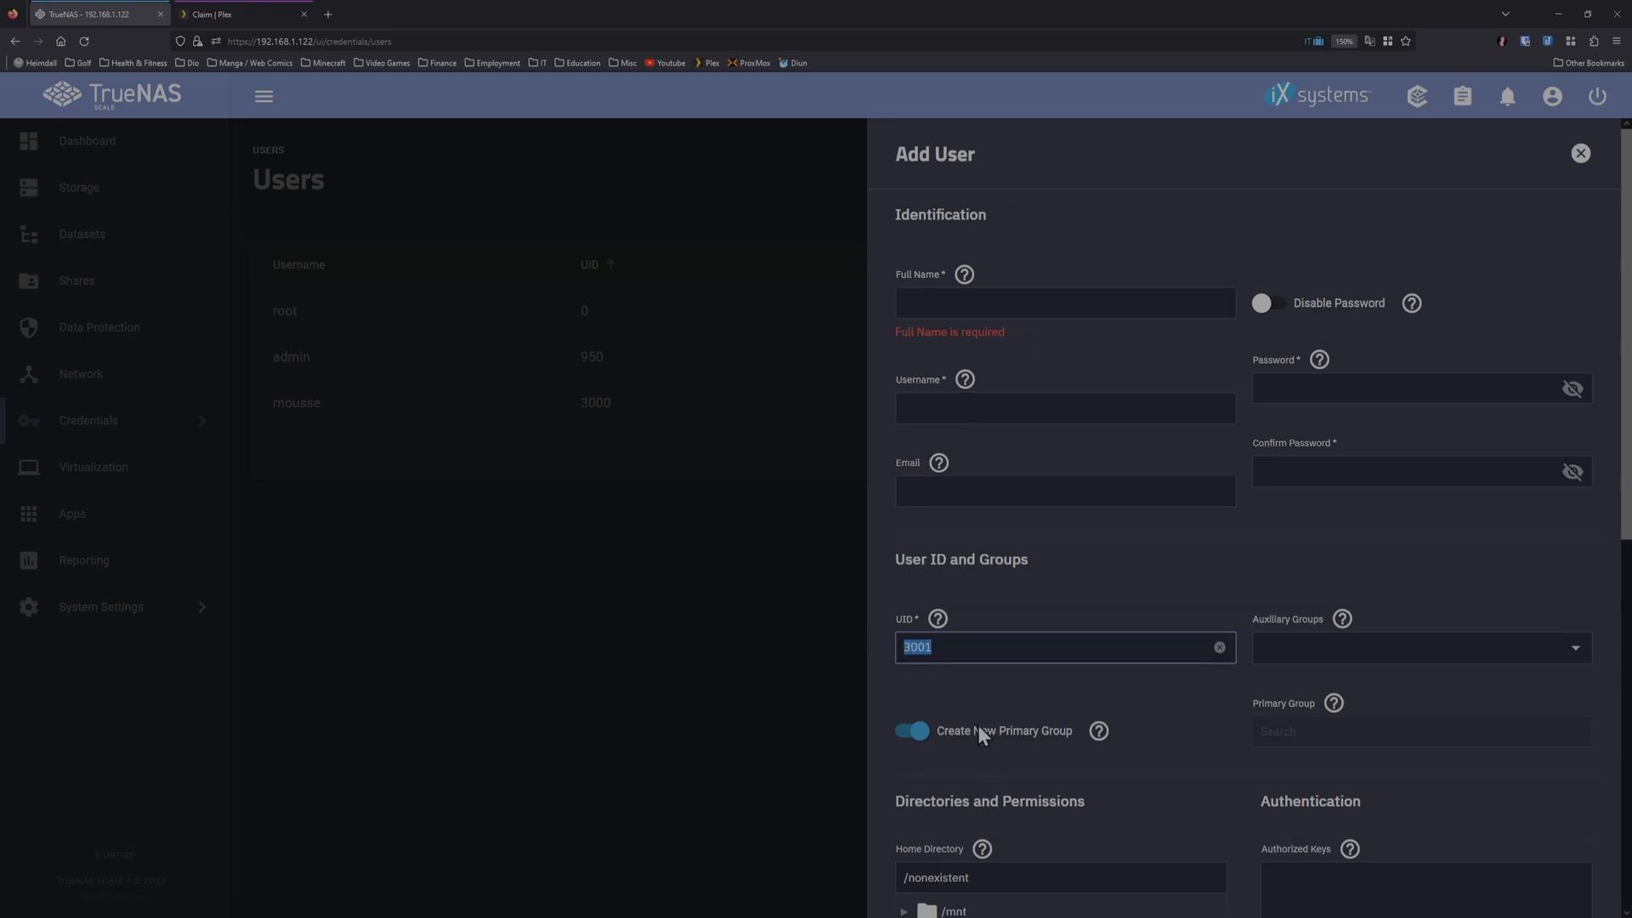
pyautogui.moveTo(1020, 753)
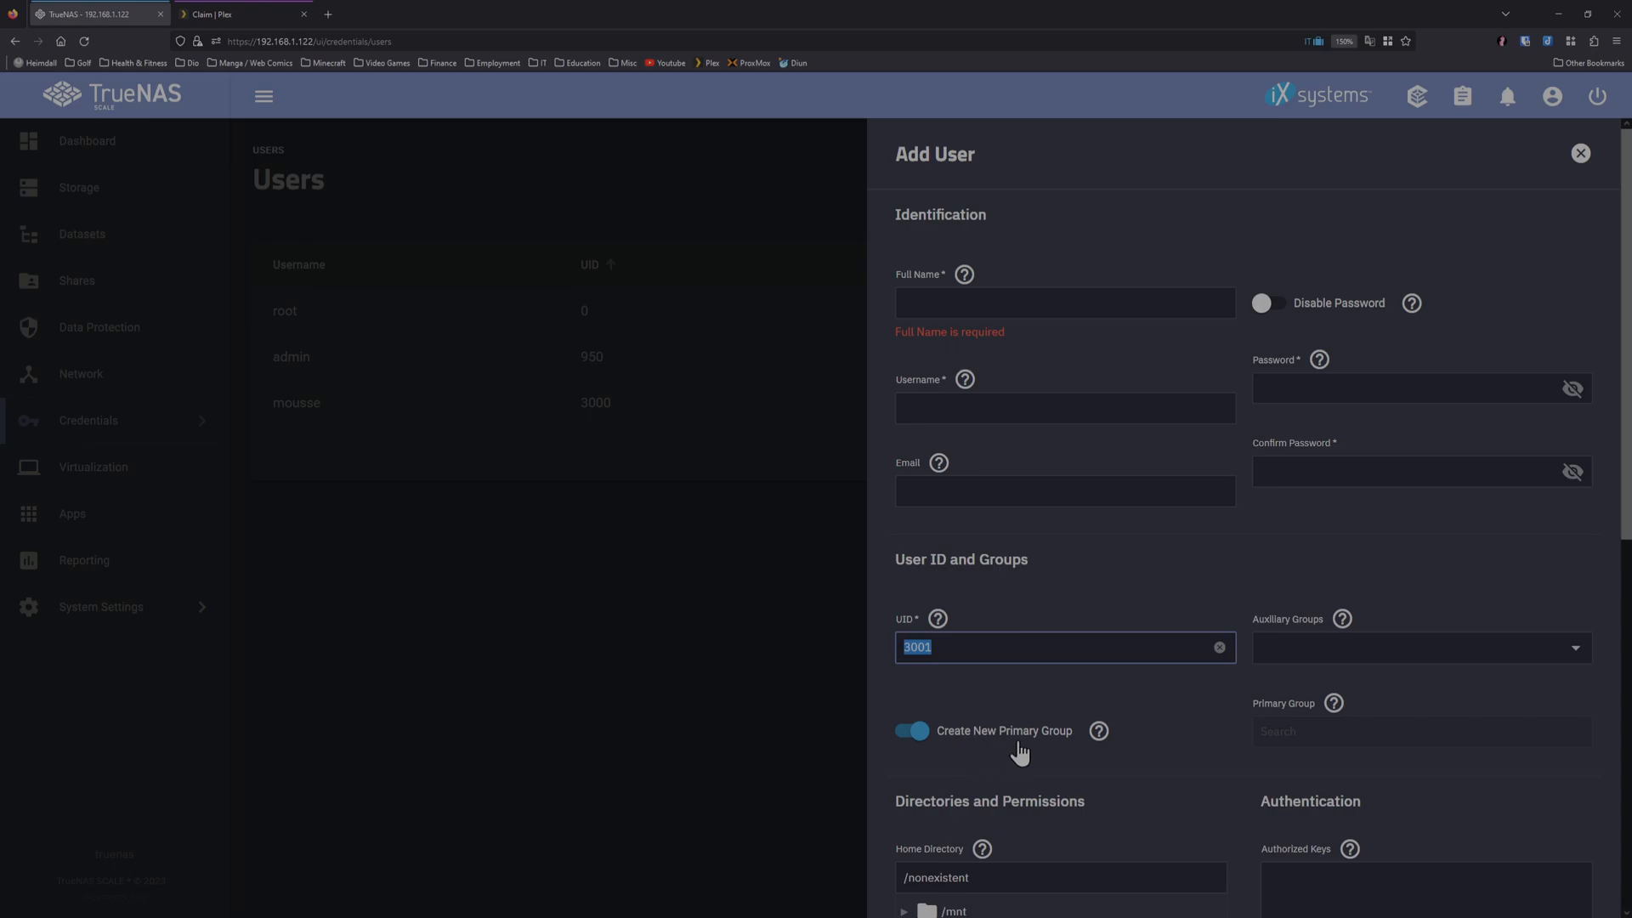
pyautogui.moveTo(1050, 746)
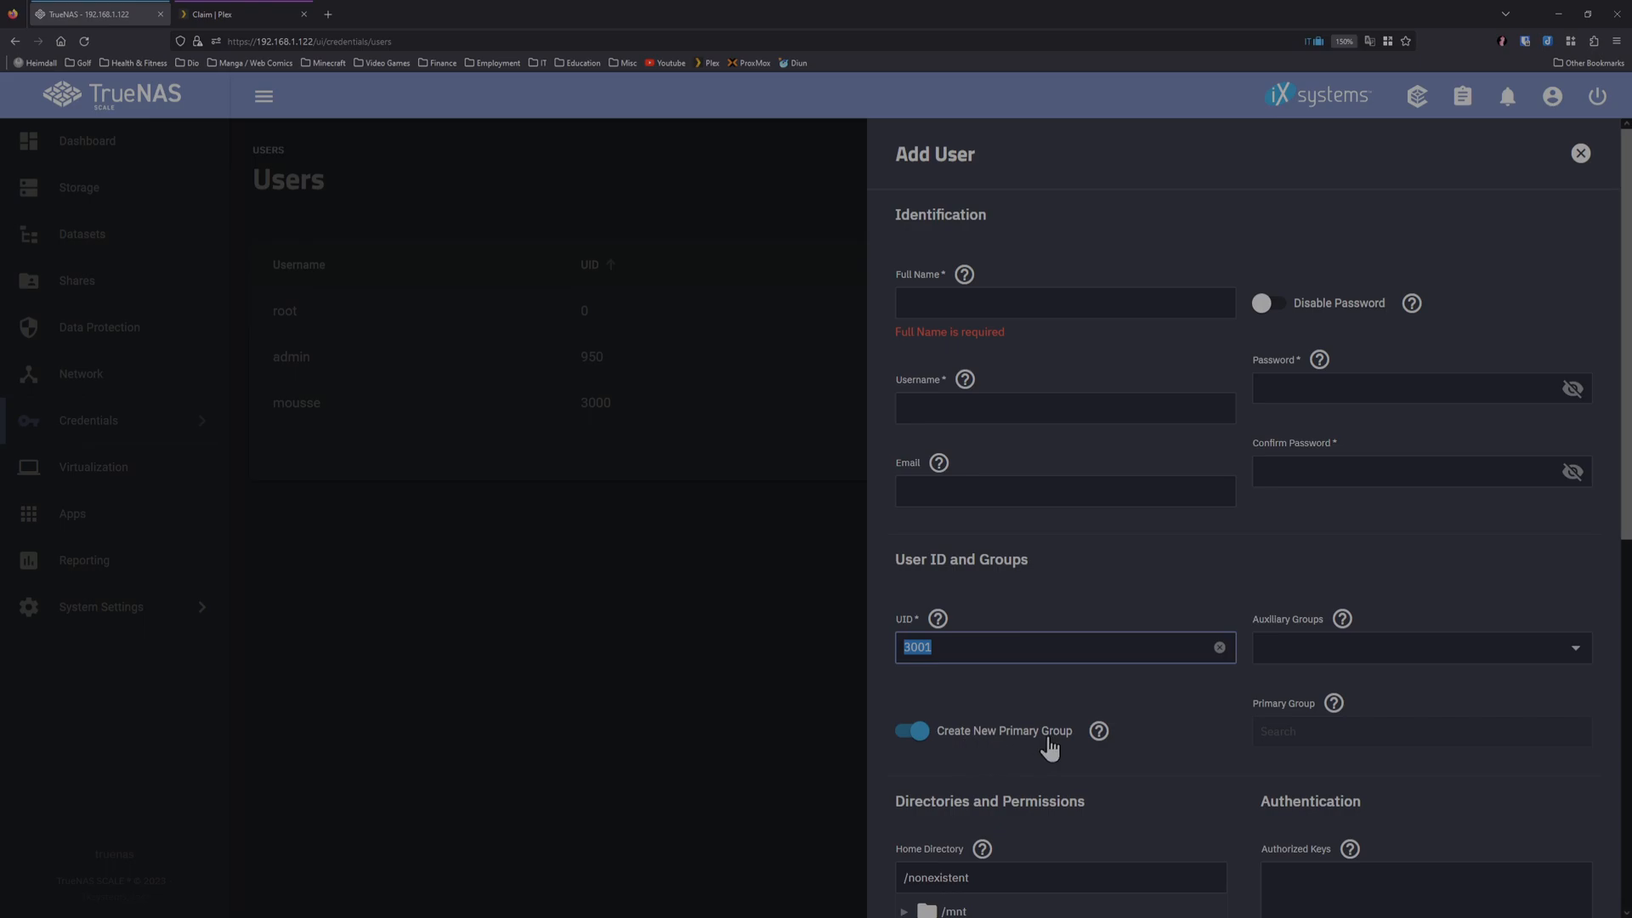
pyautogui.moveTo(962, 687)
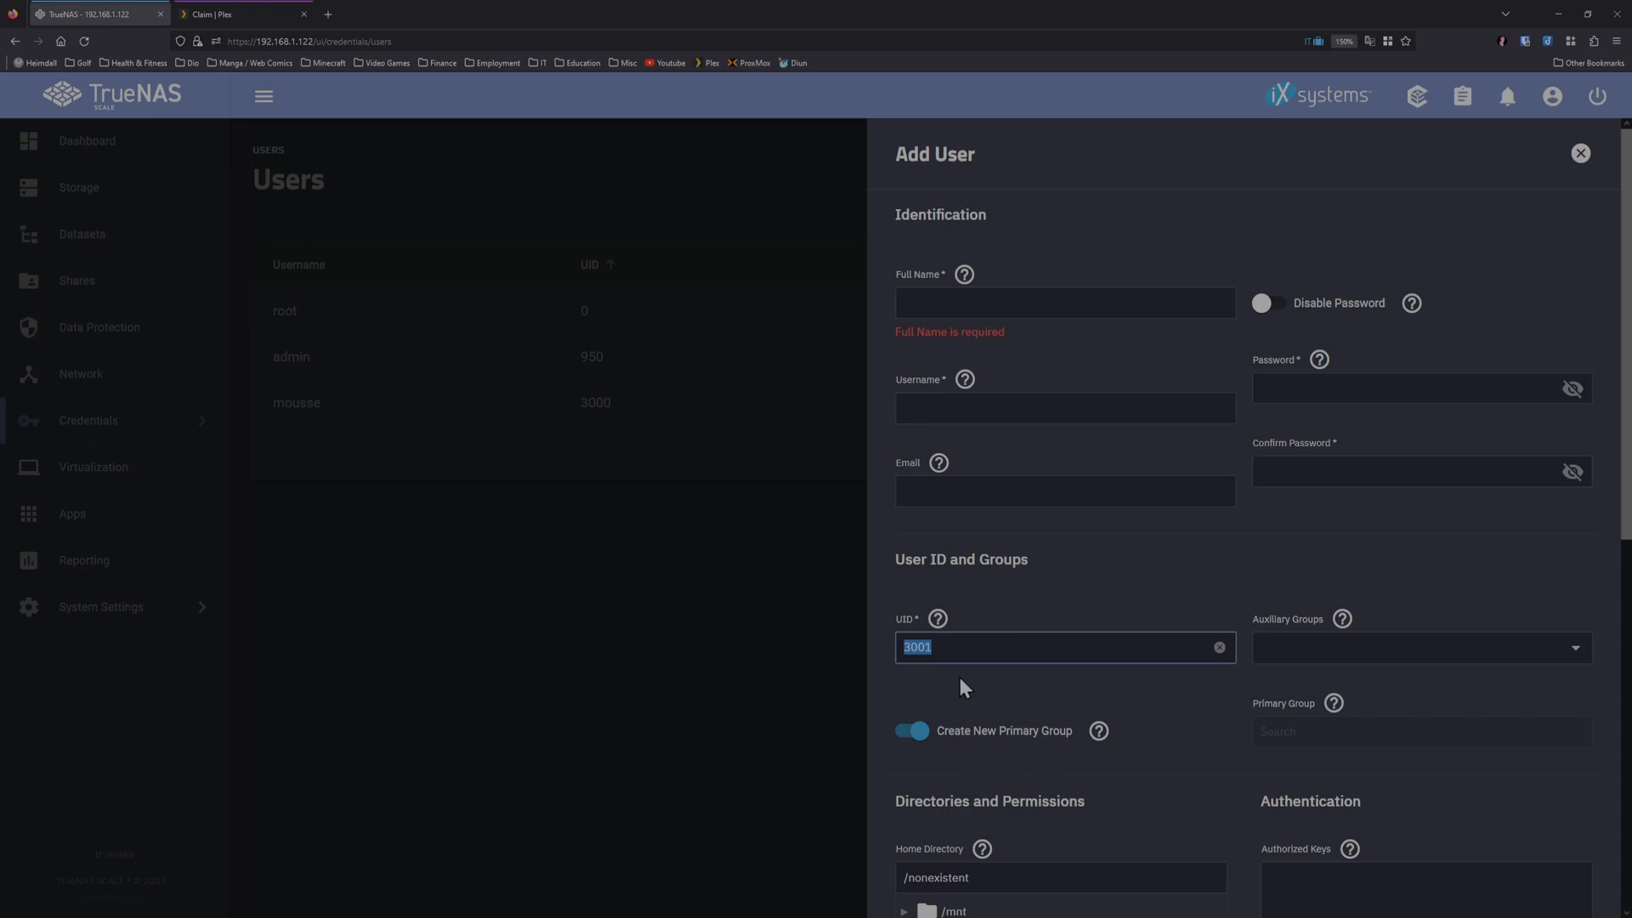
pyautogui.click(1580, 153)
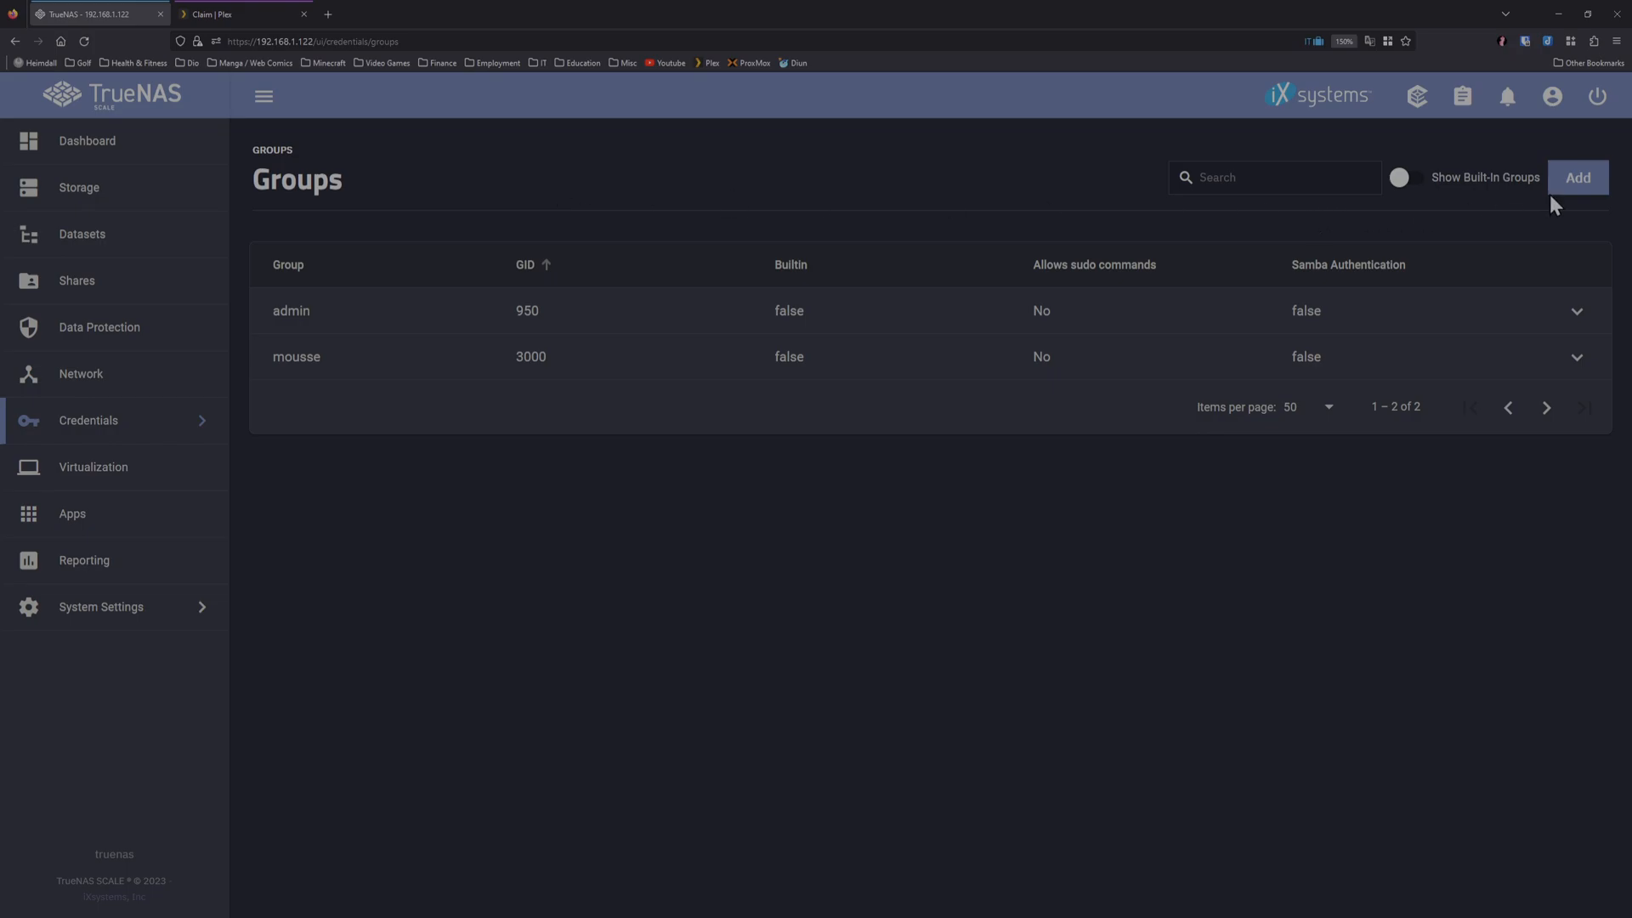
# Step: Create a new local group named plex with GID 1000
pyautogui.click(1577, 176)
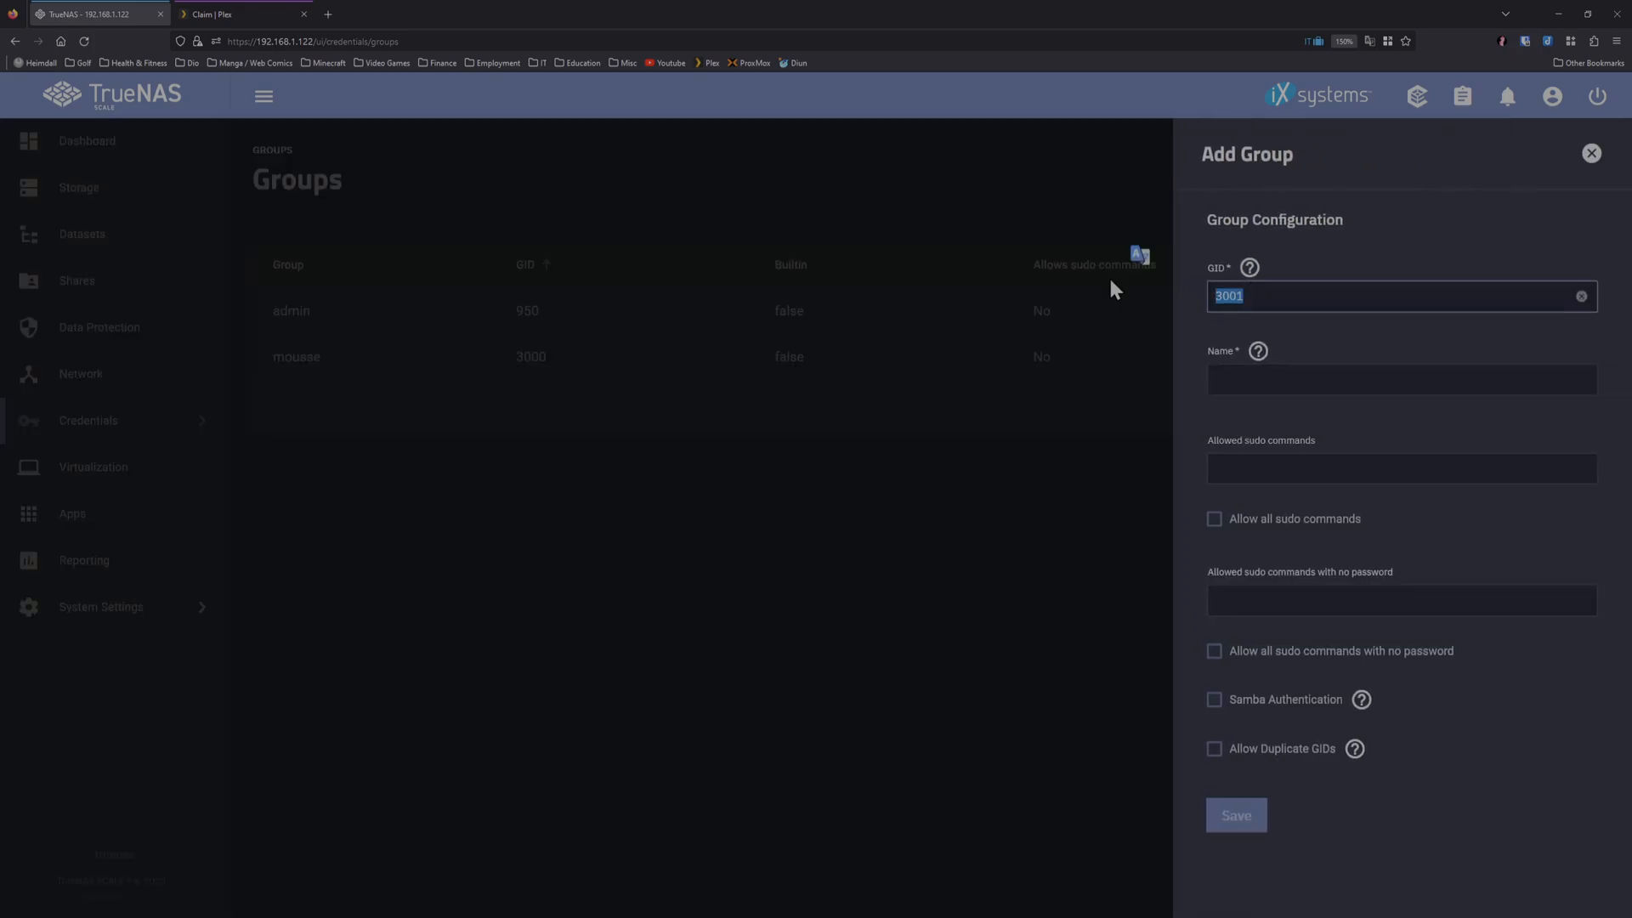
pyautogui.write('ple')
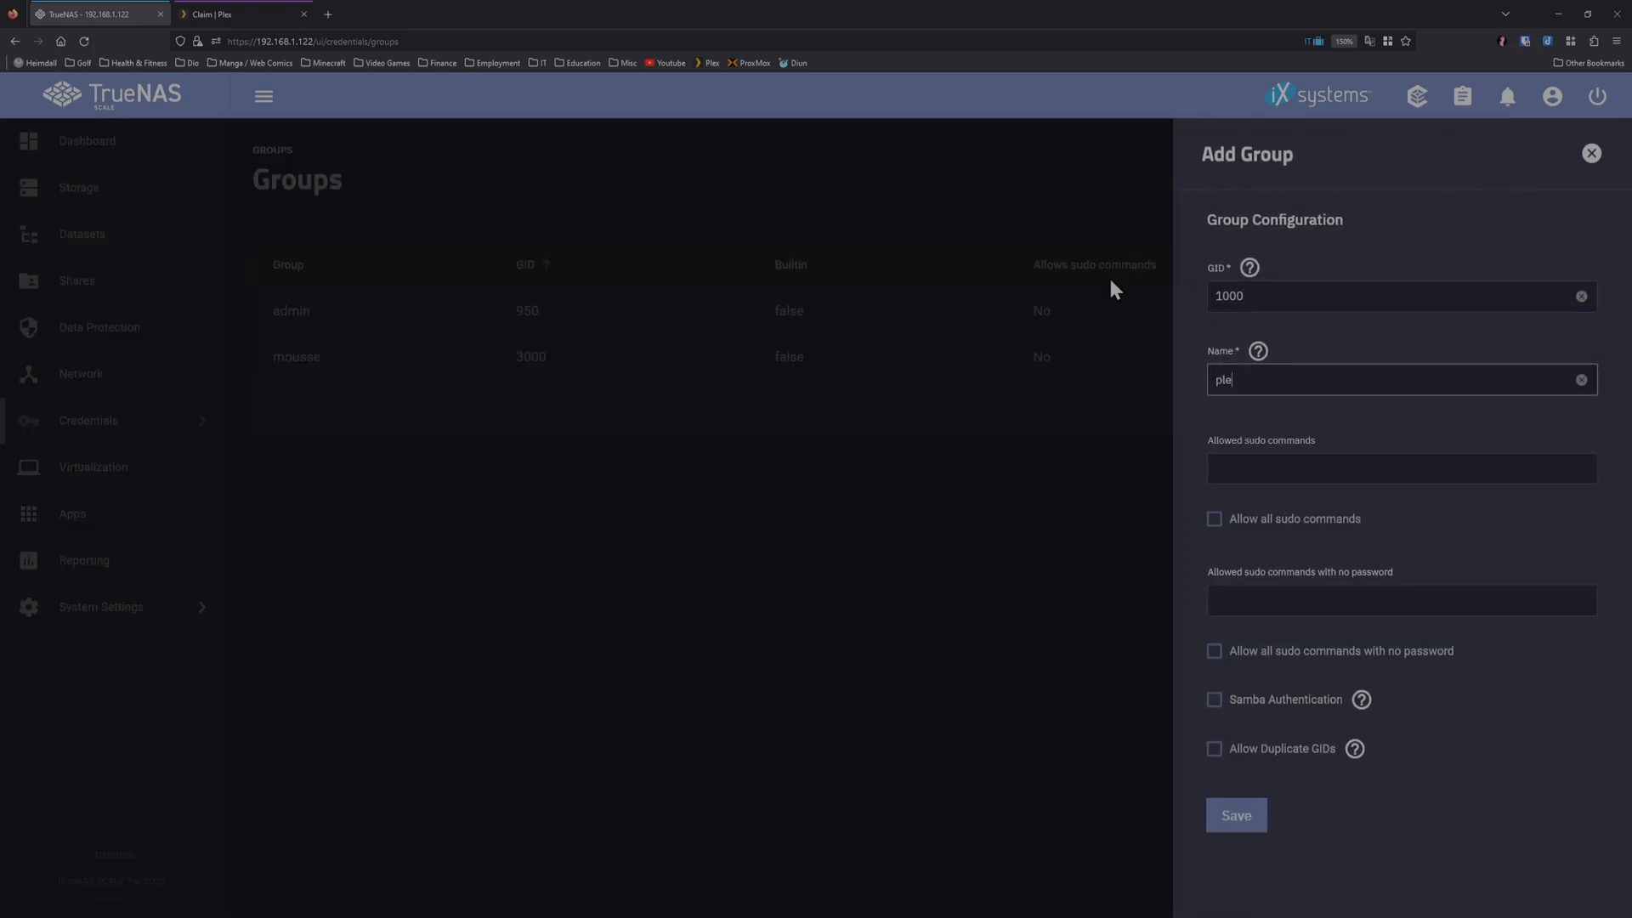
pyautogui.write('x')
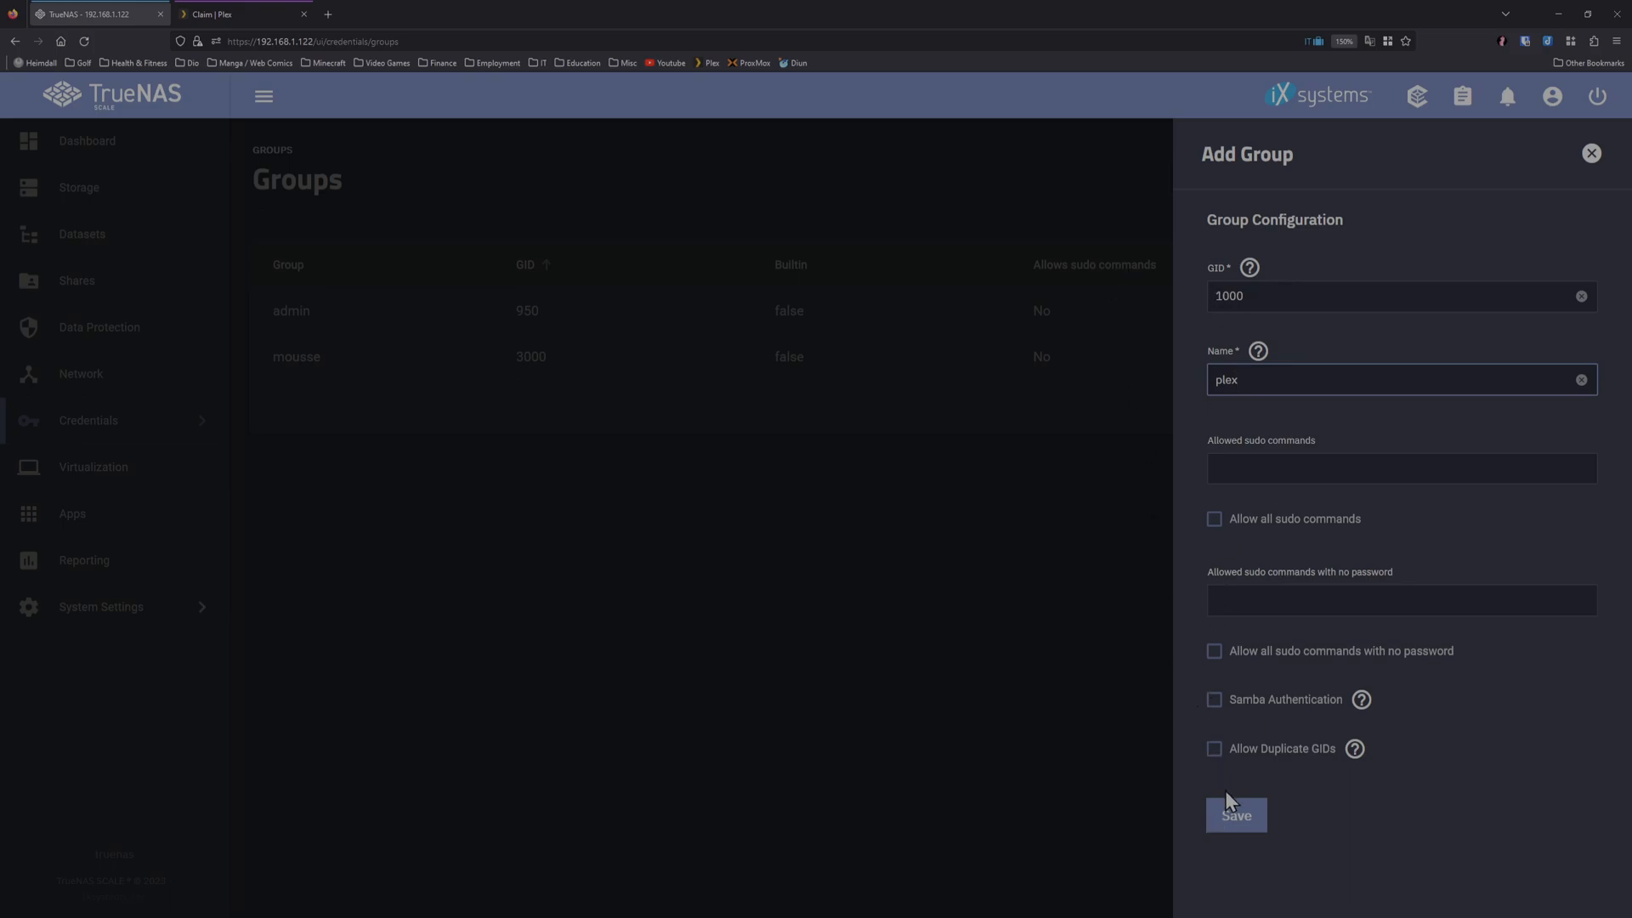
pyautogui.click(1236, 814)
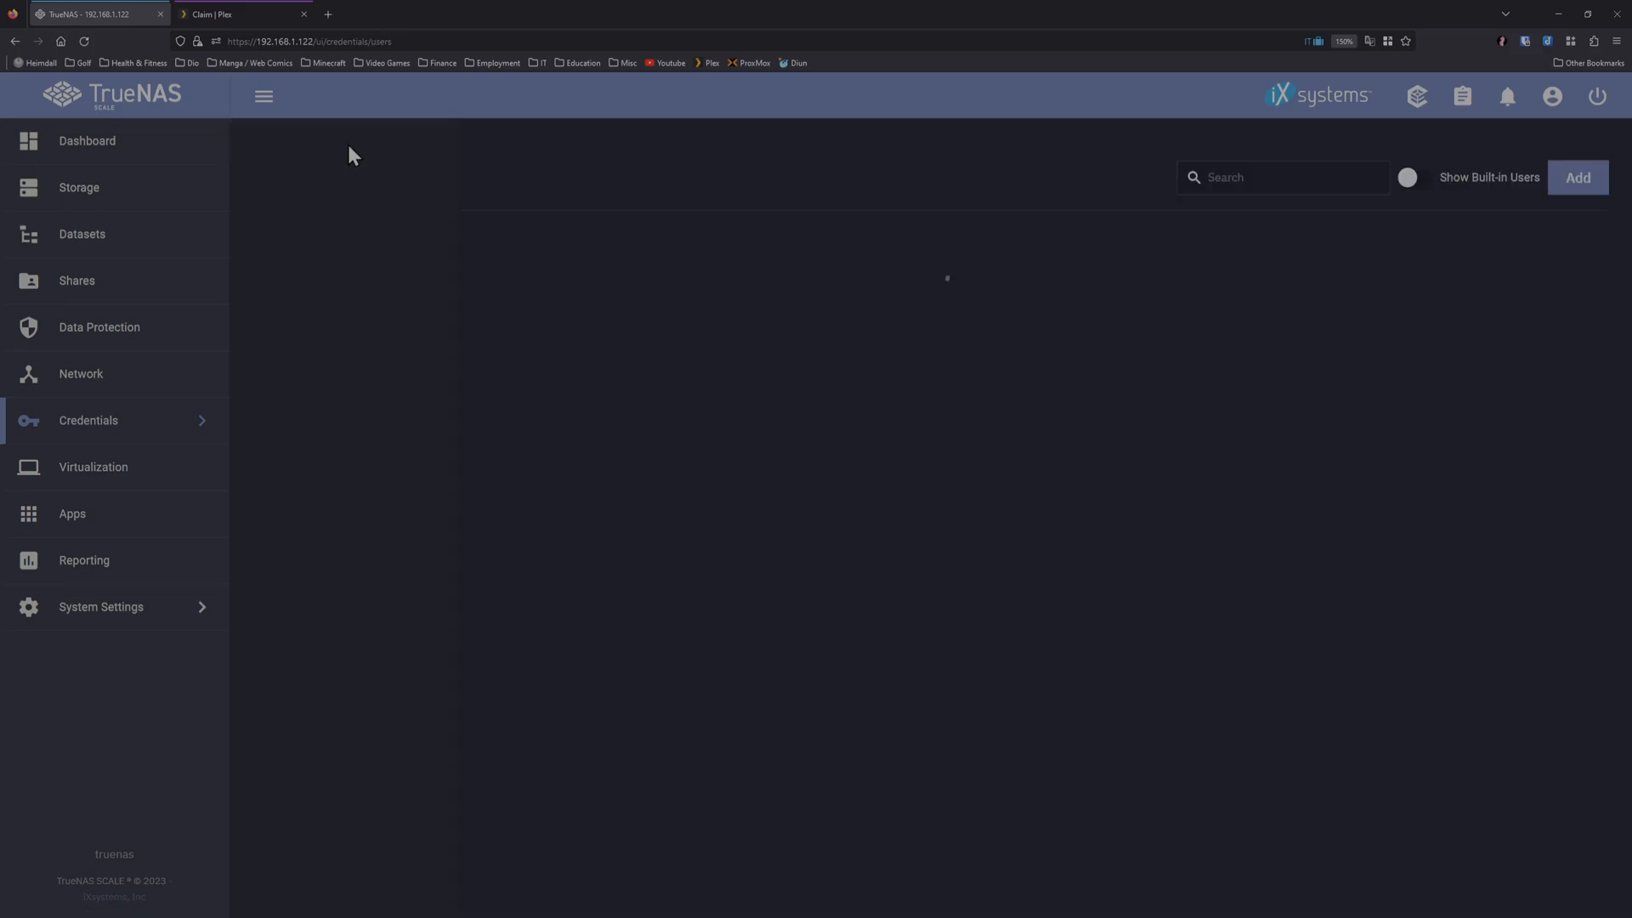
# Step: Fill in a new user plex with password login disabled, UID 1000 and primary group plex
pyautogui.click(1577, 176)
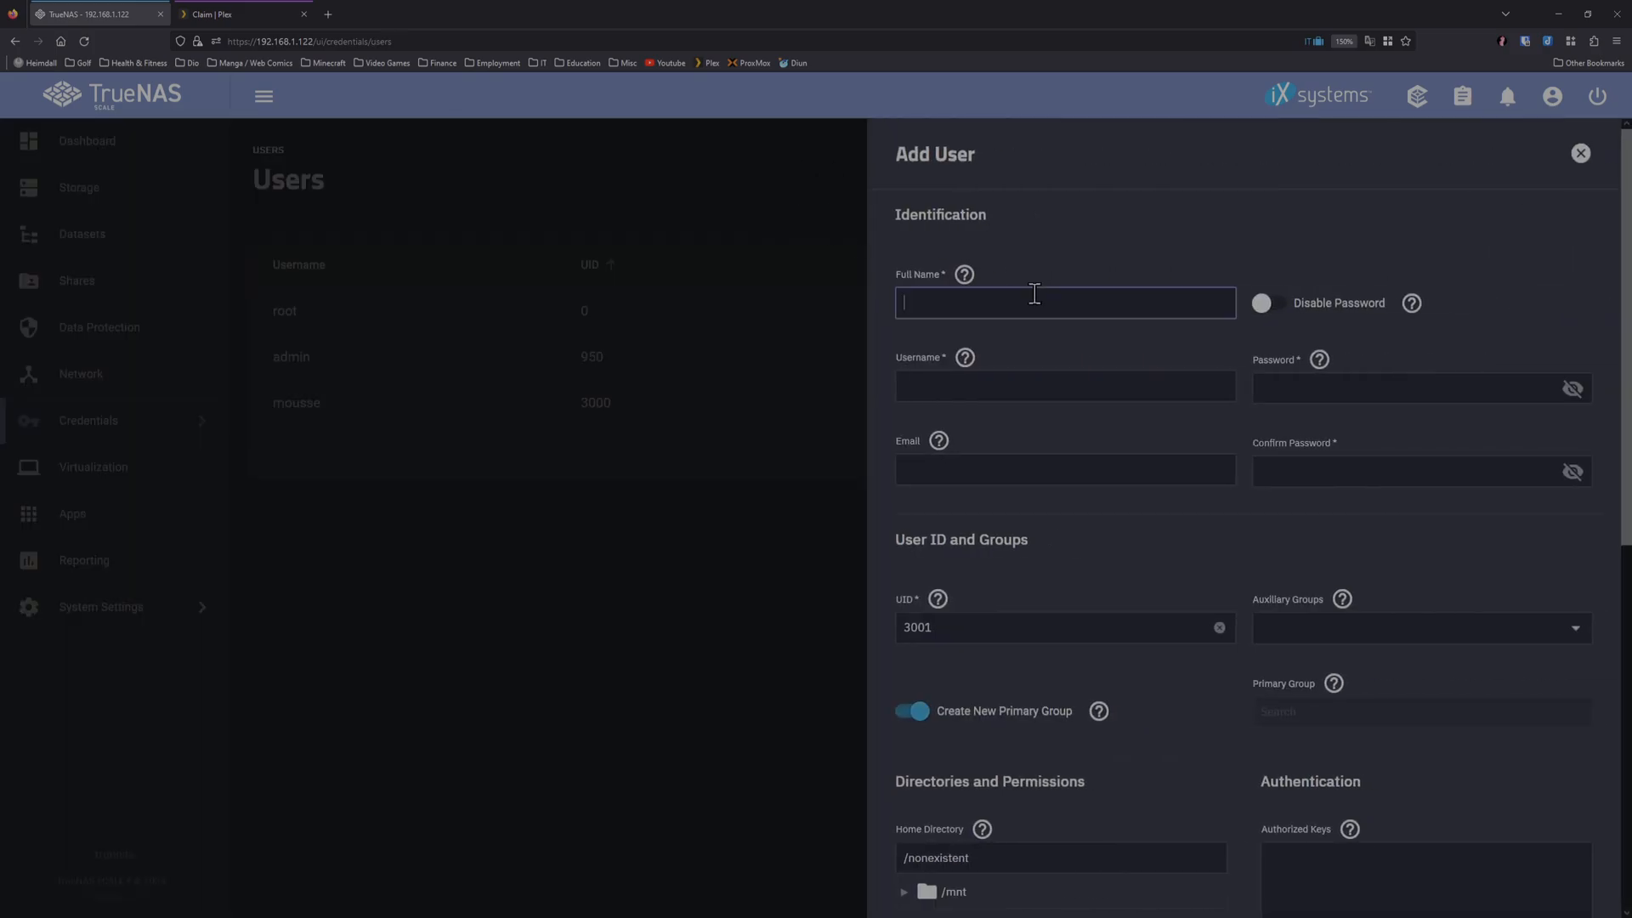
pyautogui.write('plex')
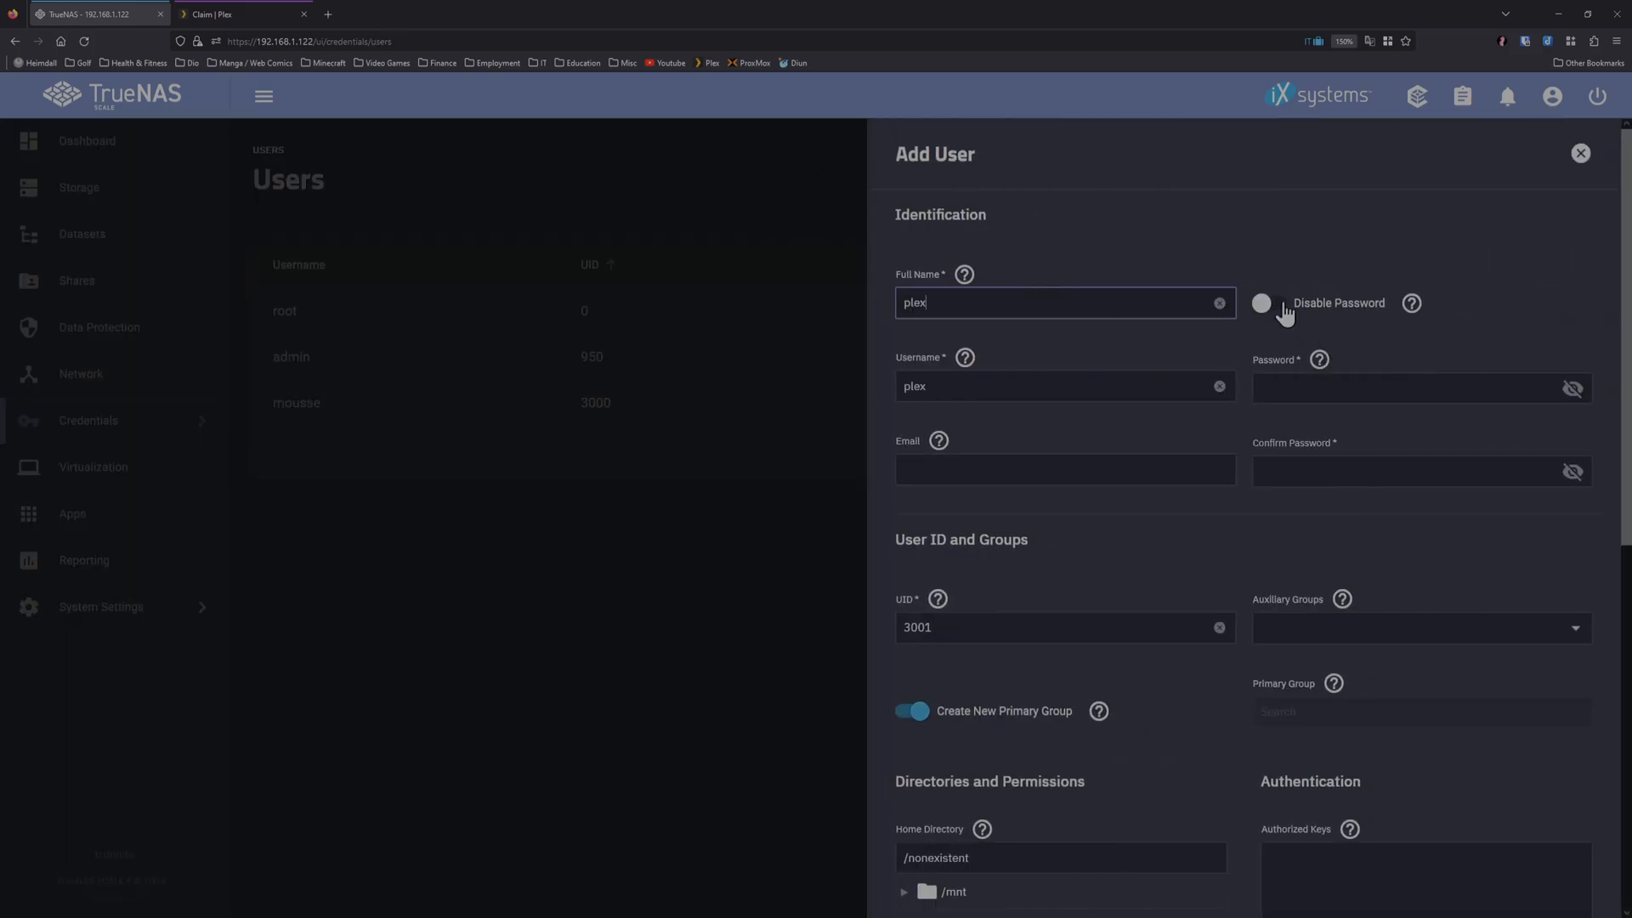
pyautogui.click(1269, 303)
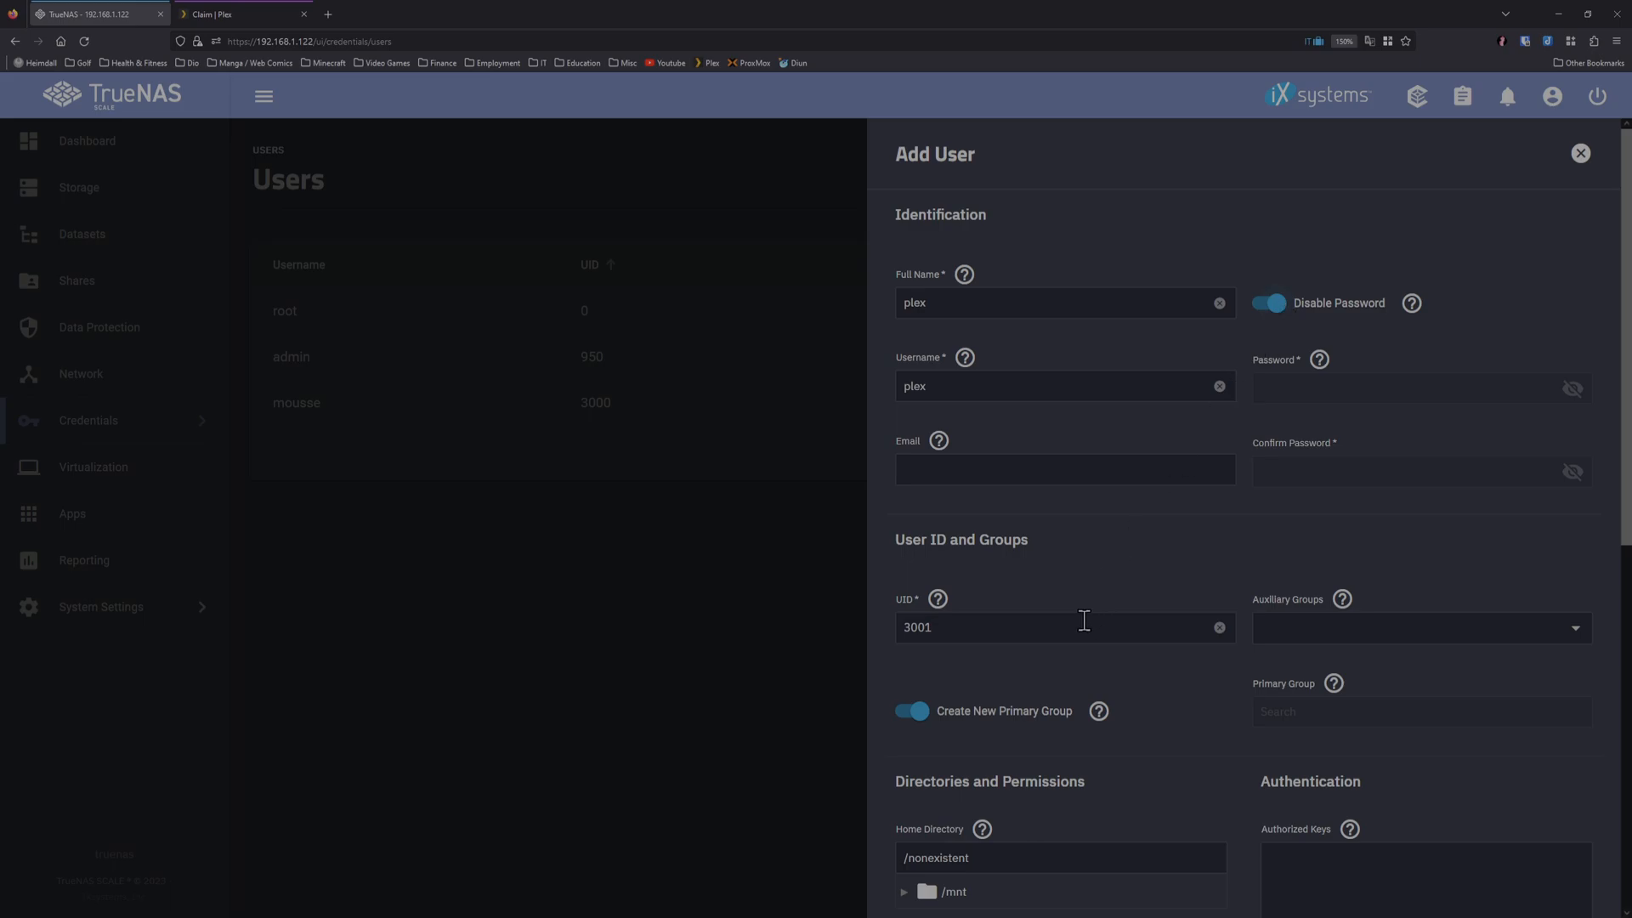
pyautogui.write('1000')
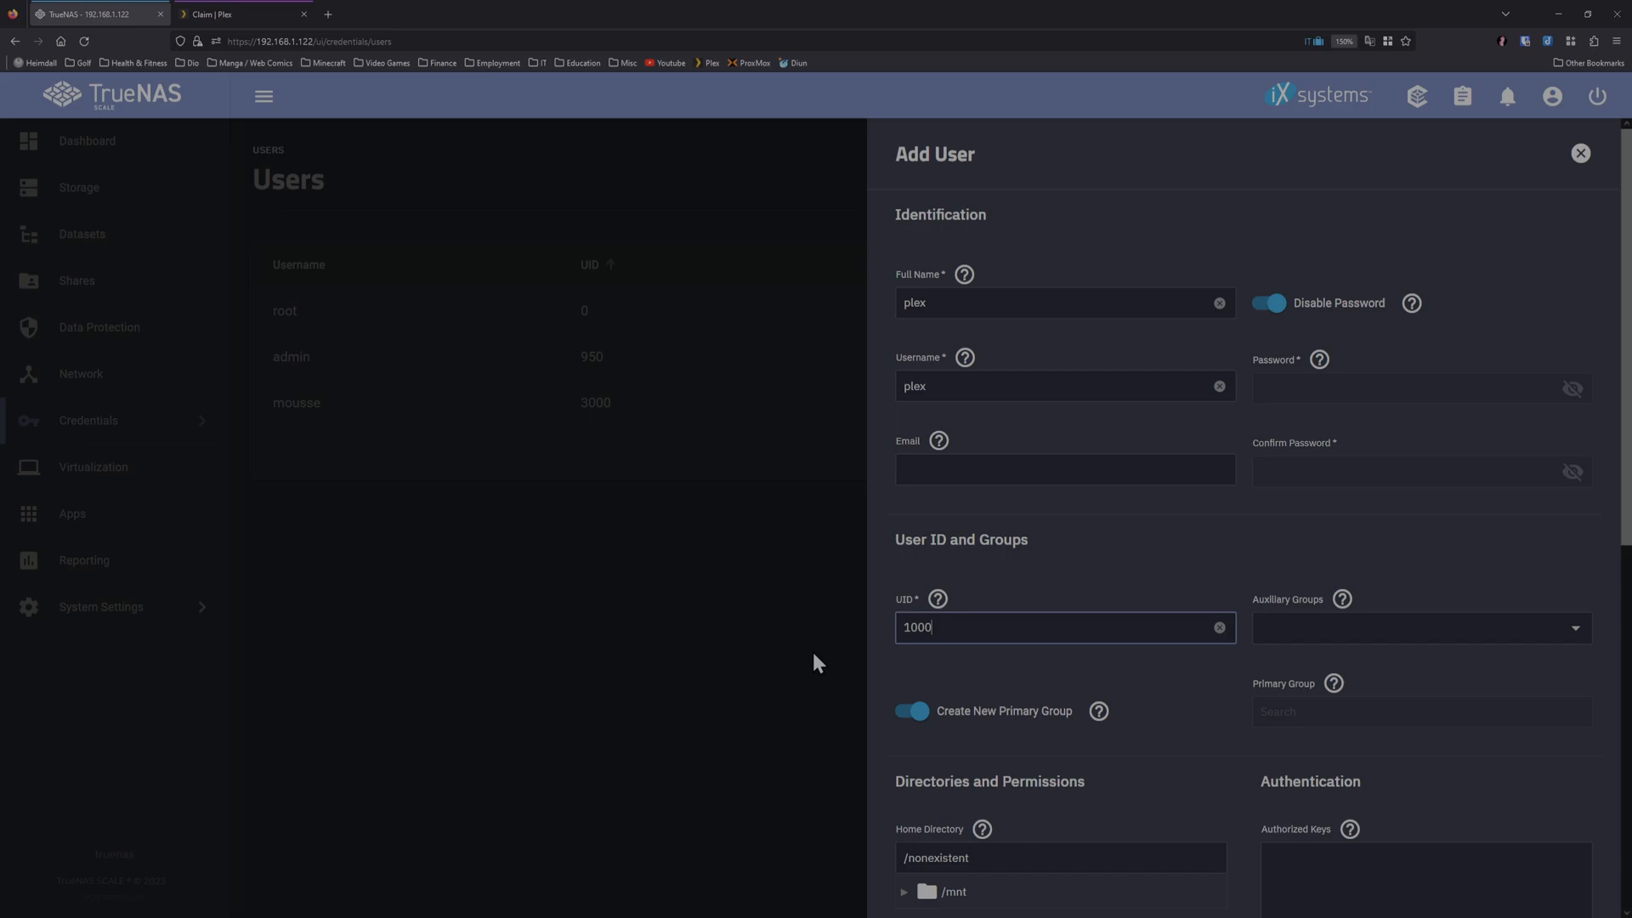
pyautogui.moveTo(918, 689)
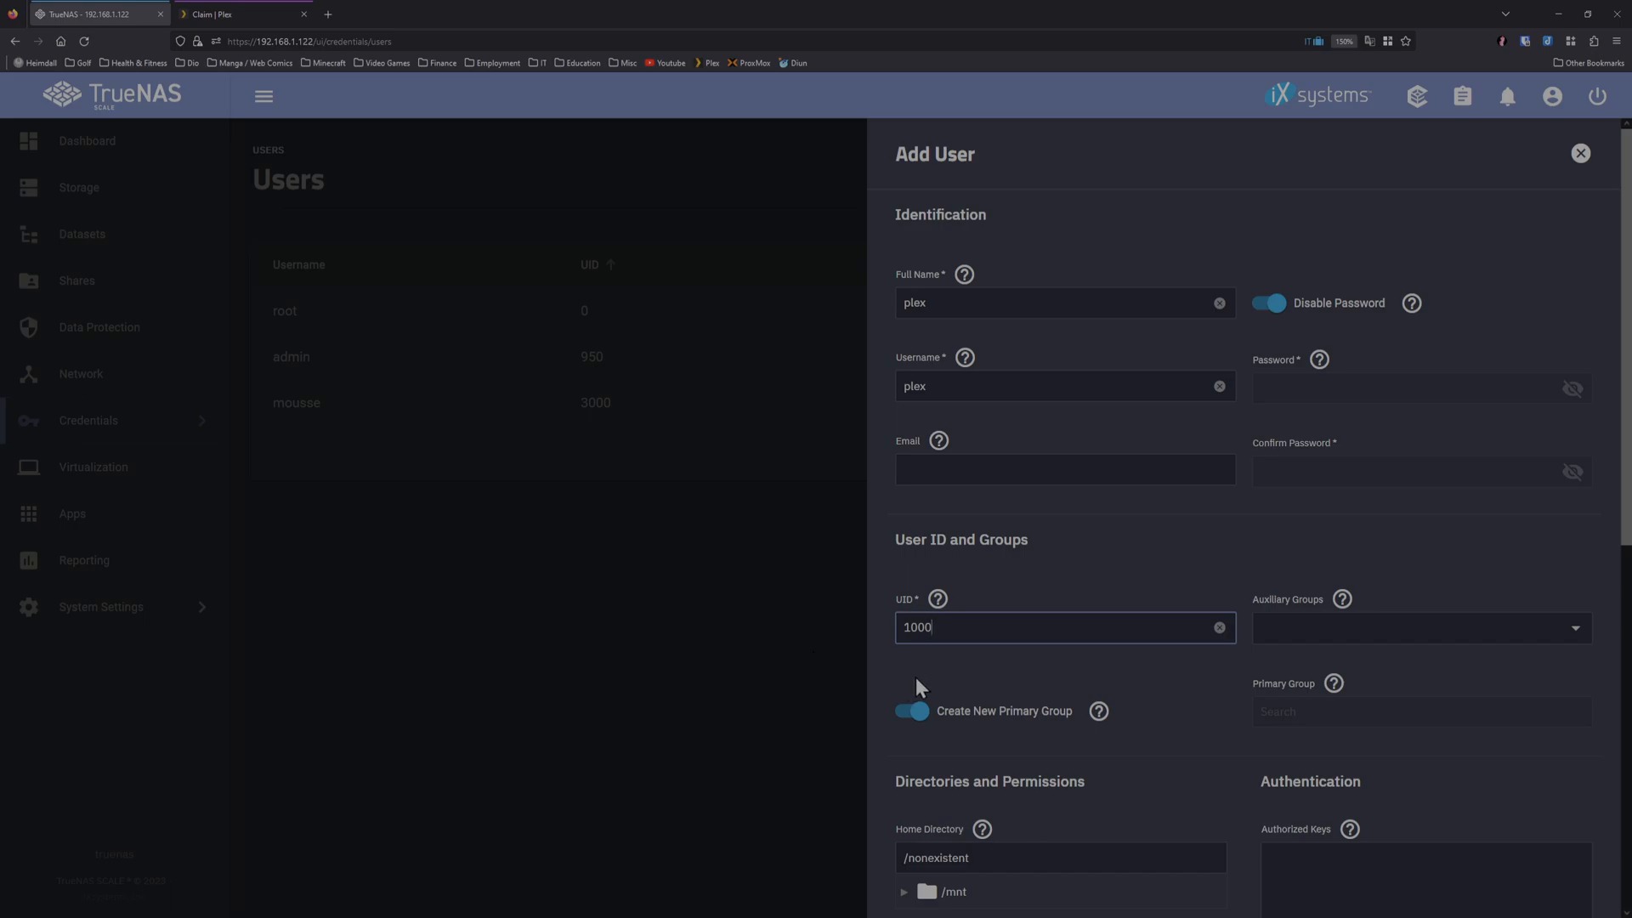
pyautogui.click(912, 711)
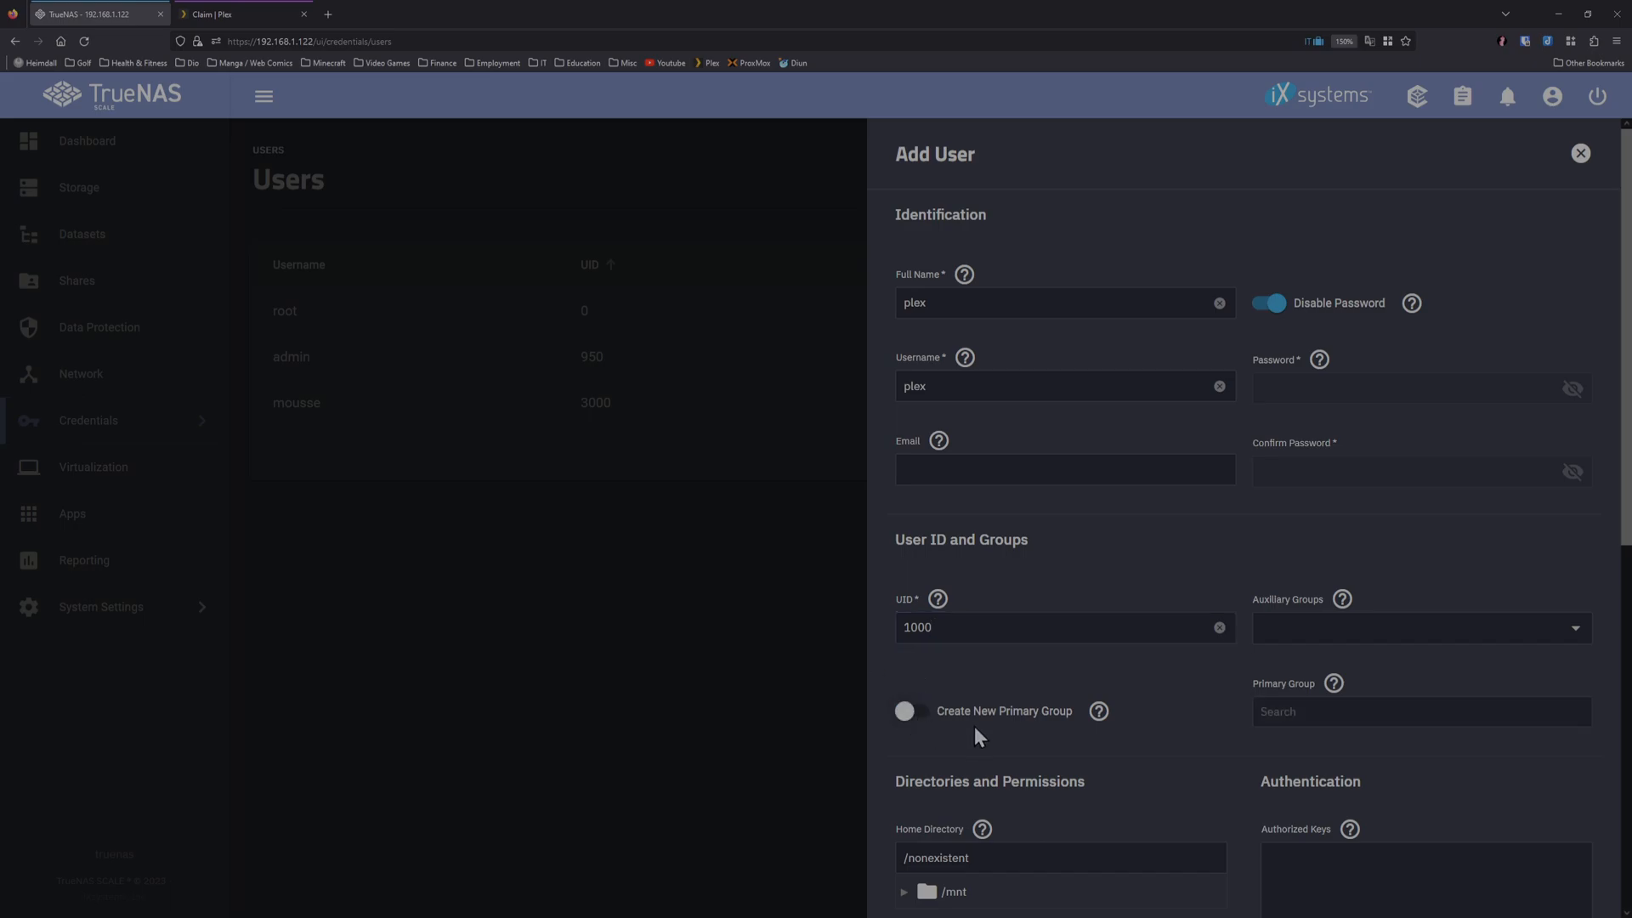
pyautogui.moveTo(1163, 739)
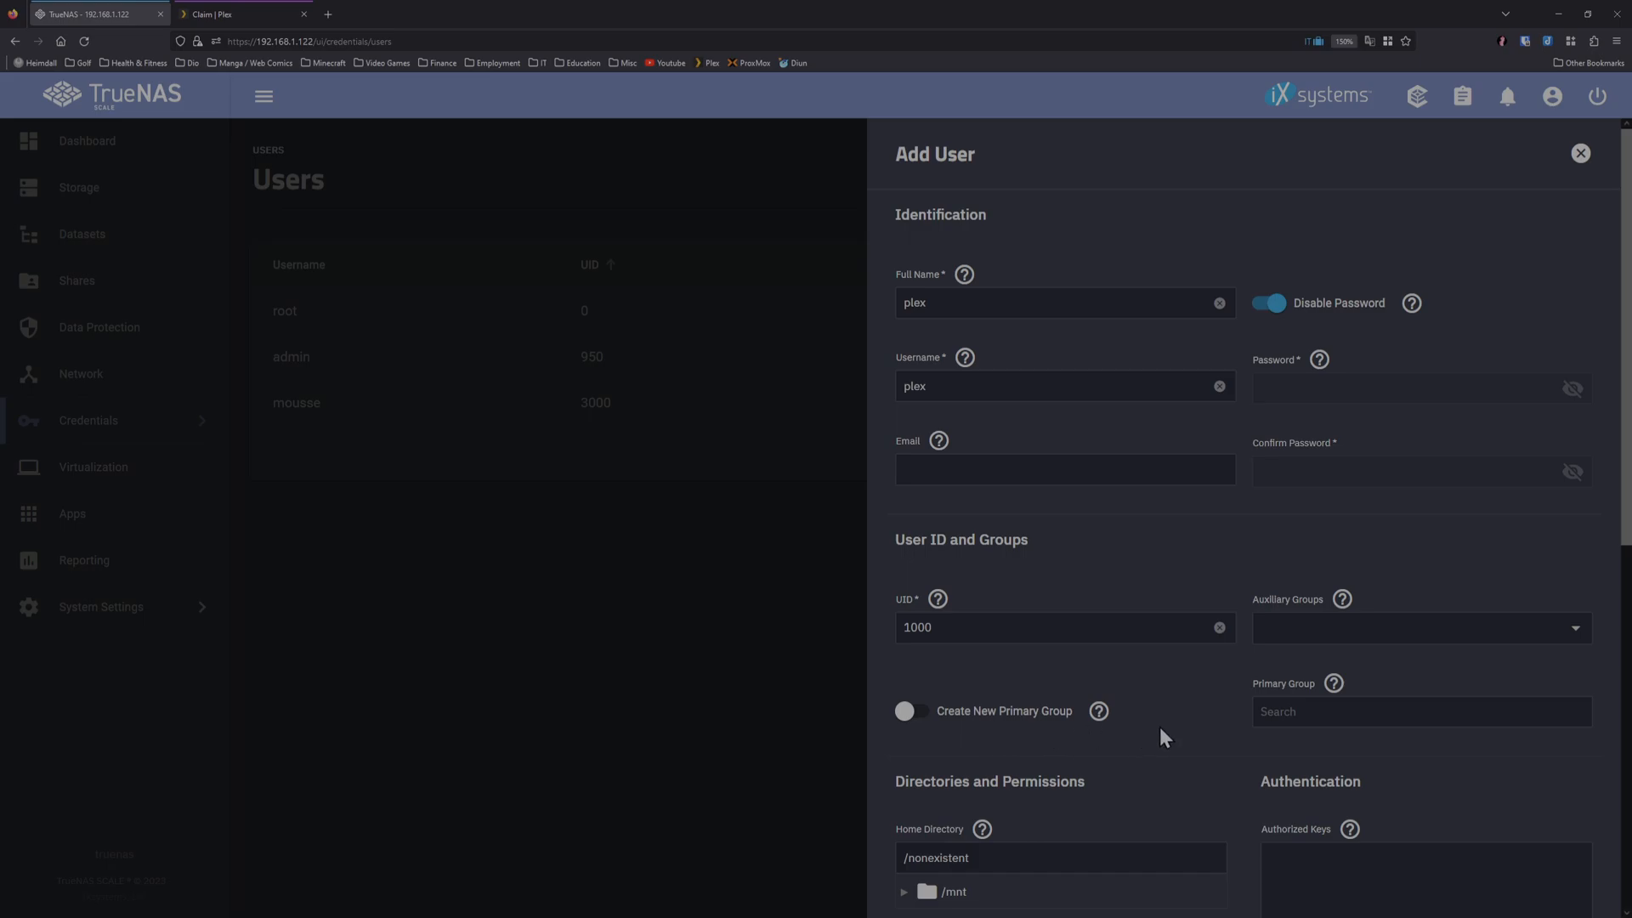
pyautogui.write('plex')
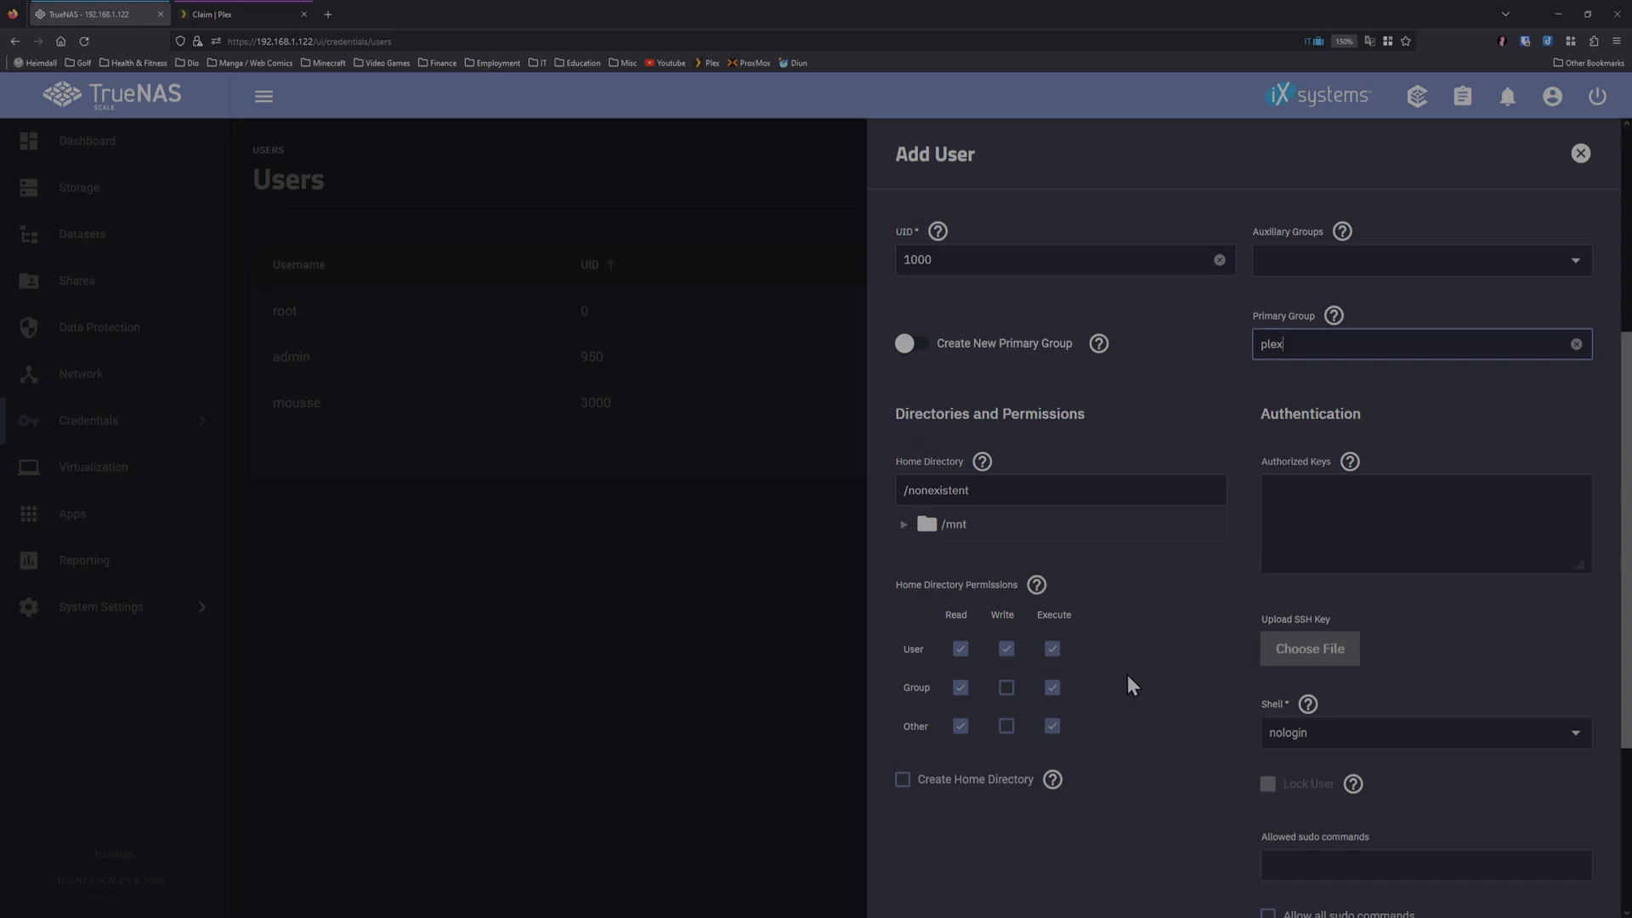
# Step: Grant group write on the home directory, disable Samba Authentication, and save the plex user
pyautogui.click(1005, 687)
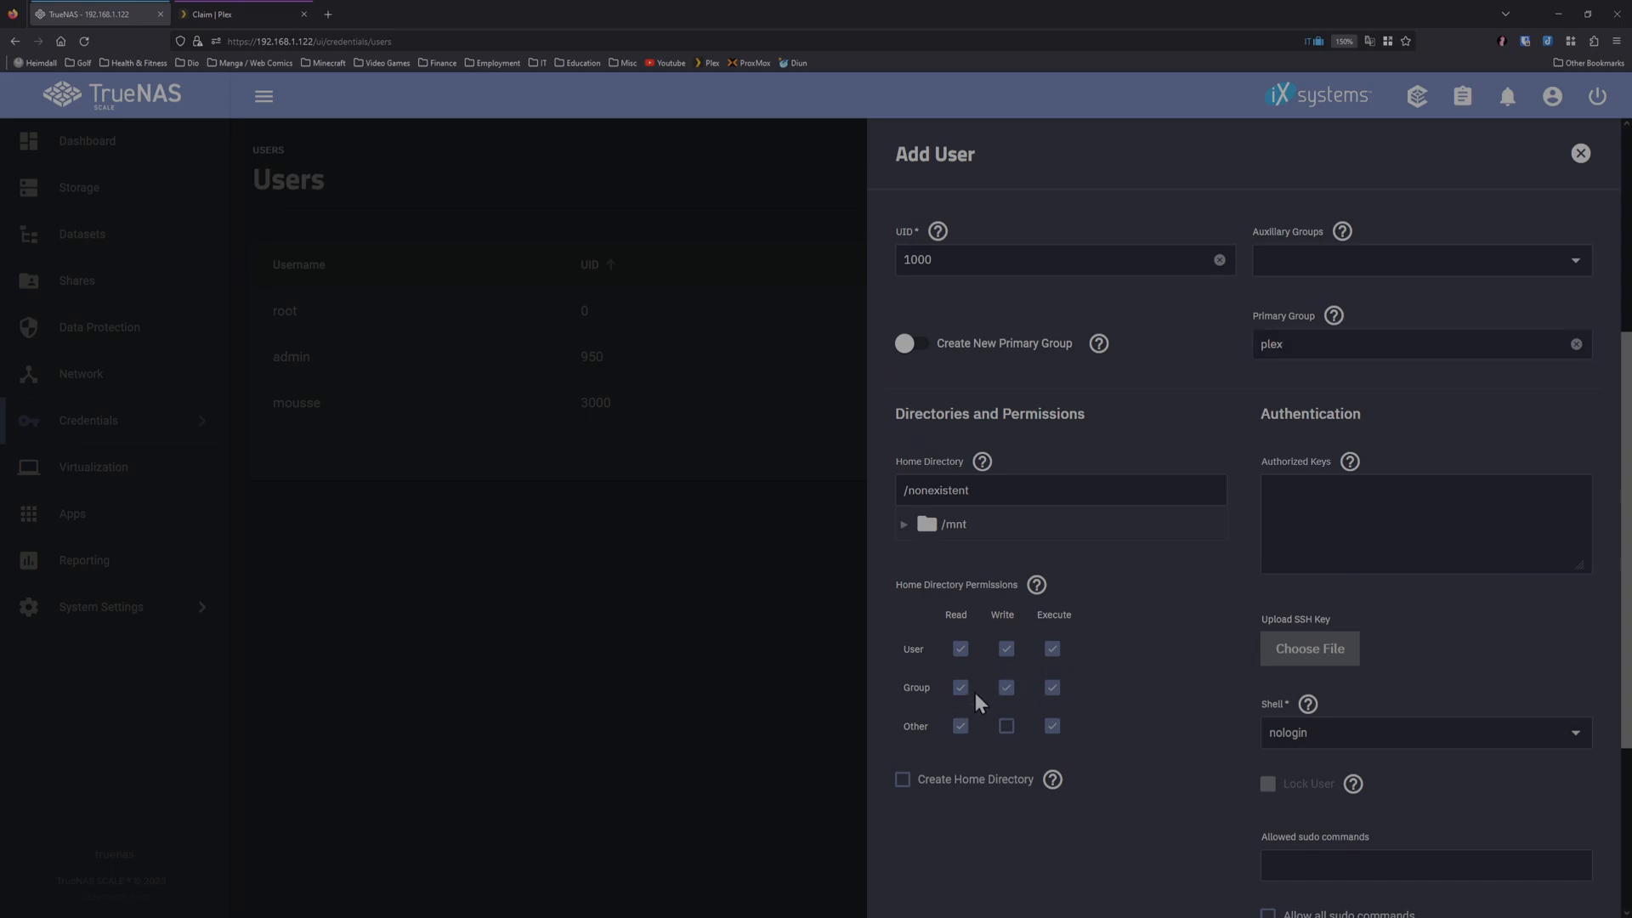
pyautogui.moveTo(1222, 676)
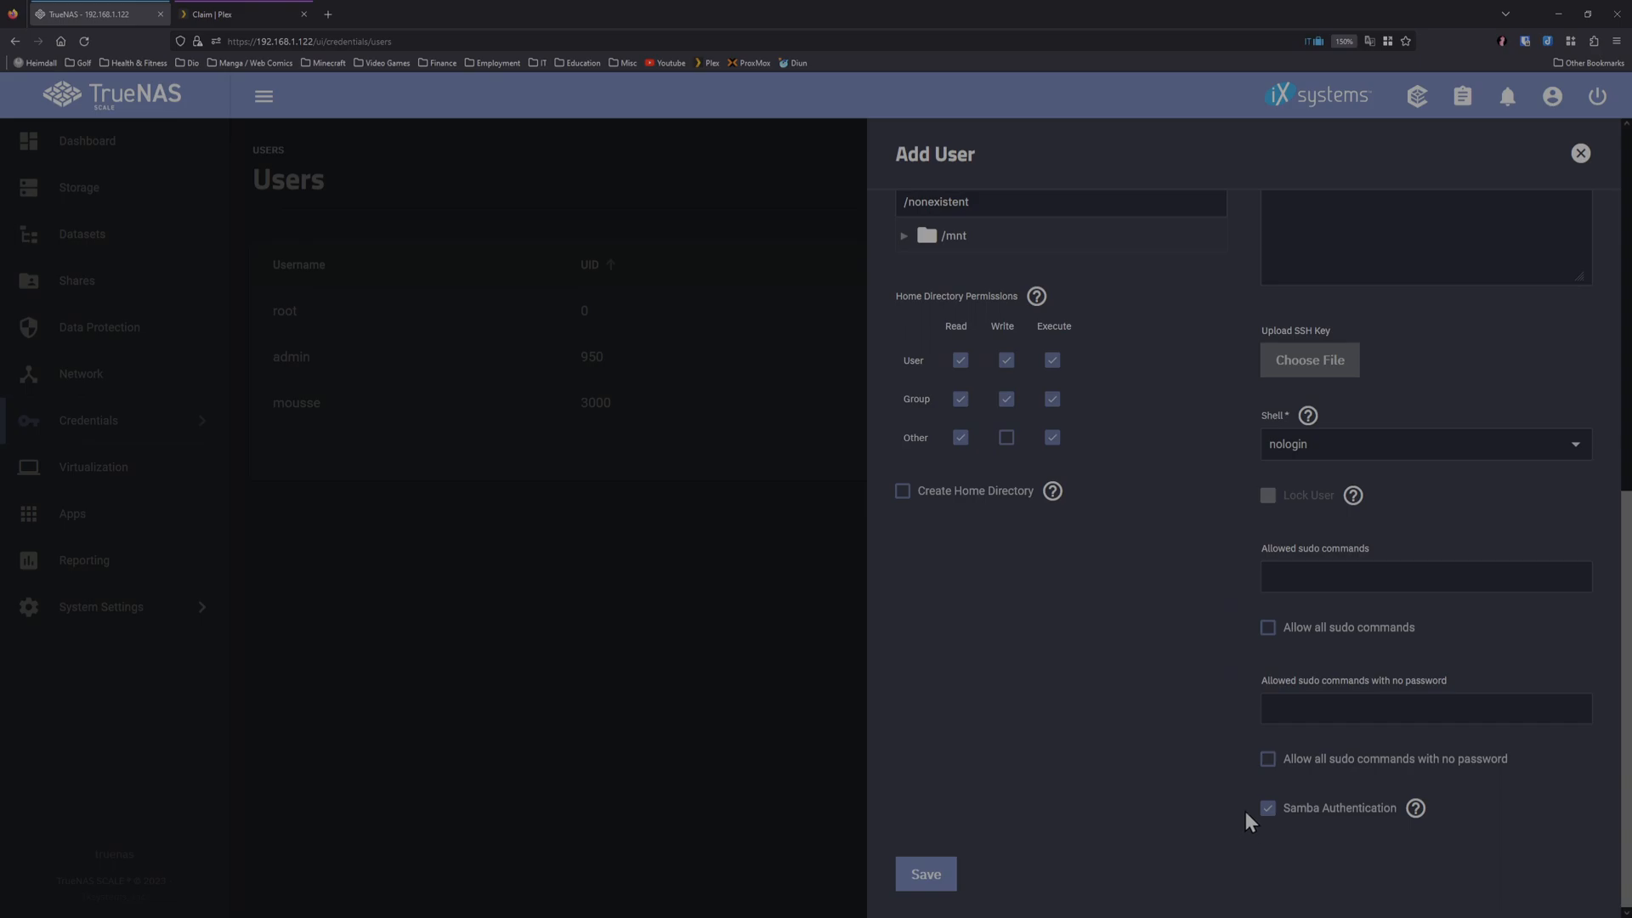
pyautogui.click(1269, 808)
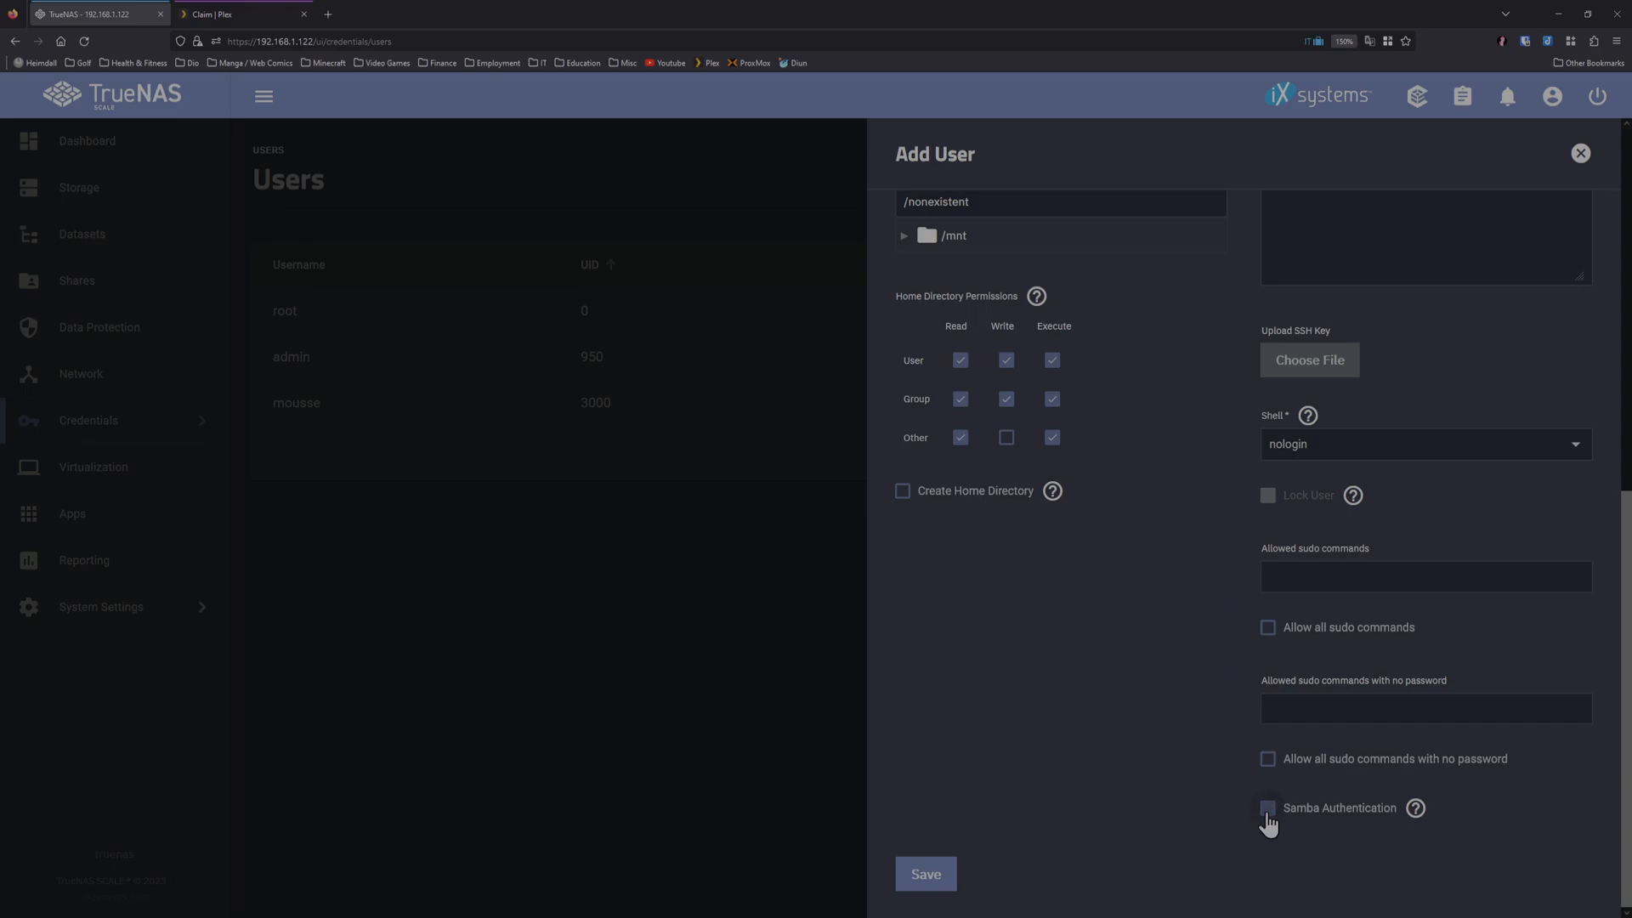
pyautogui.click(923, 874)
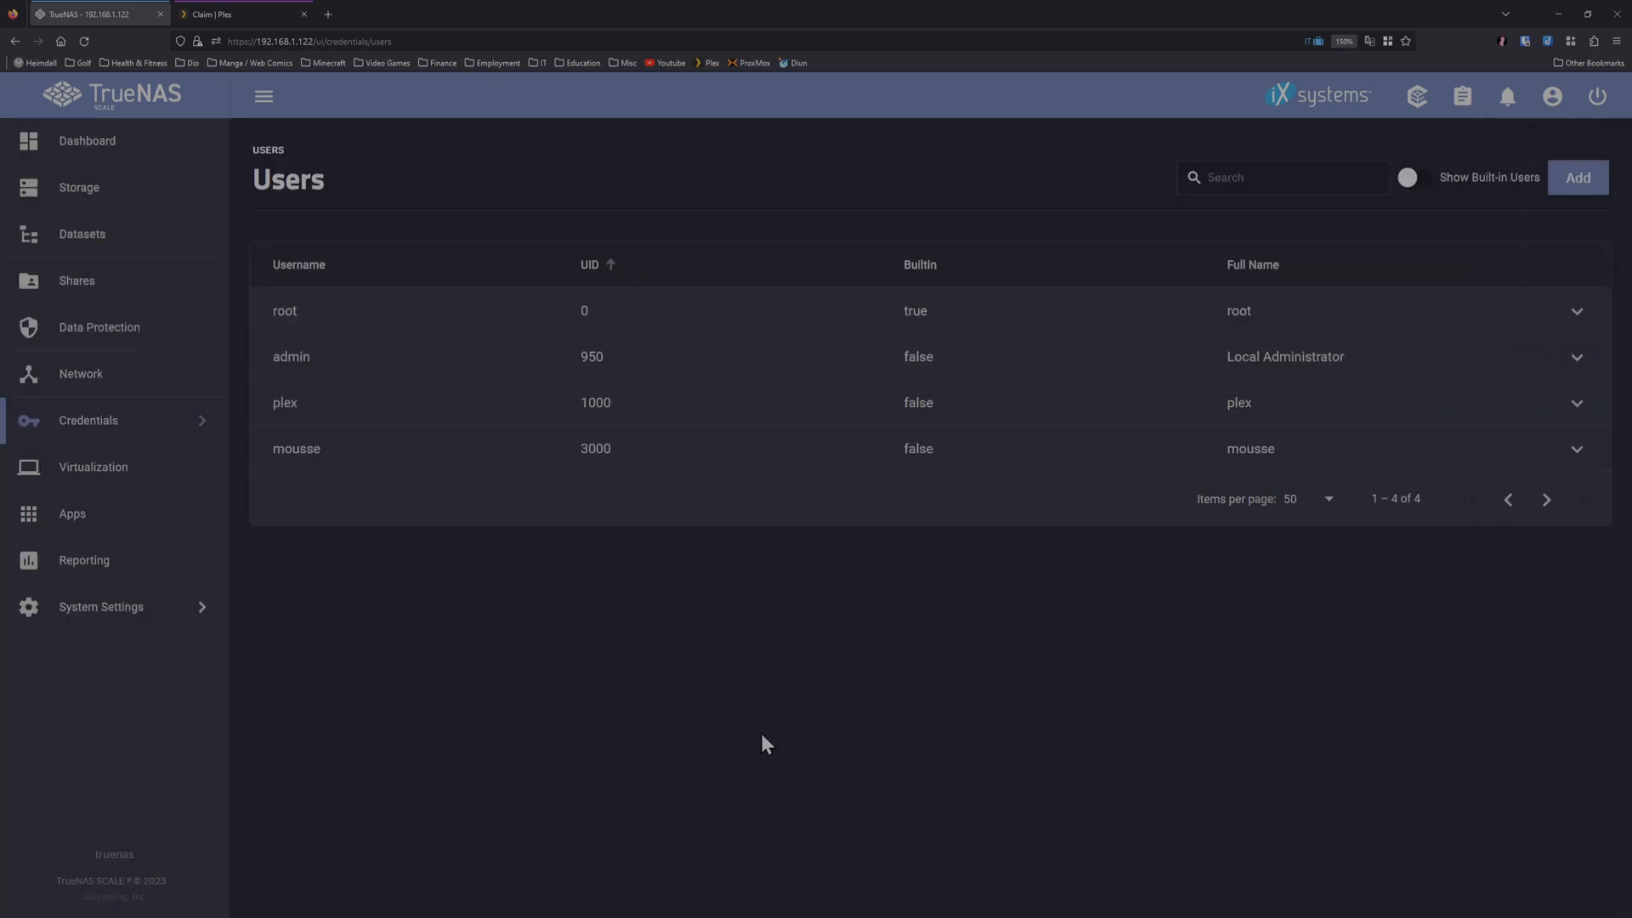
pyautogui.moveTo(763, 768)
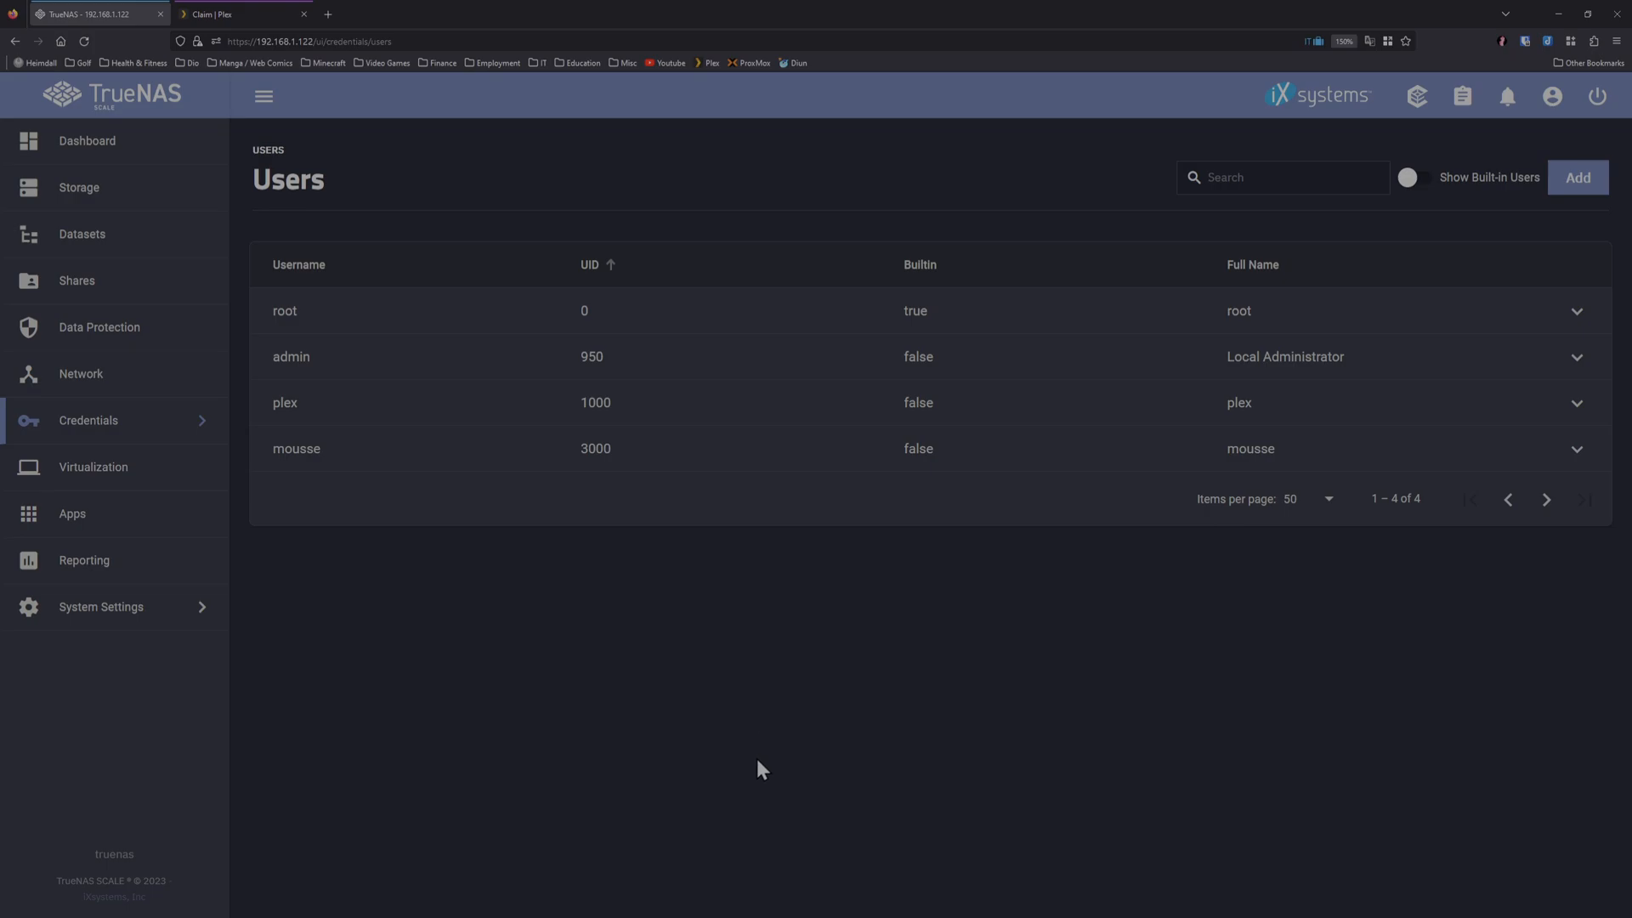
pyautogui.moveTo(345, 493)
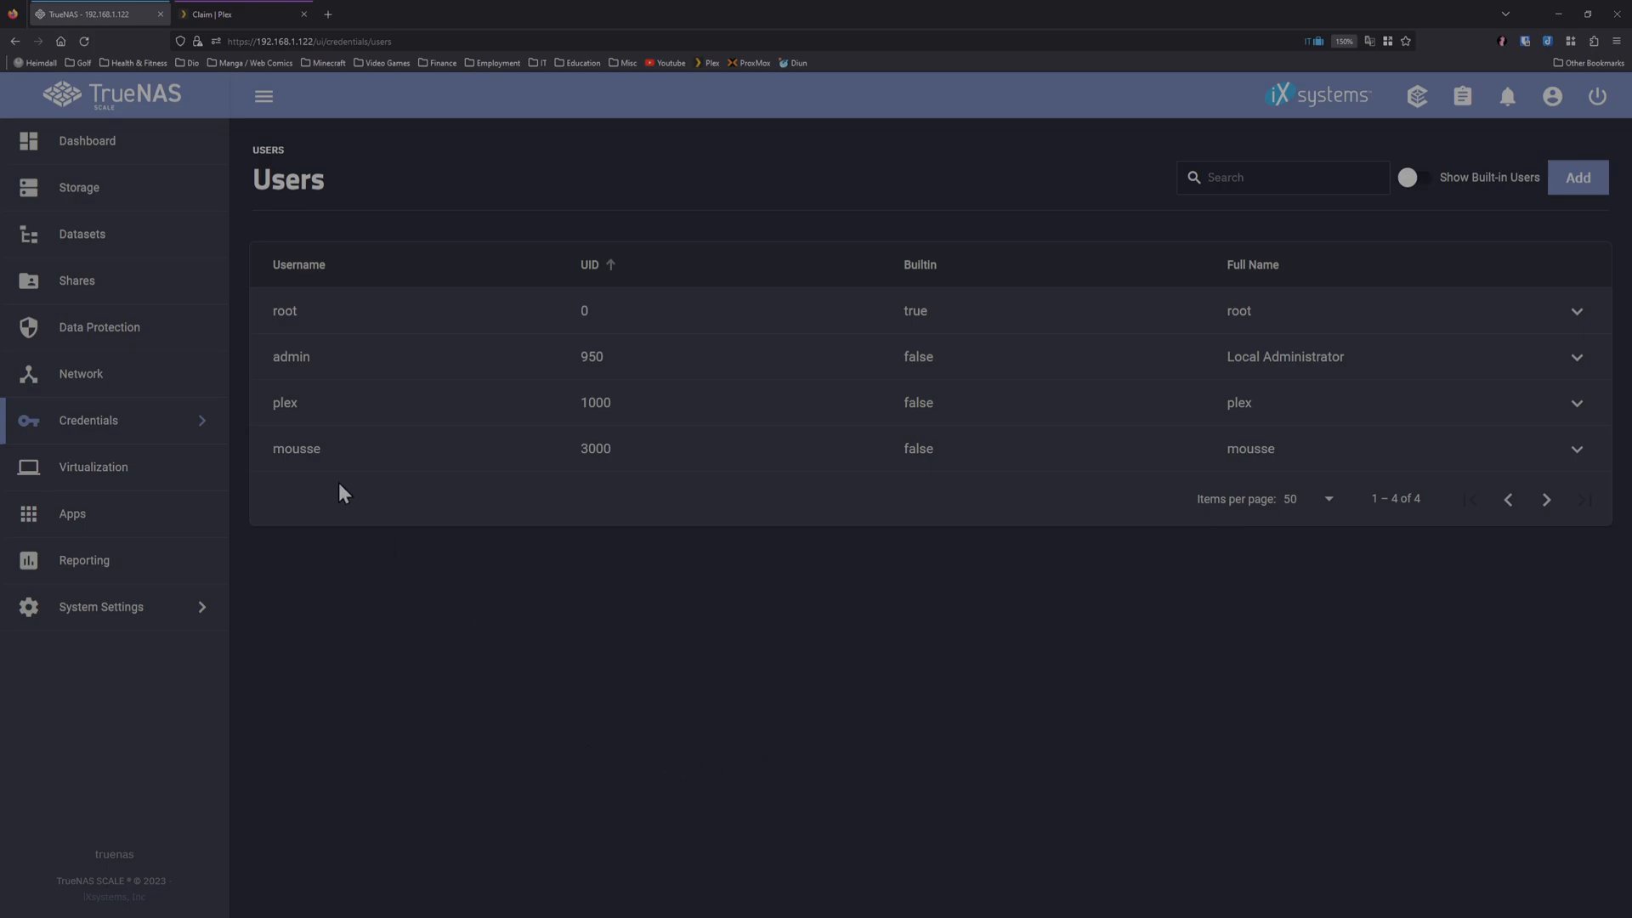
pyautogui.click(82, 233)
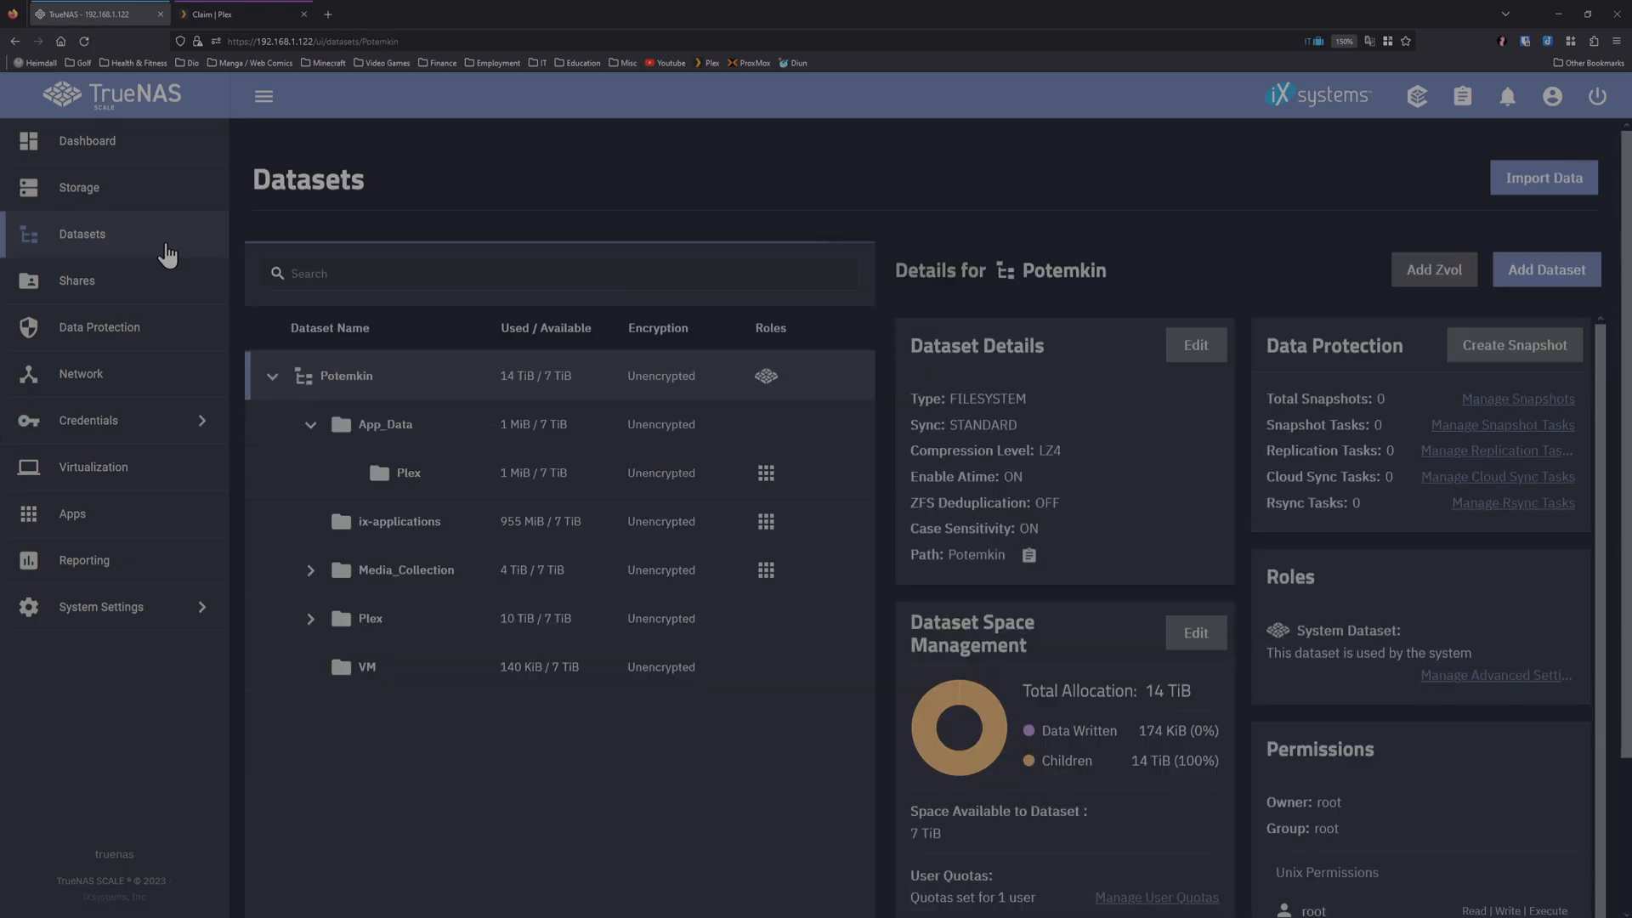
# Step: Confirm the App_Data Plex dataset is owned by plex, then select Media_Collection
pyautogui.click(408, 473)
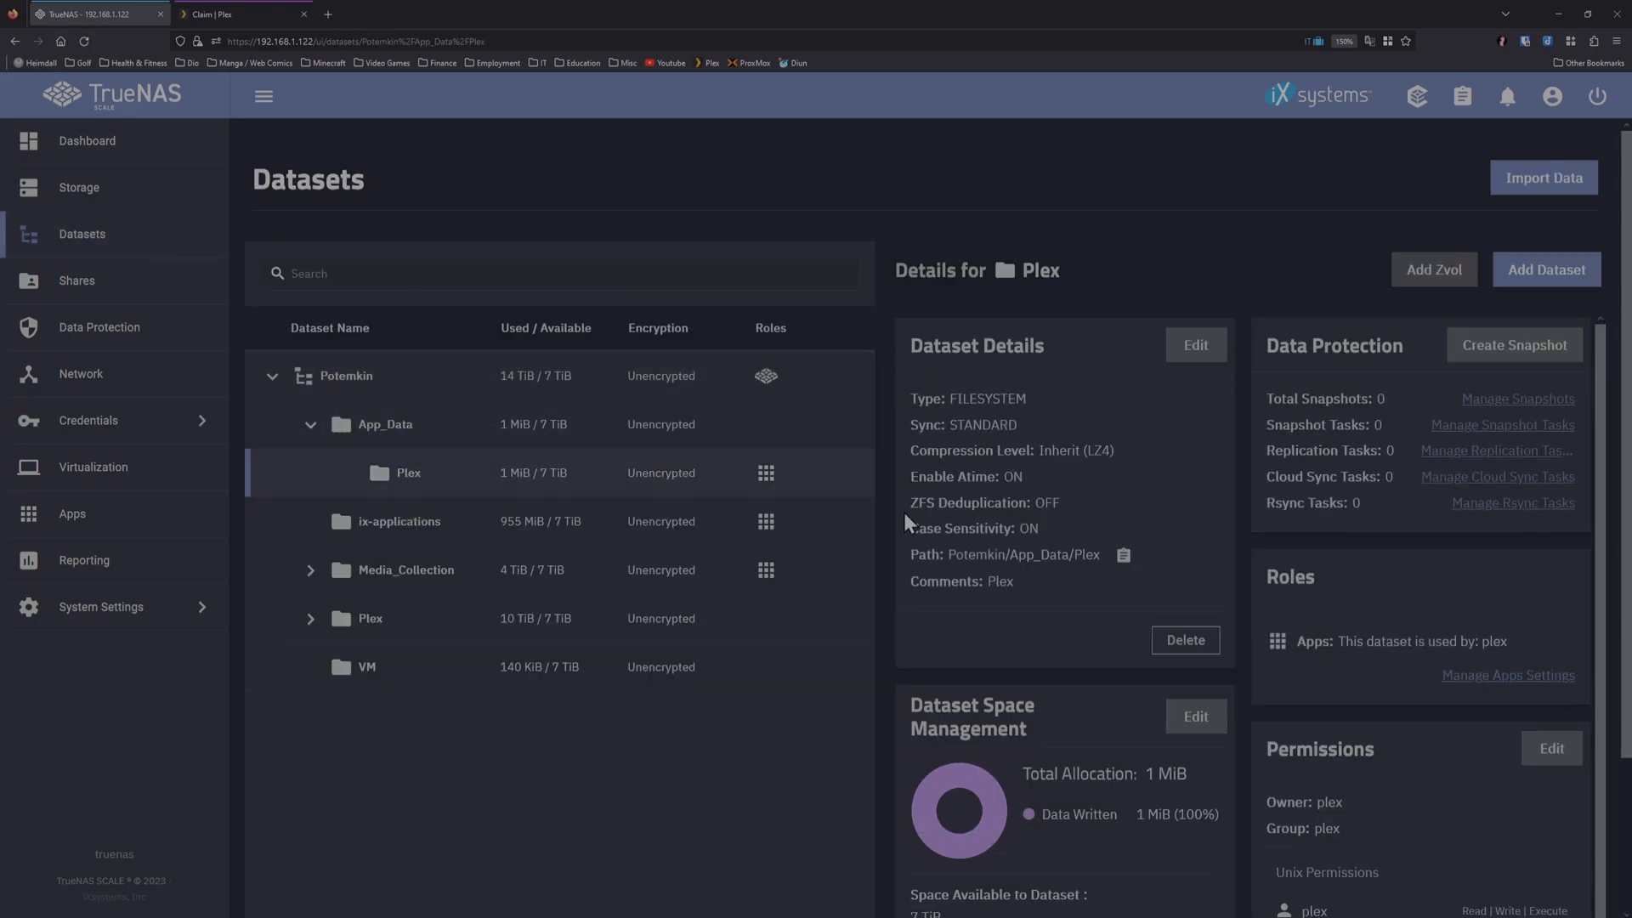
pyautogui.scroll(-3)
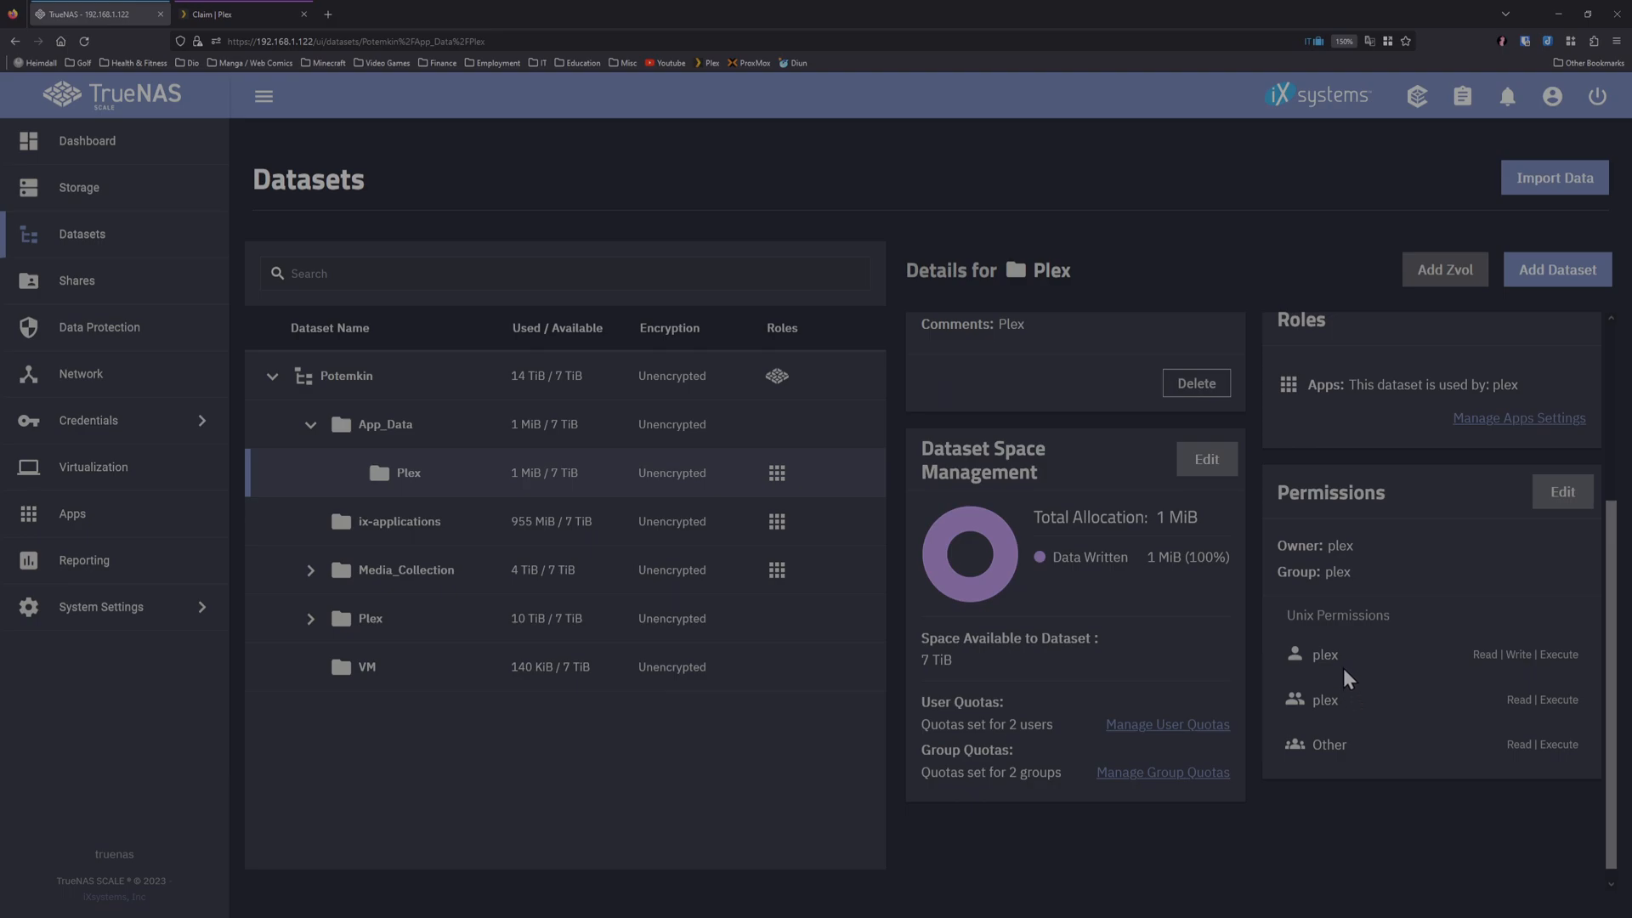
pyautogui.moveTo(1347, 696)
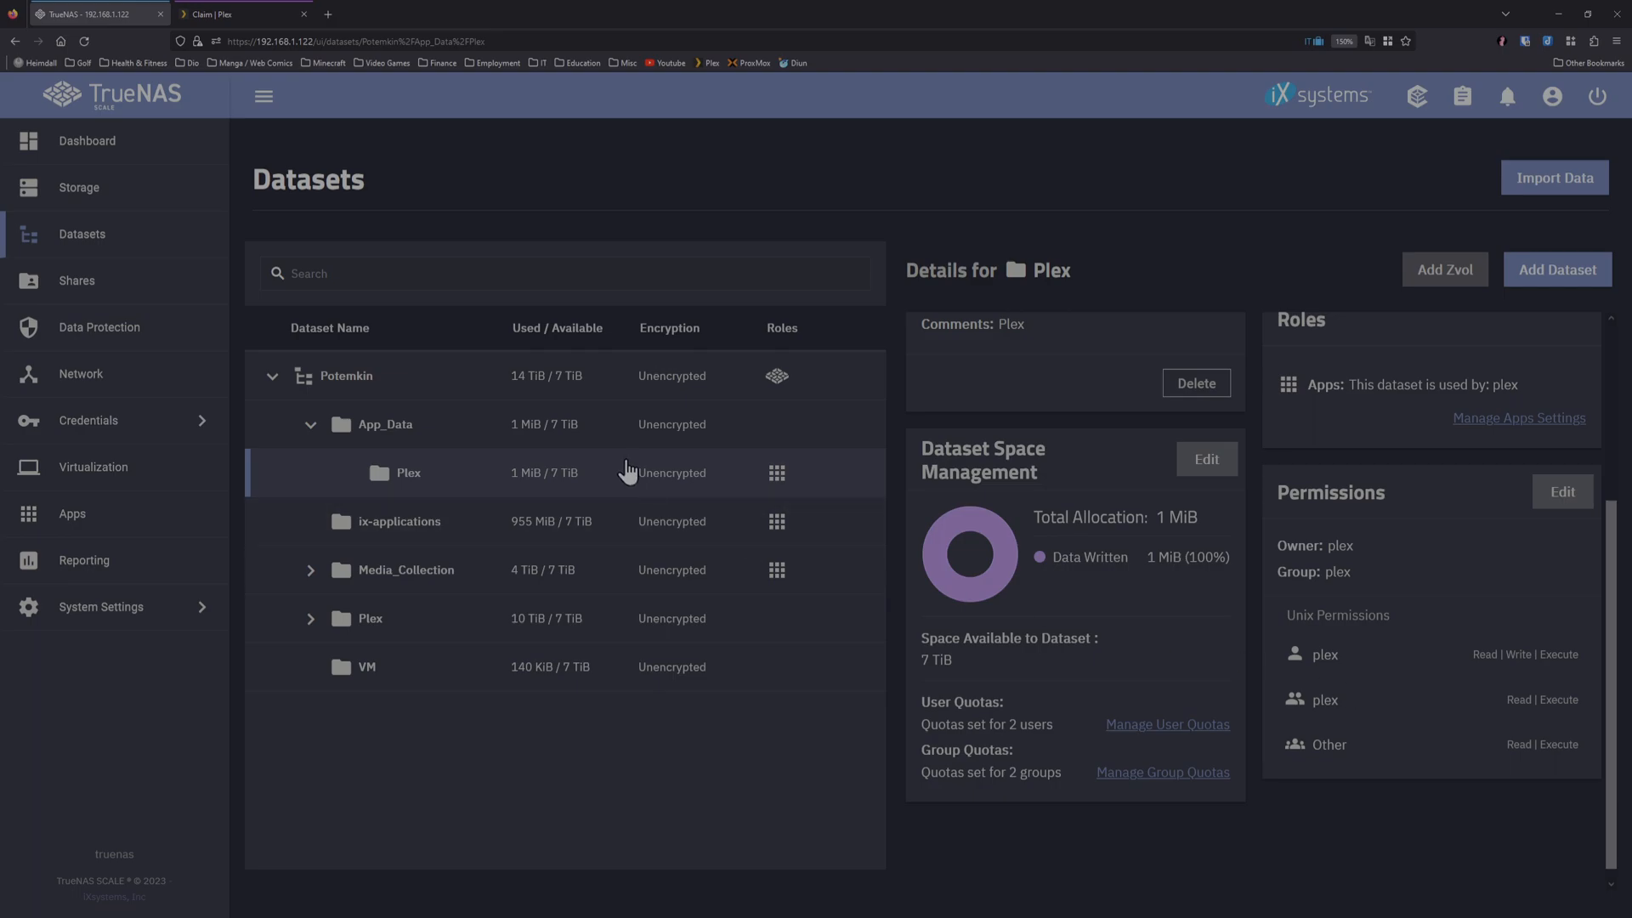
pyautogui.moveTo(619, 488)
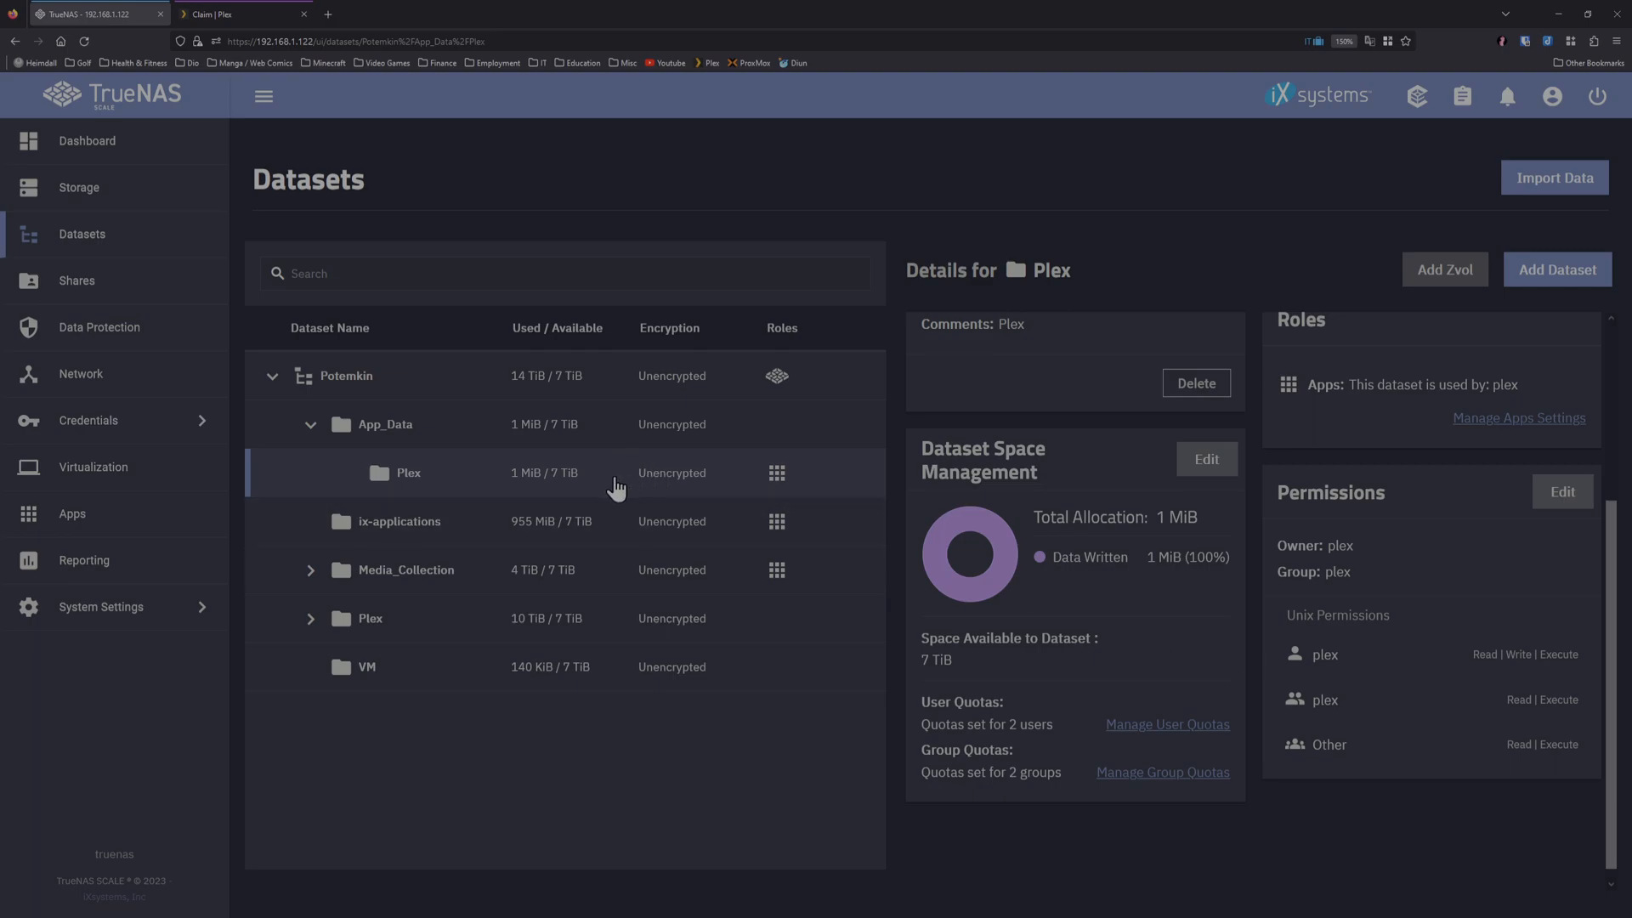
pyautogui.click(405, 570)
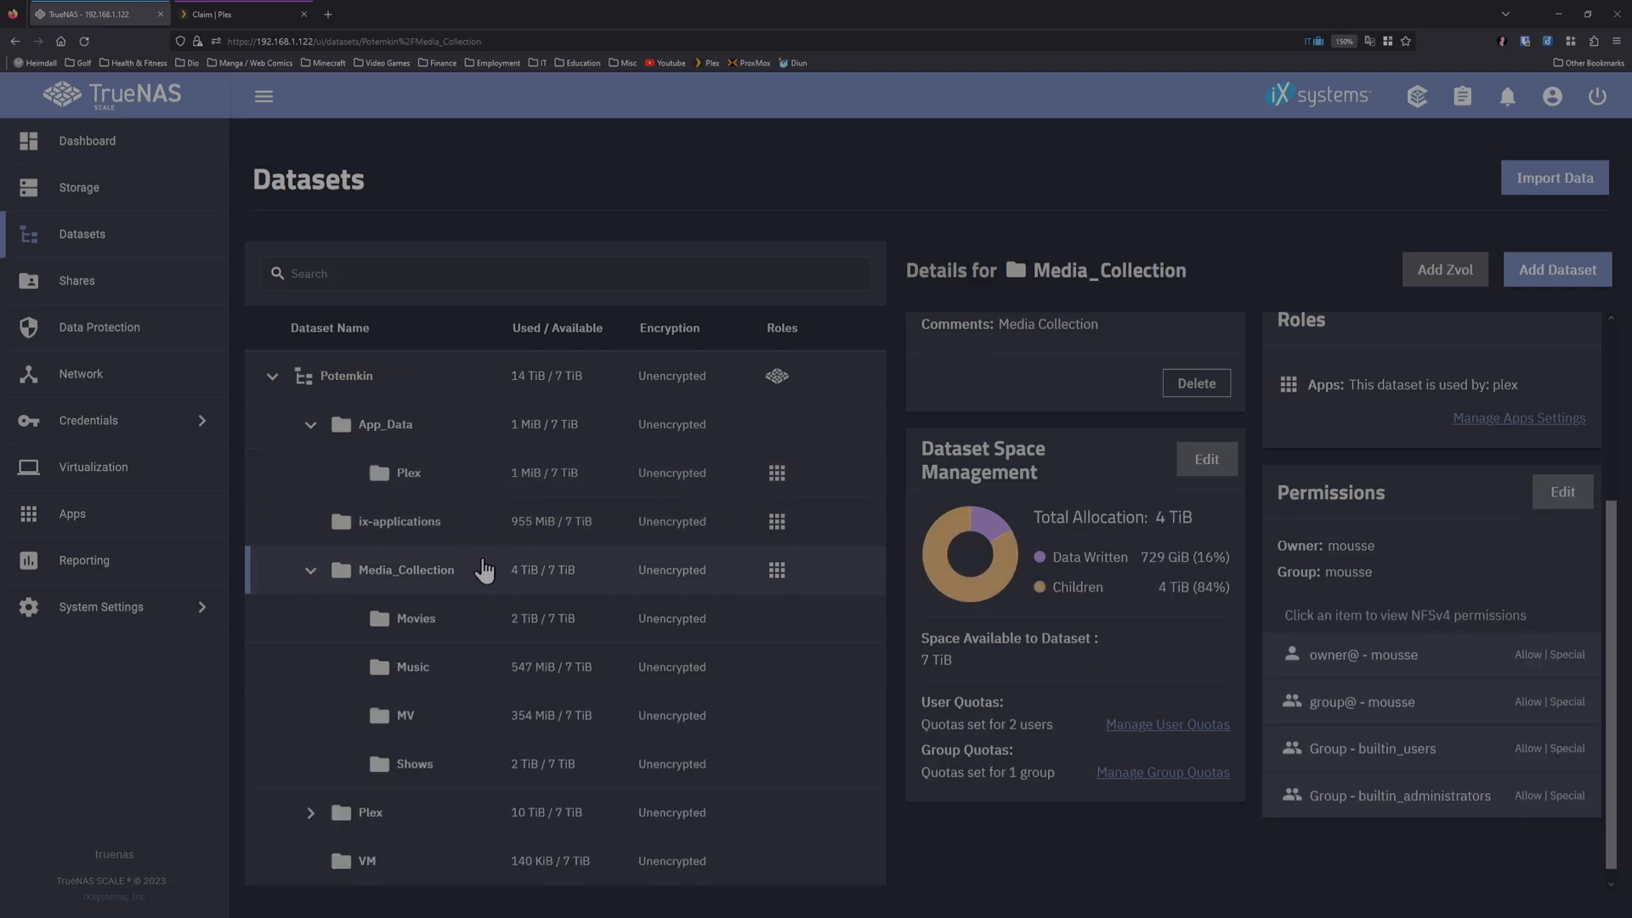
pyautogui.moveTo(459, 574)
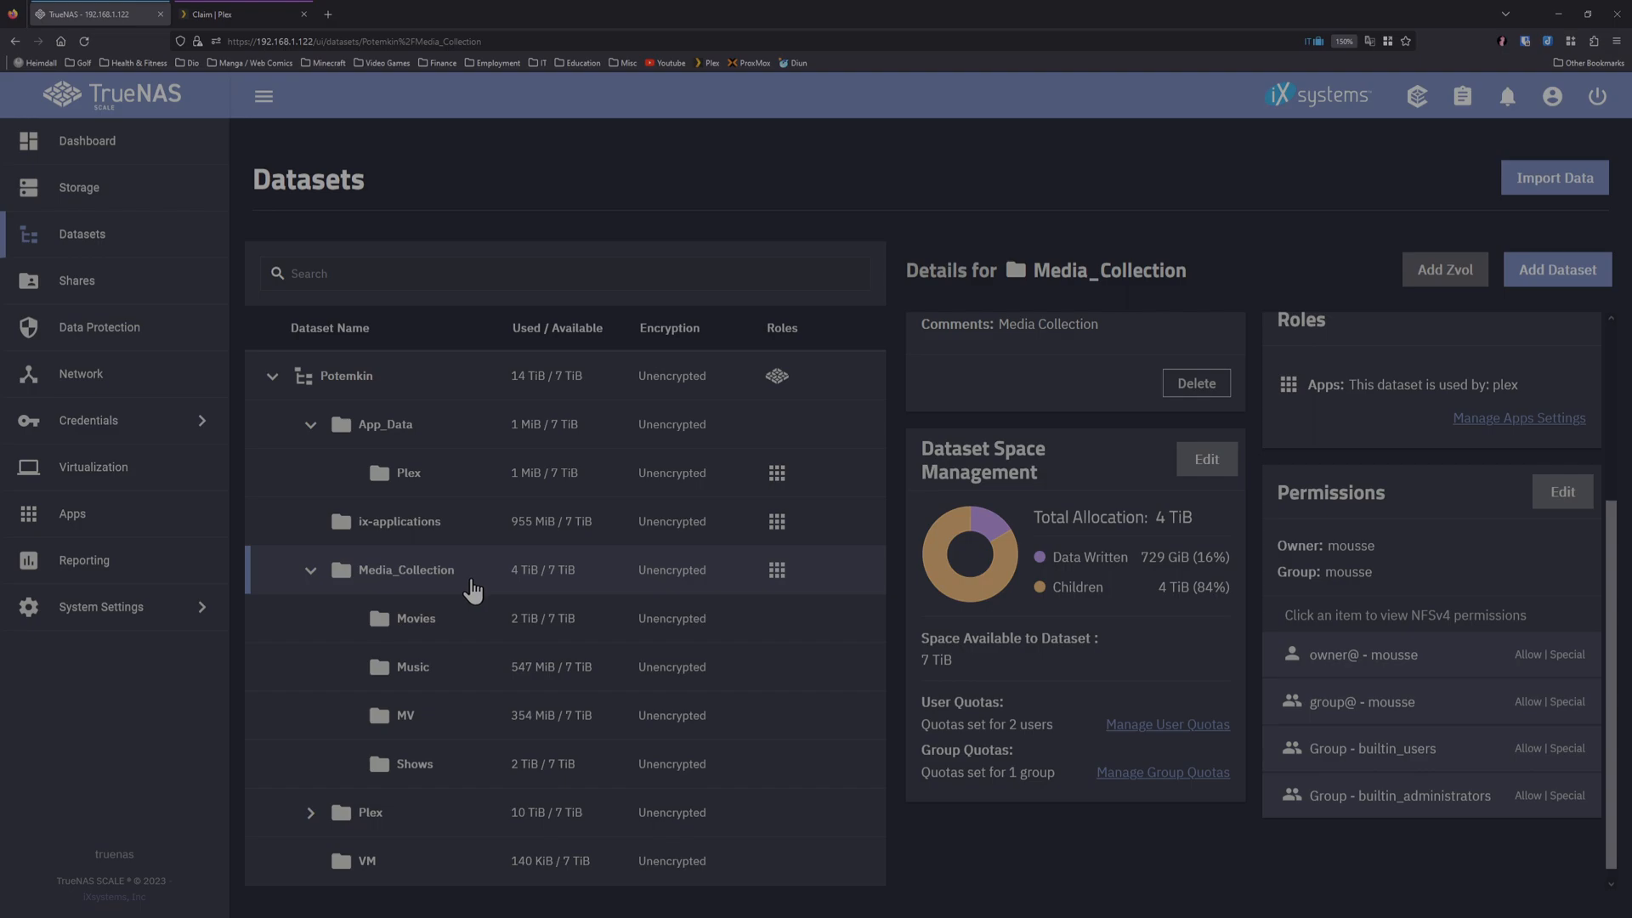
# Step: Expand Media_Collection to view its details and mousse-owned permissions
pyautogui.click(309, 812)
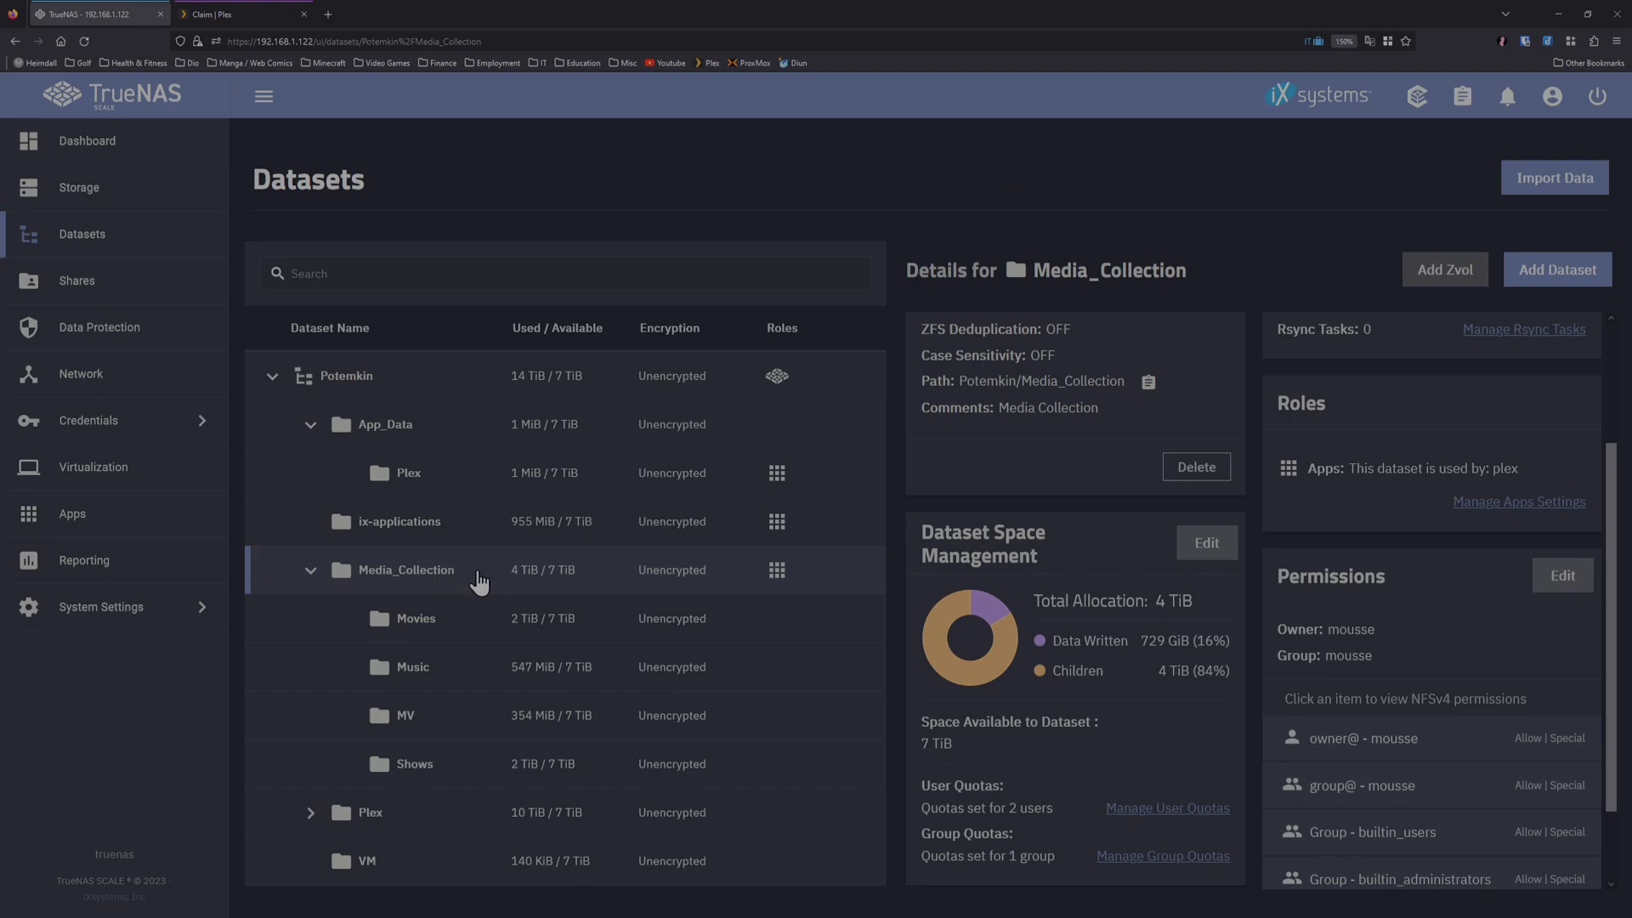
# Step: Add an ACL entry on Media_Collection giving user plex Full Control
pyautogui.click(1561, 575)
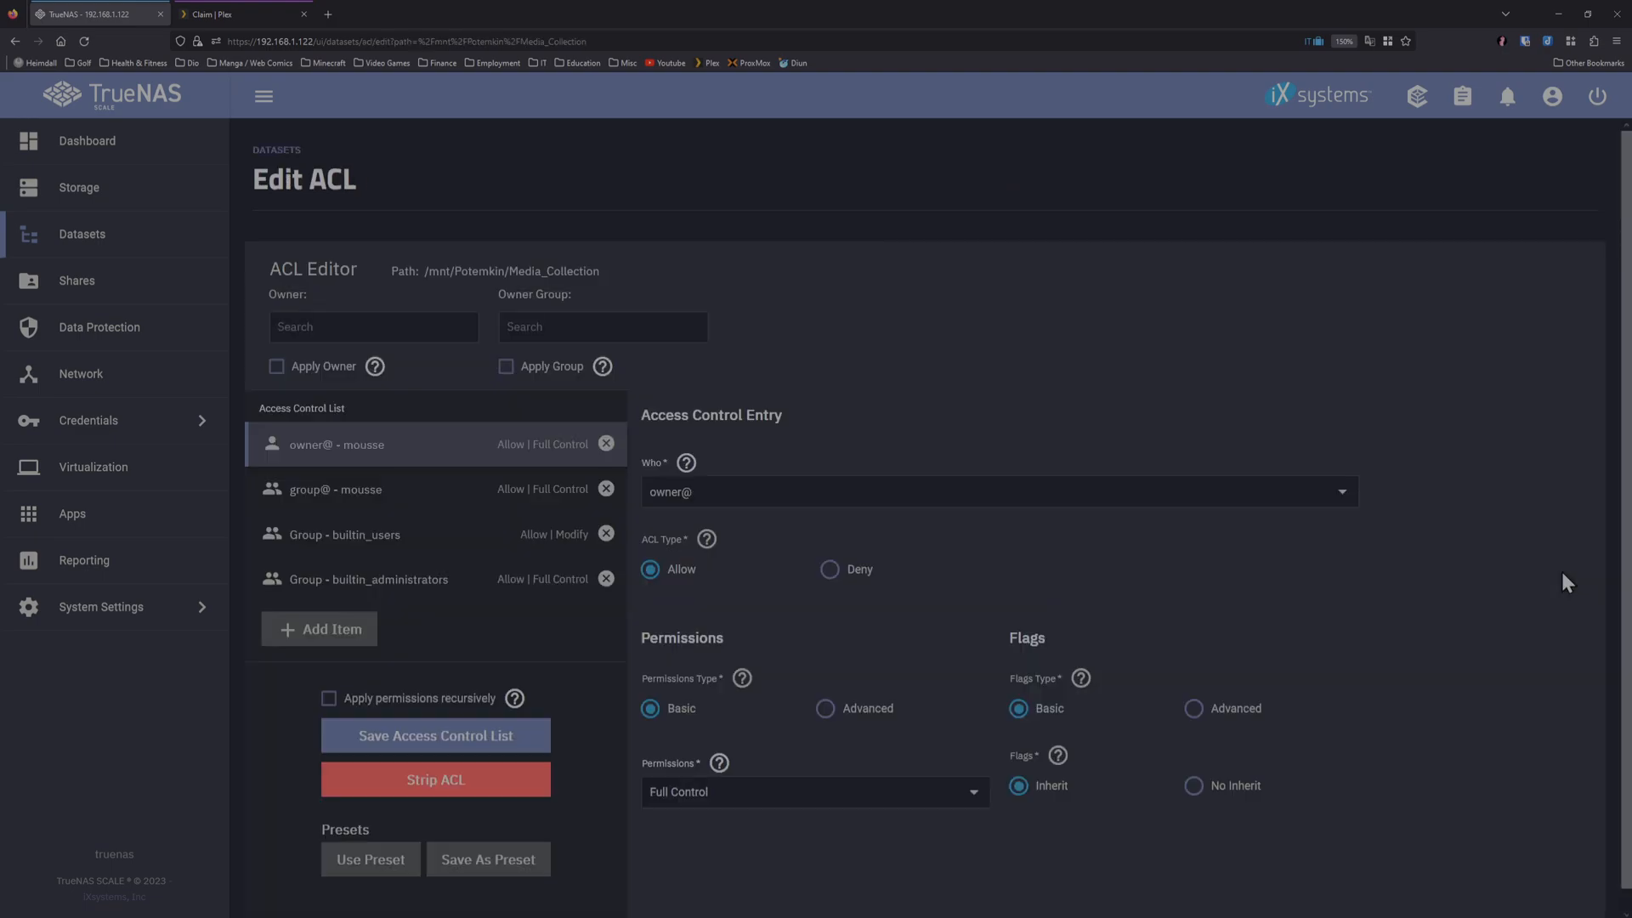
pyautogui.click(318, 629)
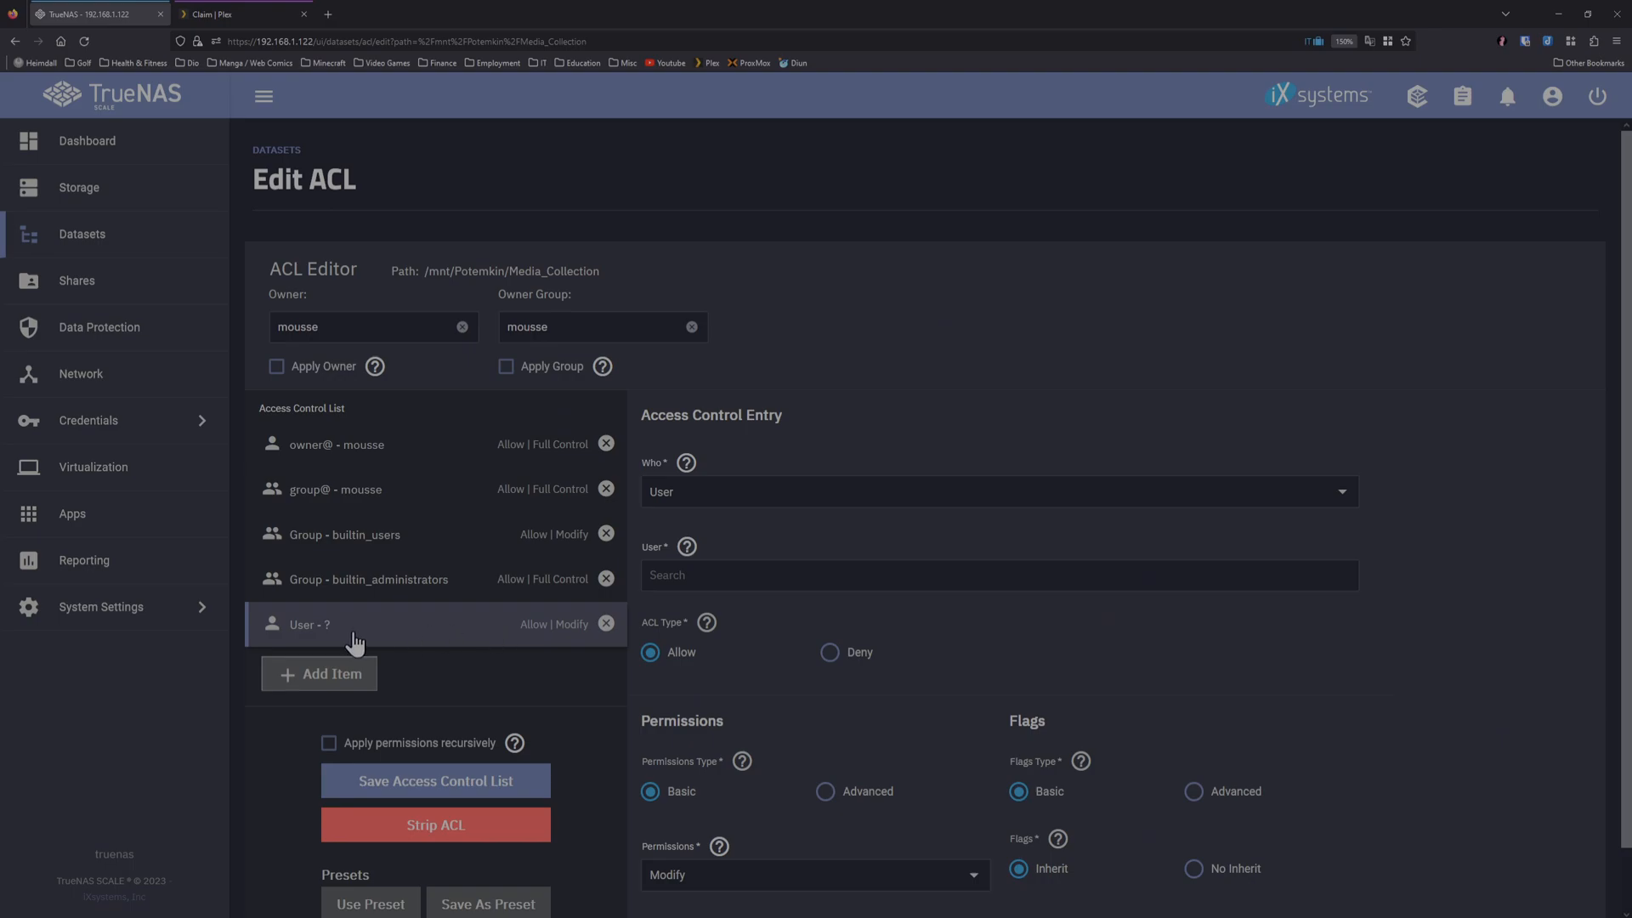
pyautogui.click(998, 491)
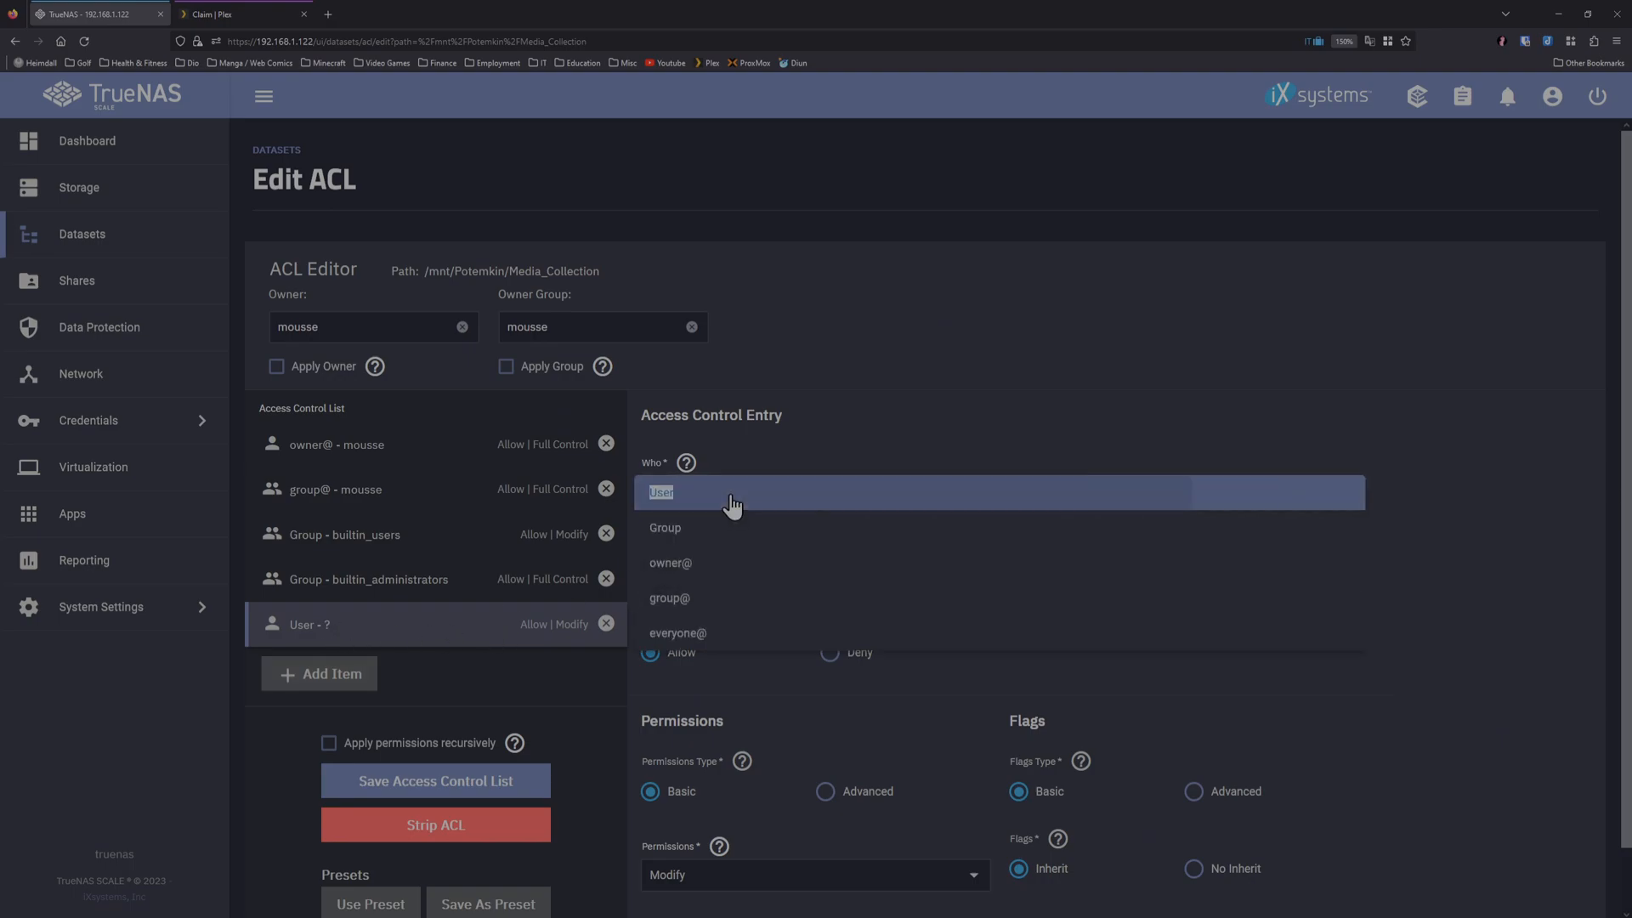
pyautogui.write('ple')
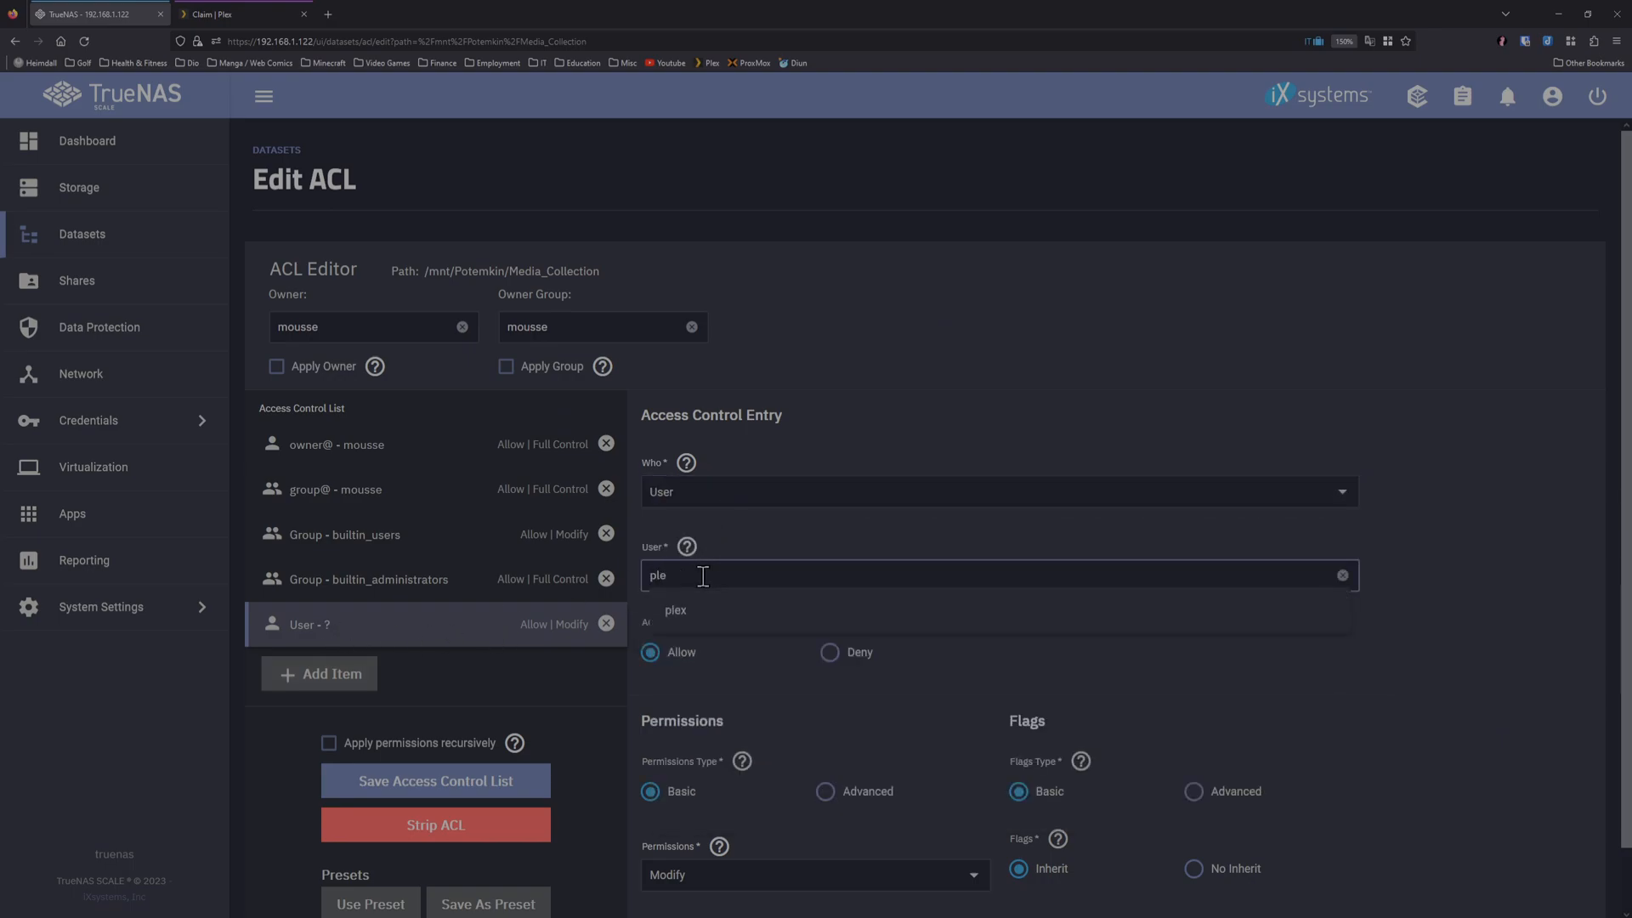
pyautogui.click(674, 610)
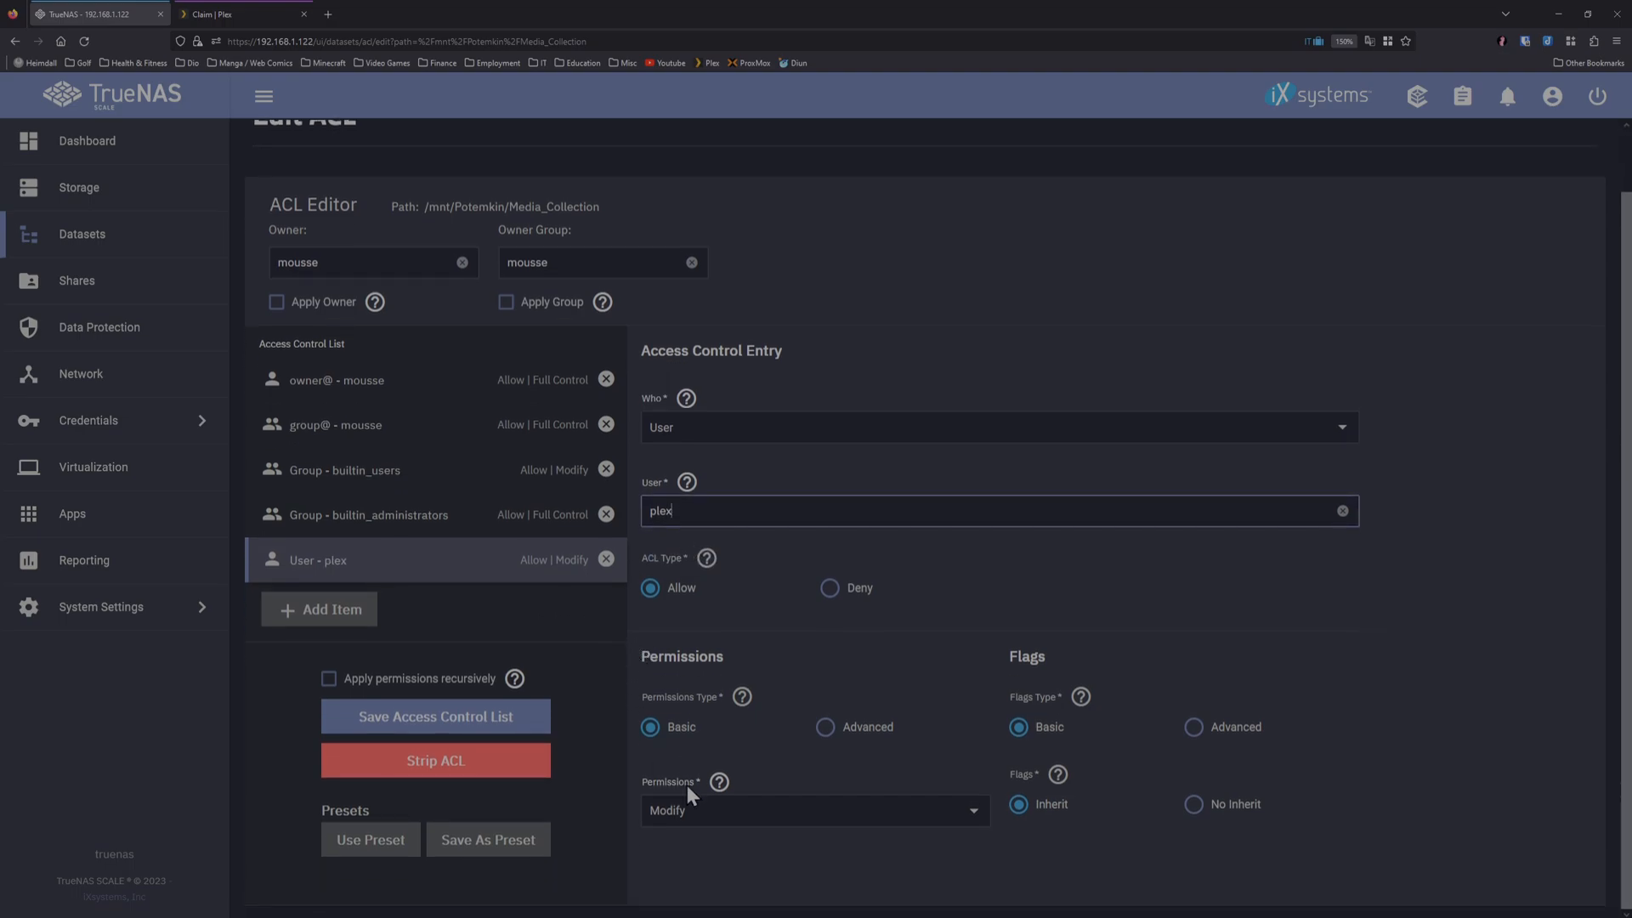
pyautogui.click(814, 809)
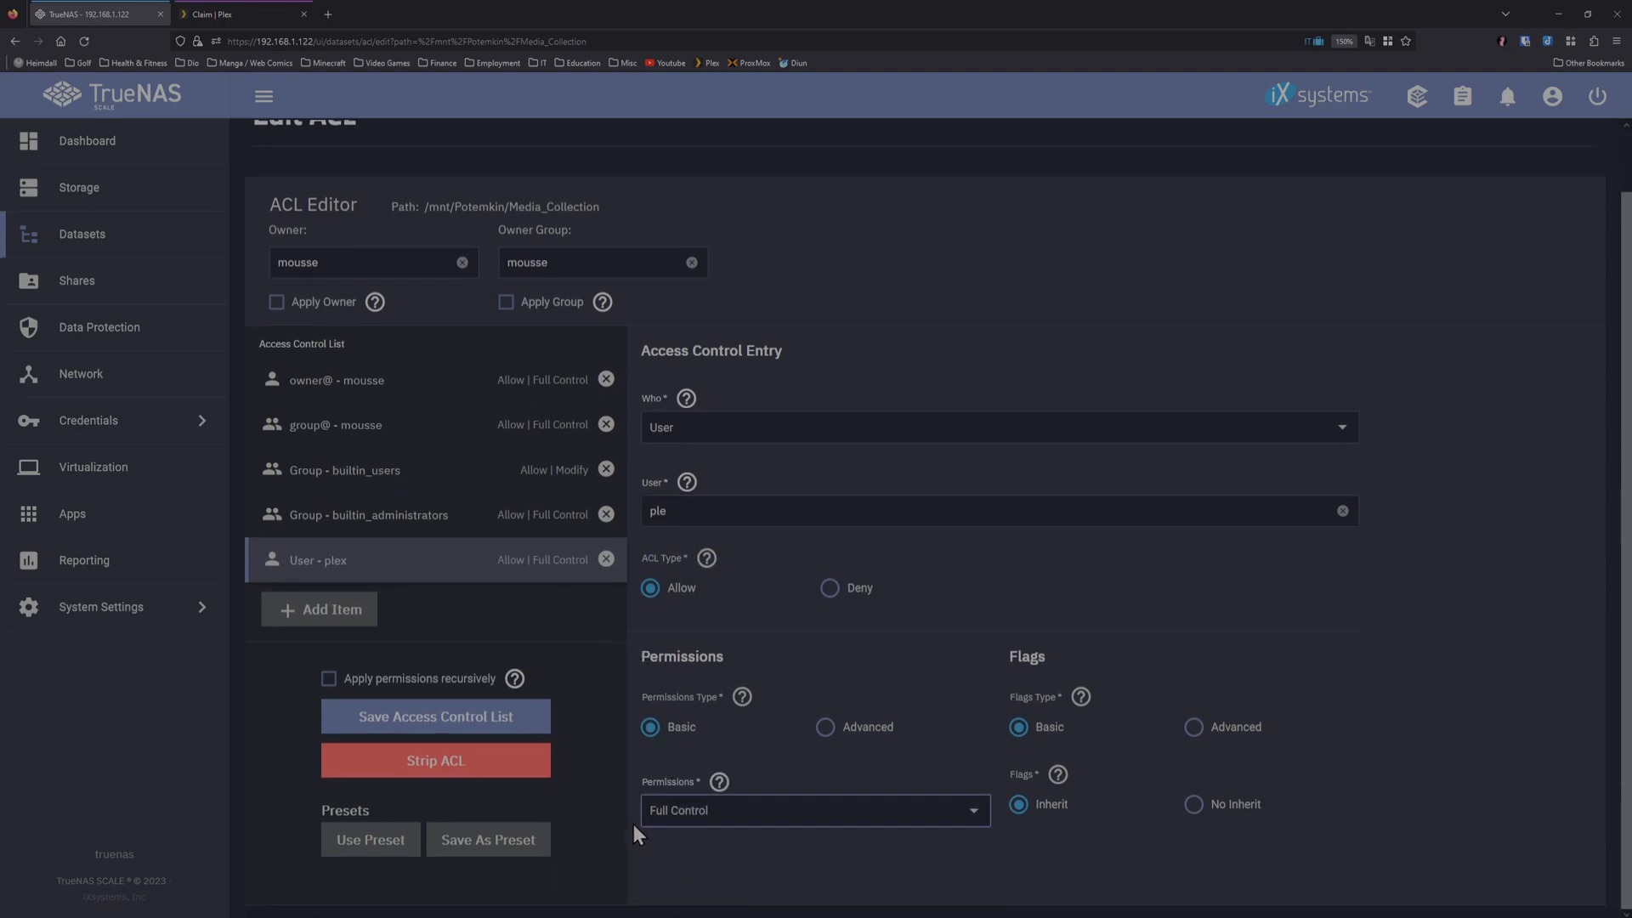
# Step: Apply the permissions recursively and to child datasets, then save the access control list
pyautogui.click(328, 678)
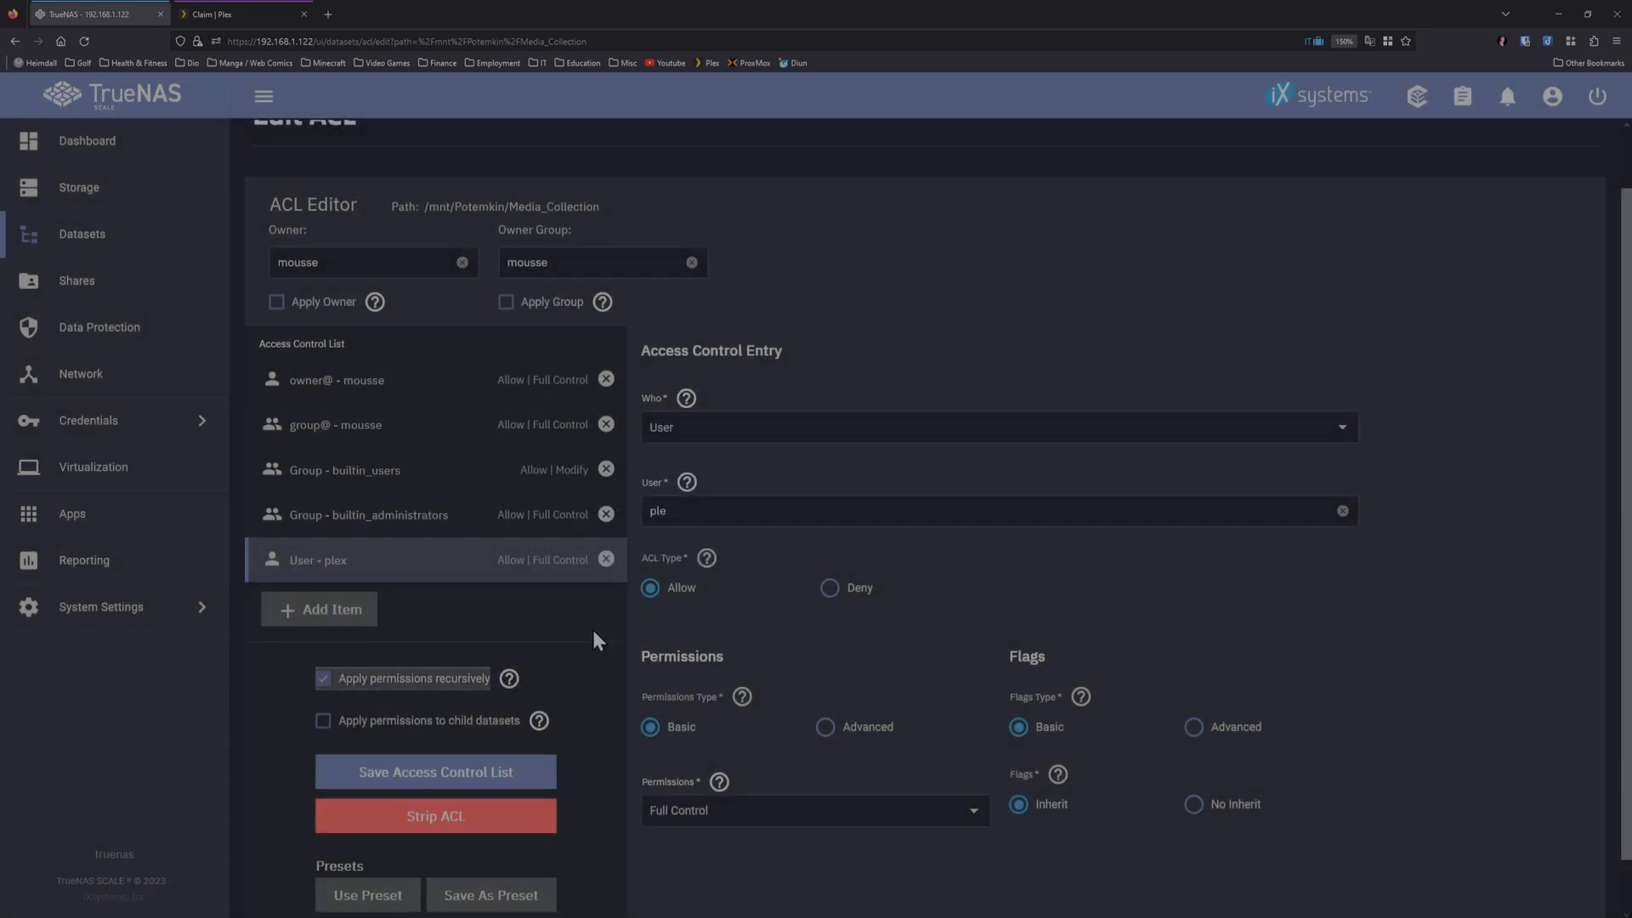
pyautogui.click(323, 721)
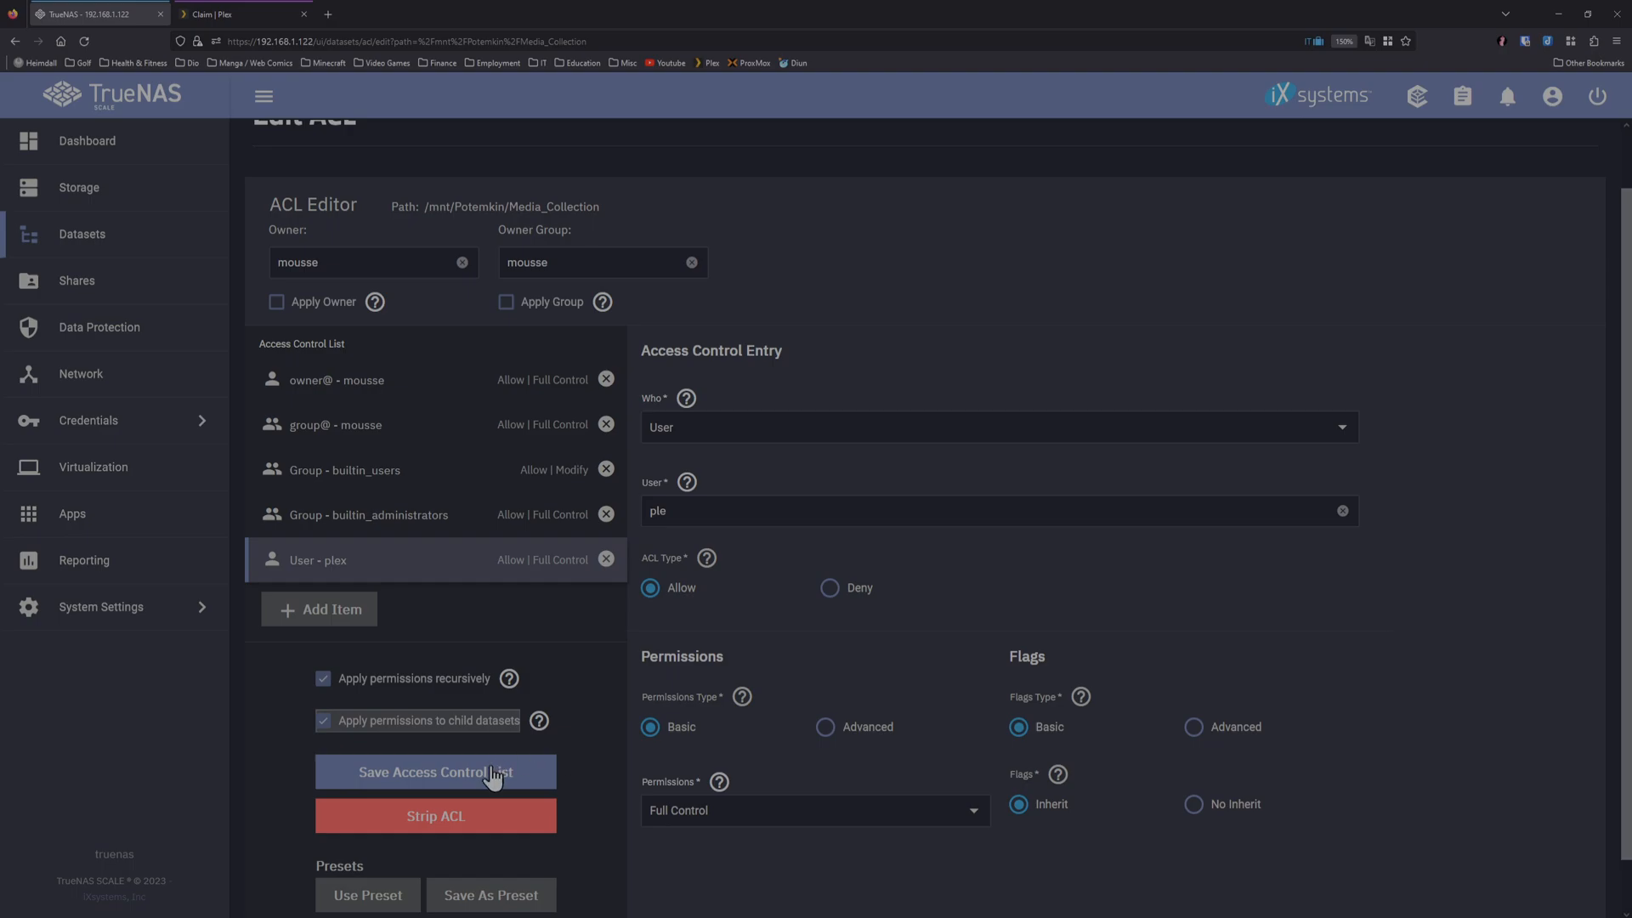
pyautogui.click(435, 772)
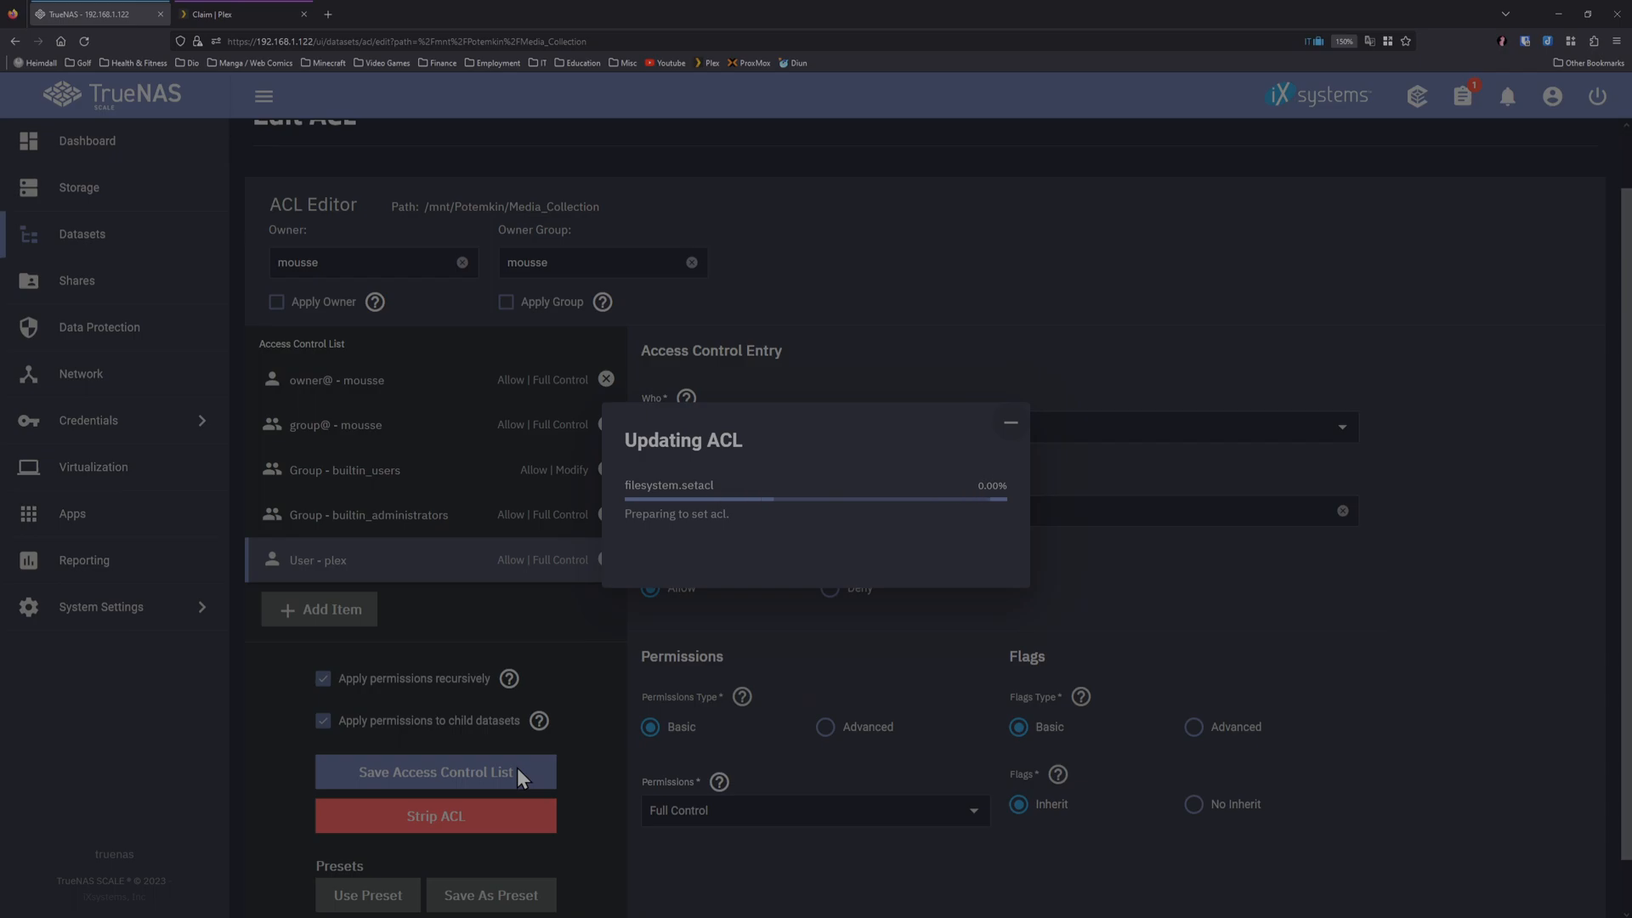
pyautogui.click(436, 772)
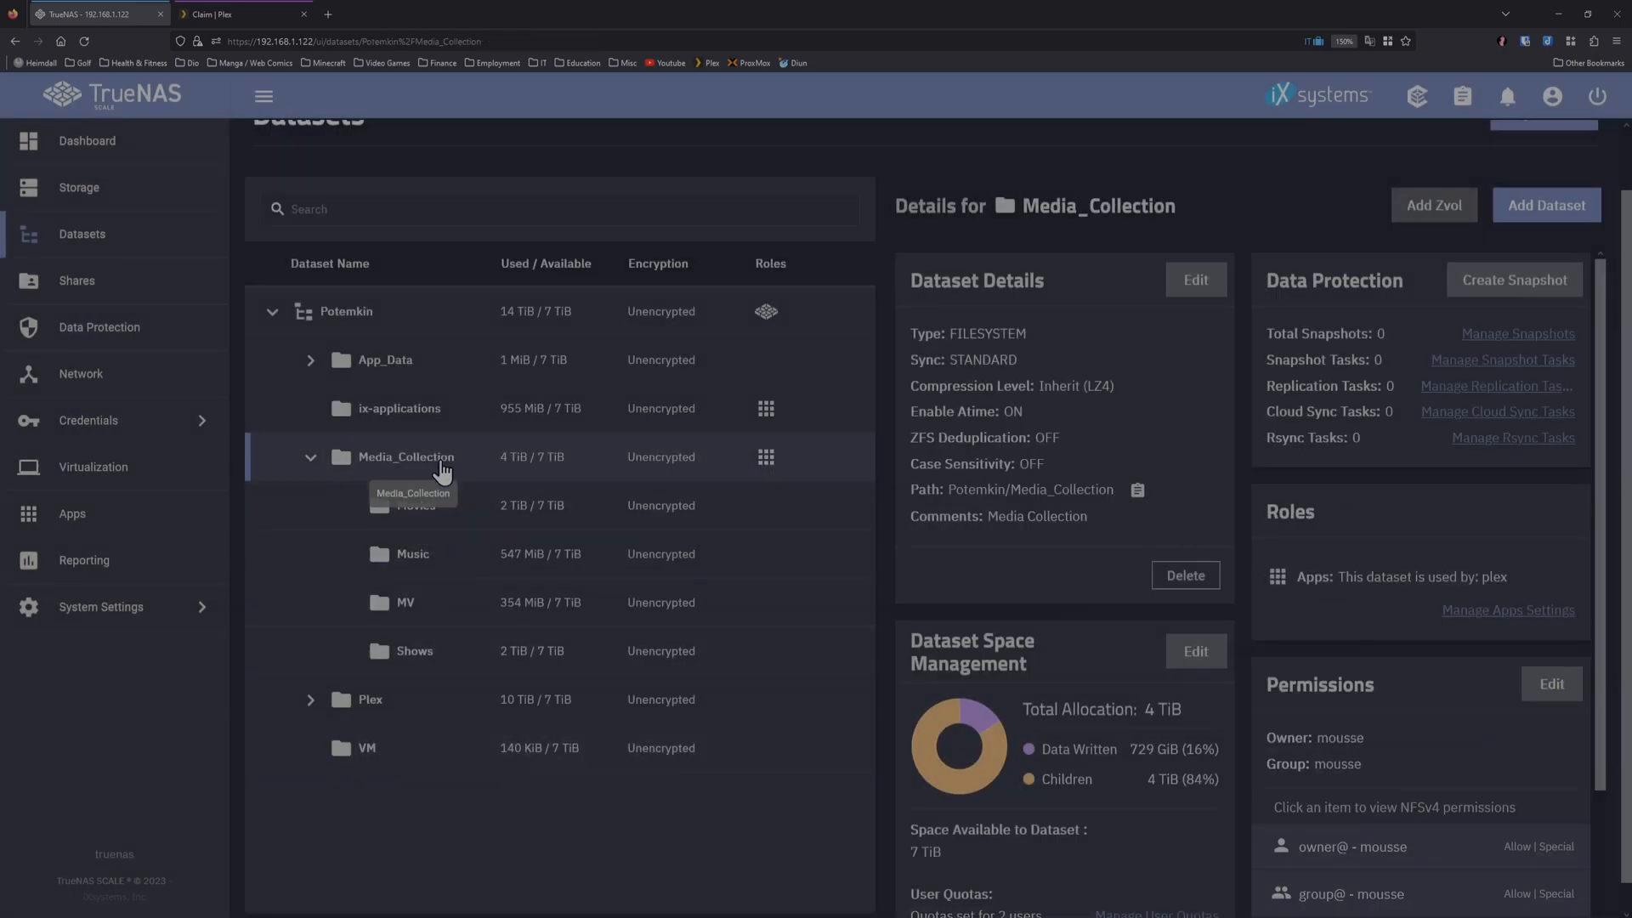
# Step: Check the plex user entry in Media_Collection's permissions and the Movies dataset, then return to Potemkin pool details
pyautogui.scroll(-3)
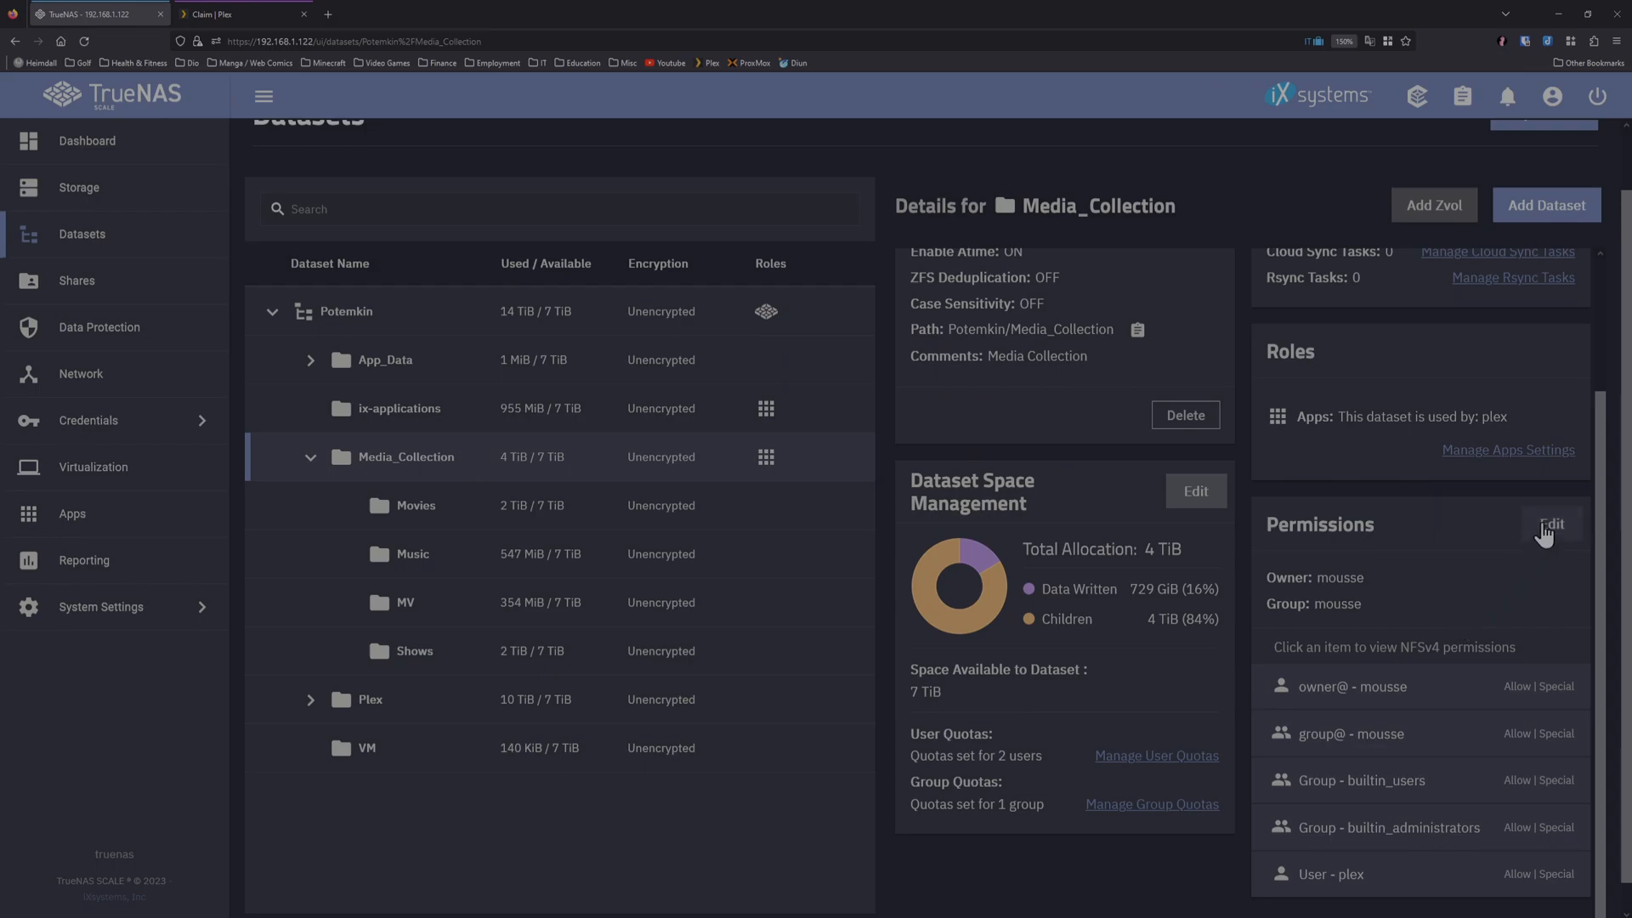
pyautogui.click(1552, 524)
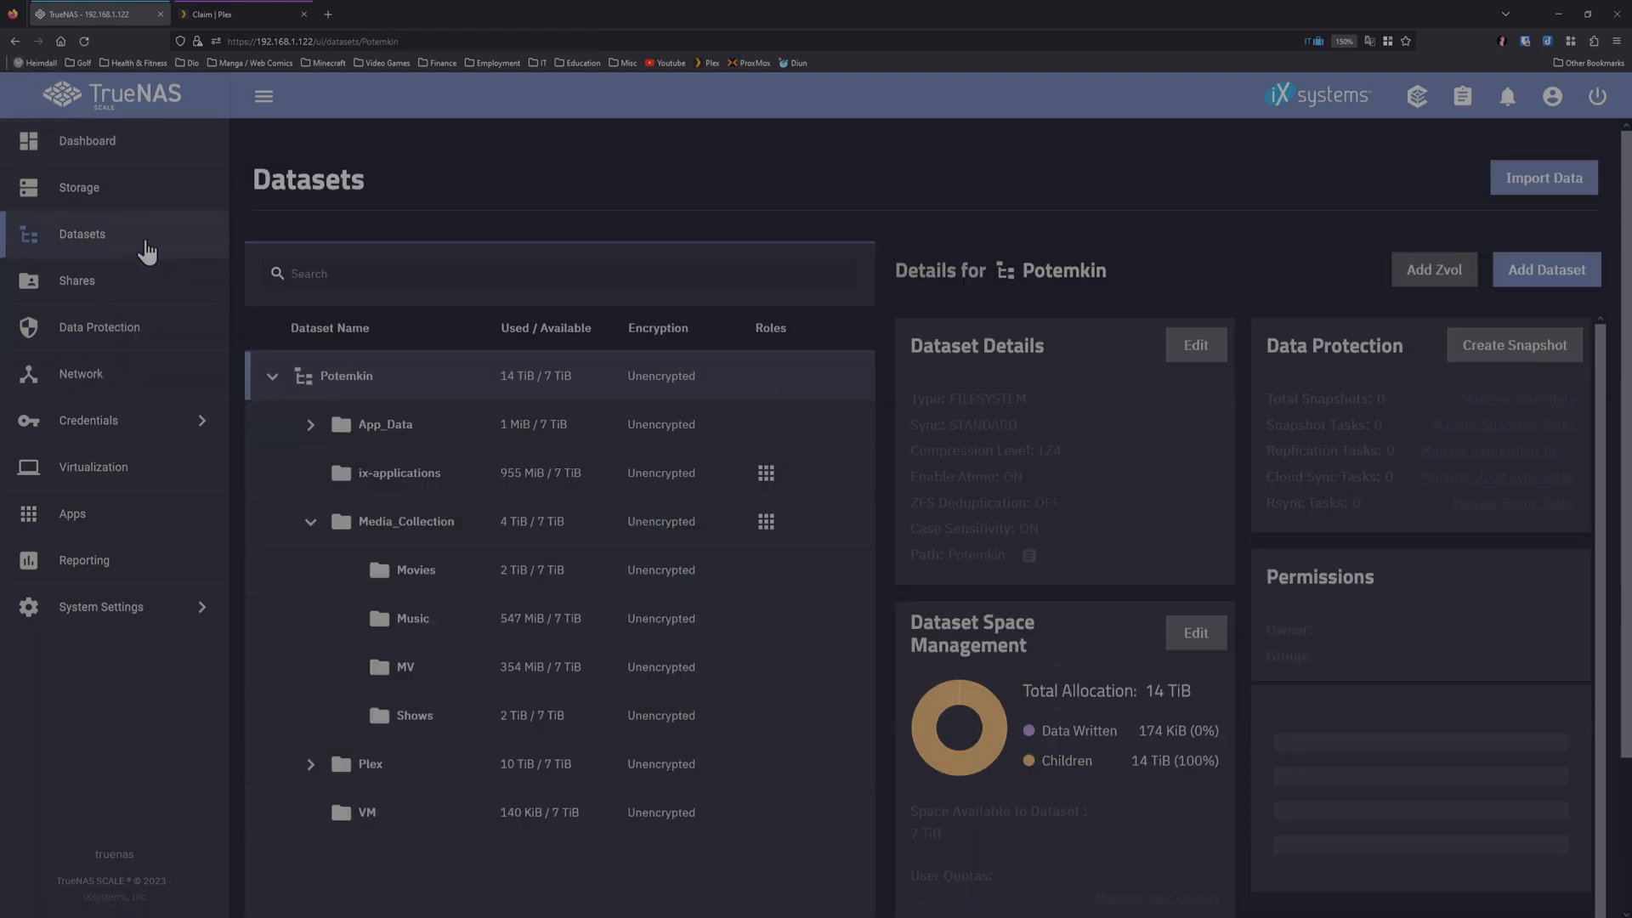
pyautogui.click(415, 570)
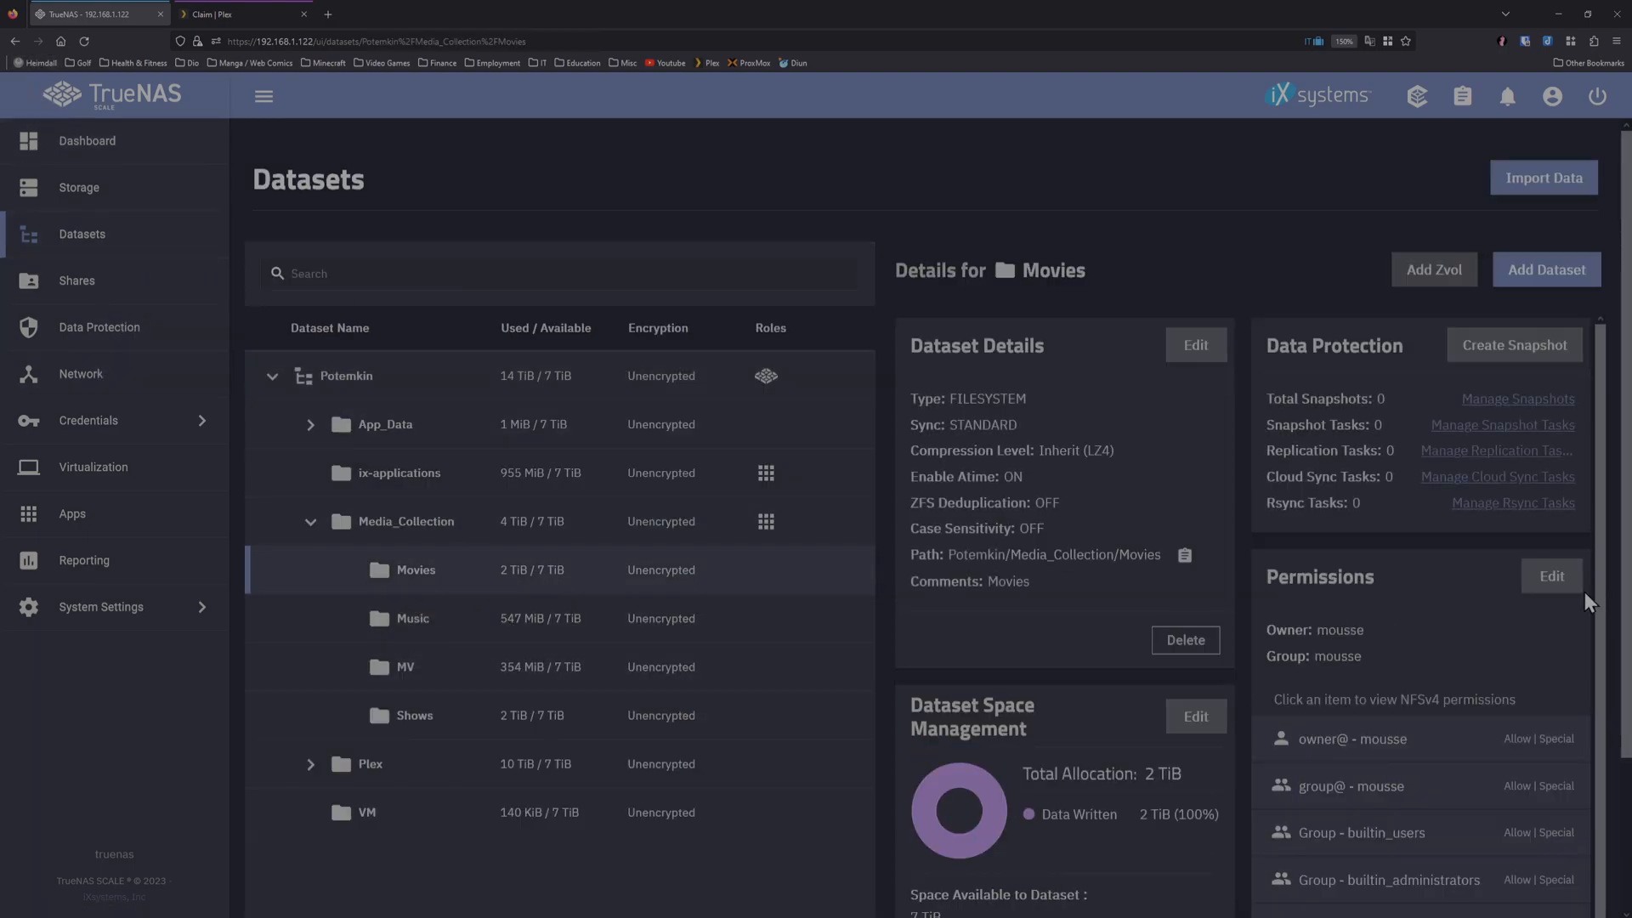
pyautogui.click(1550, 577)
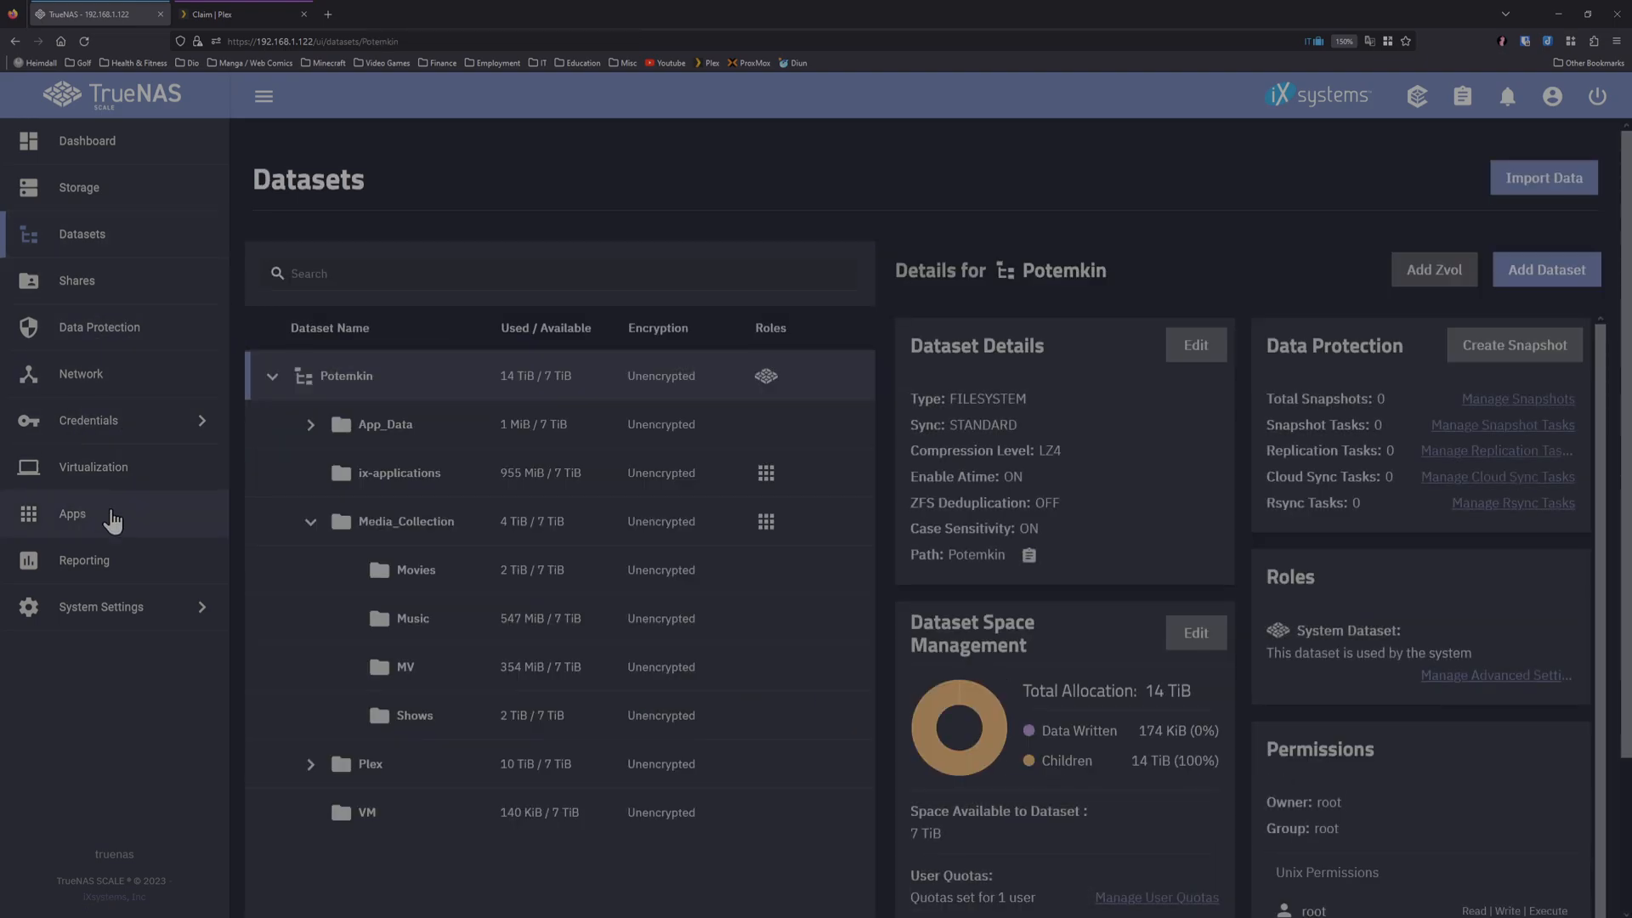
# Step: Stop and restart the plex app from Installed Applications so it redeploys toward ACTIVE
pyautogui.click(72, 513)
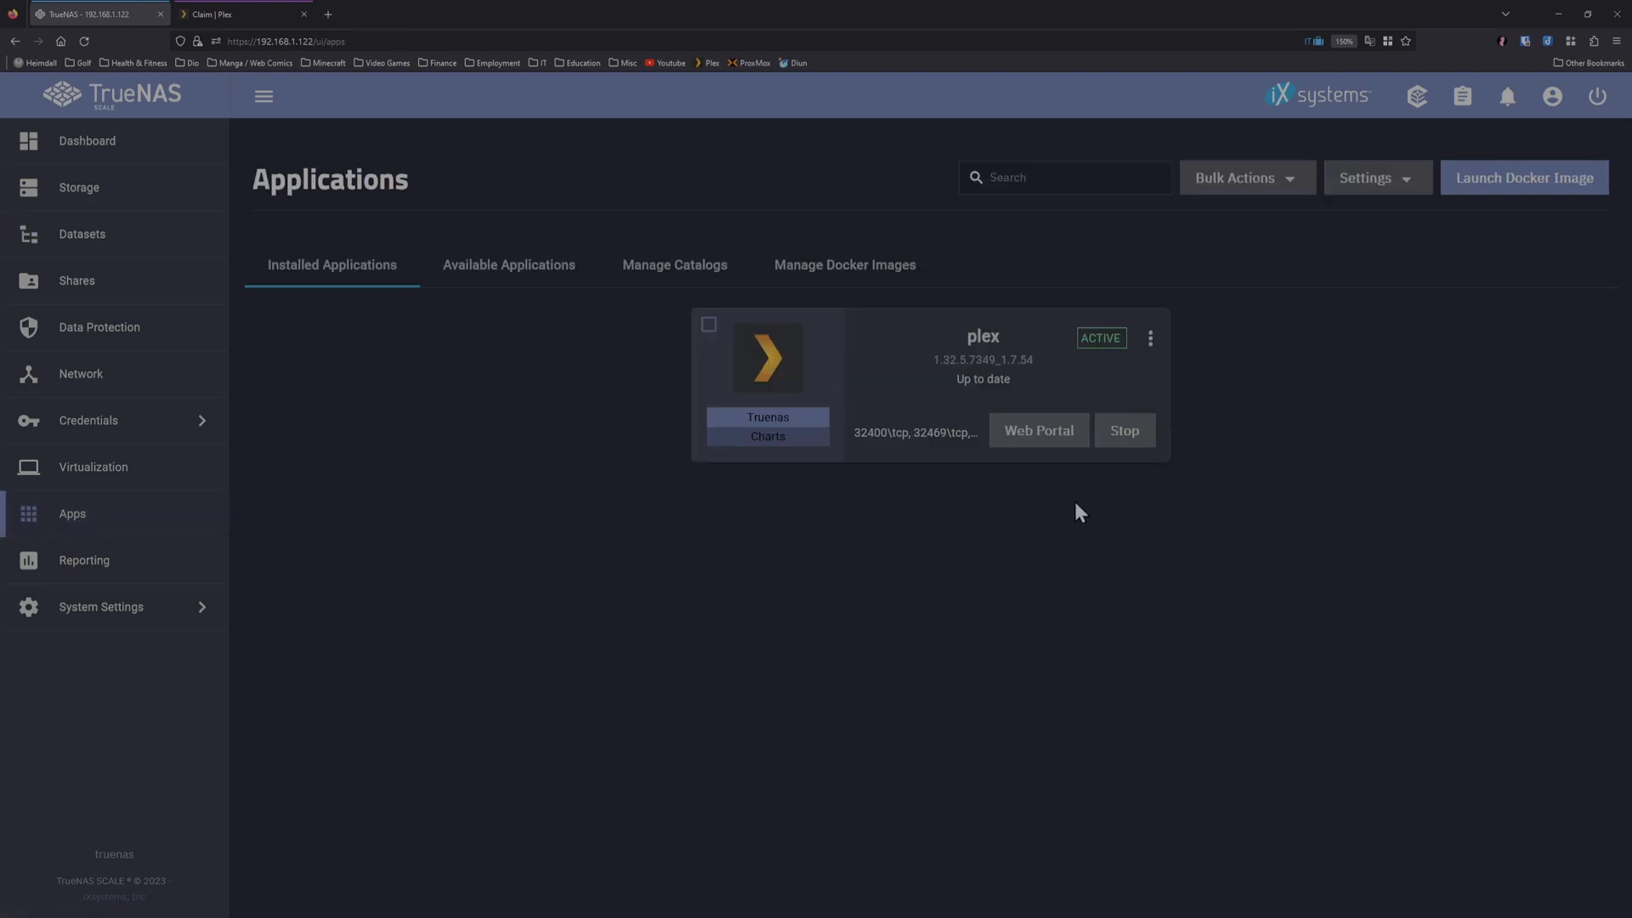
pyautogui.click(1149, 338)
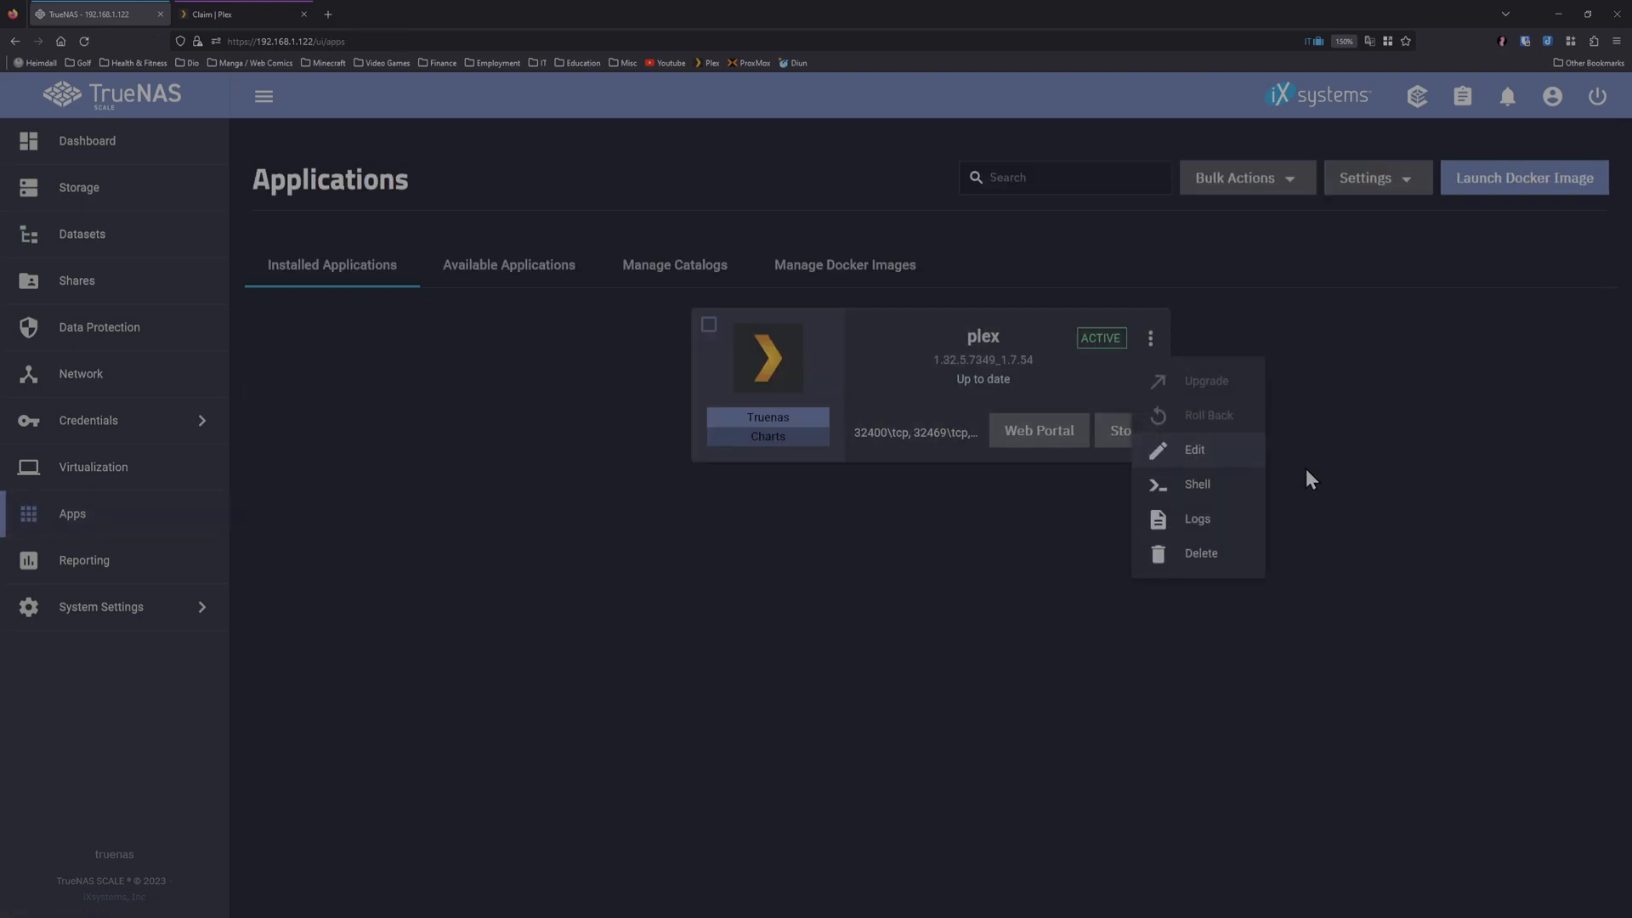
pyautogui.click(1123, 430)
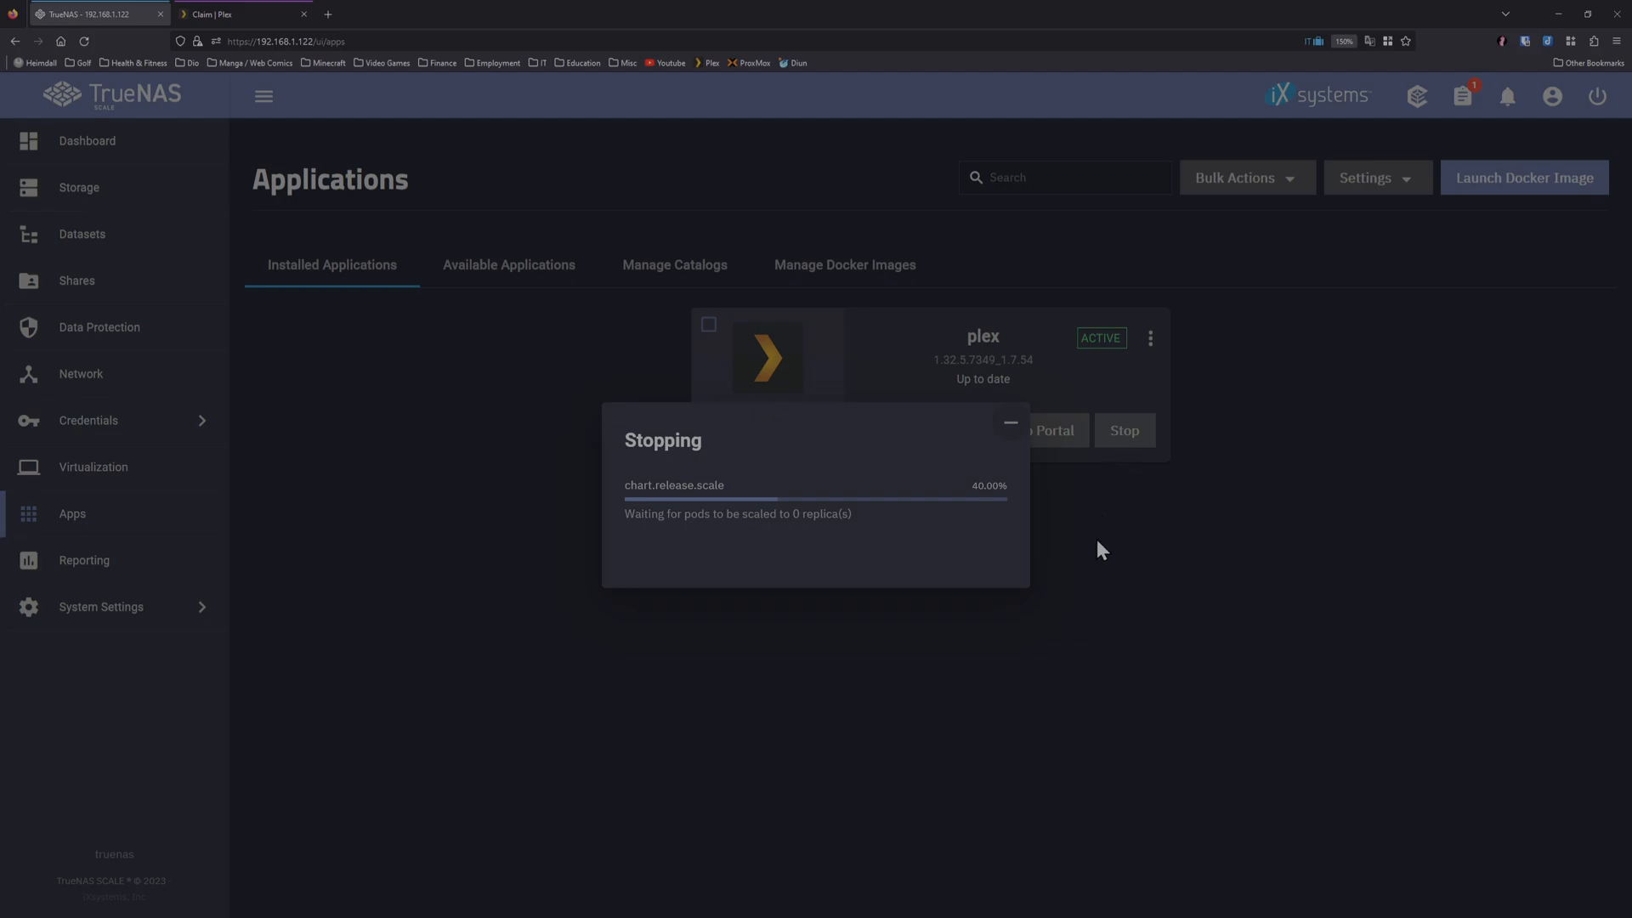
pyautogui.moveTo(1115, 525)
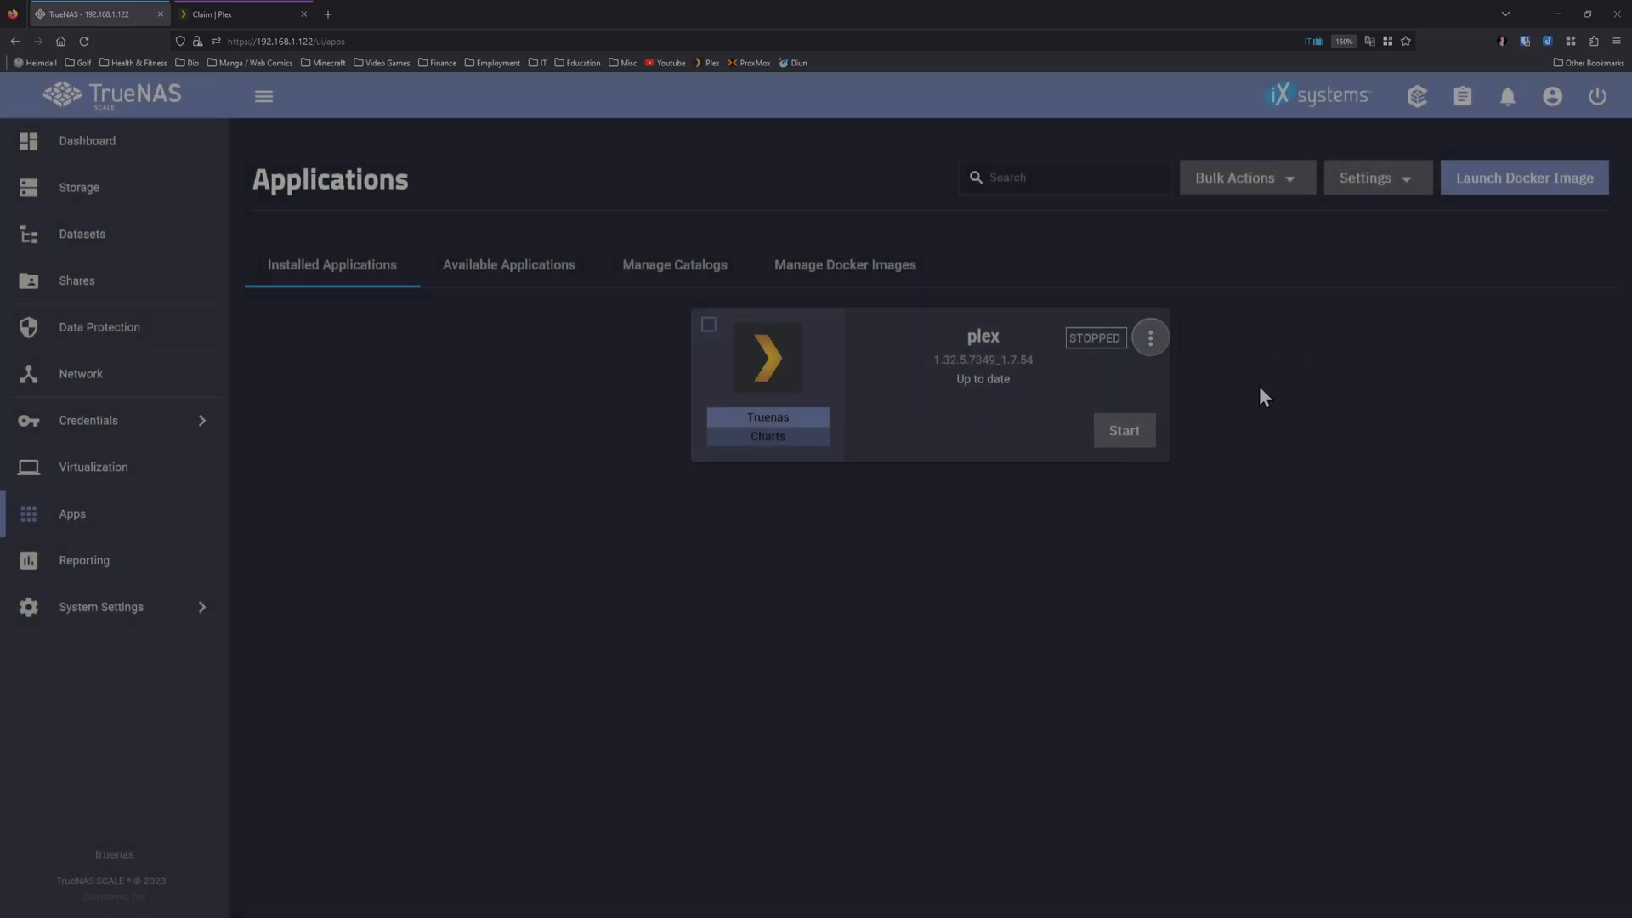
pyautogui.click(1122, 431)
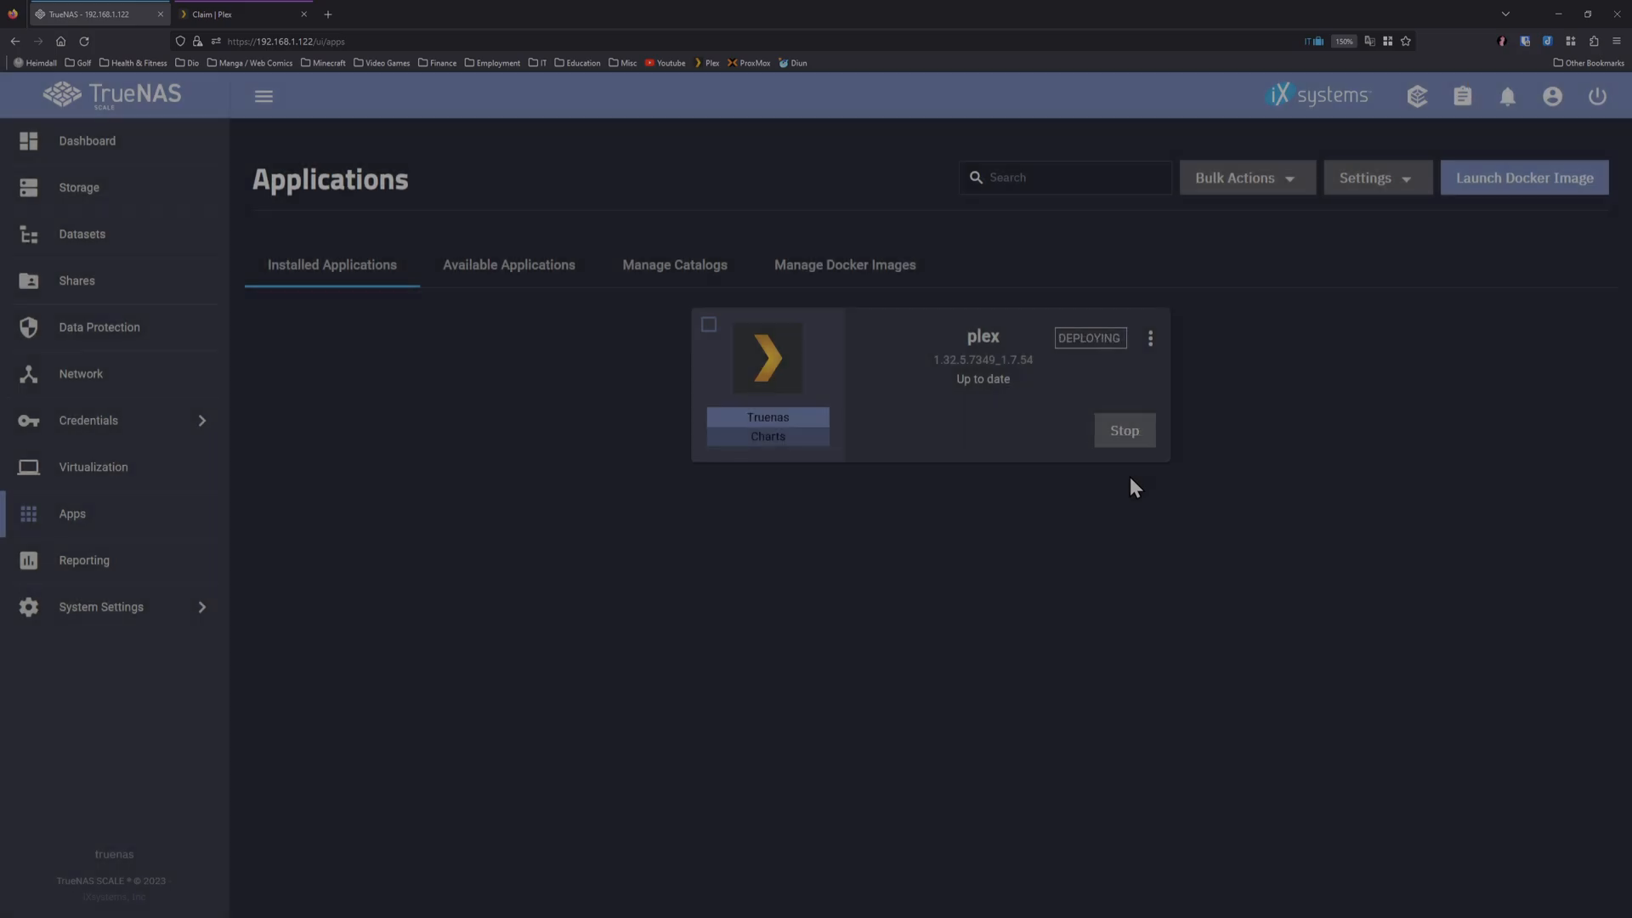
pyautogui.moveTo(470, 384)
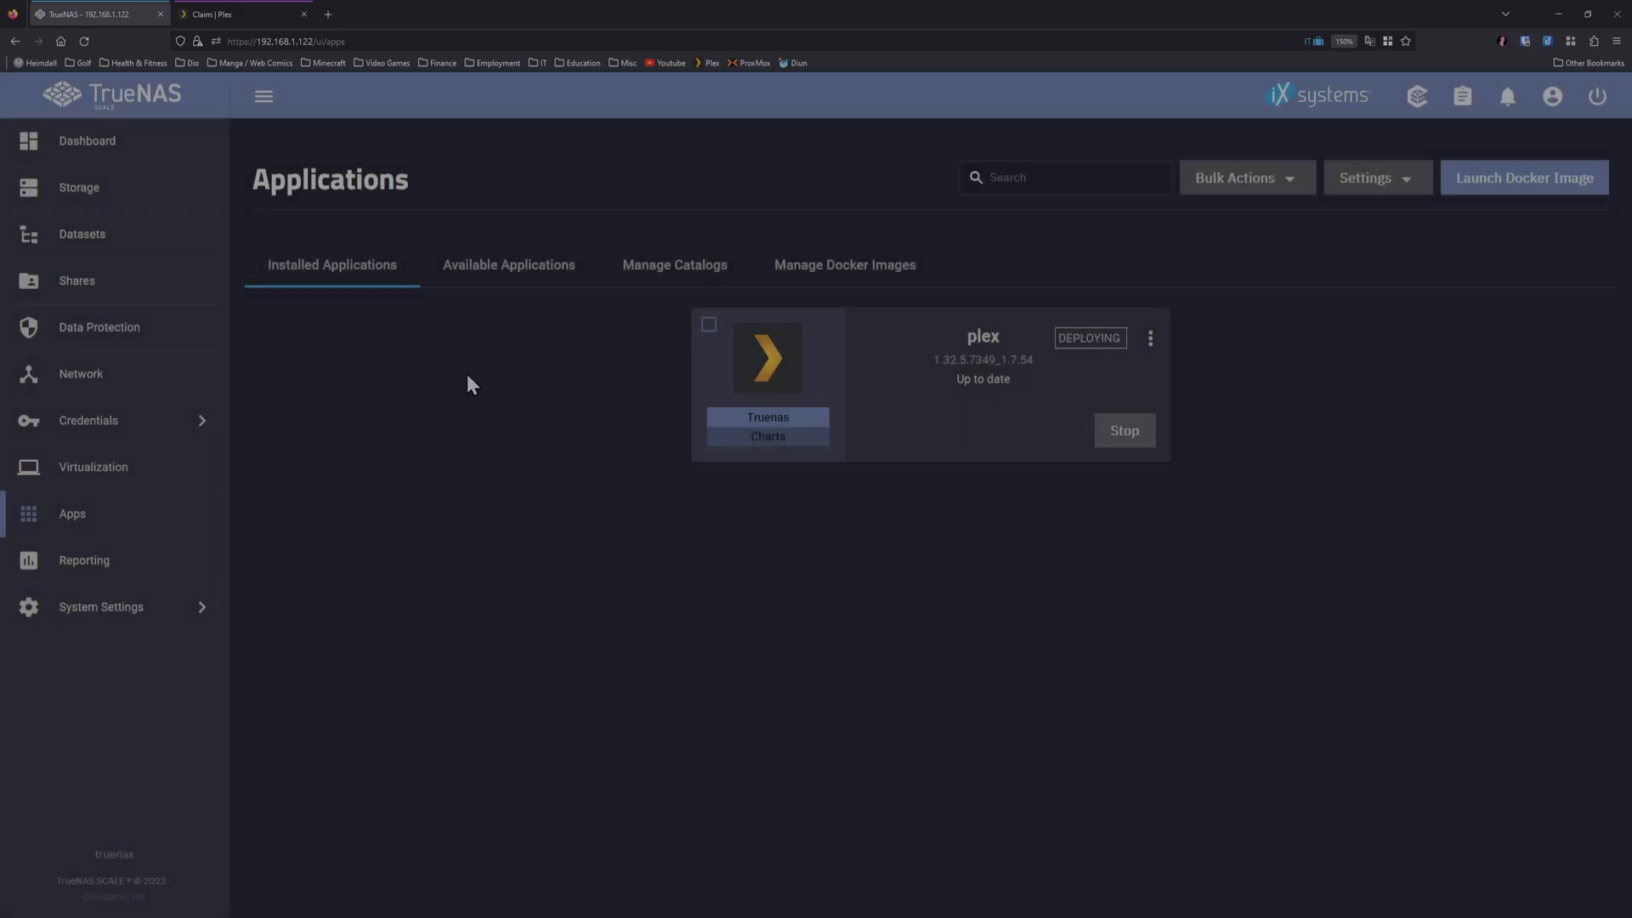
pyautogui.moveTo(607, 347)
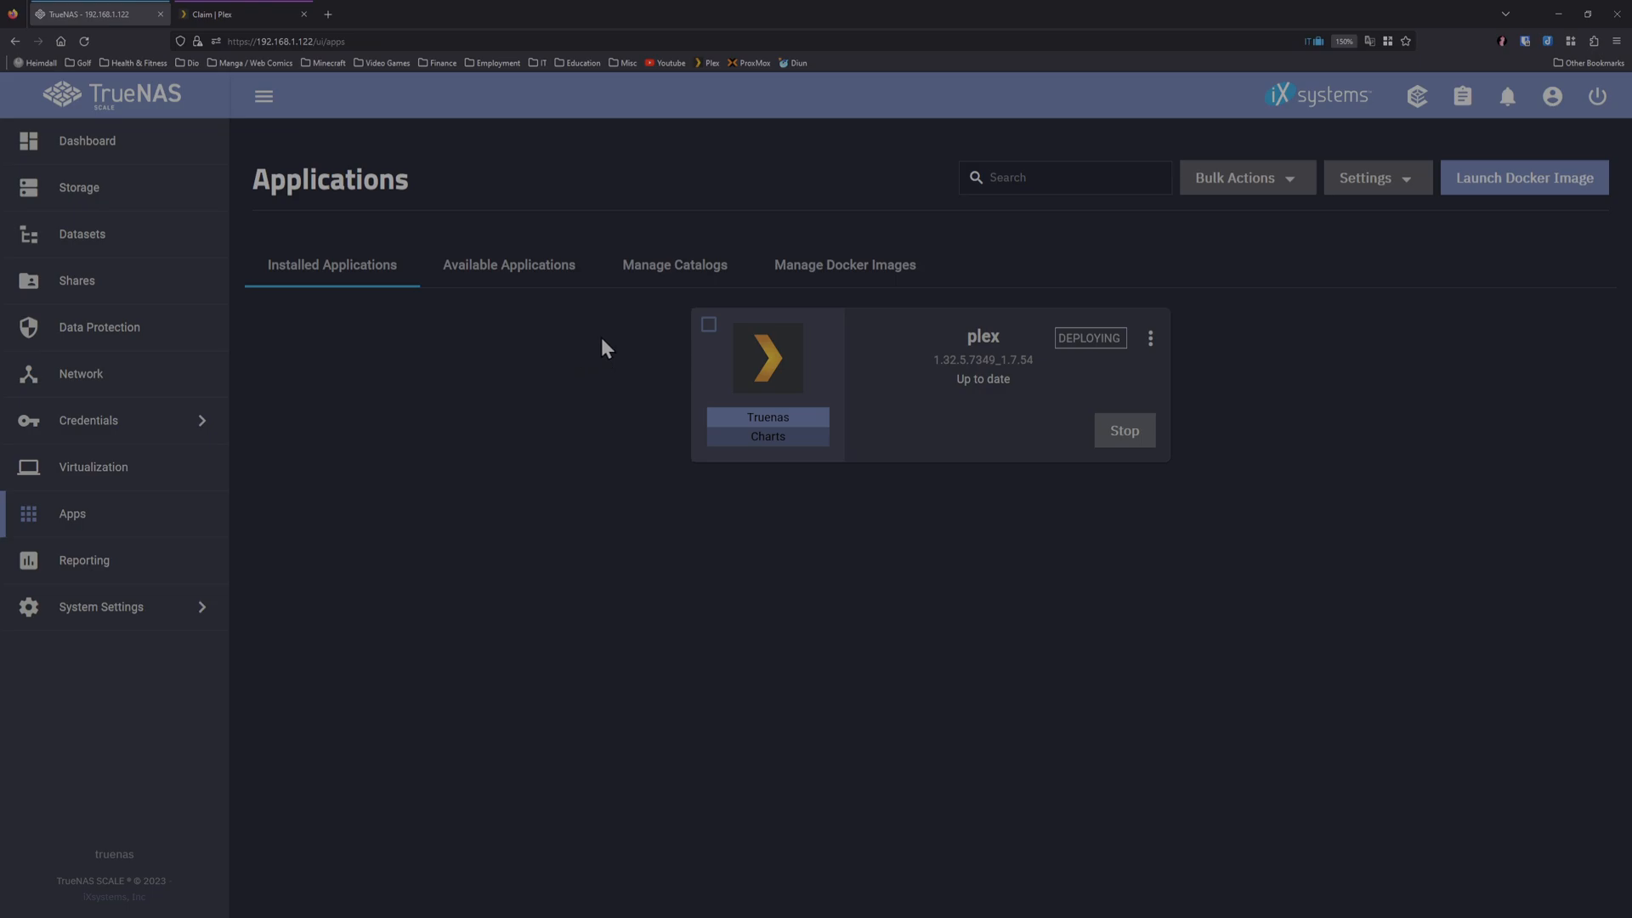
pyautogui.moveTo(517, 353)
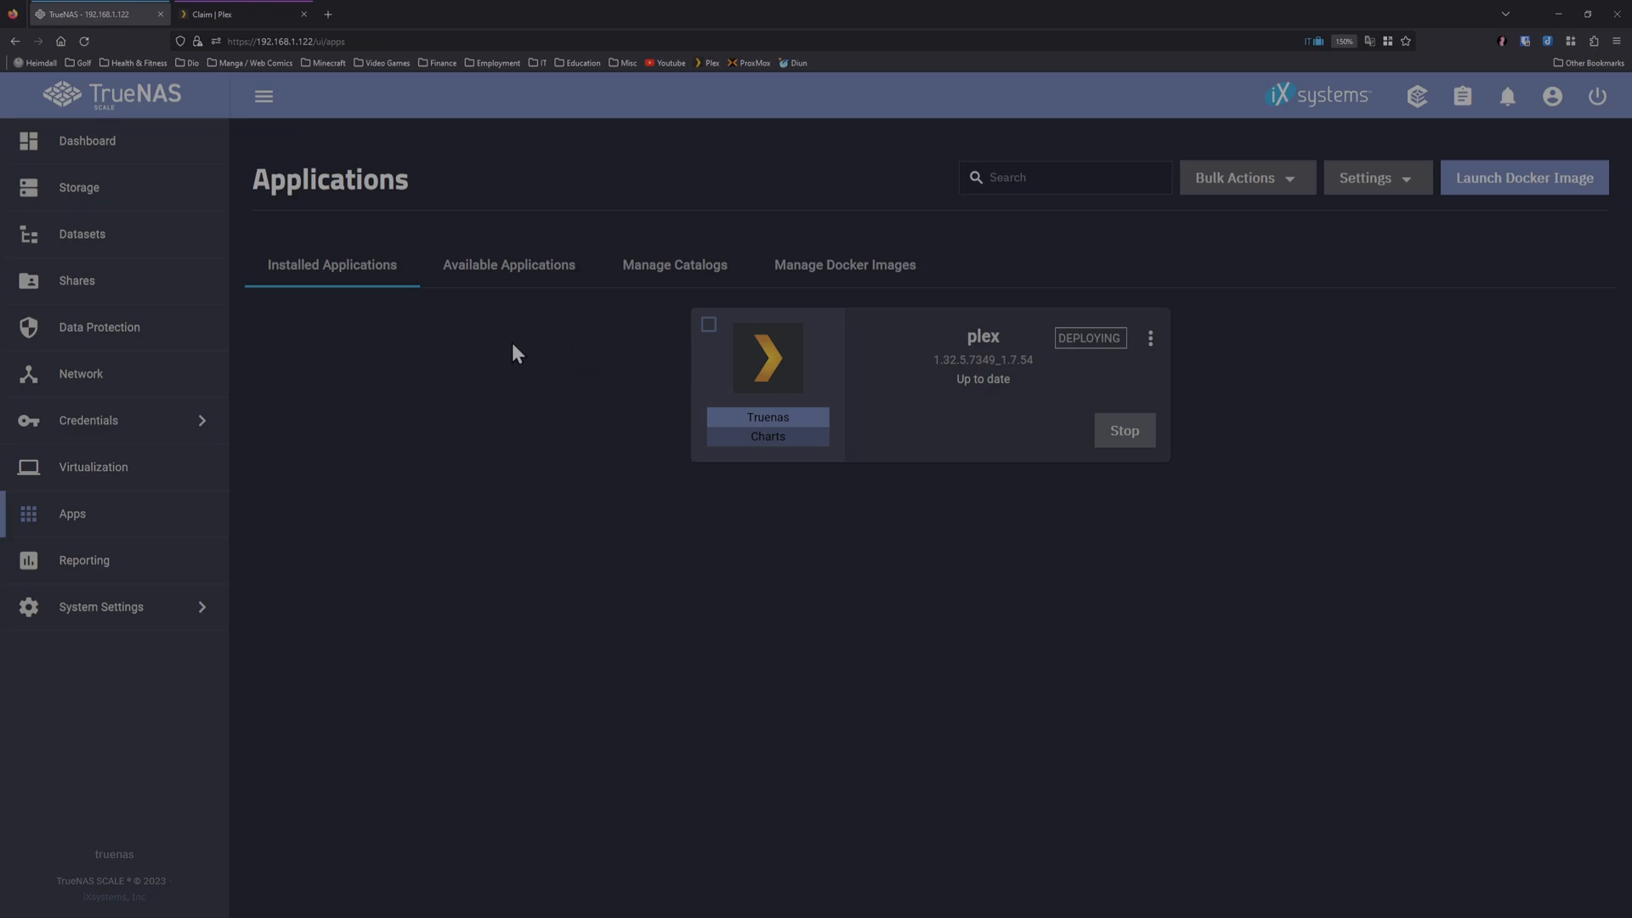
pyautogui.moveTo(510, 335)
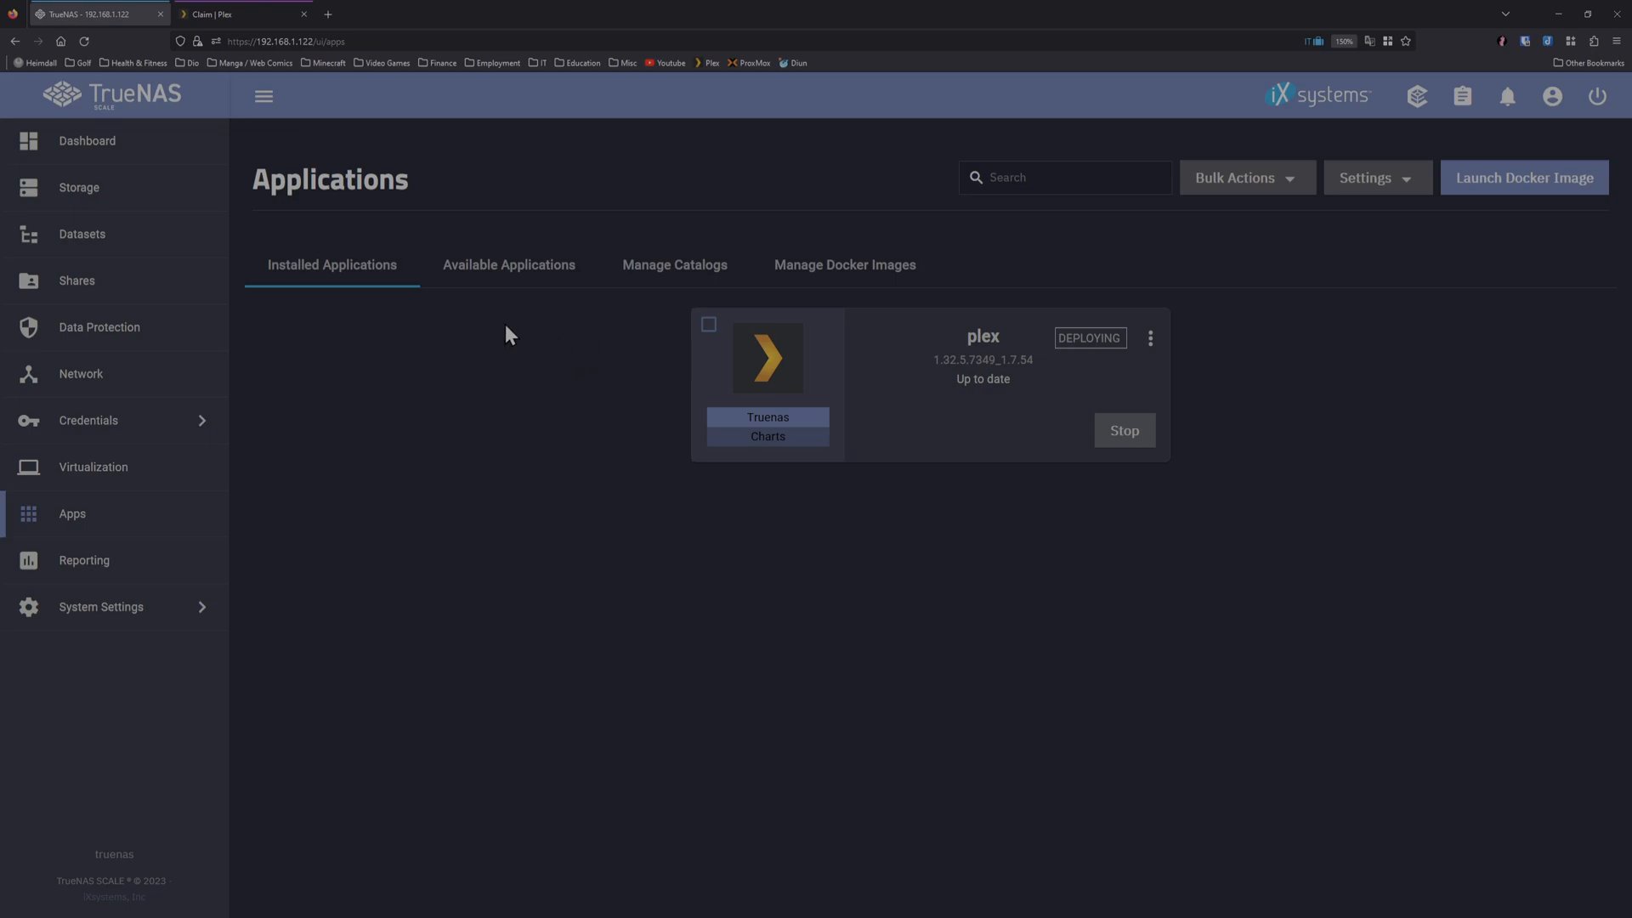
pyautogui.moveTo(595, 417)
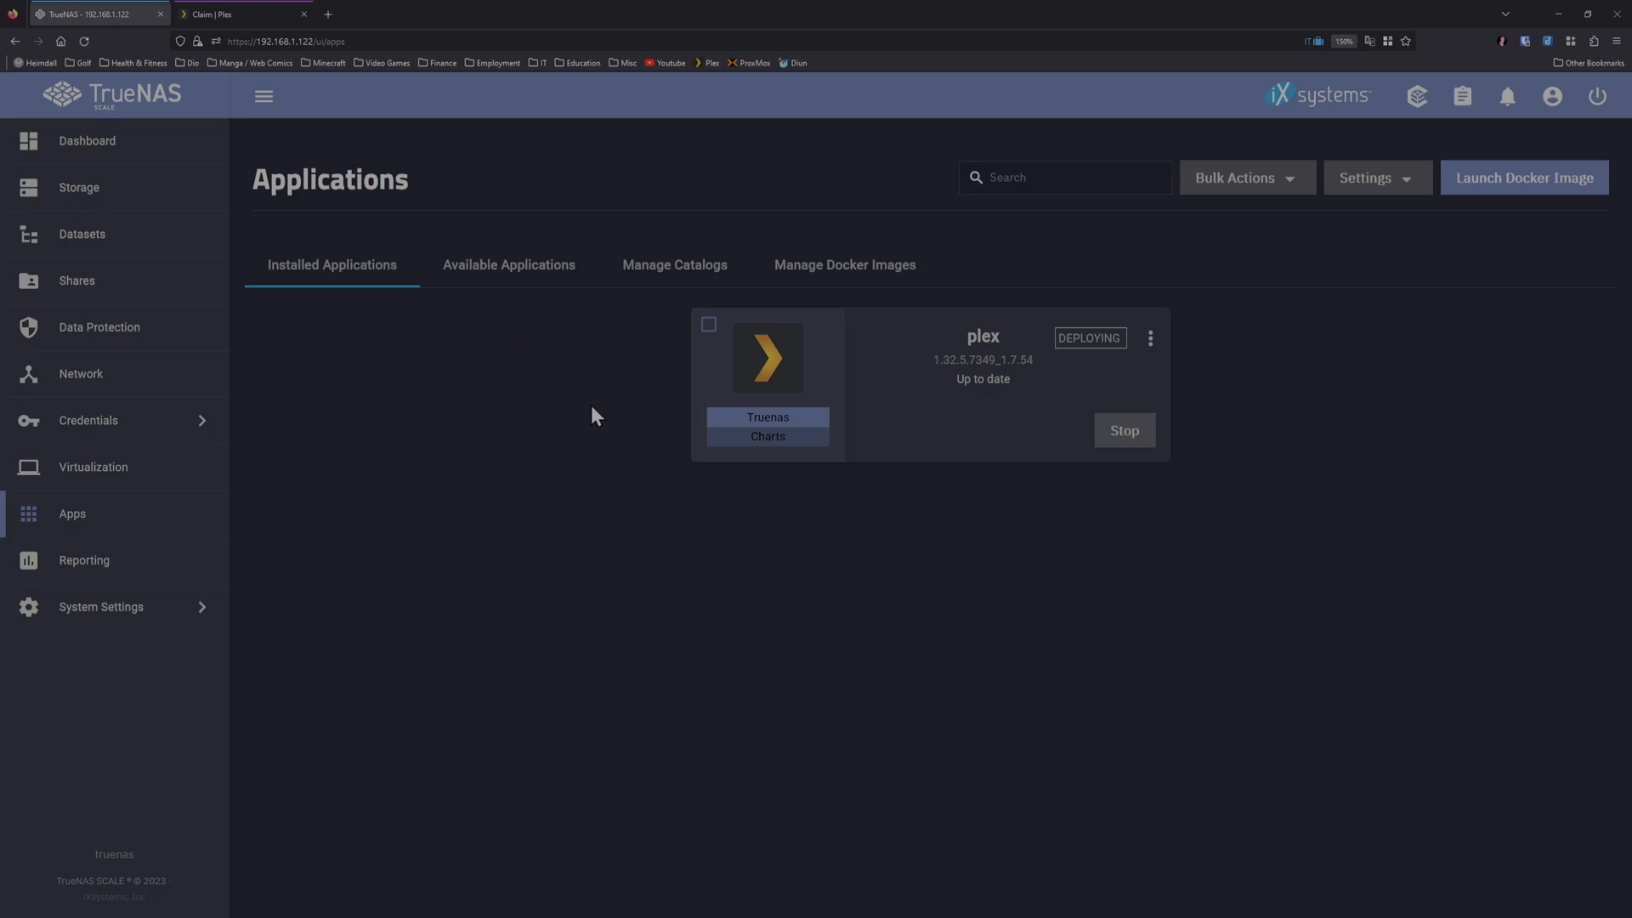
pyautogui.moveTo(520, 343)
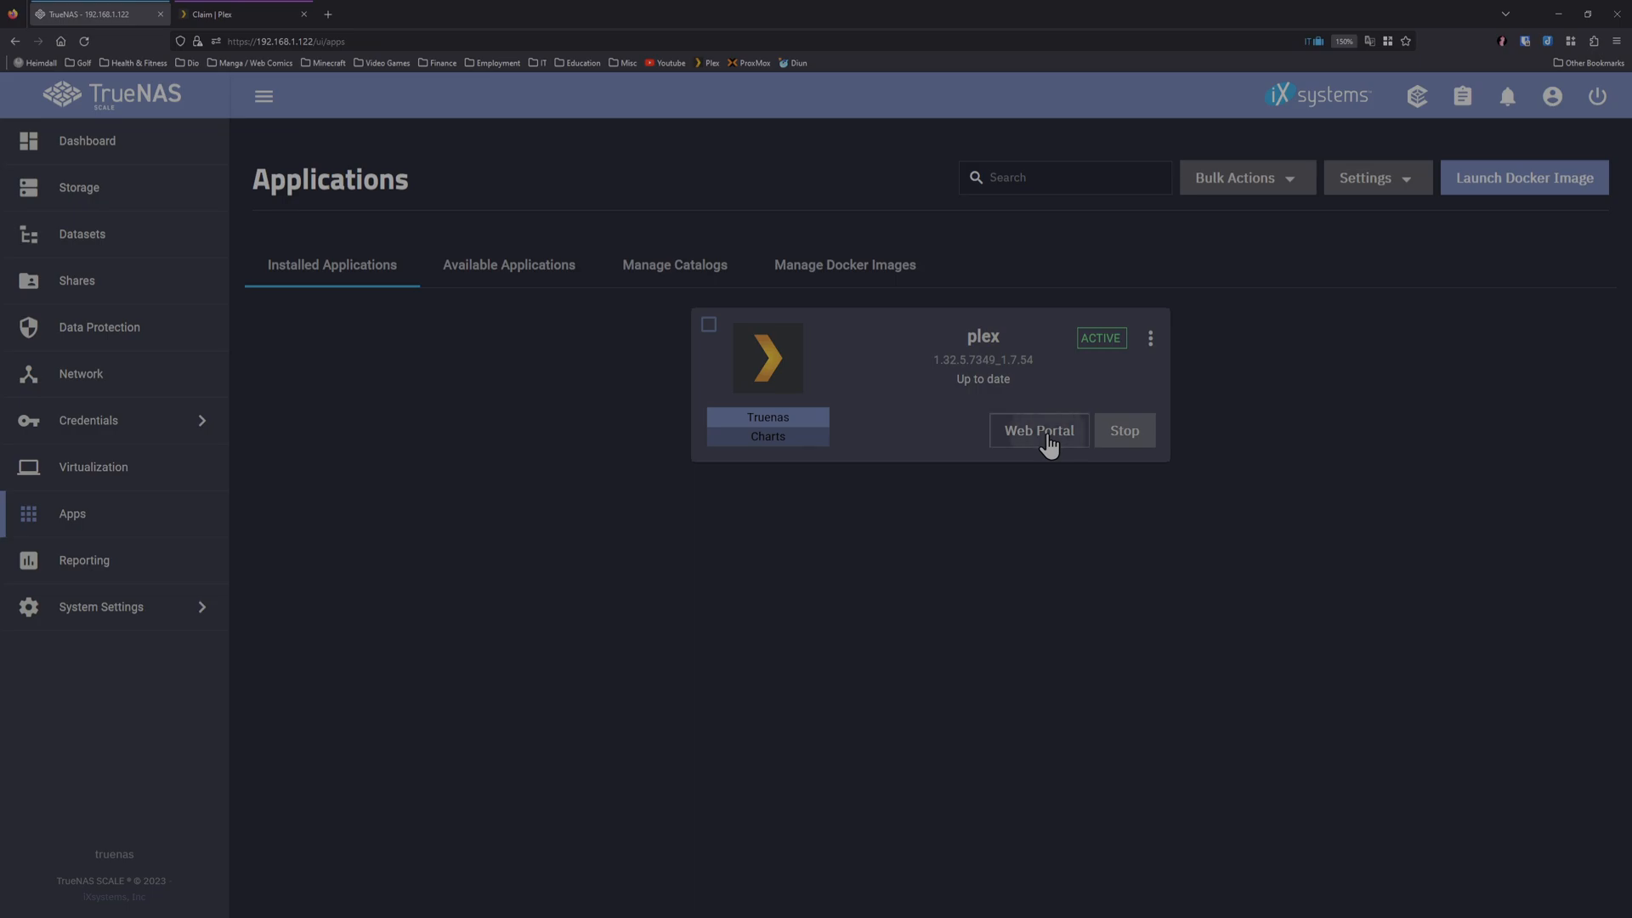
# Step: Sign in to Plex Web as the admin profile and name the server Potemkin, advancing to Media Library
pyautogui.click(1037, 430)
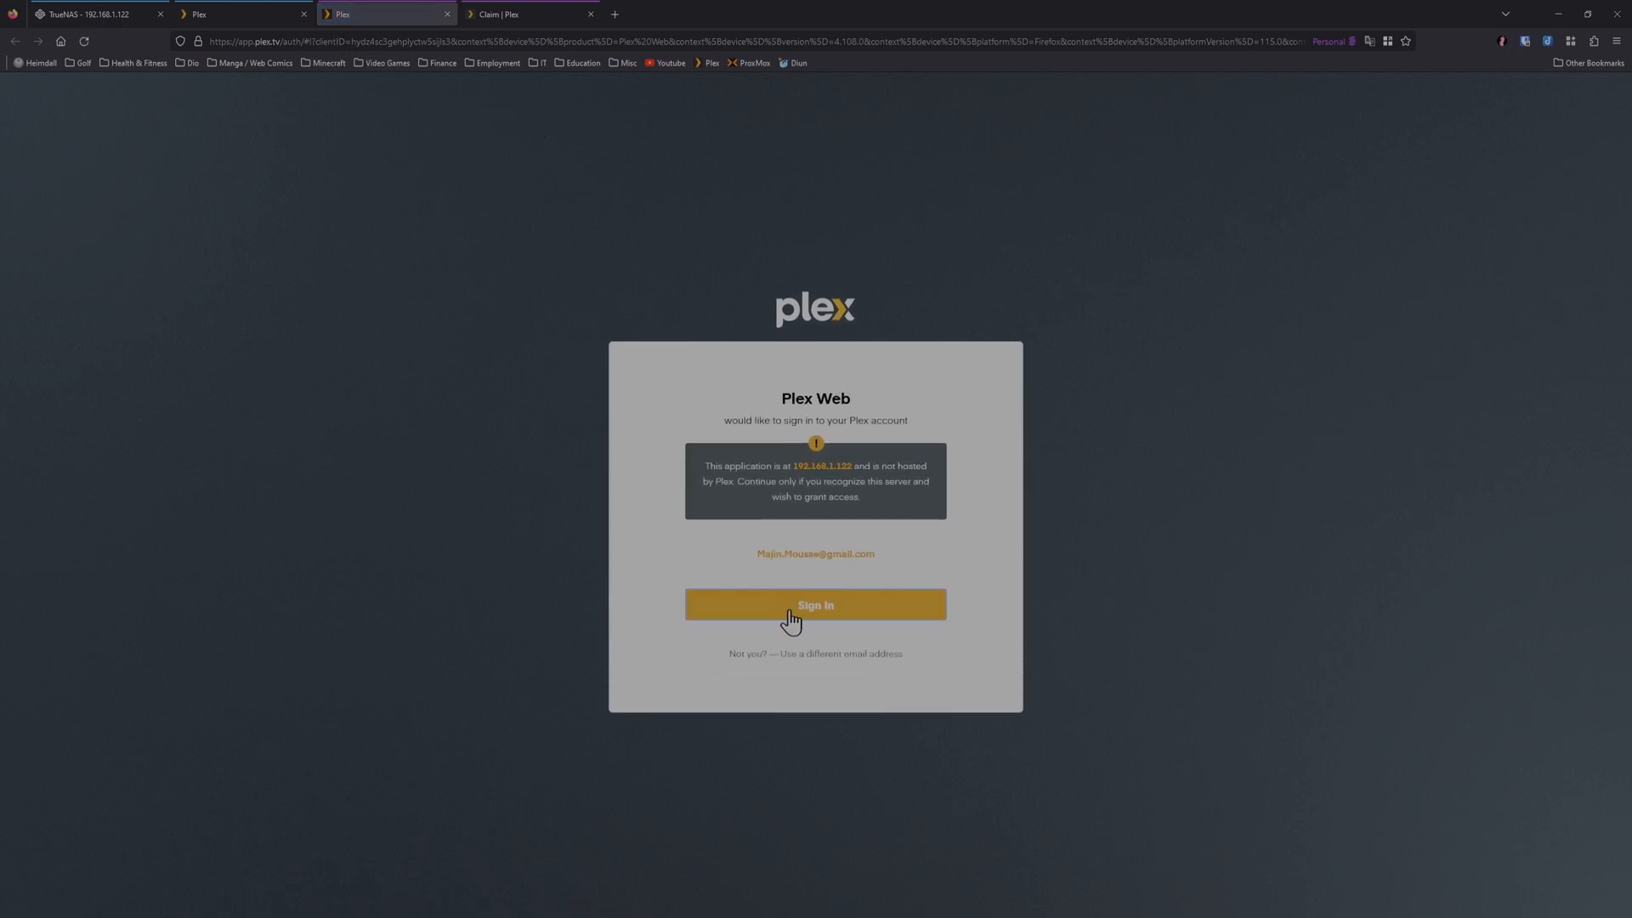
pyautogui.click(814, 606)
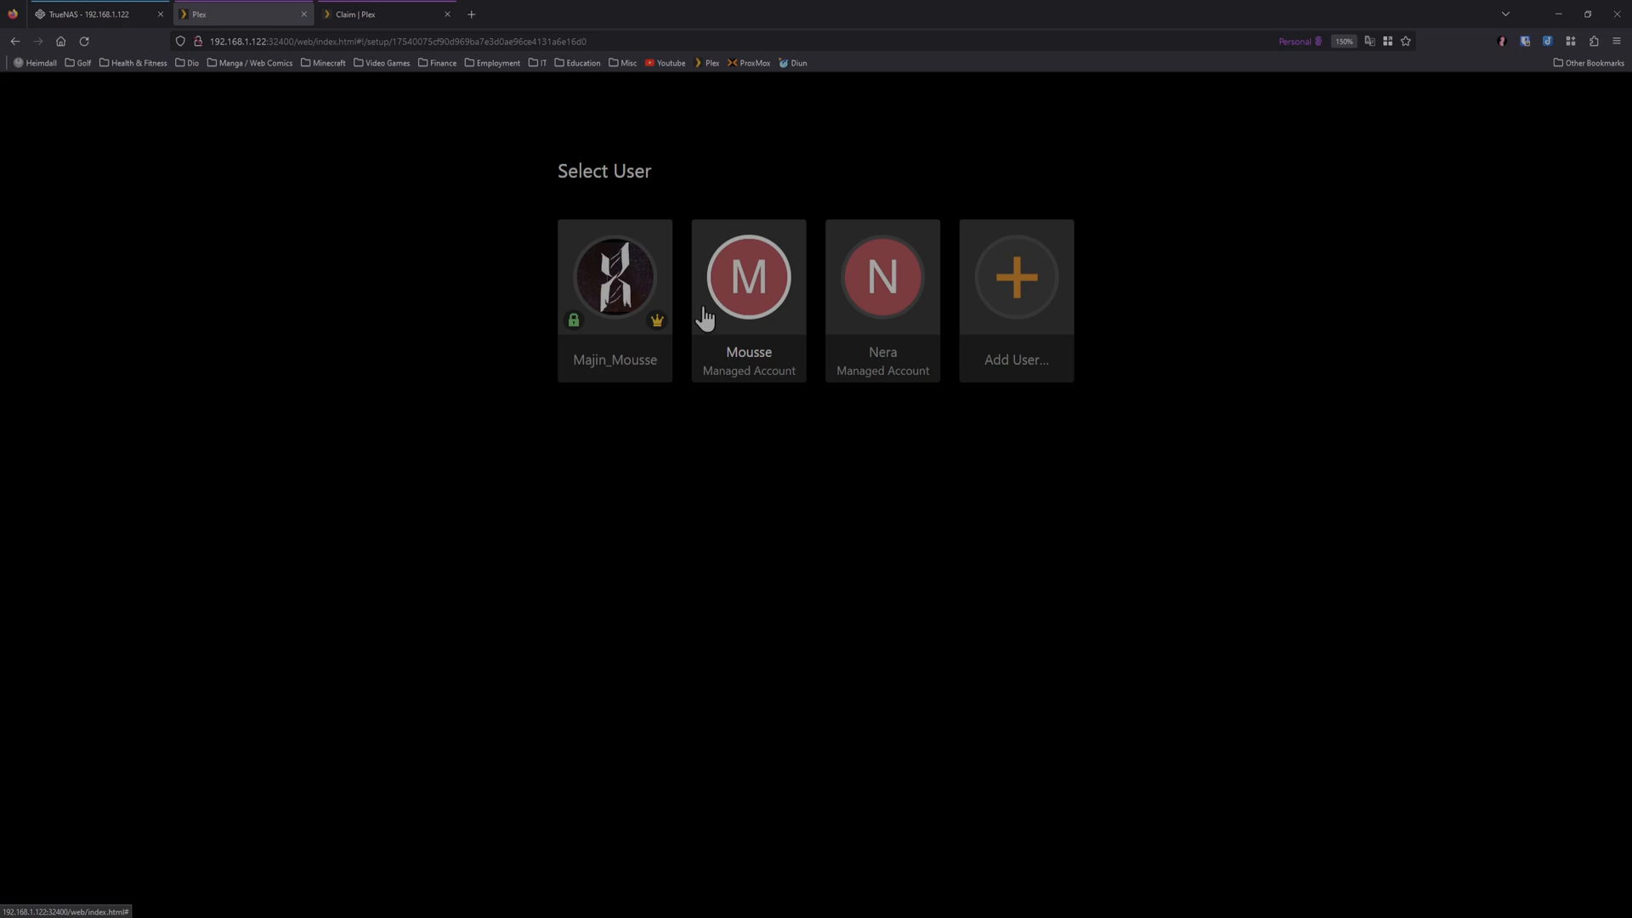
pyautogui.click(613, 276)
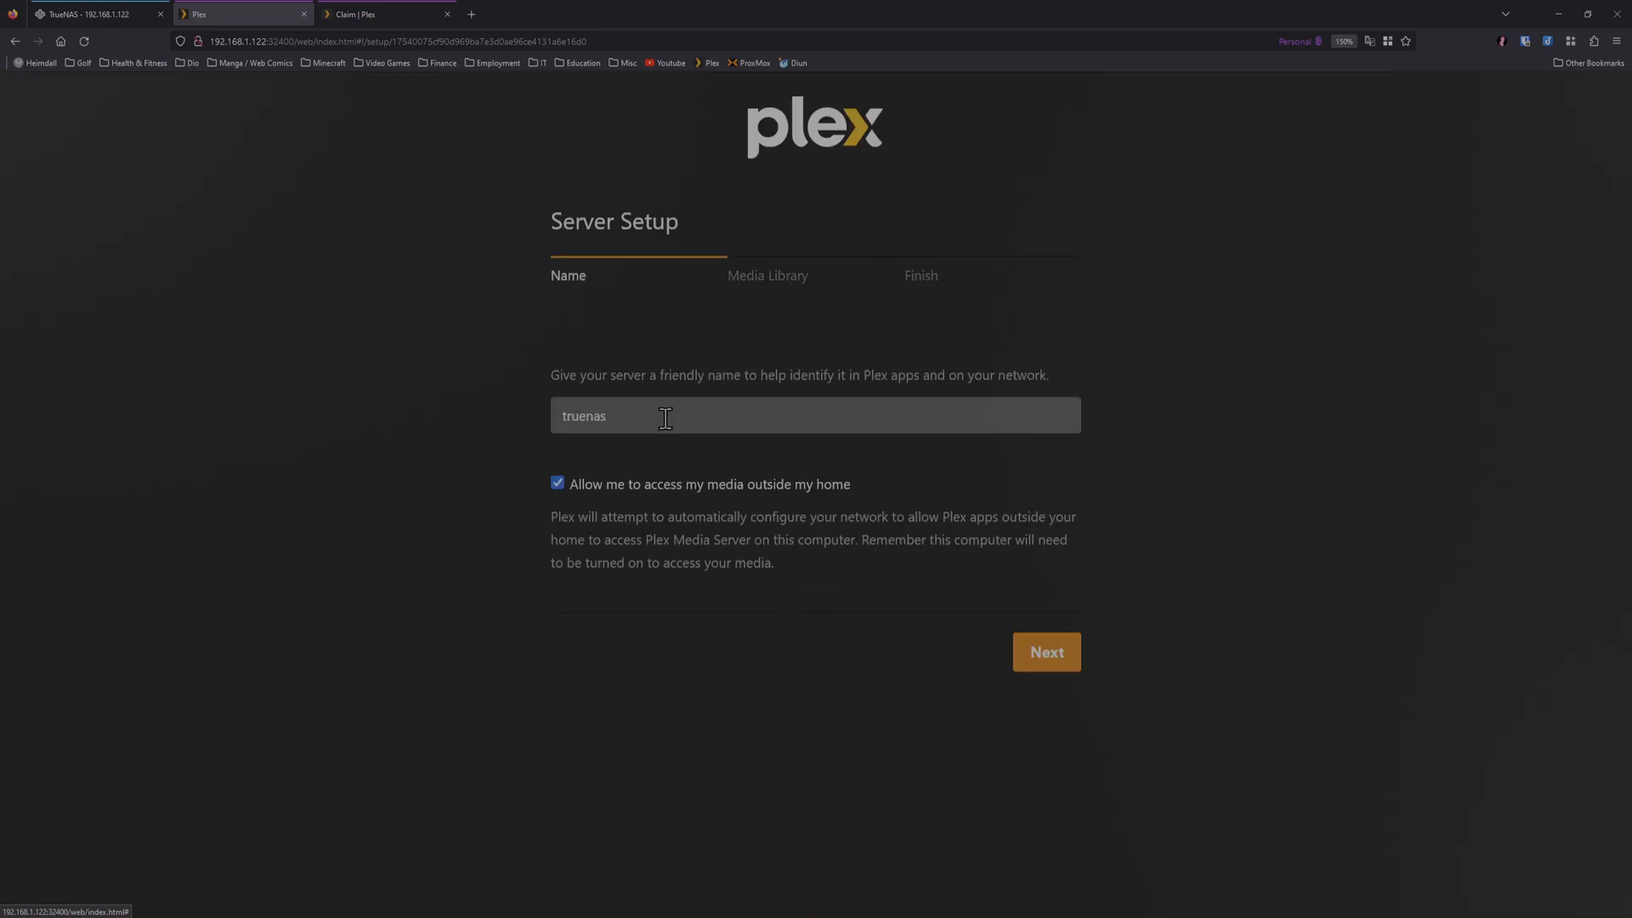
pyautogui.write('Potemkin')
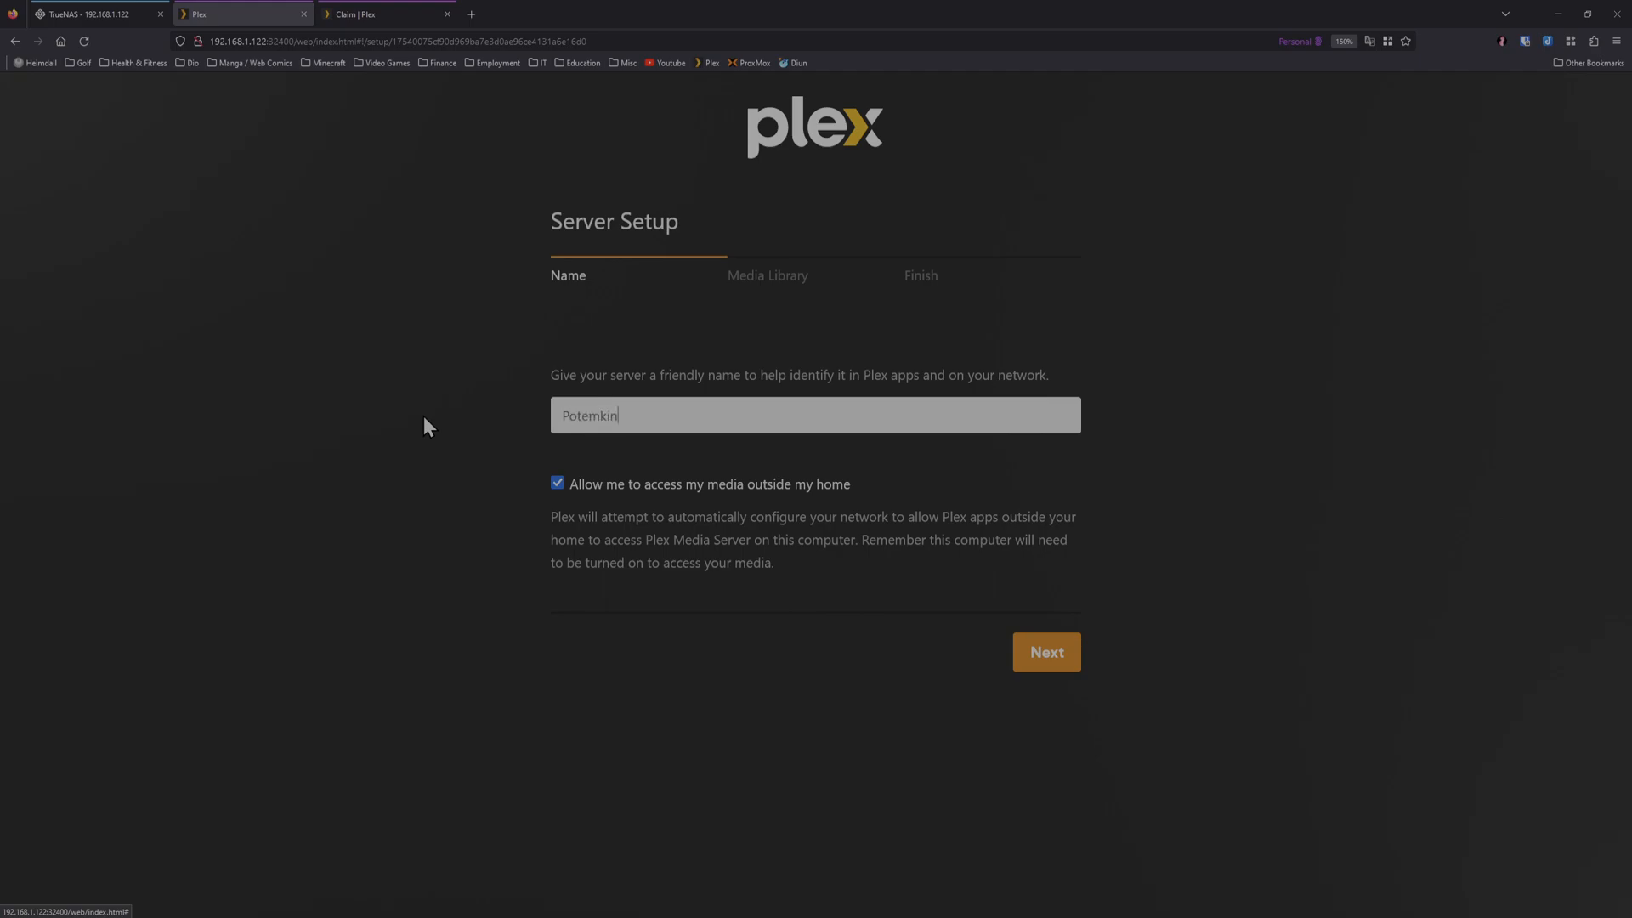
pyautogui.click(1046, 651)
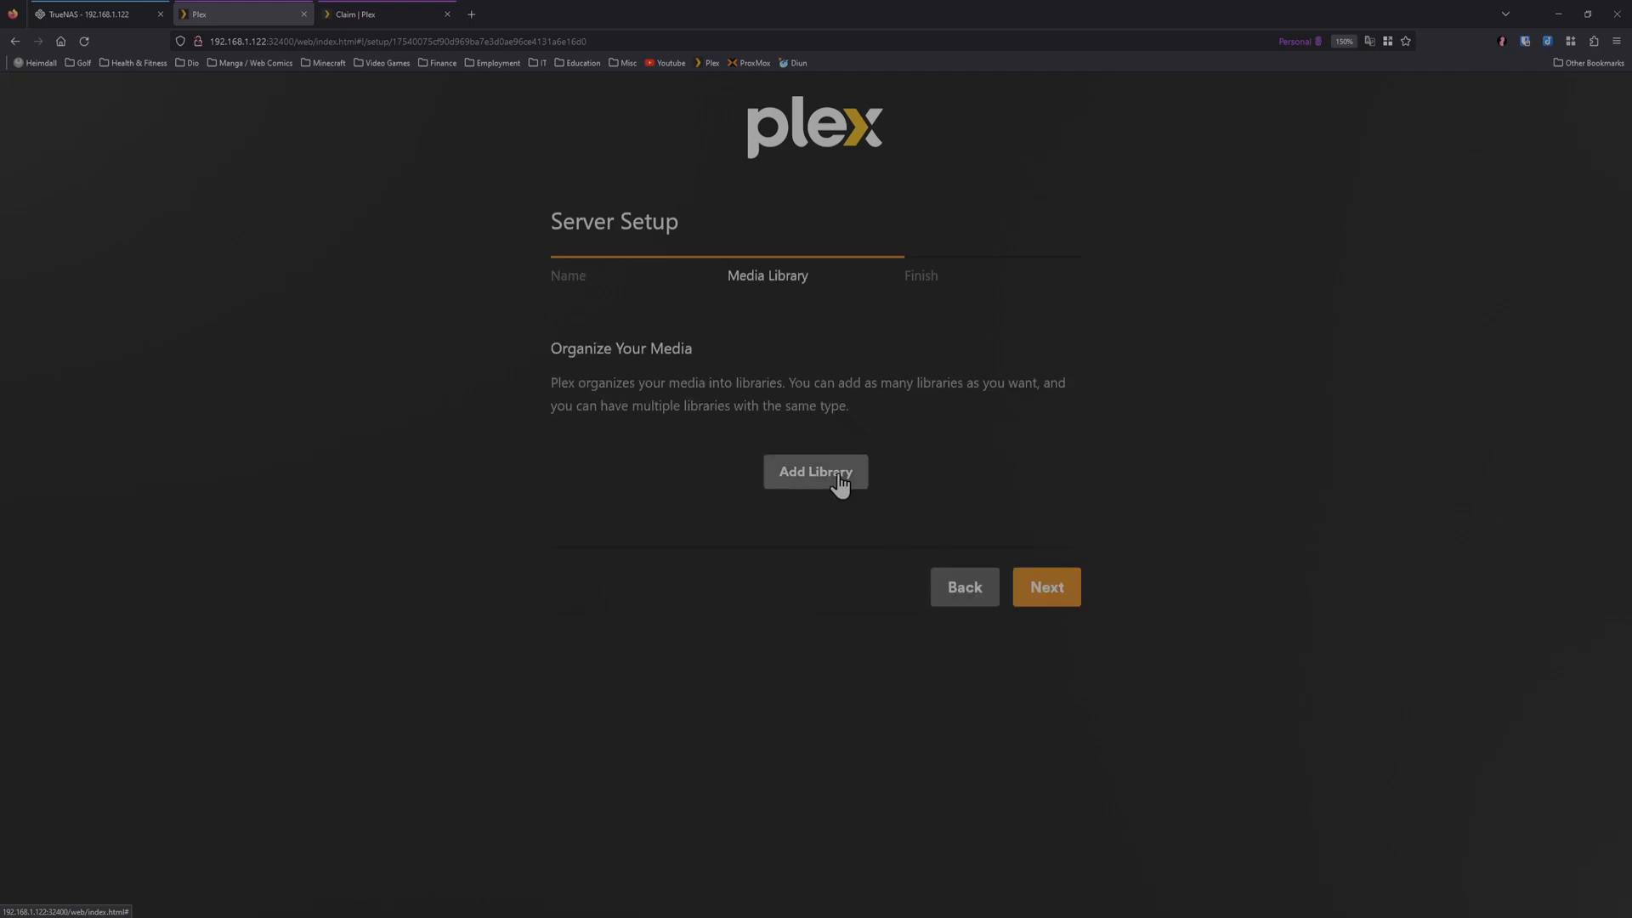
# Step: Create a Movies library sourced from the /data/Movies folder
pyautogui.click(816, 471)
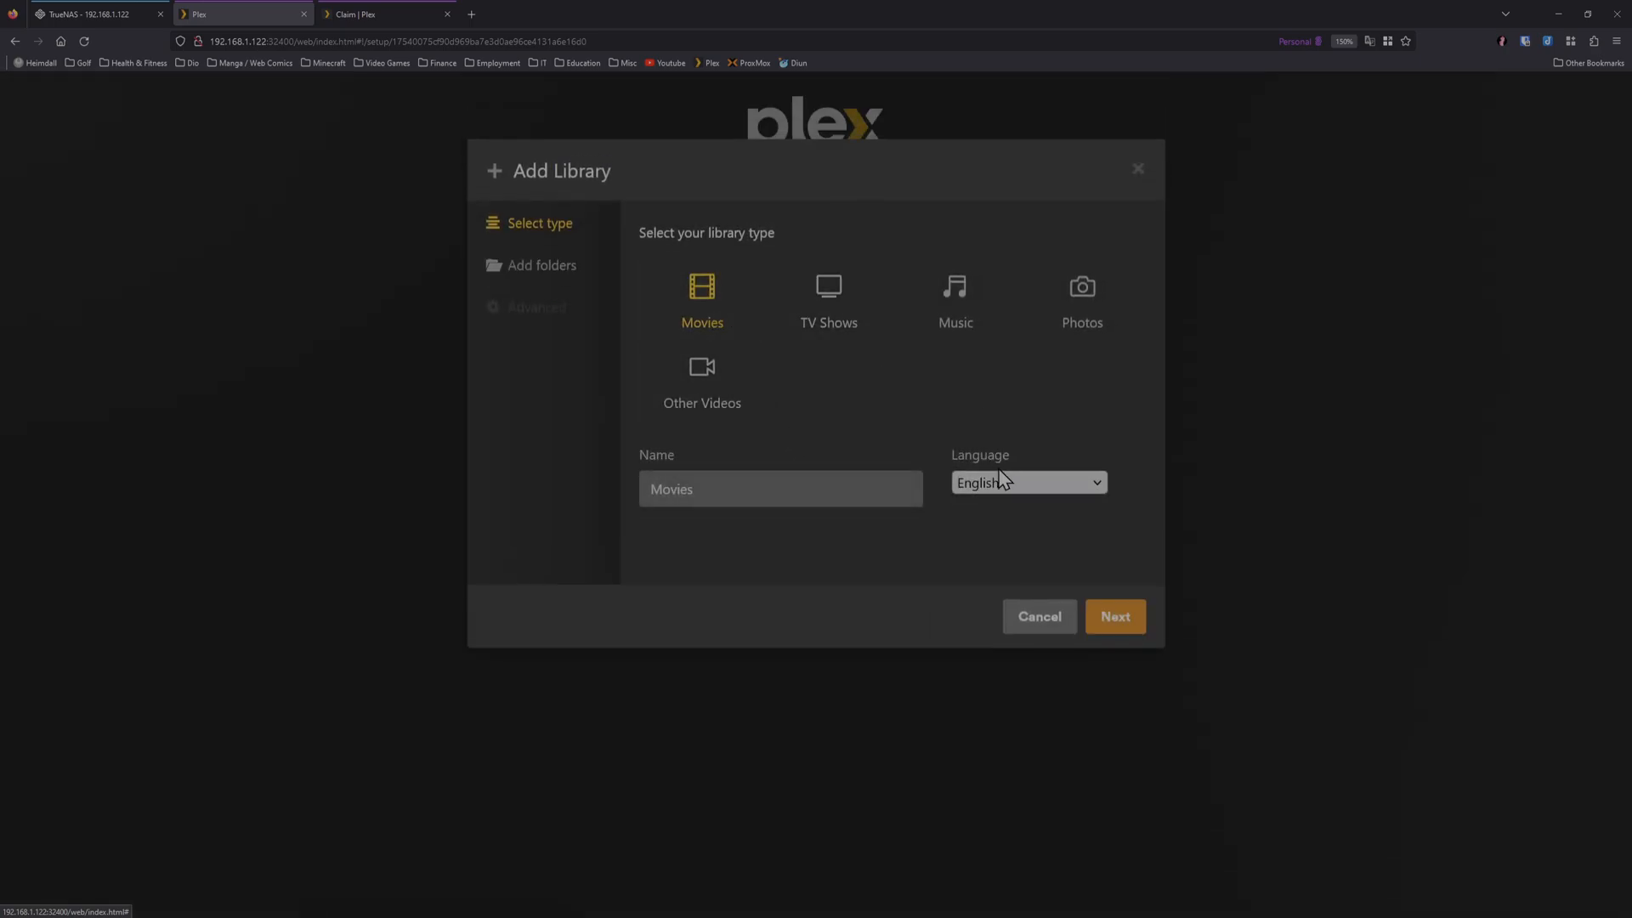
pyautogui.click(1113, 615)
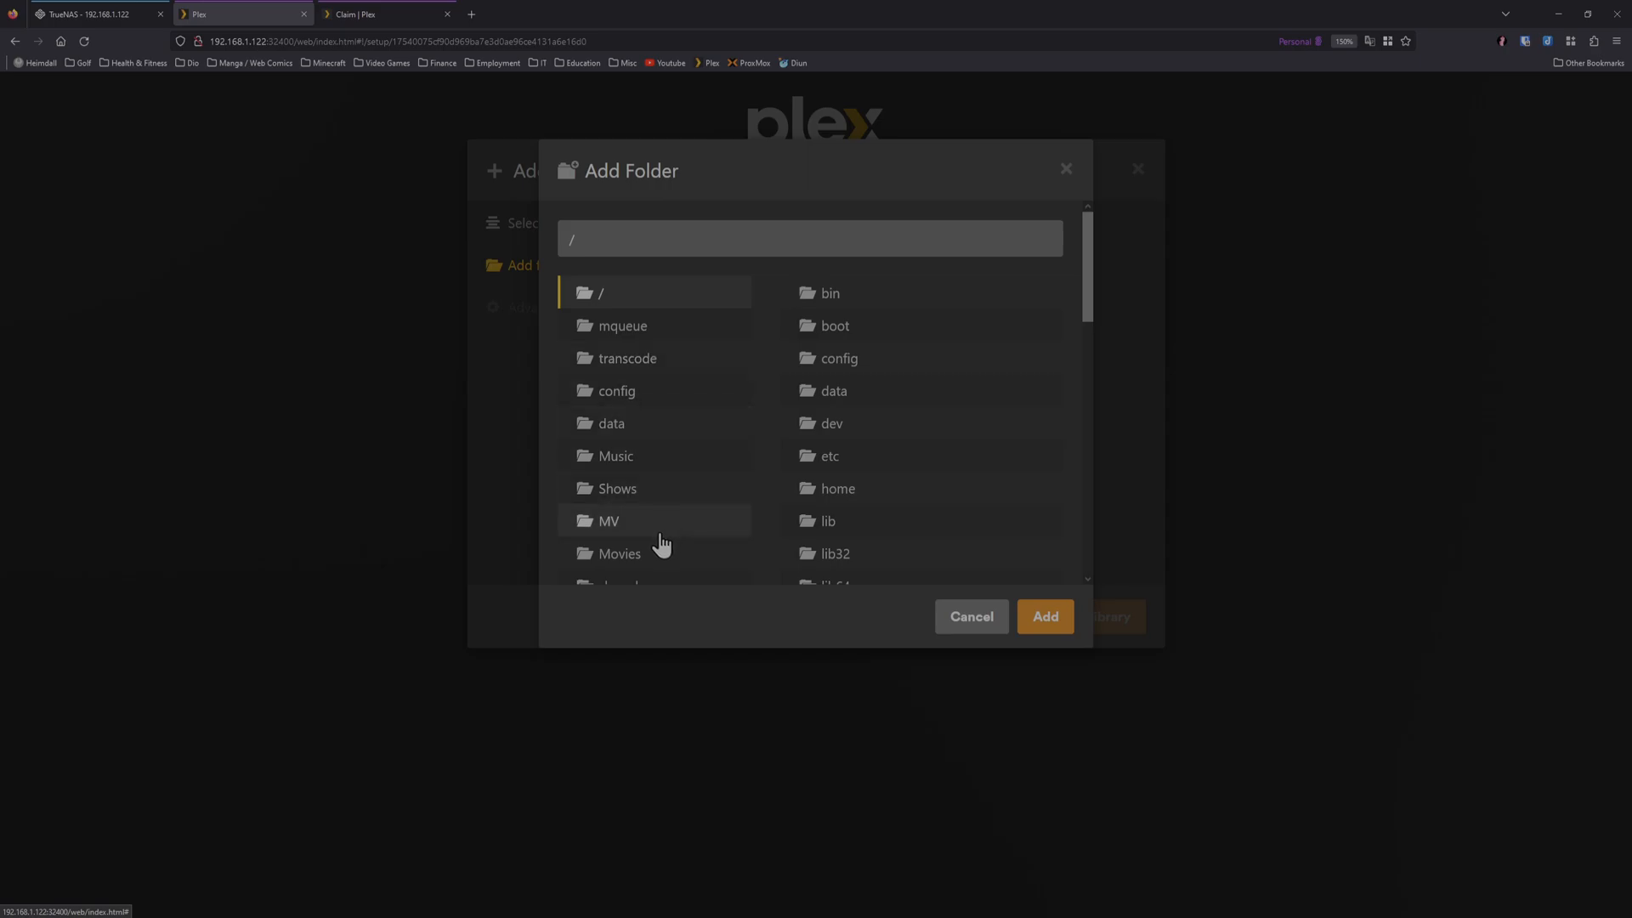
pyautogui.click(619, 552)
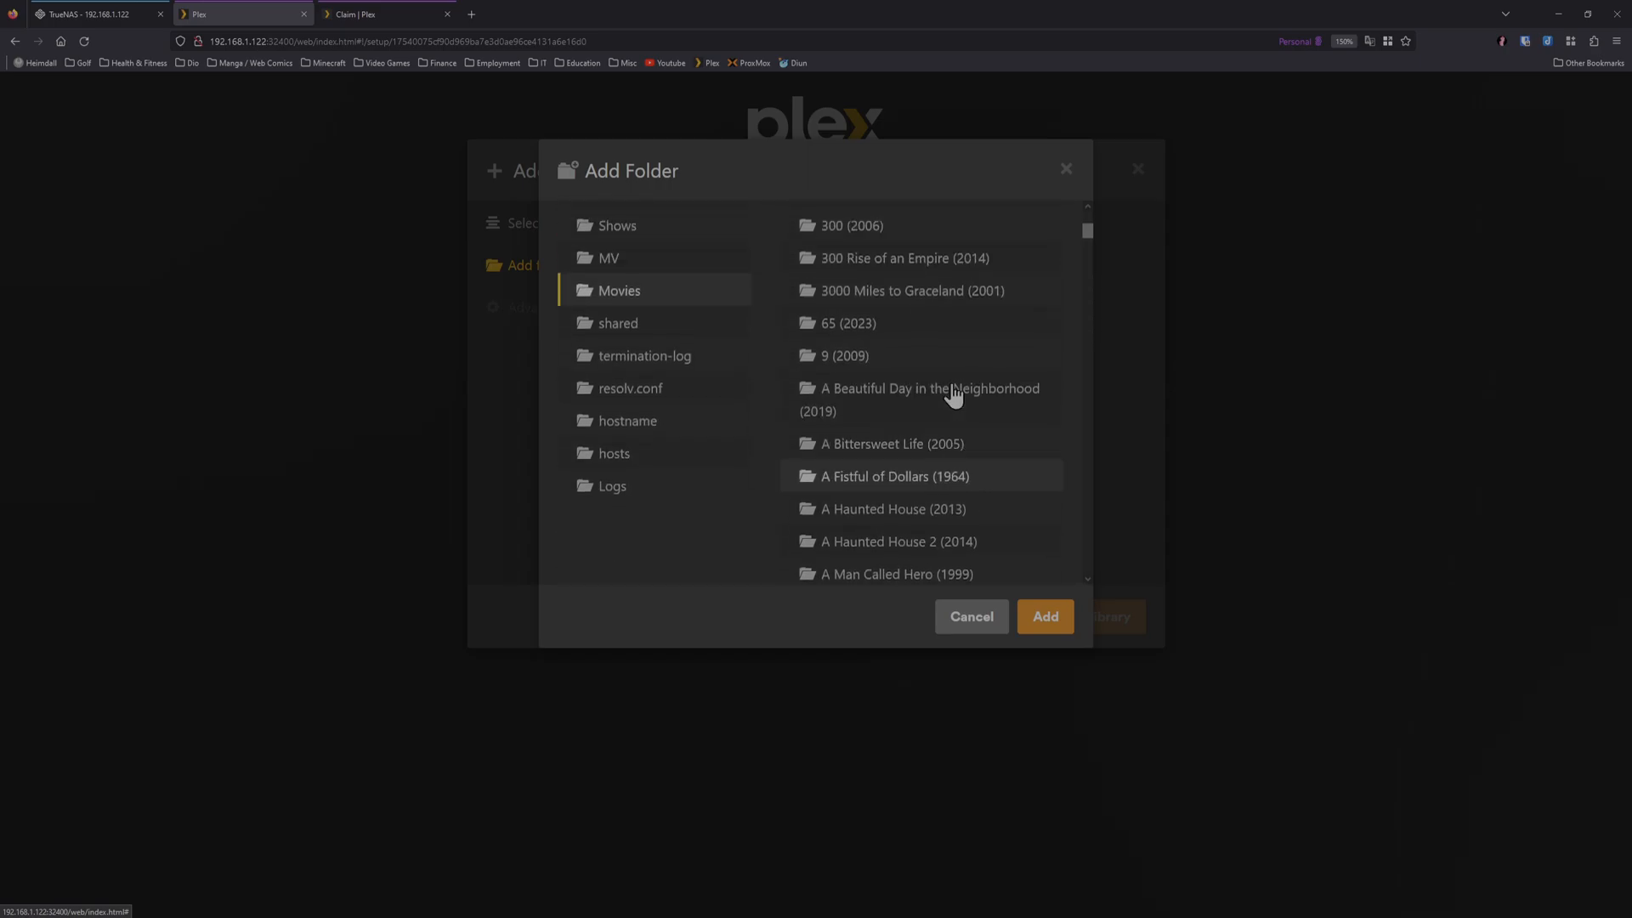
pyautogui.click(1044, 615)
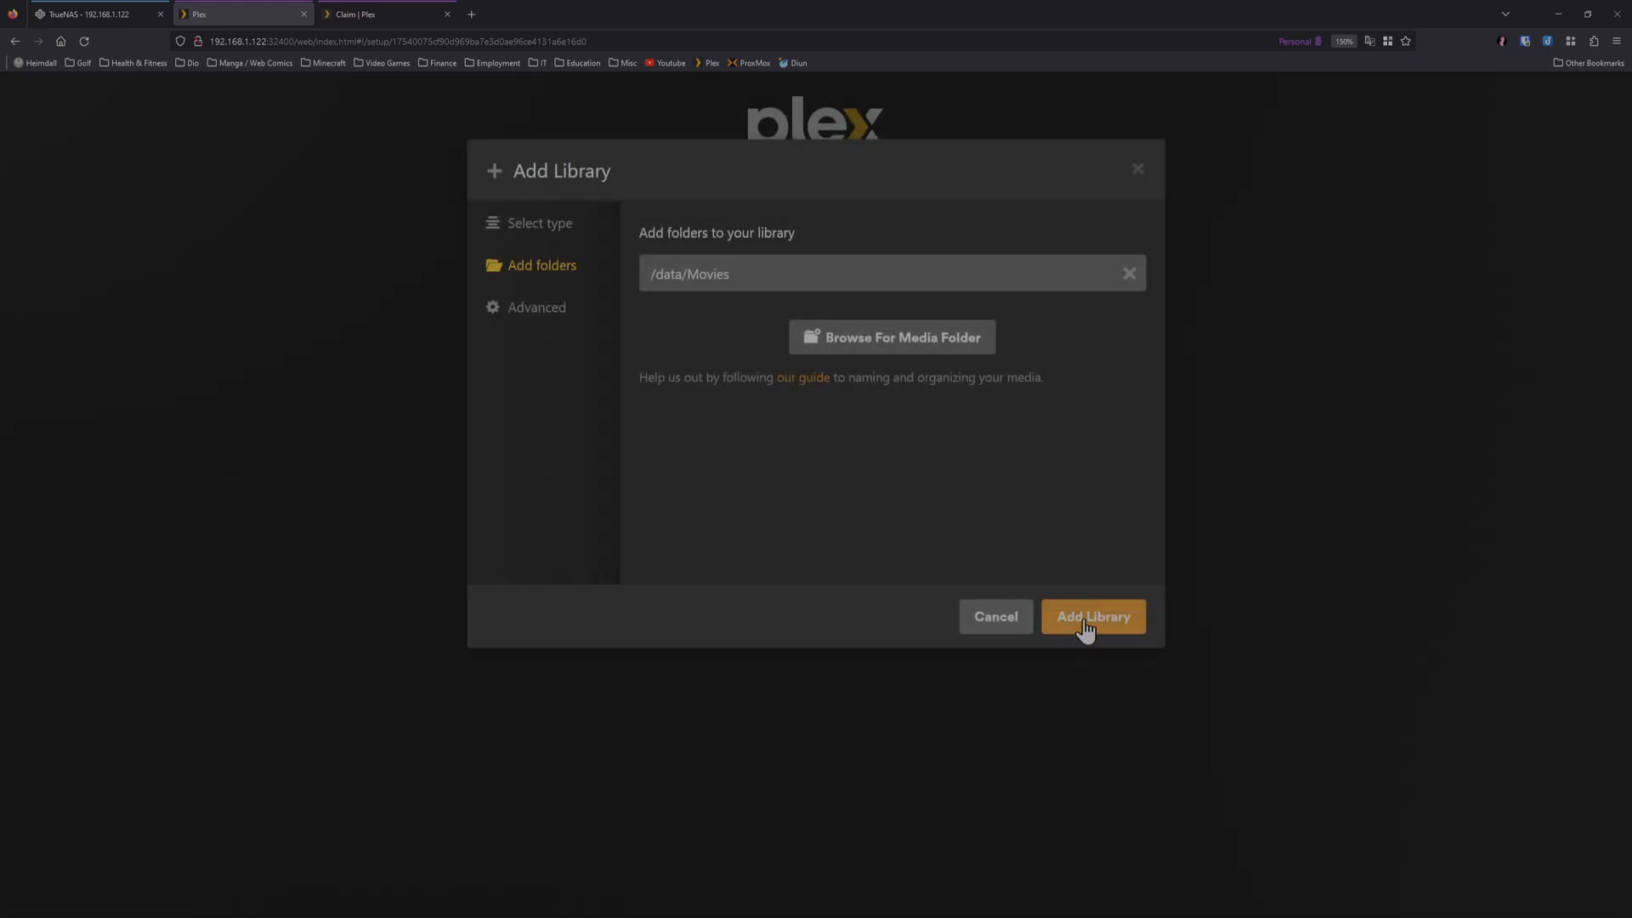
pyautogui.click(1091, 615)
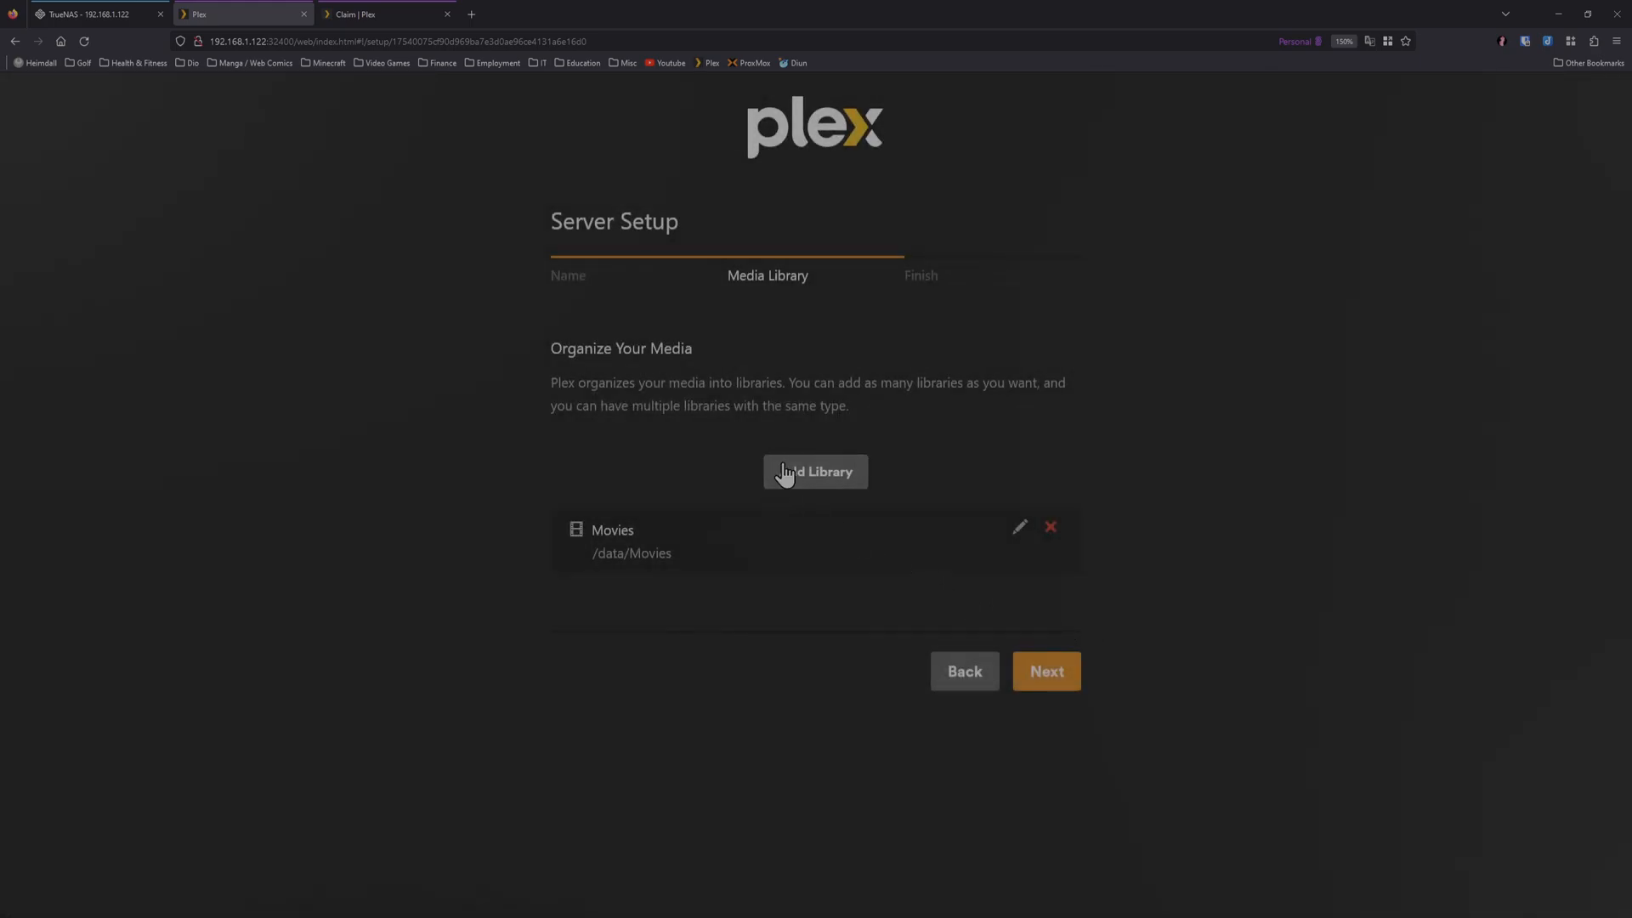
# Step: Create a TV Shows library sourced from the /data/Shows folder
pyautogui.click(814, 471)
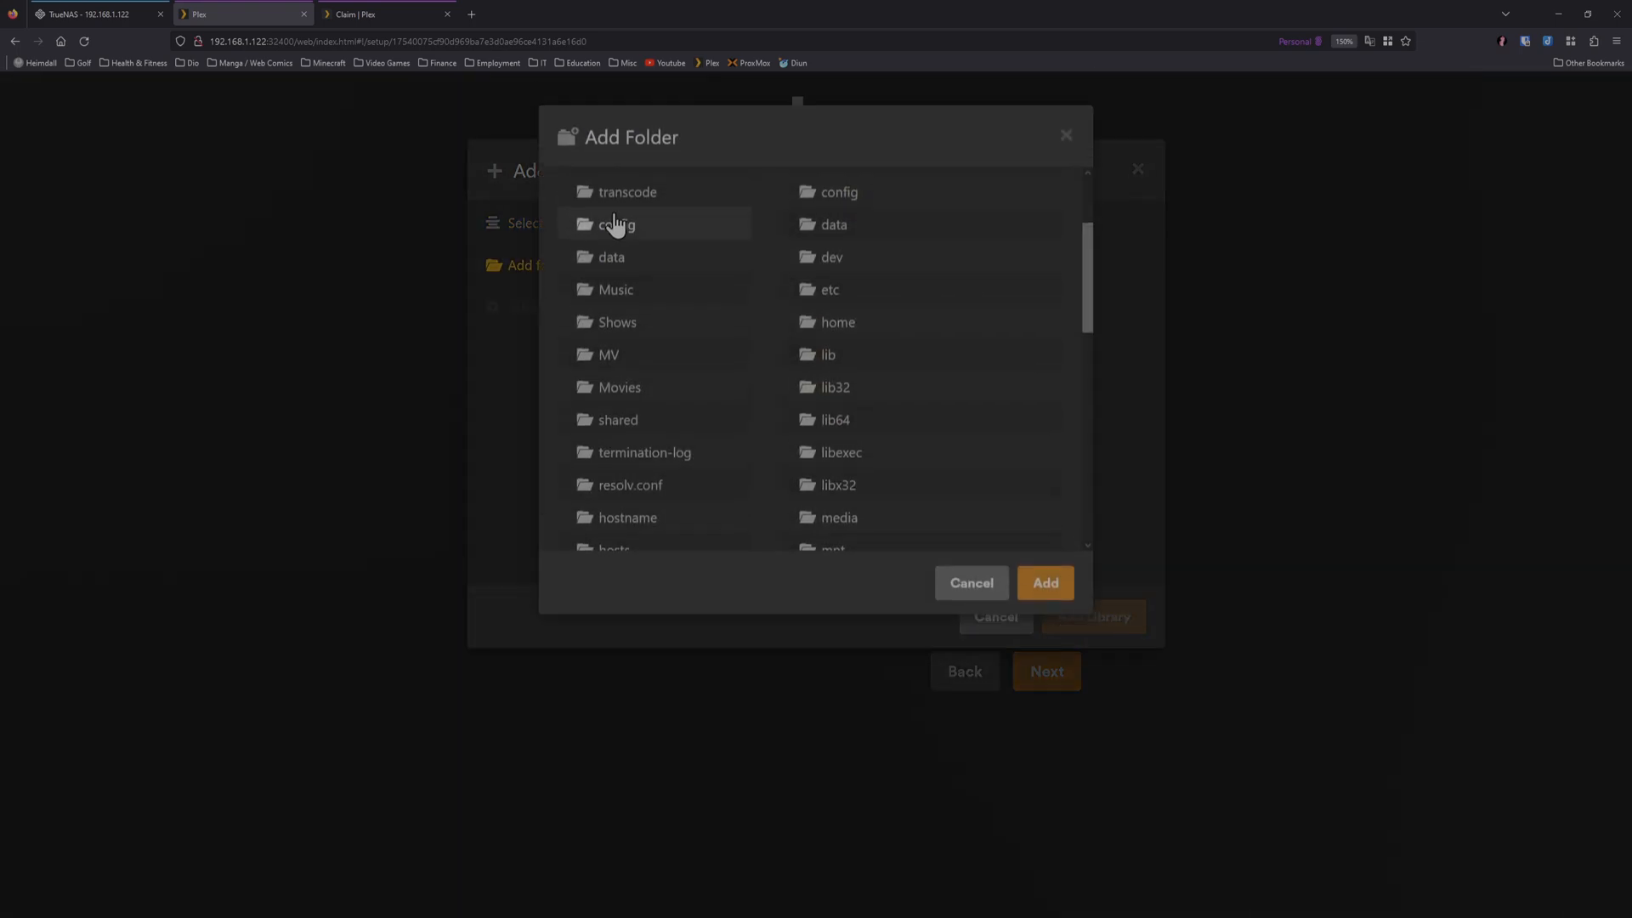
pyautogui.click(617, 356)
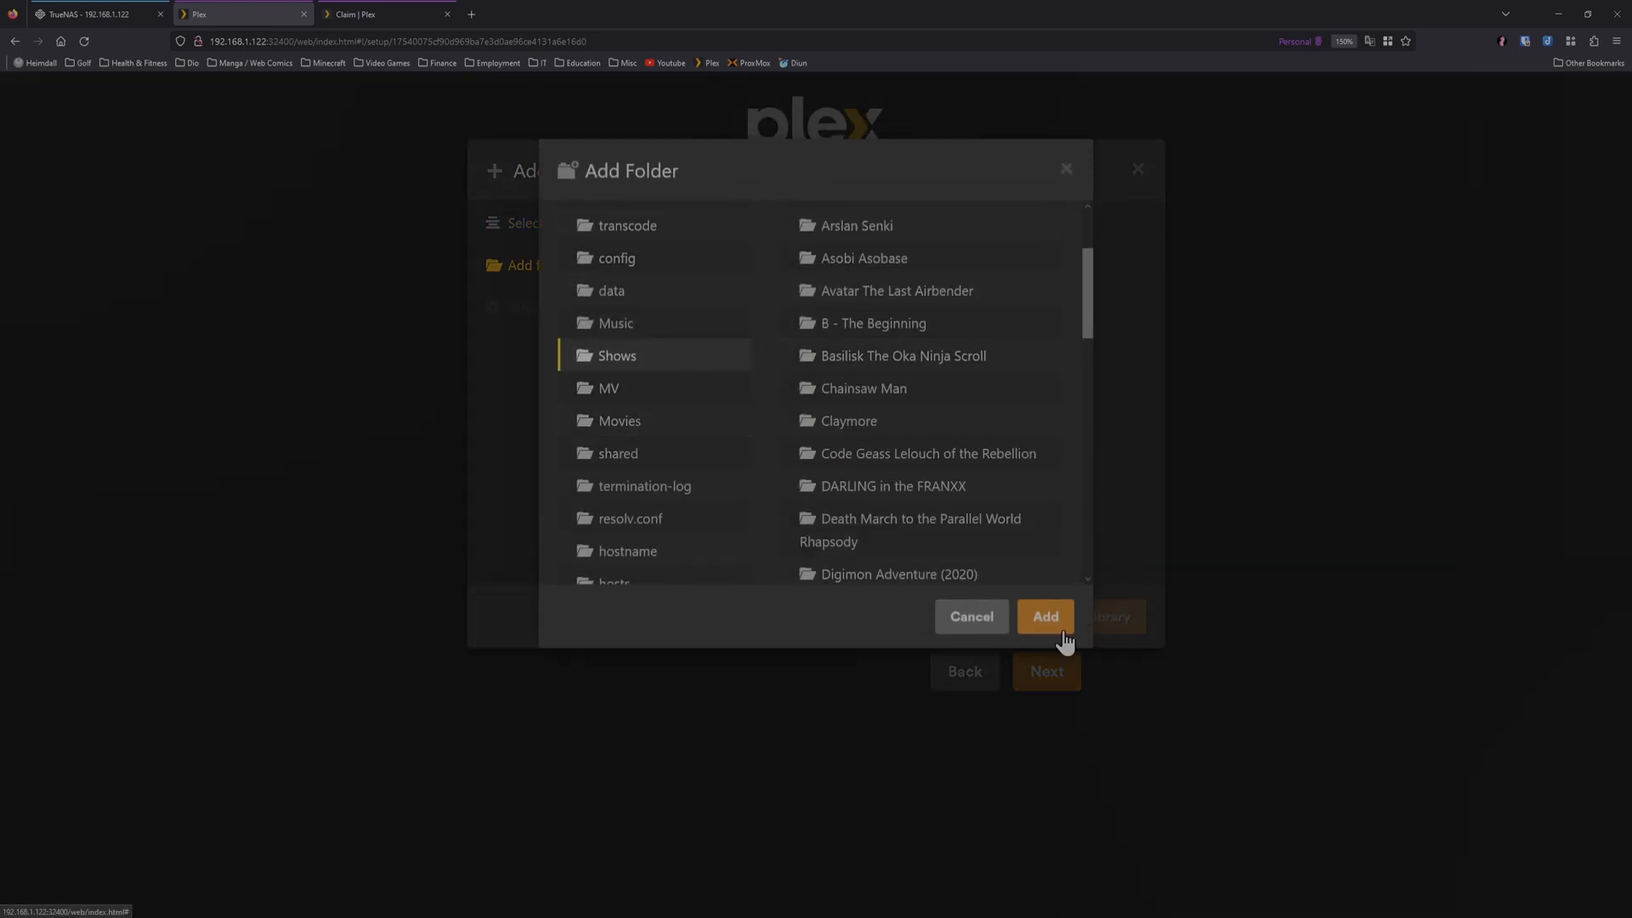
pyautogui.click(1046, 616)
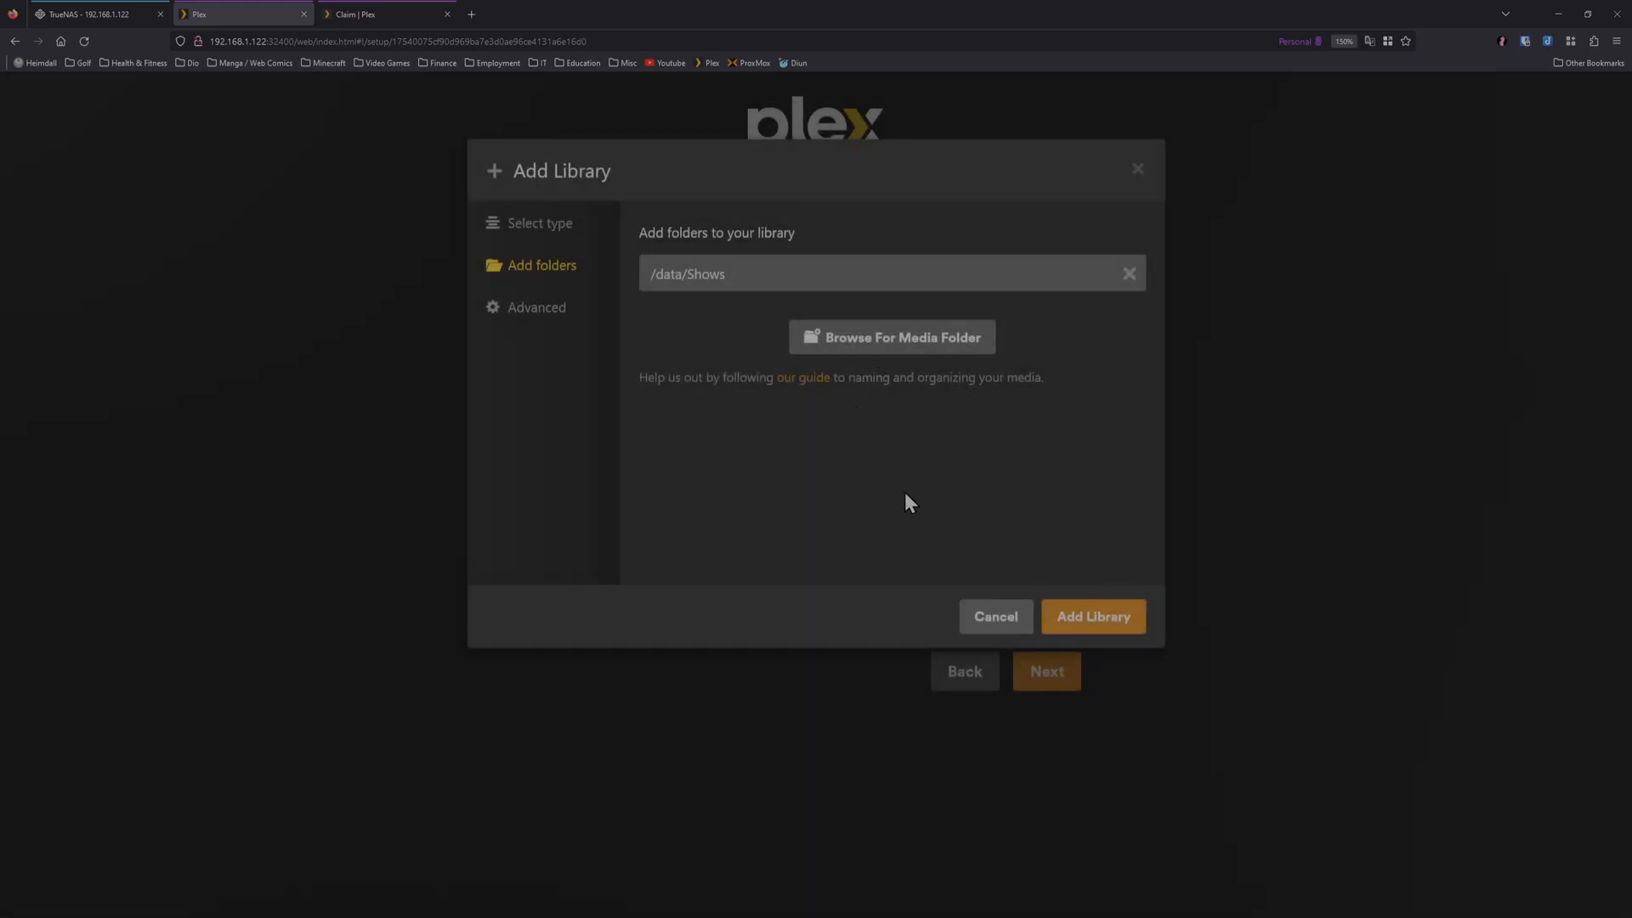
pyautogui.click(1092, 616)
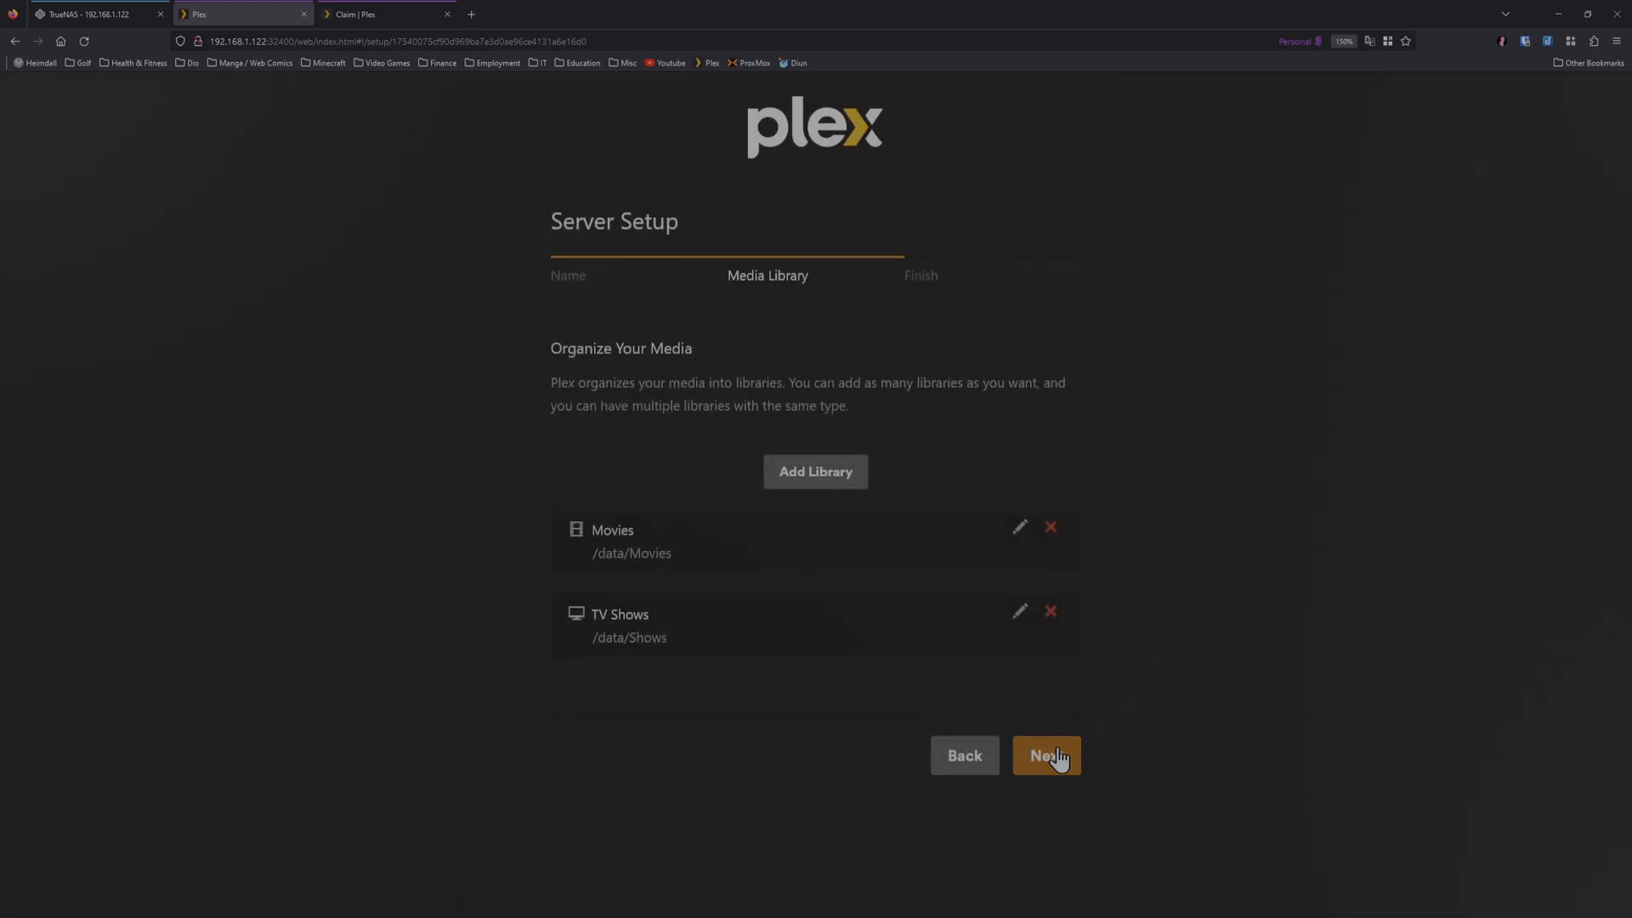
# Step: Complete server setup, landing on the Plex home with Movies and TV Shows on Potemkin
pyautogui.click(1046, 755)
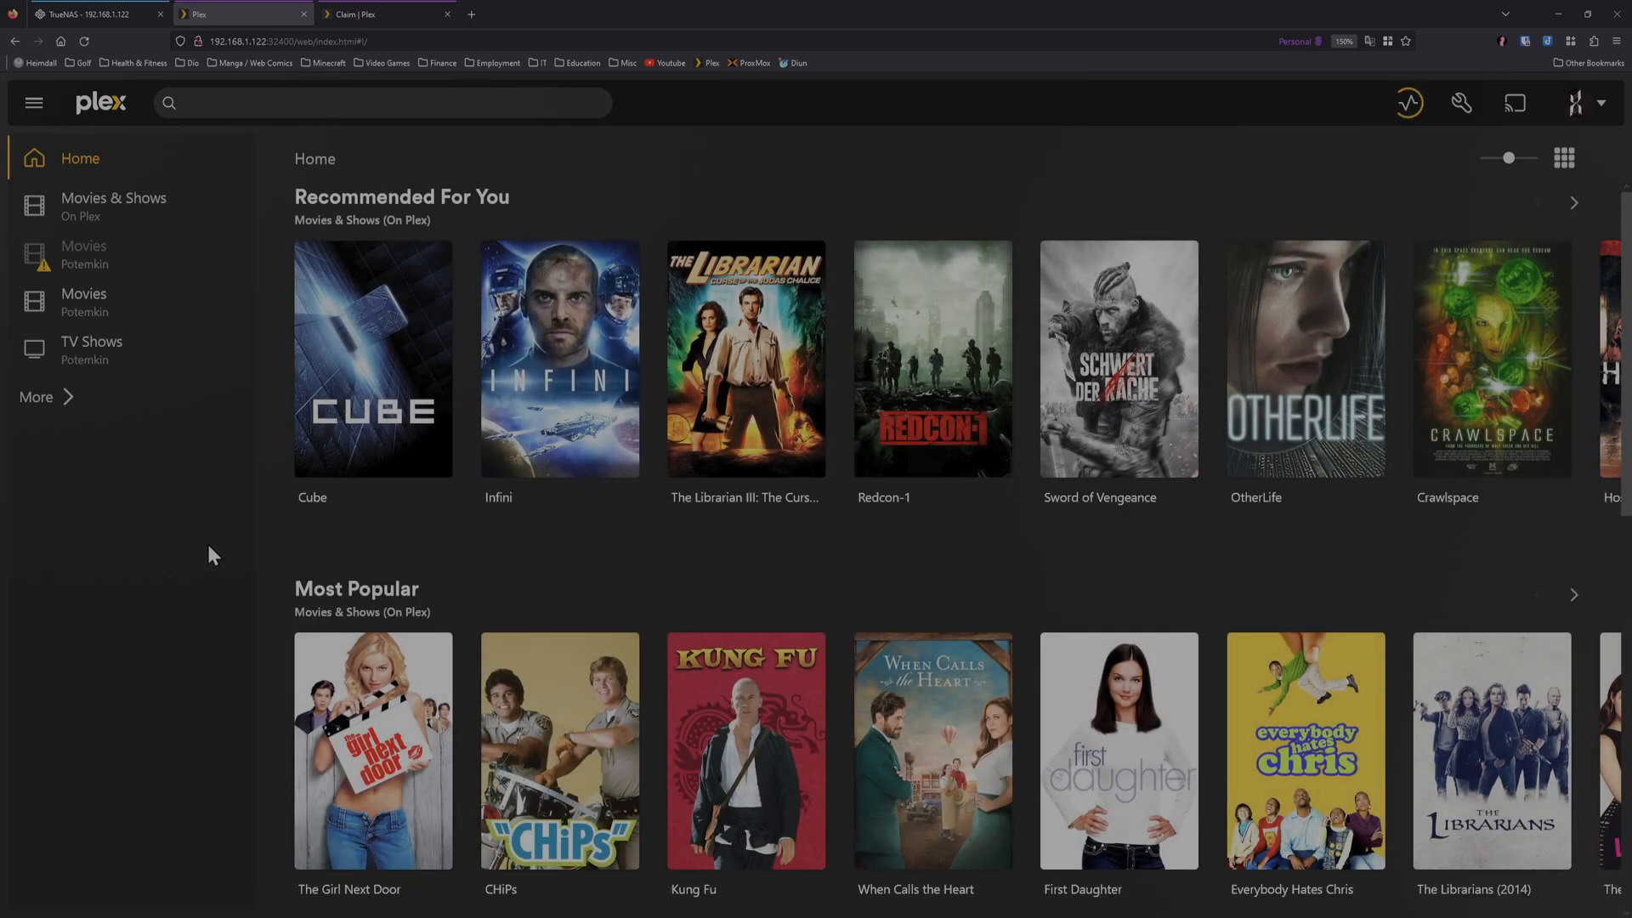
pyautogui.moveTo(141, 583)
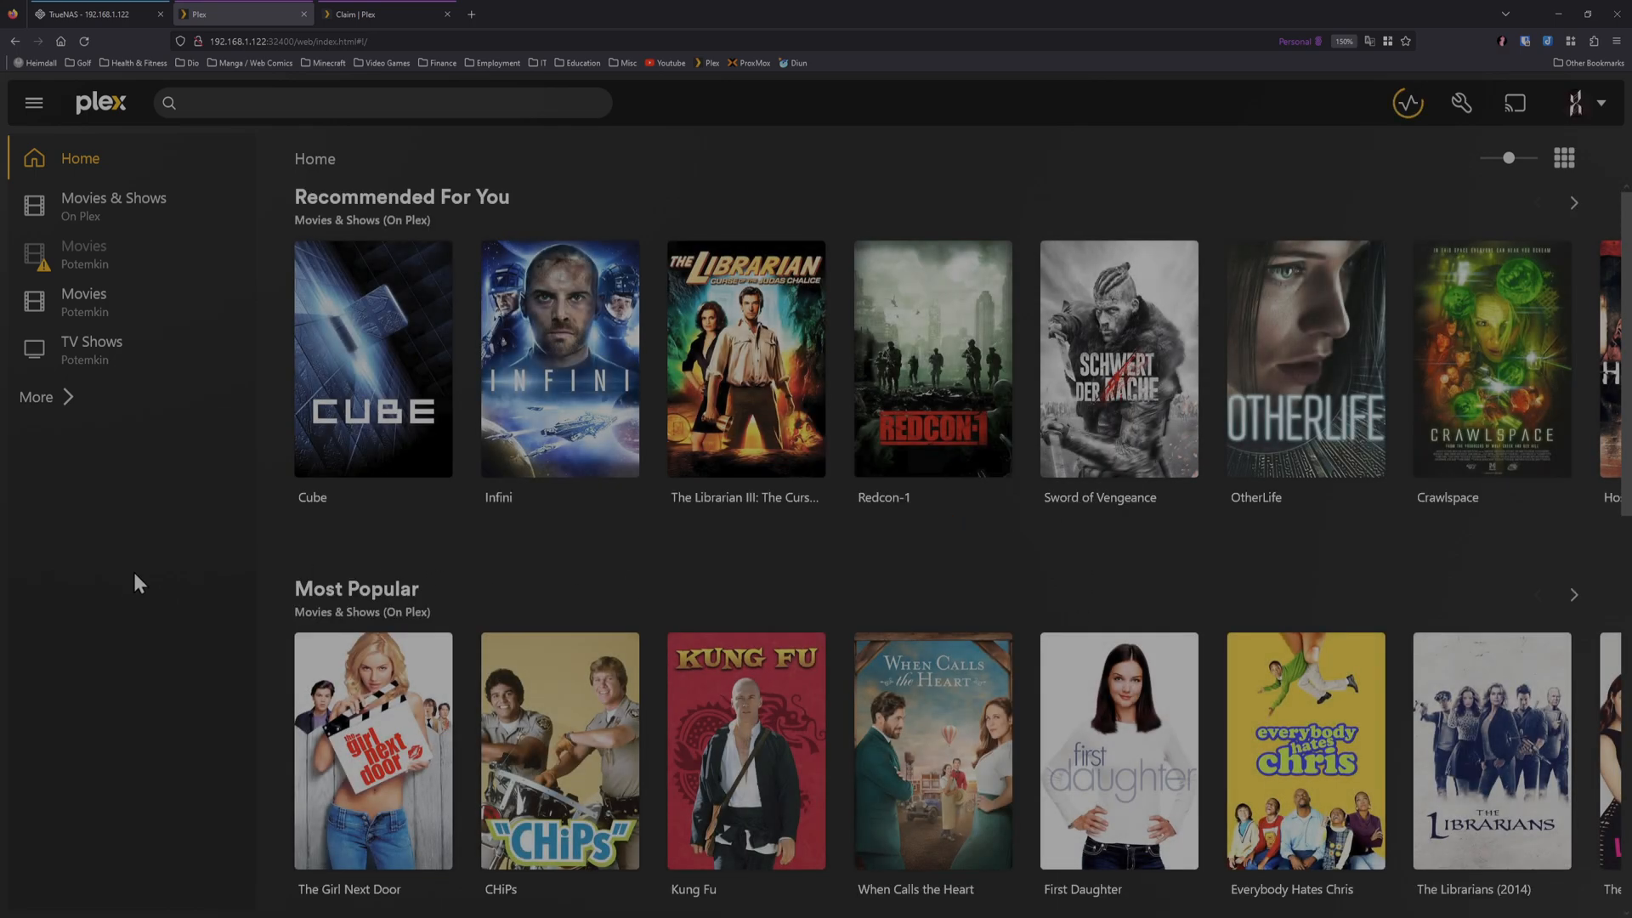